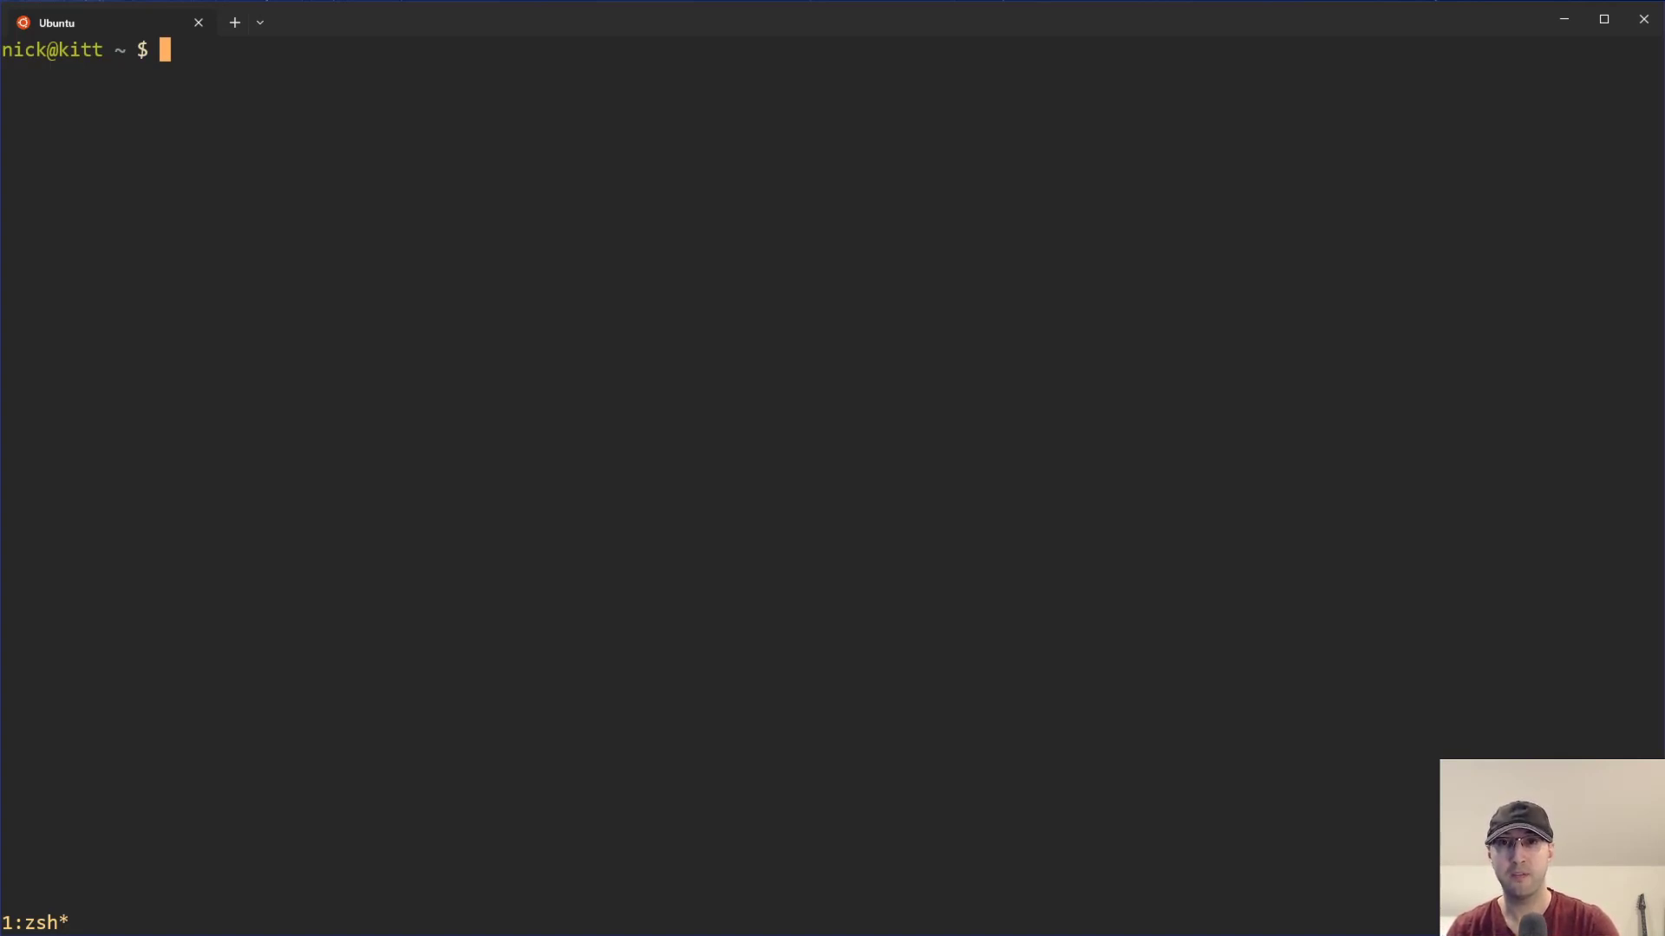
mouse_move(57, 607)
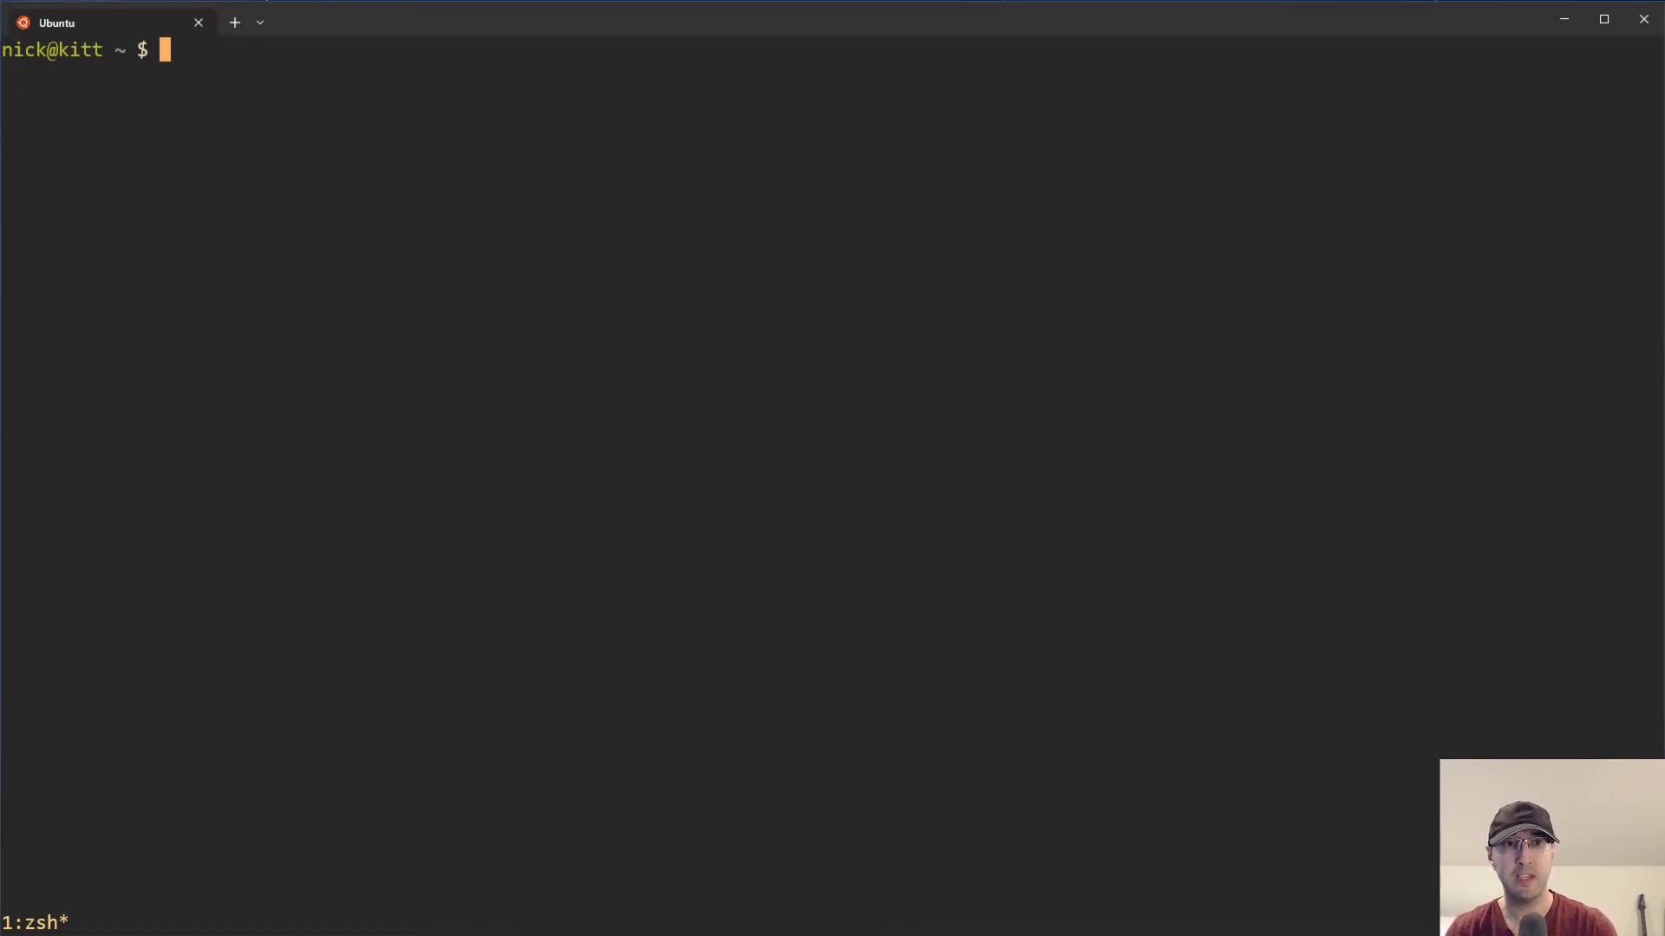
mouse_move(517, 637)
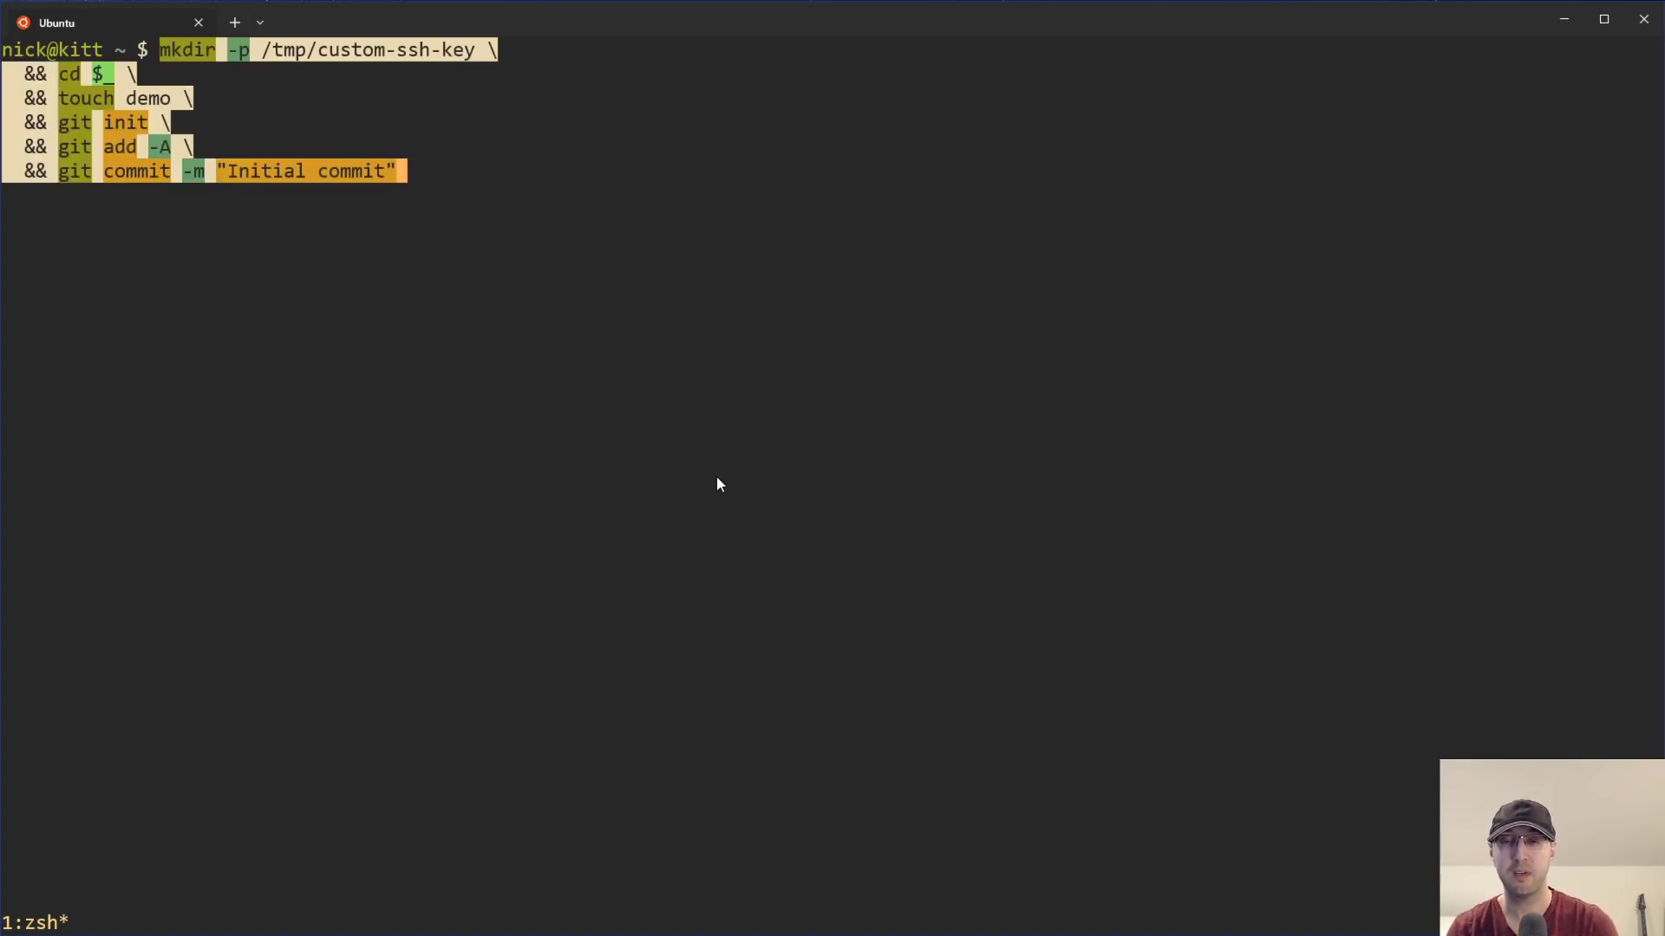
Create the /tmp/custom-ssh-key repo with an initial commit of an empty demo file.
key(Return)
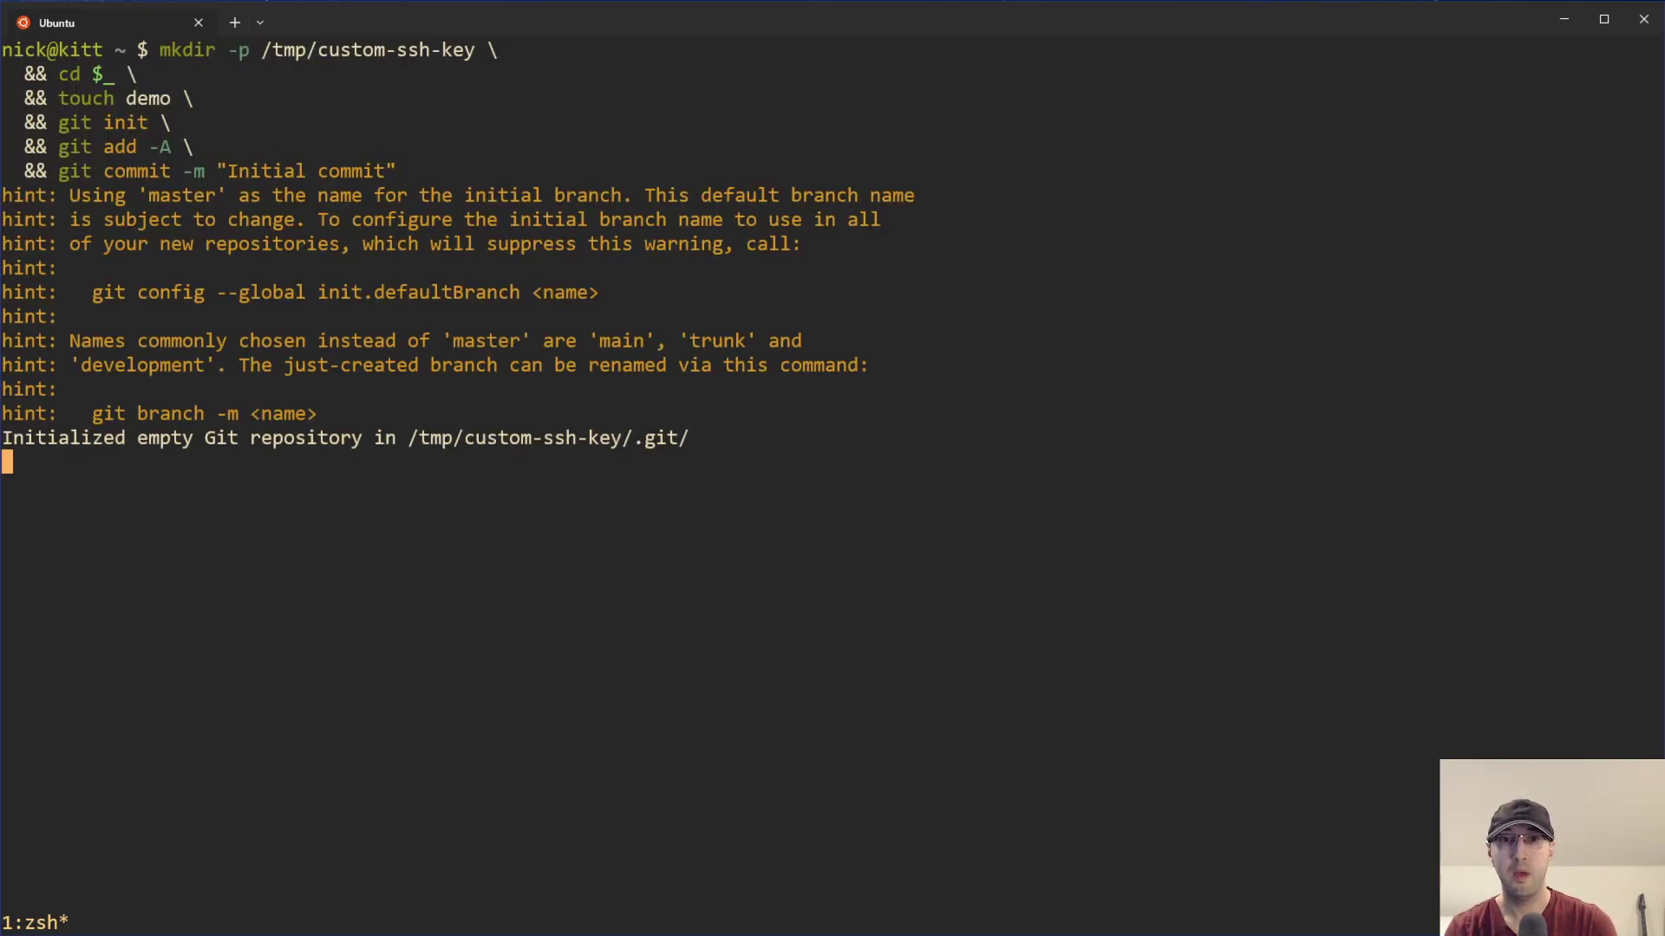
key(Return)
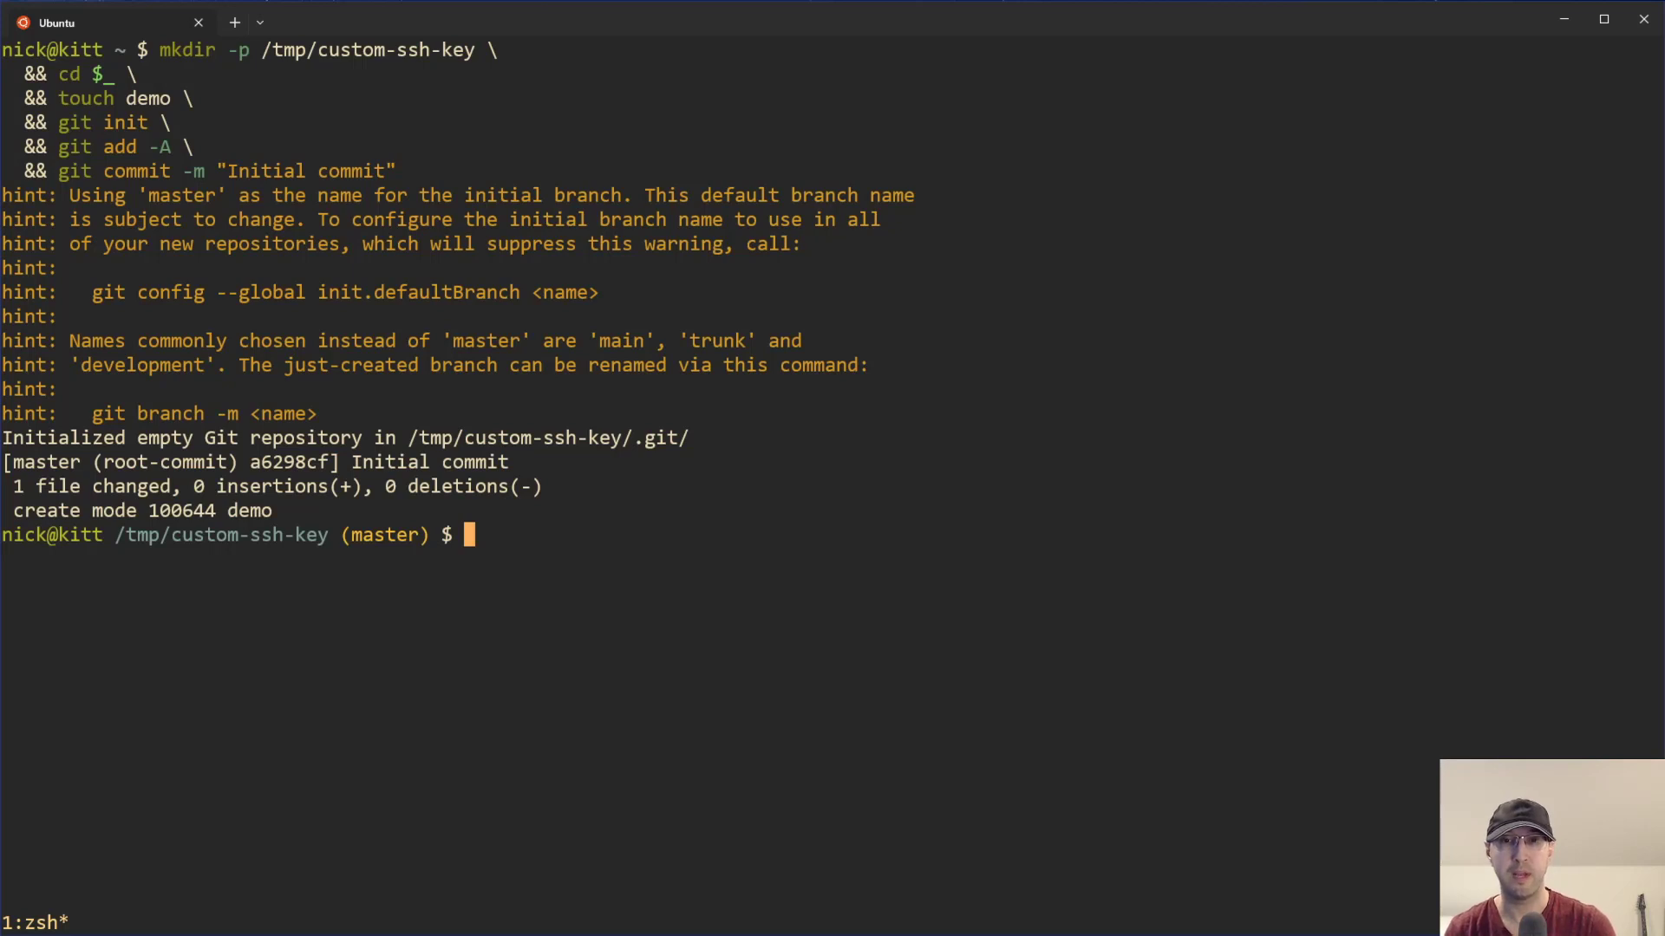
mouse_move(520, 347)
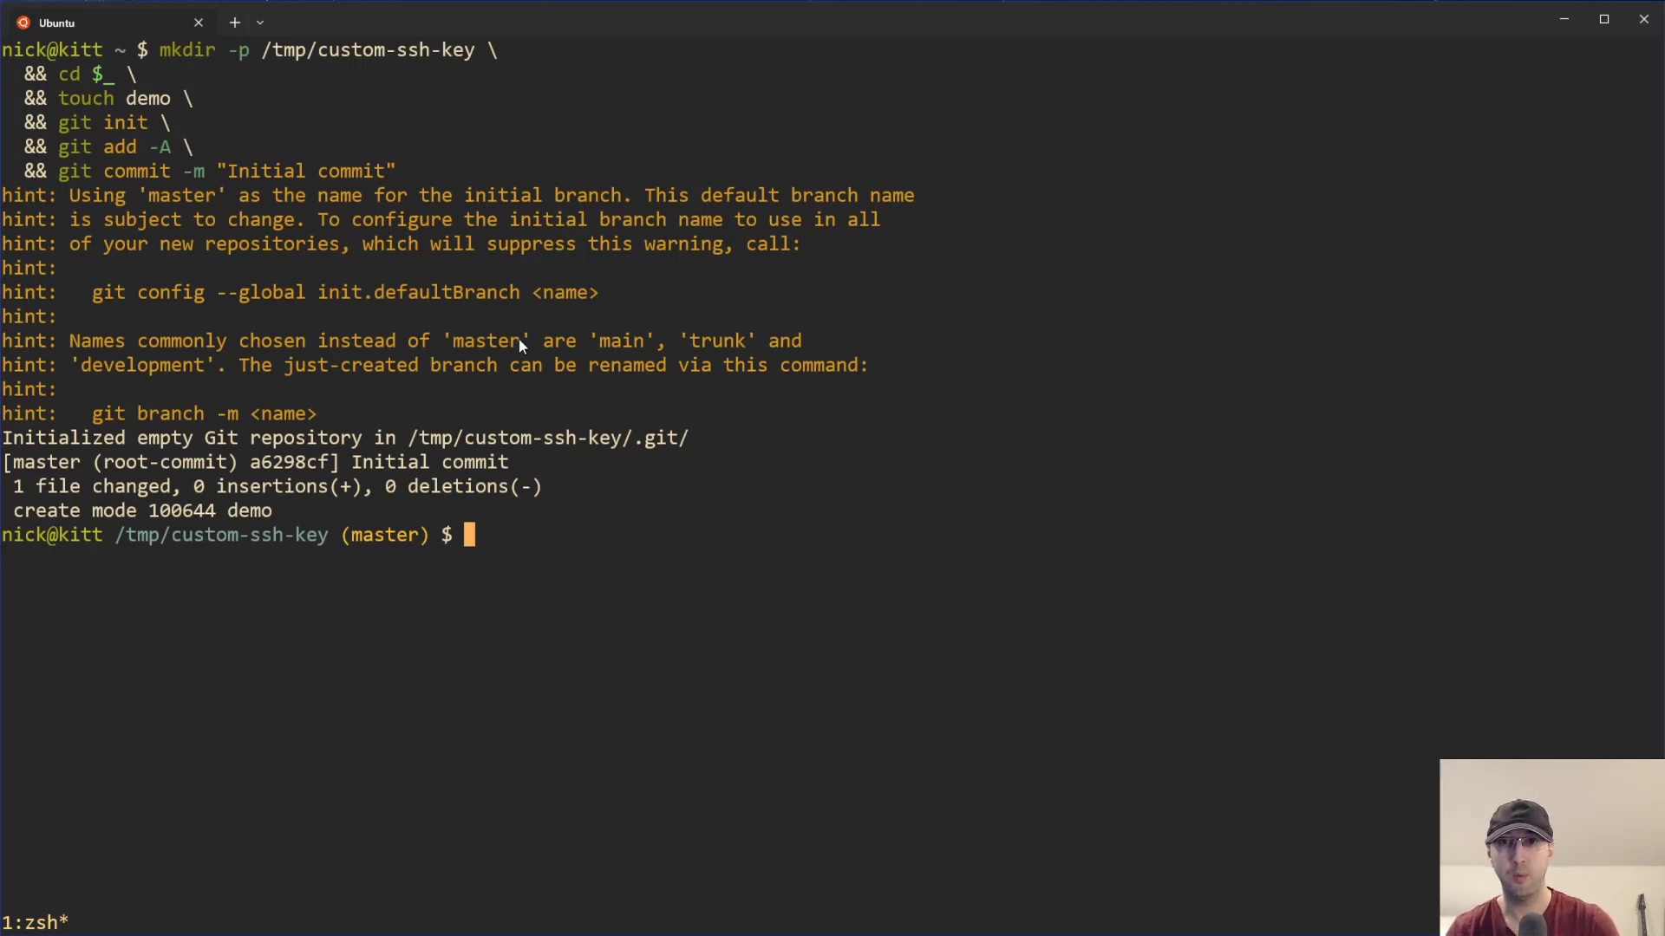
mouse_move(270, 96)
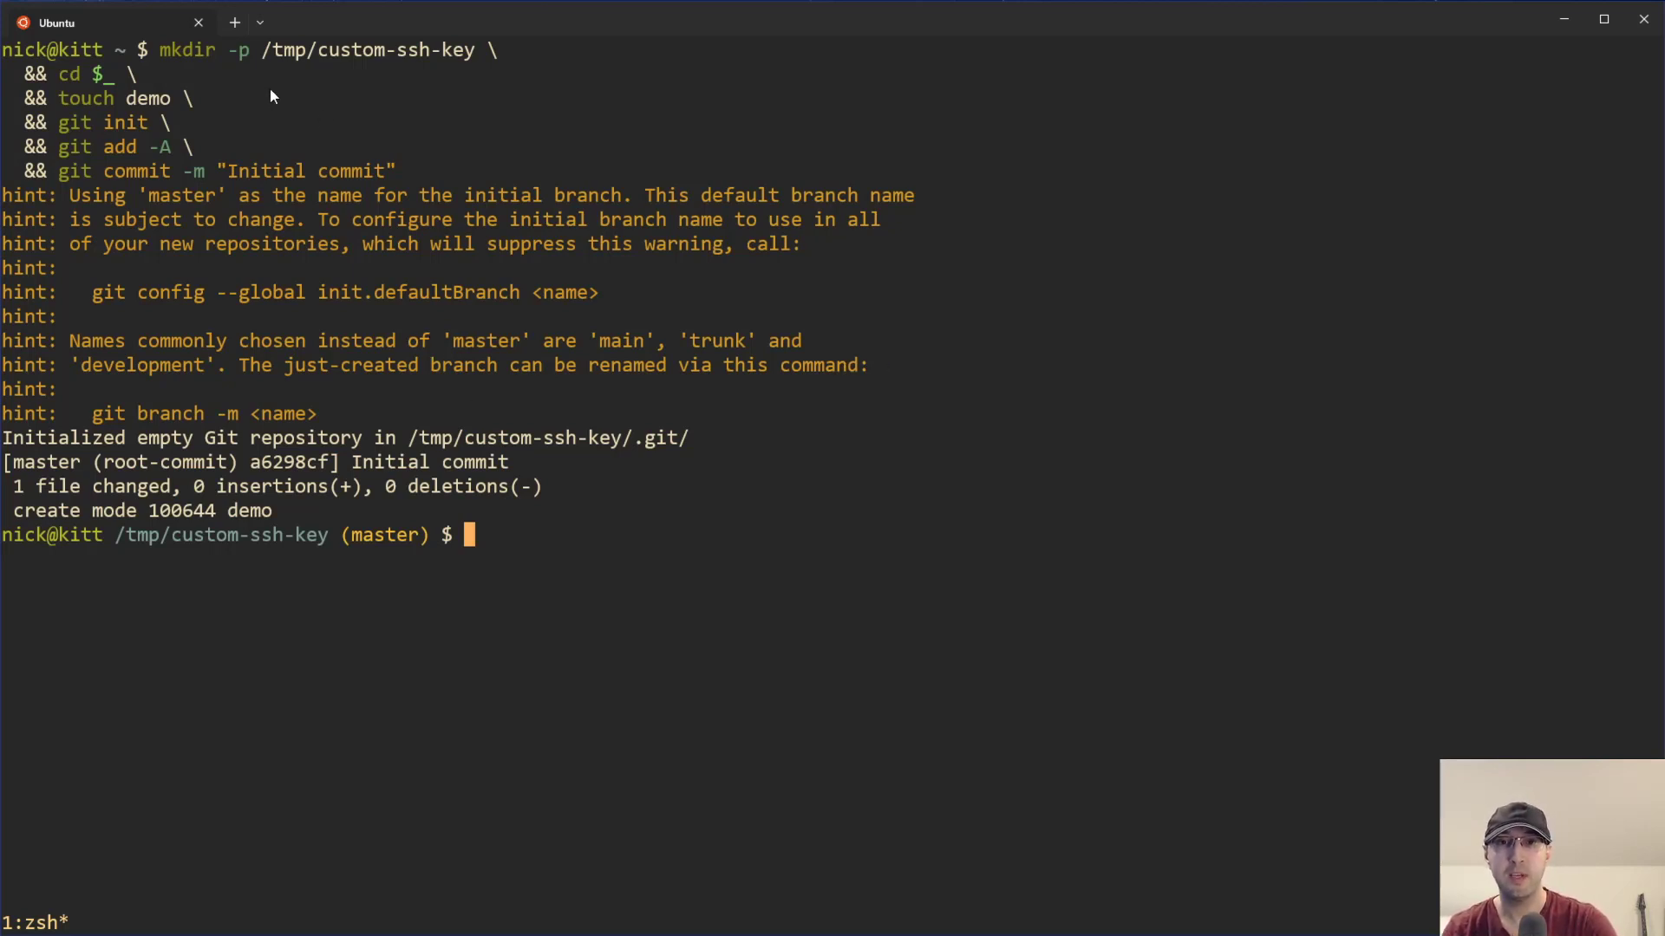
mouse_move(328, 66)
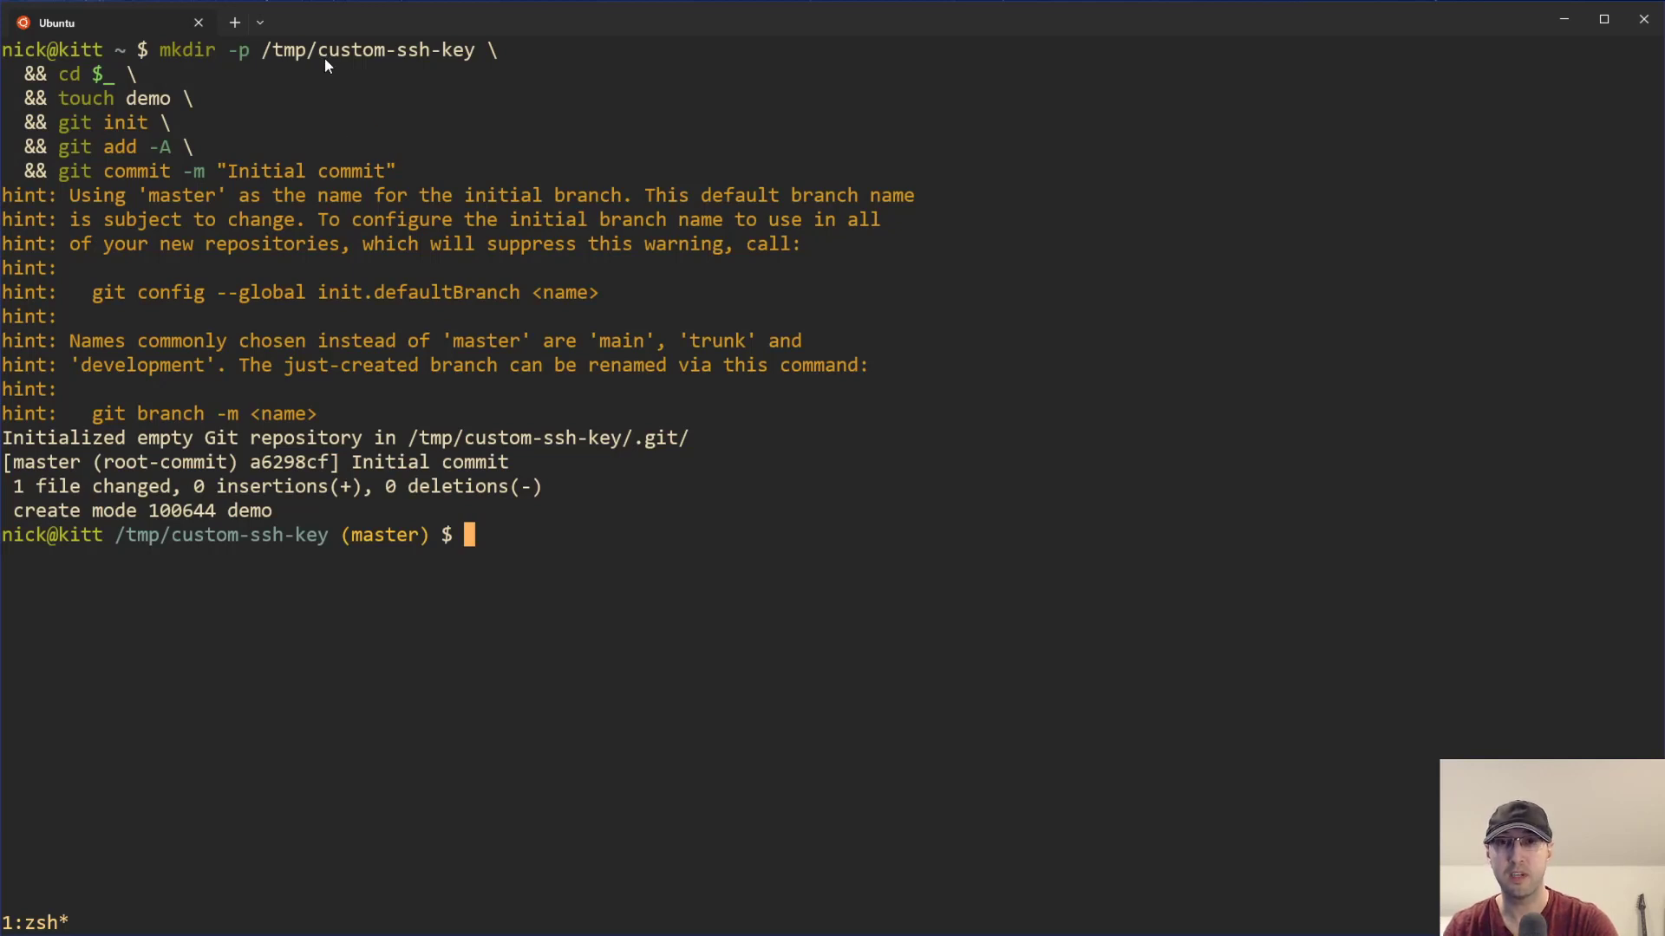
mouse_move(413, 50)
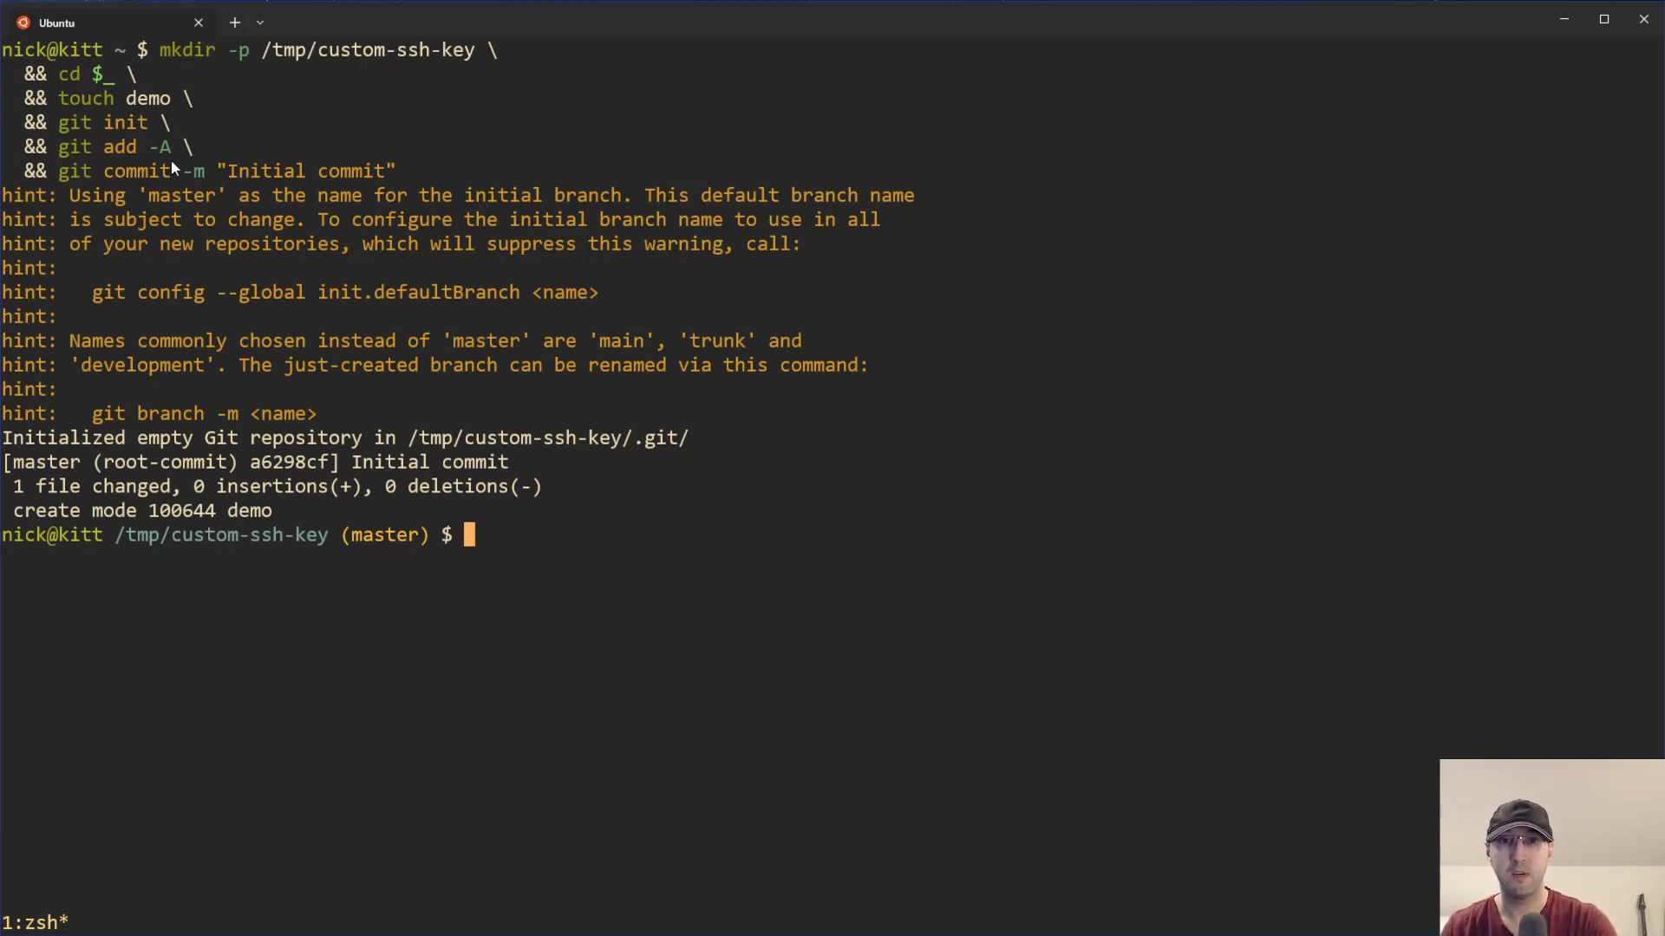
Review the initial commit with git show and leave the pager.
text(git)
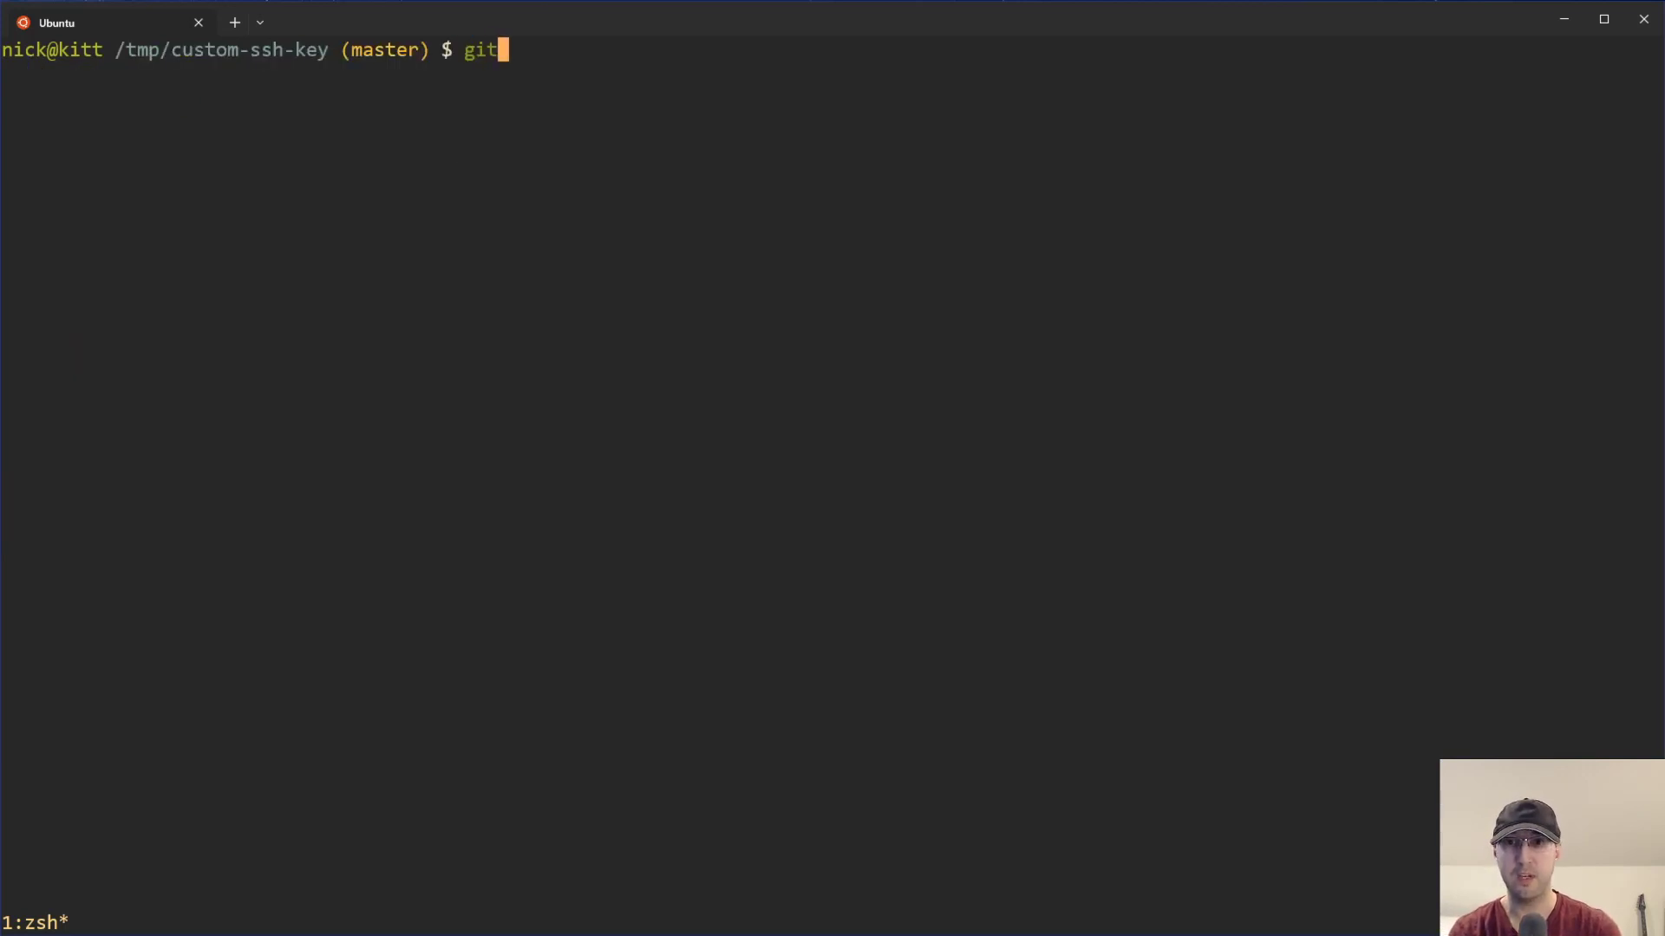
key(Return)
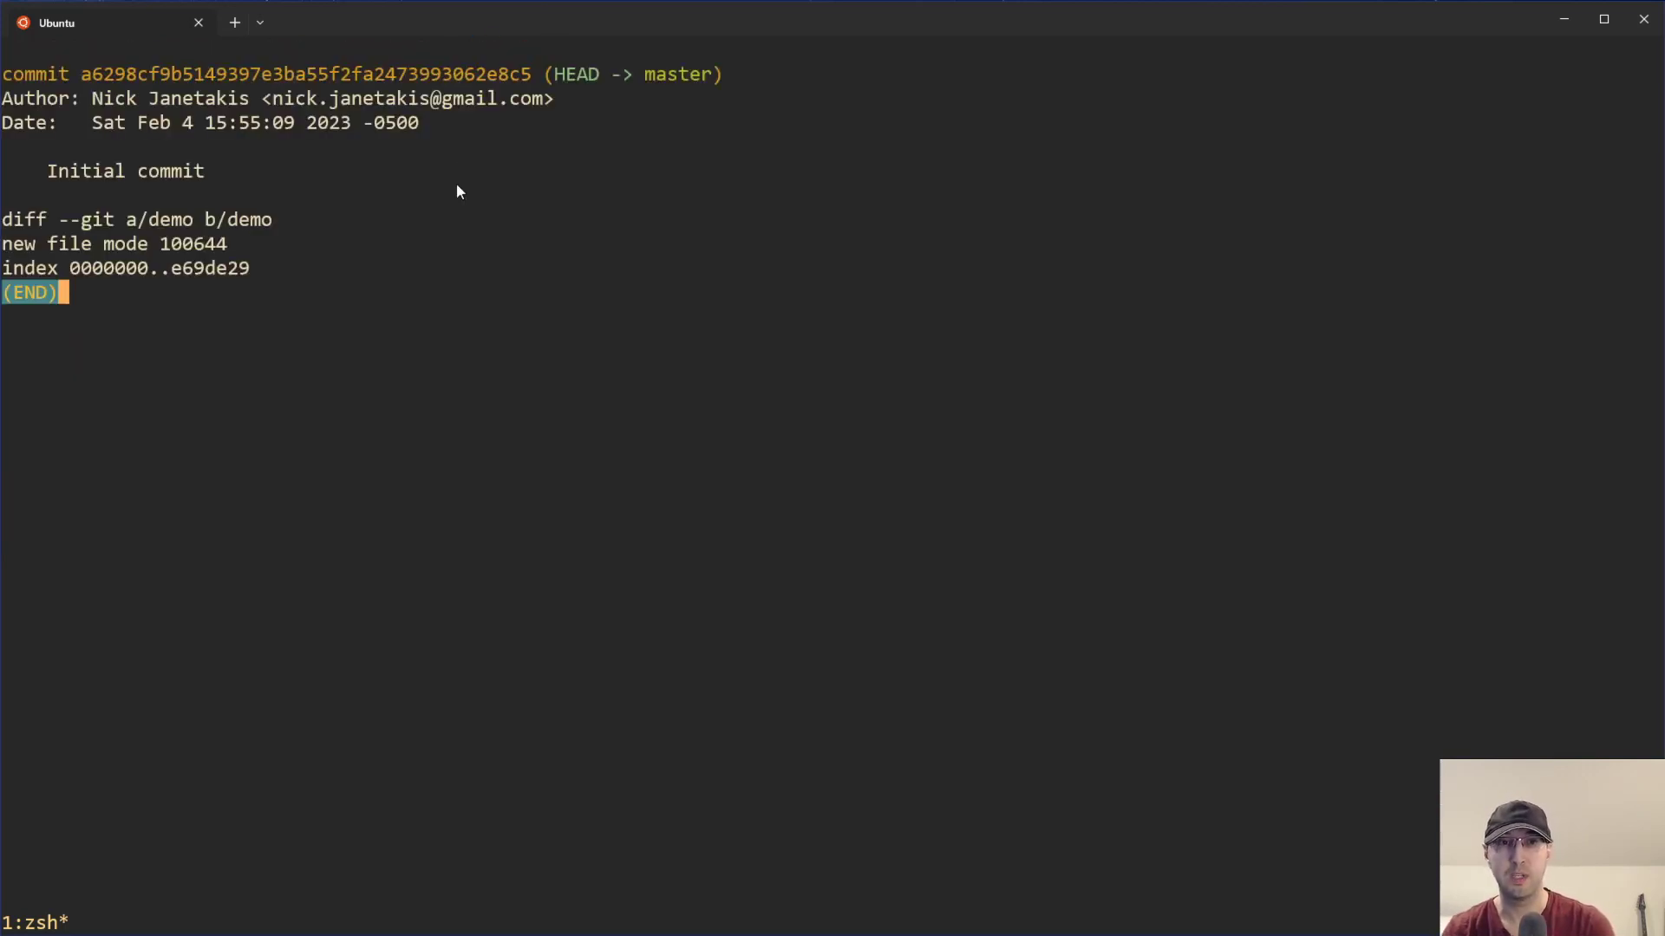
key(q)
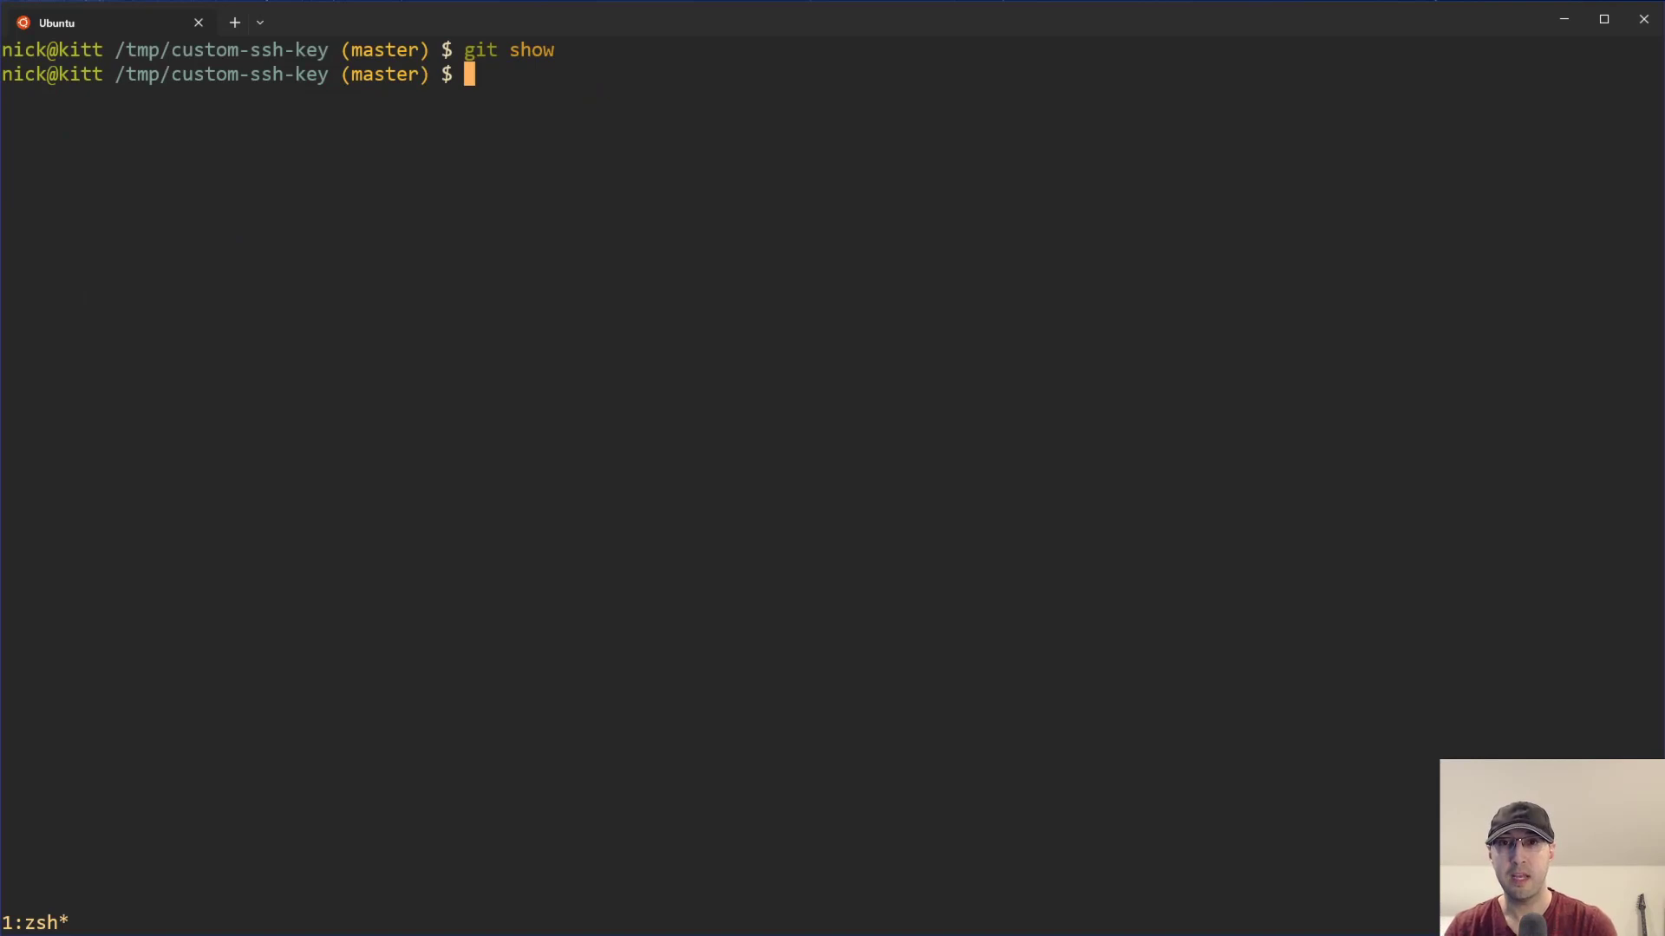
mouse_move(90, 202)
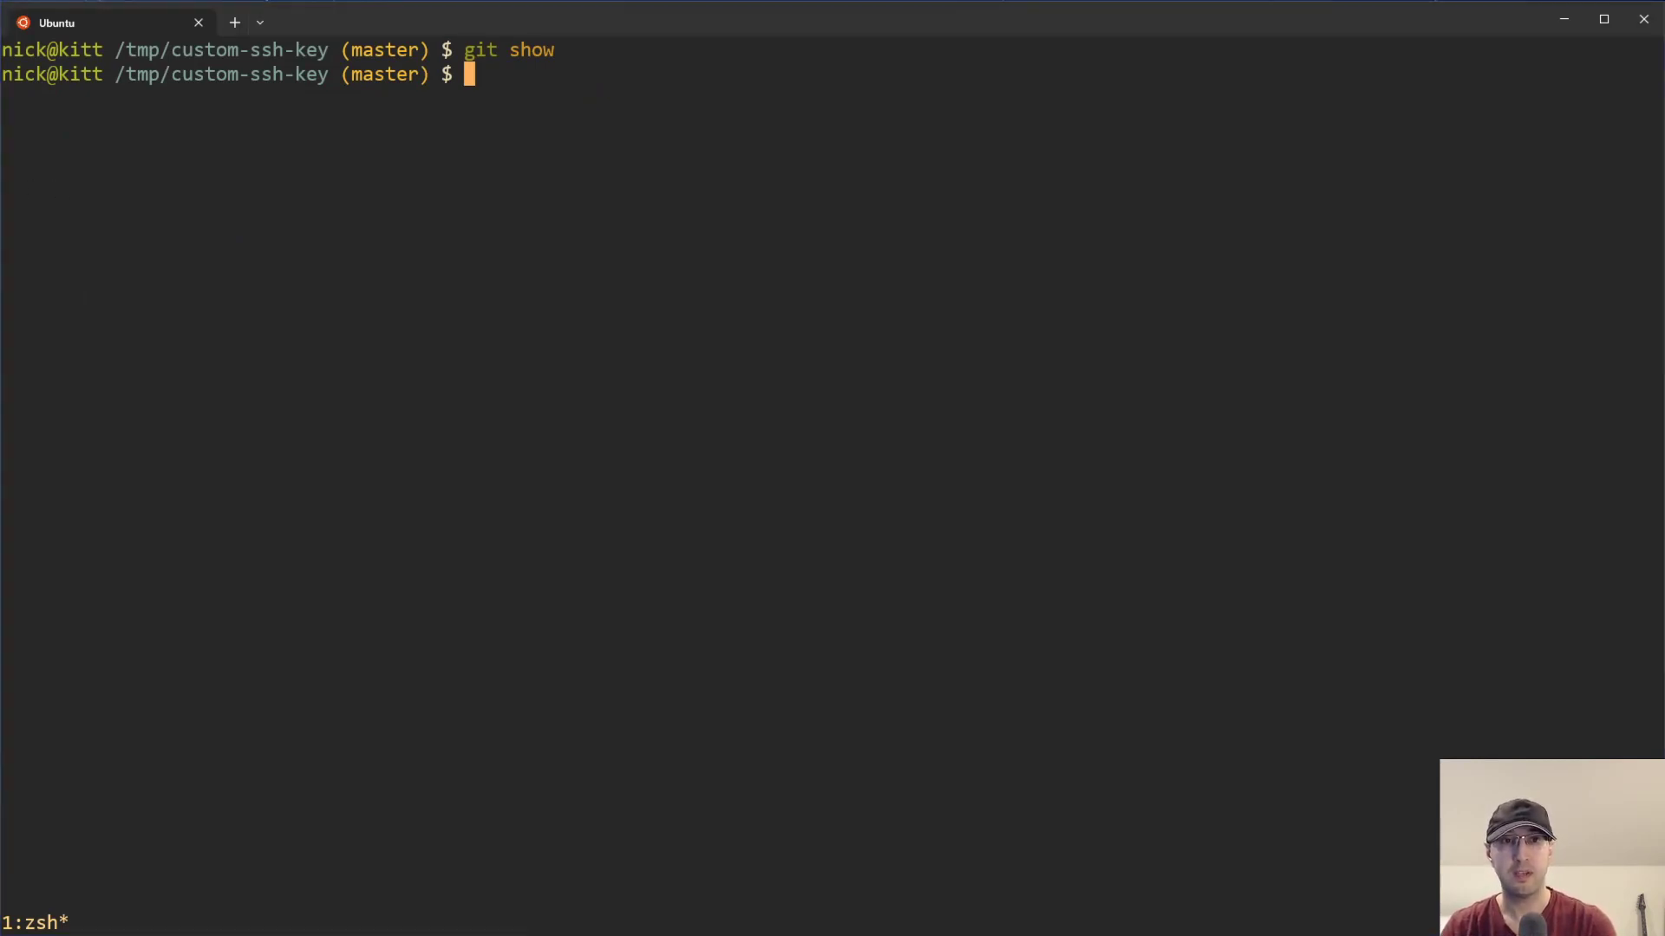
mouse_move(291, 190)
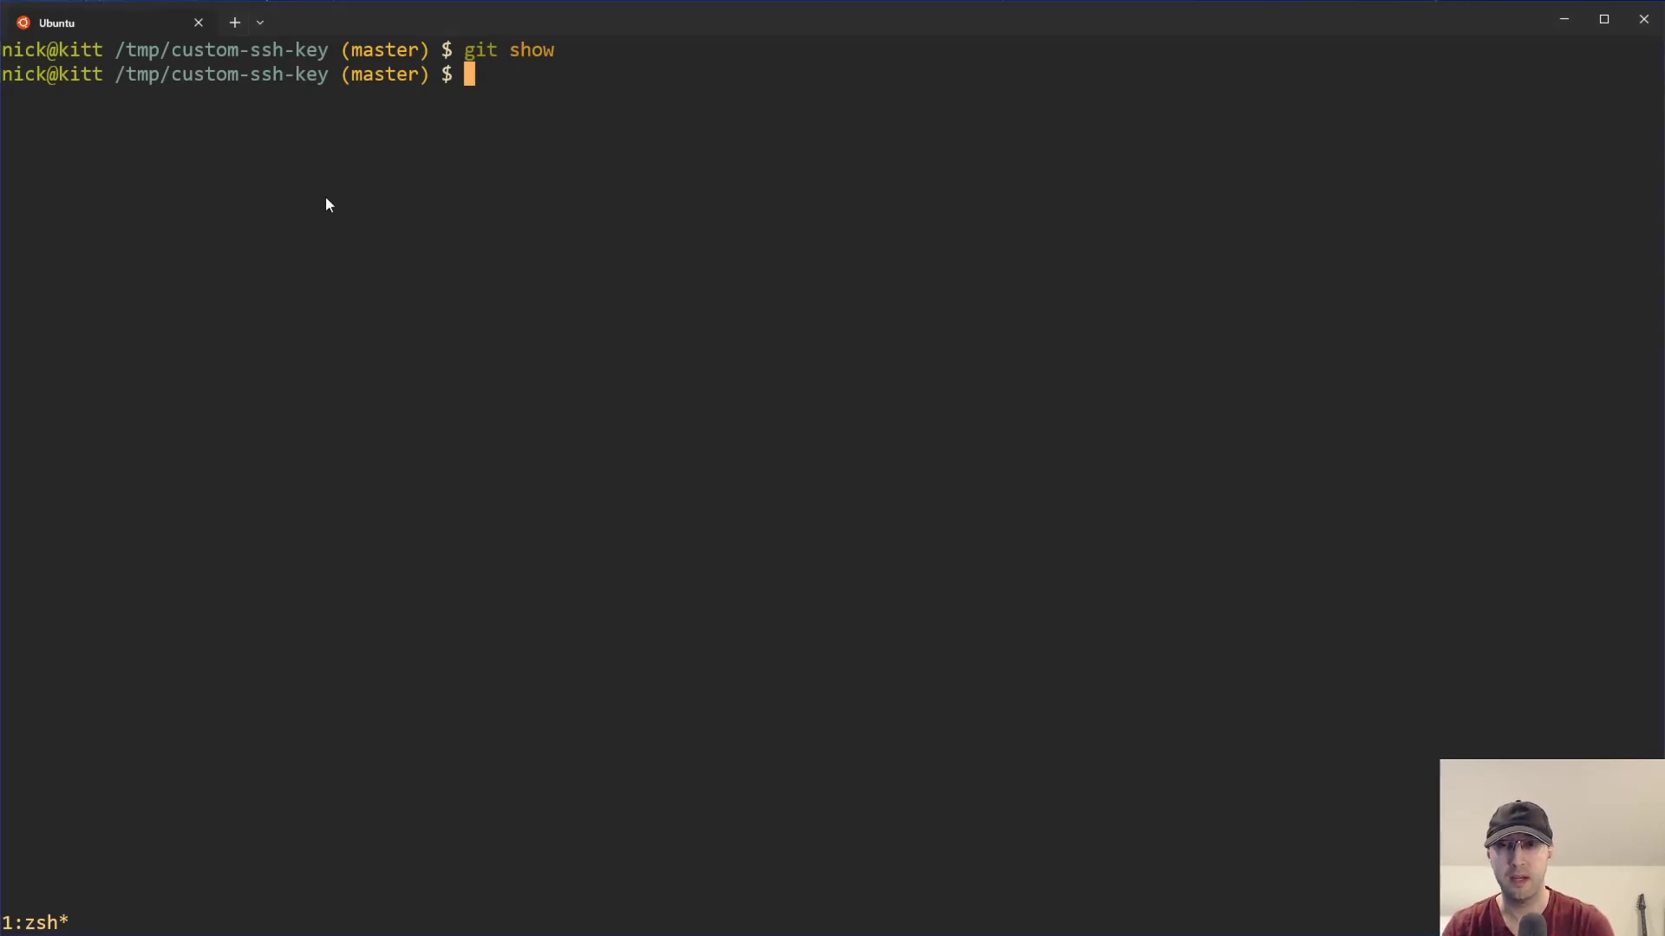
Generate a passphrase-free ed25519 key pair at /tmp/allowed_ed25519.
text(ssh-keygen -t ed25519 -N "" -f /tmp/allowed_ed25519)
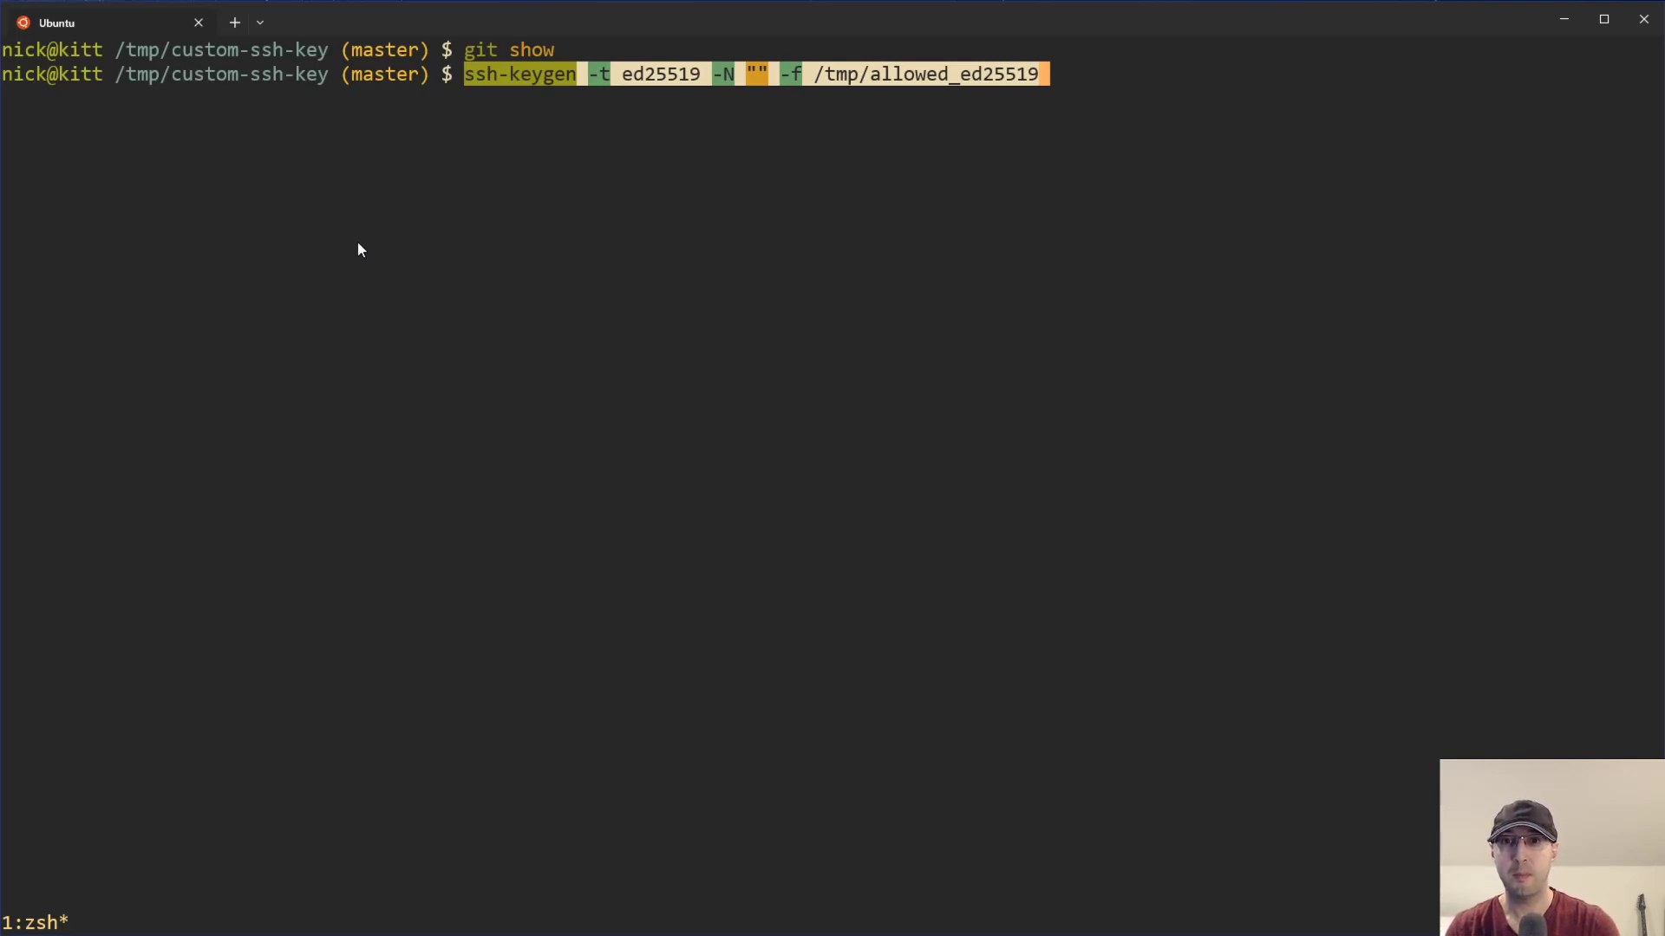
key(Return)
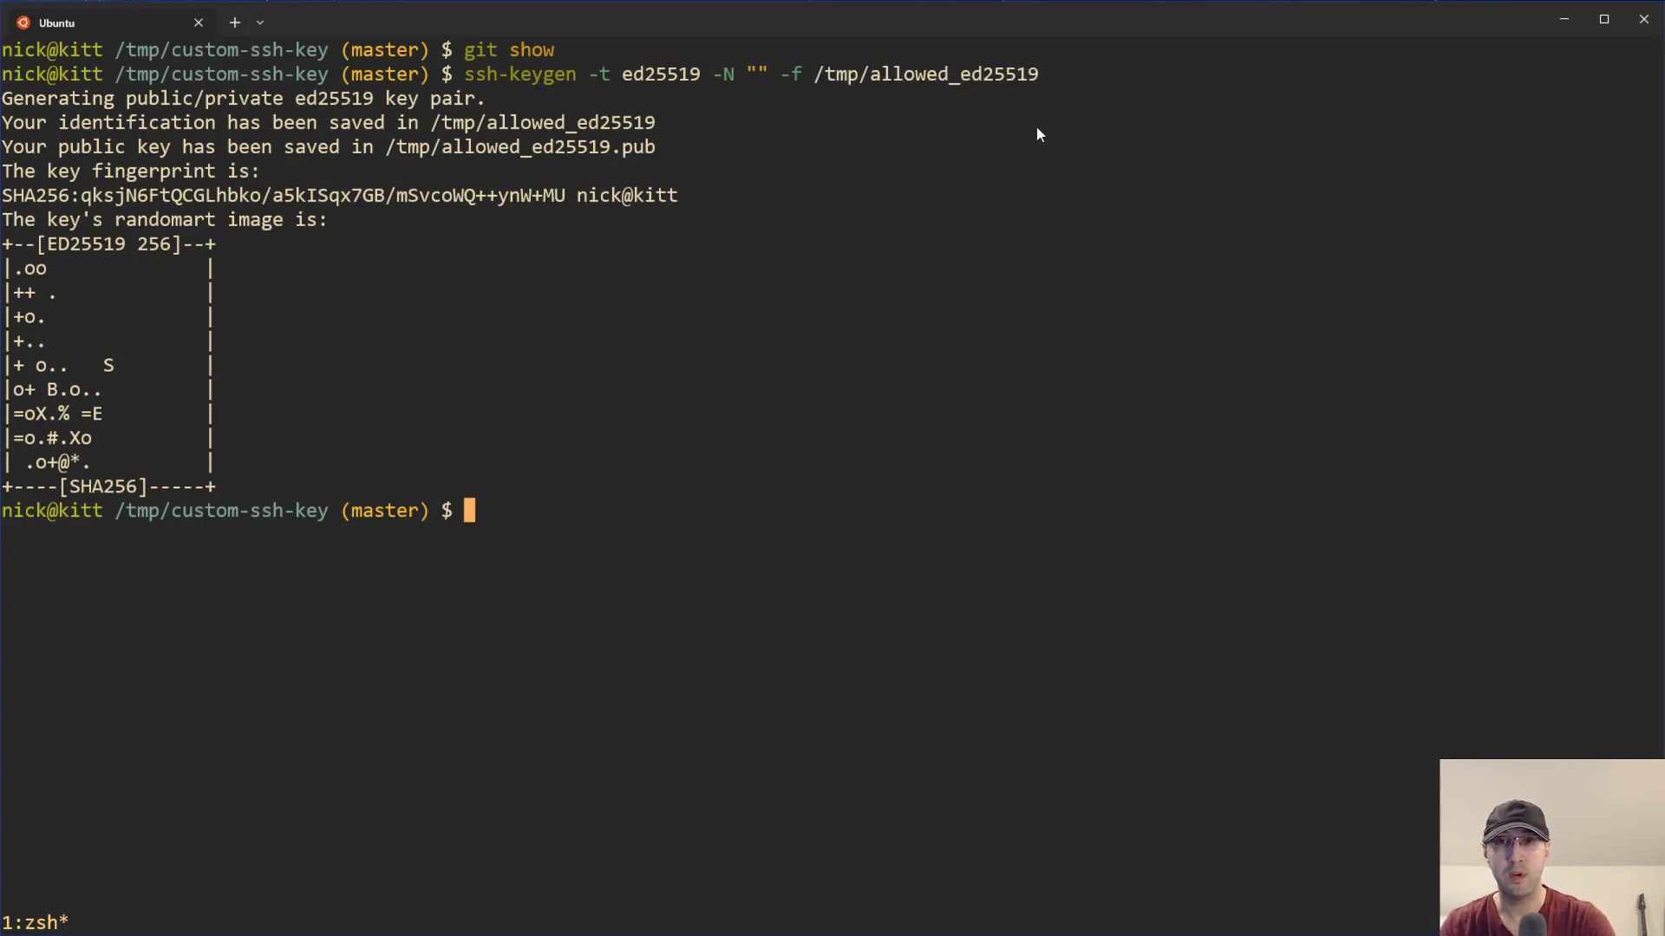
mouse_move(801, 145)
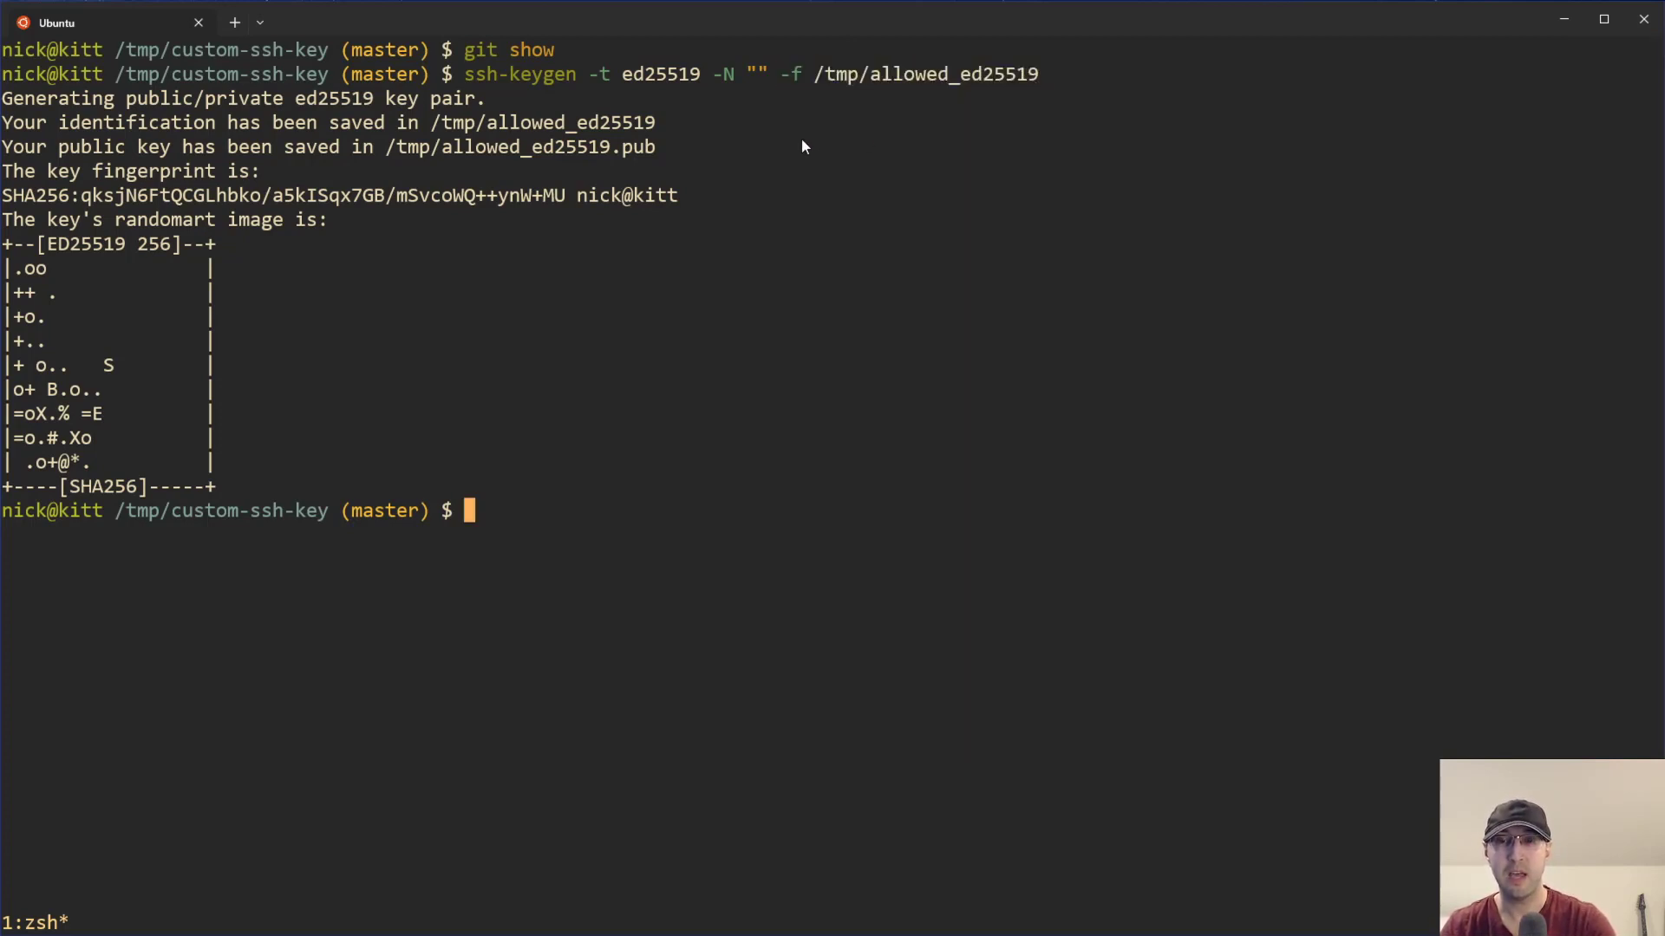
mouse_move(574, 83)
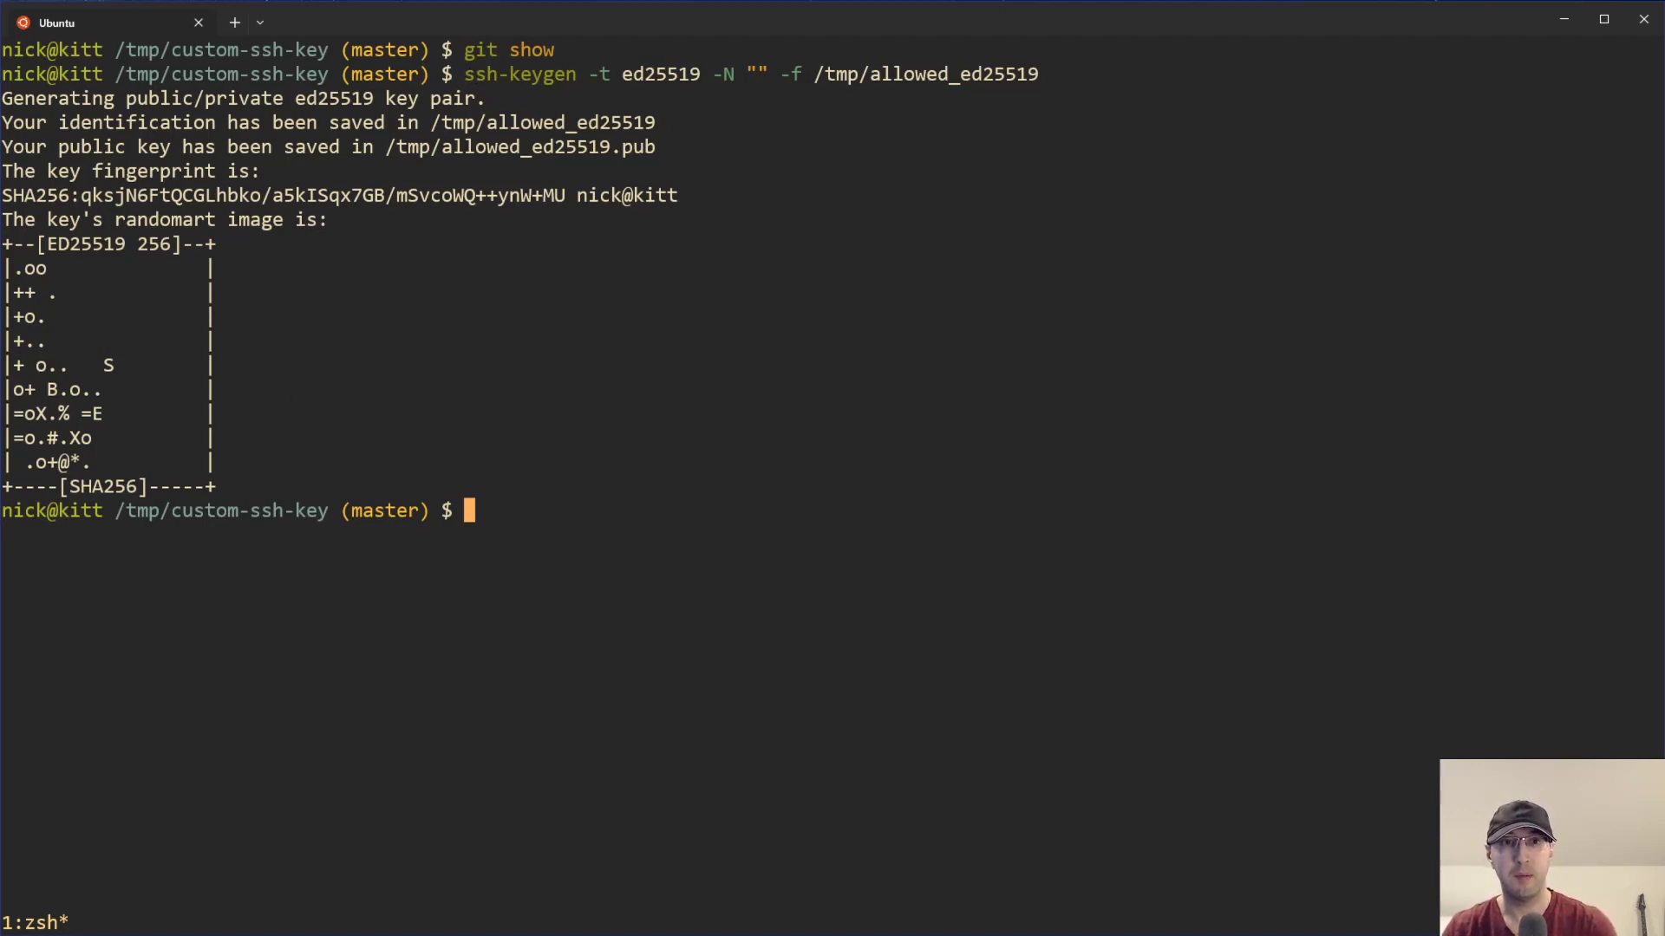
mouse_move(758, 290)
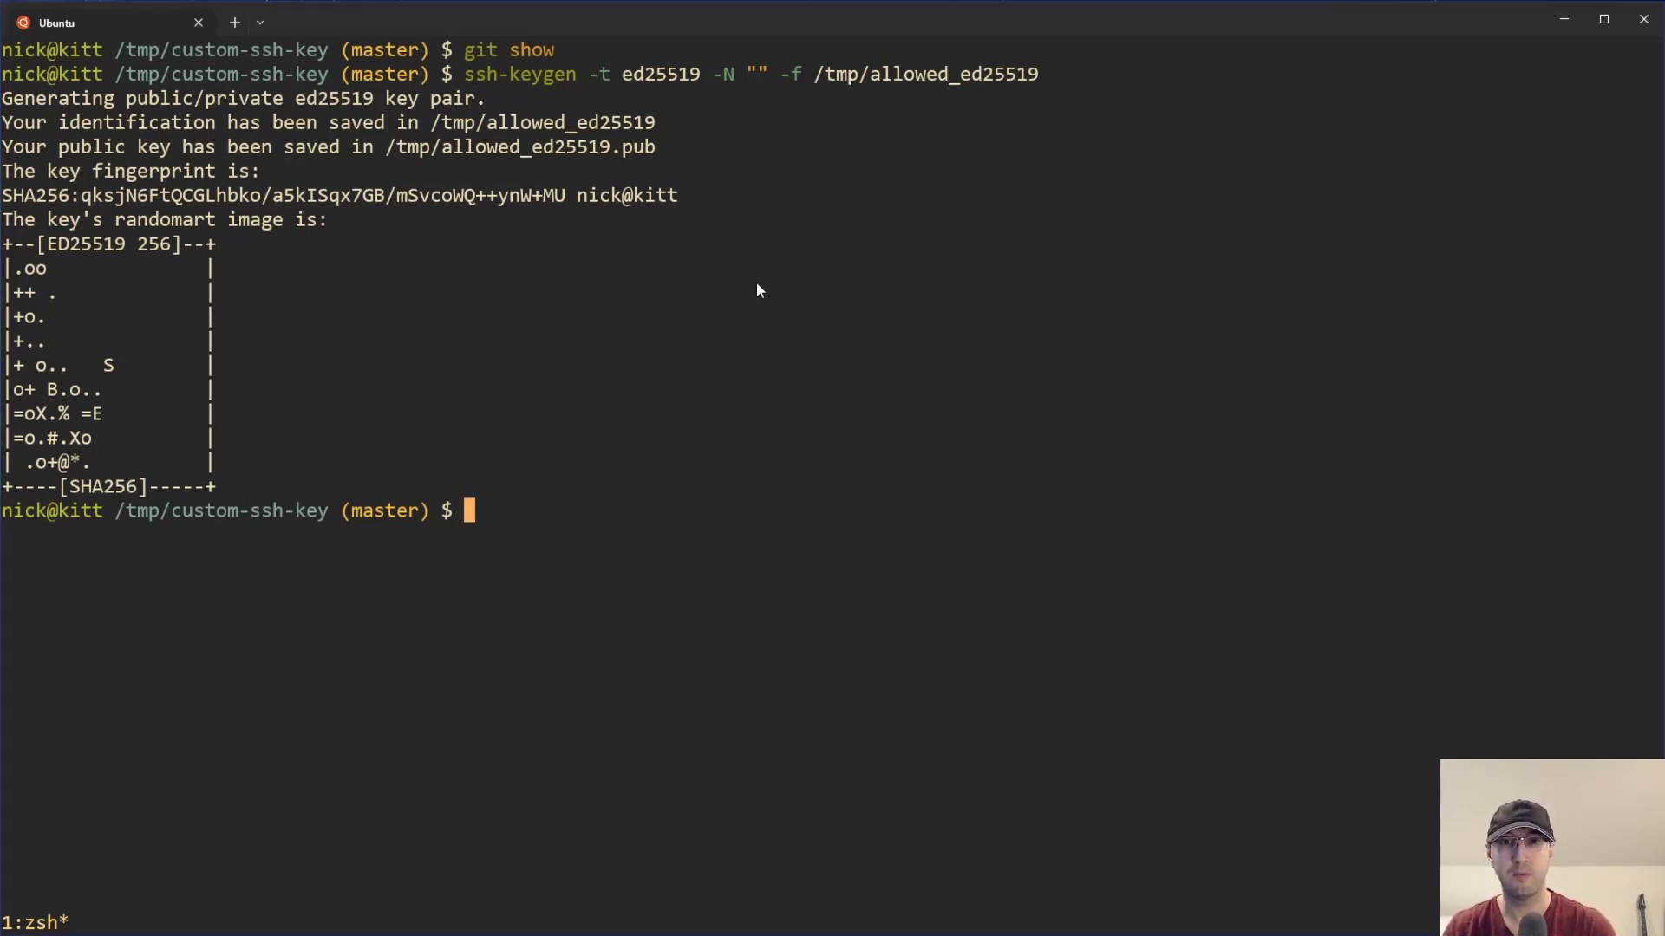
Generate a second passphrase-free ed25519 key pair at /tmp/disallowed_ed25519.
text(ssh-keygen -t ed25519 -N "" -f /tmp/disallowed_ed25519)
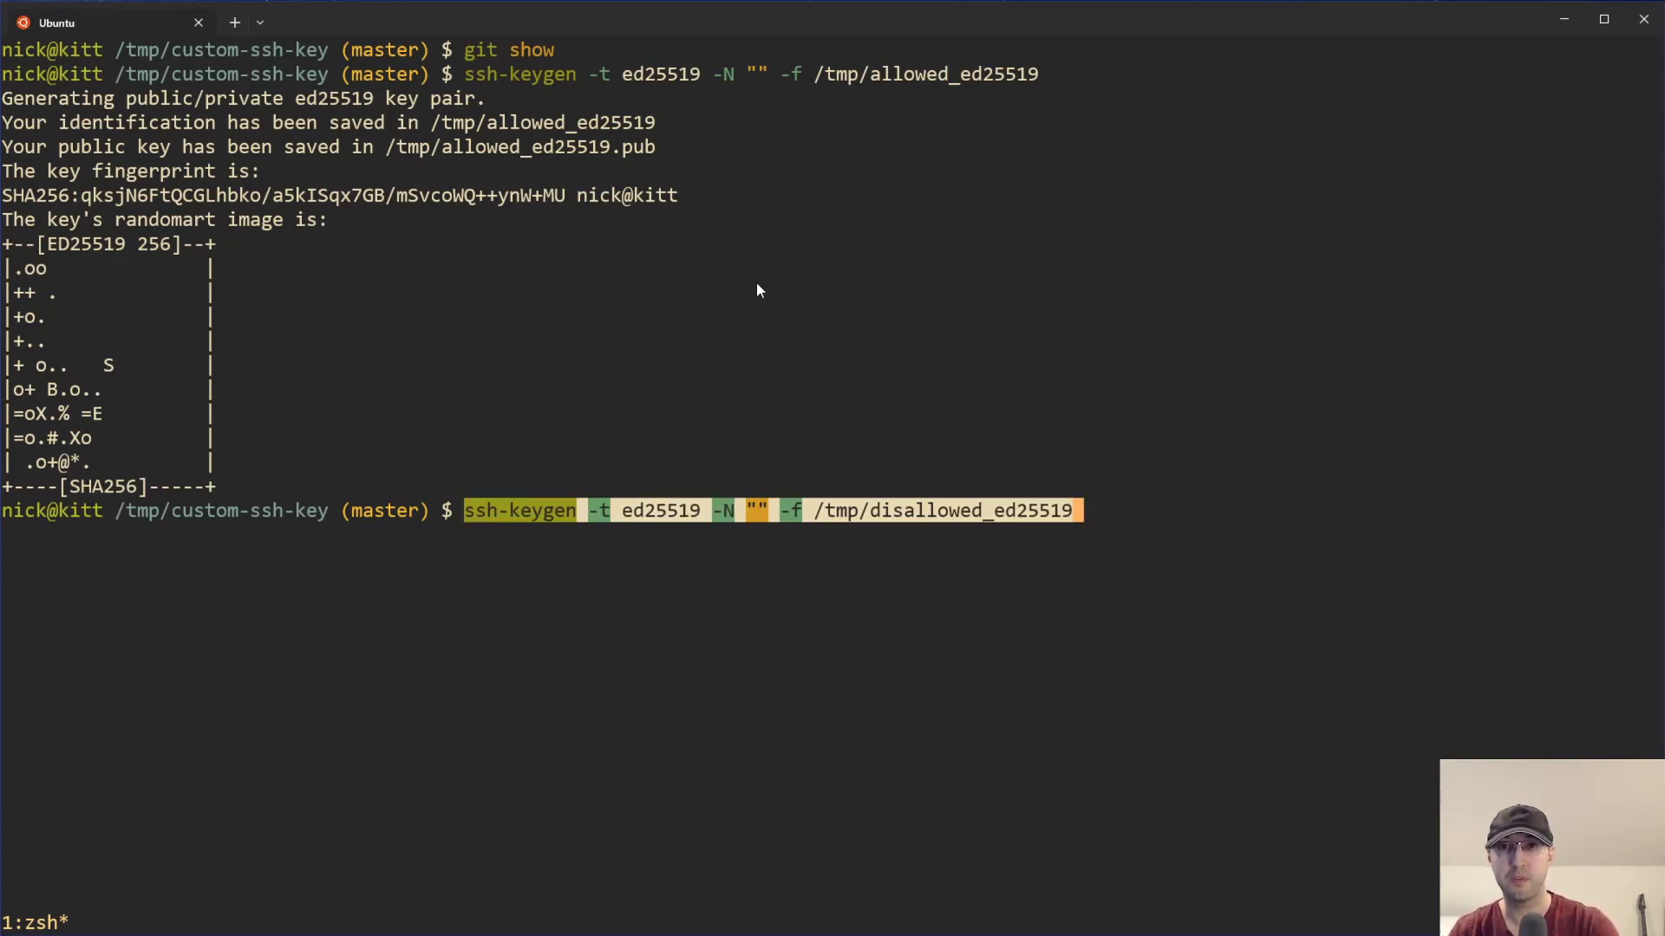
mouse_move(839, 182)
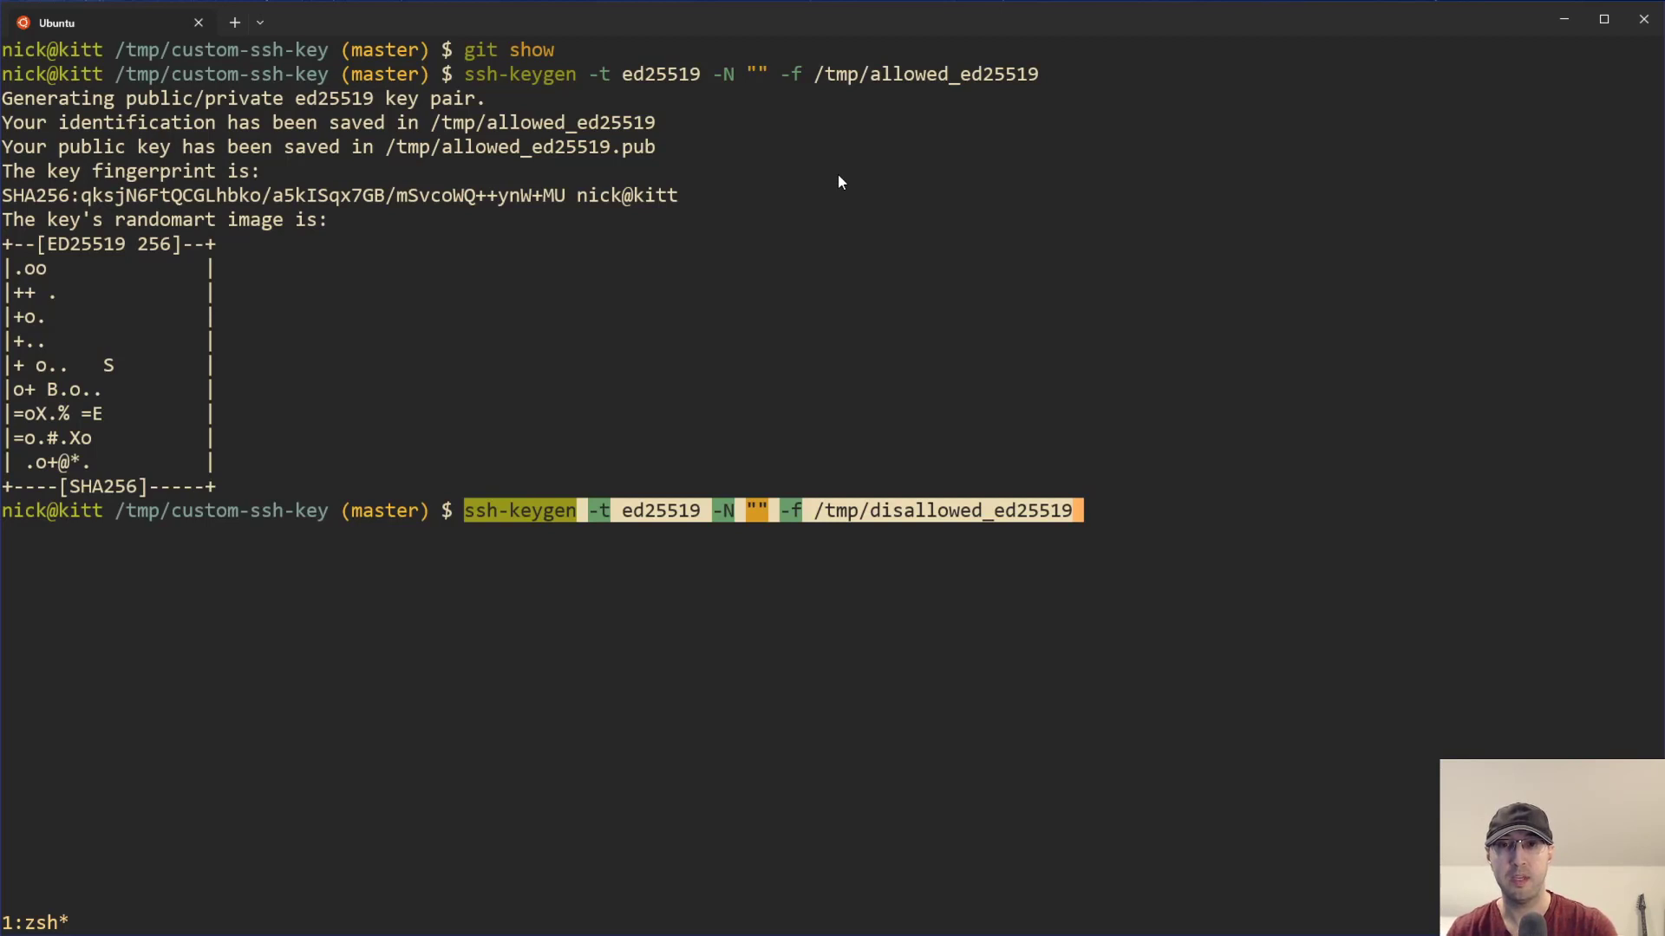
key(Return)
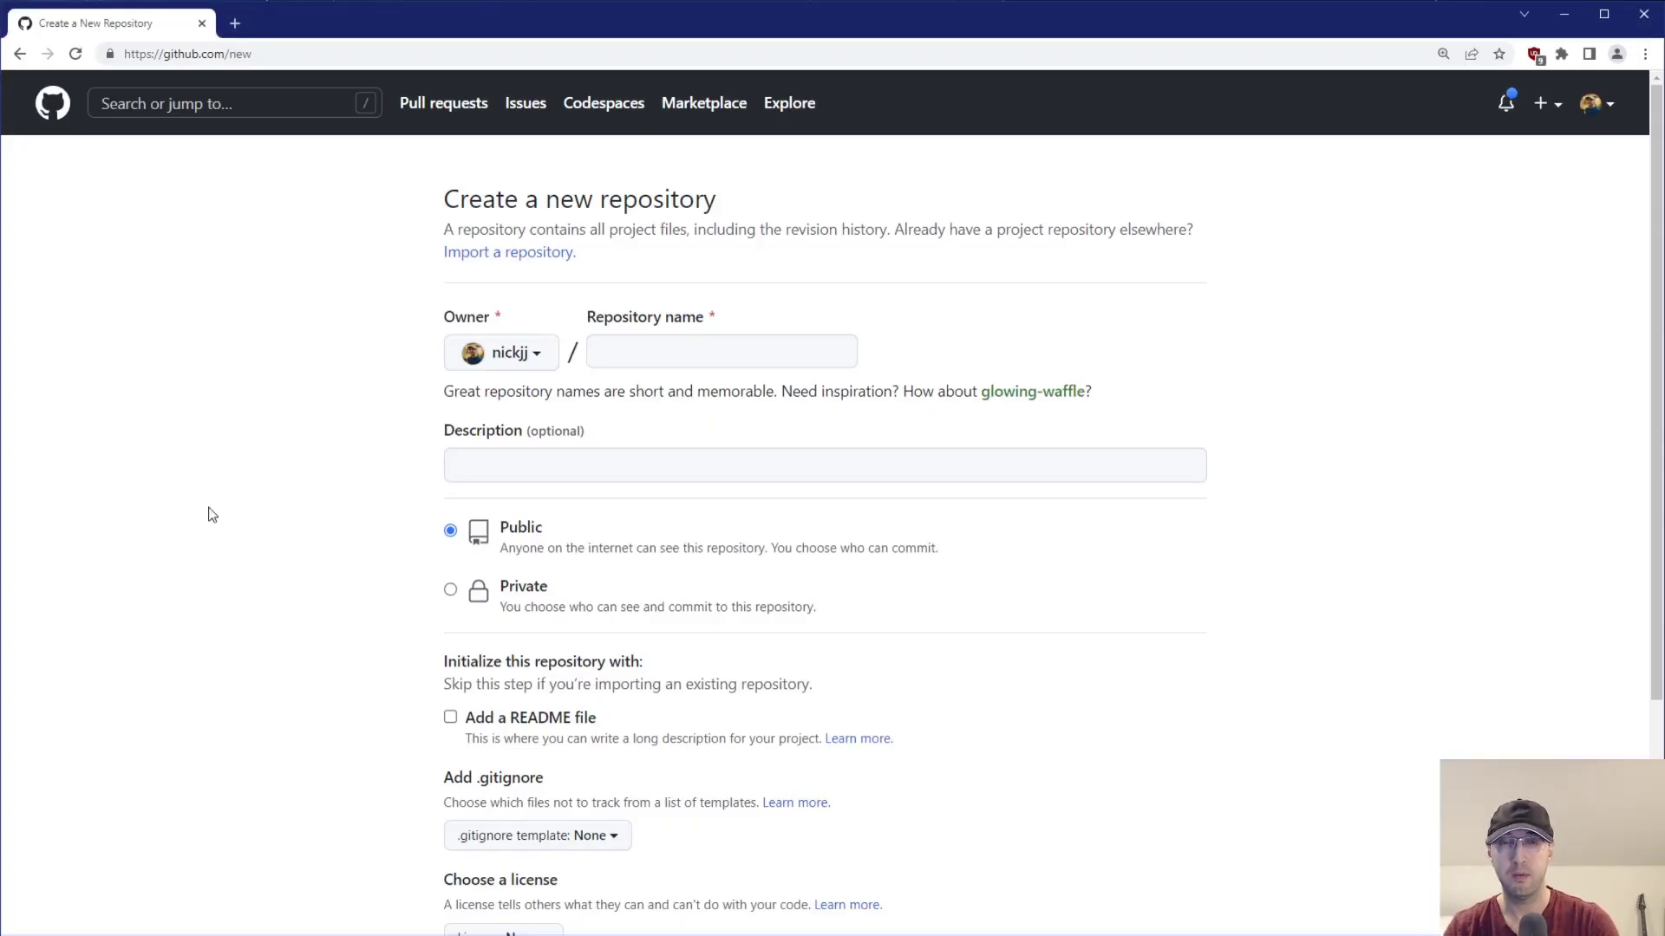
mouse_move(1097, 489)
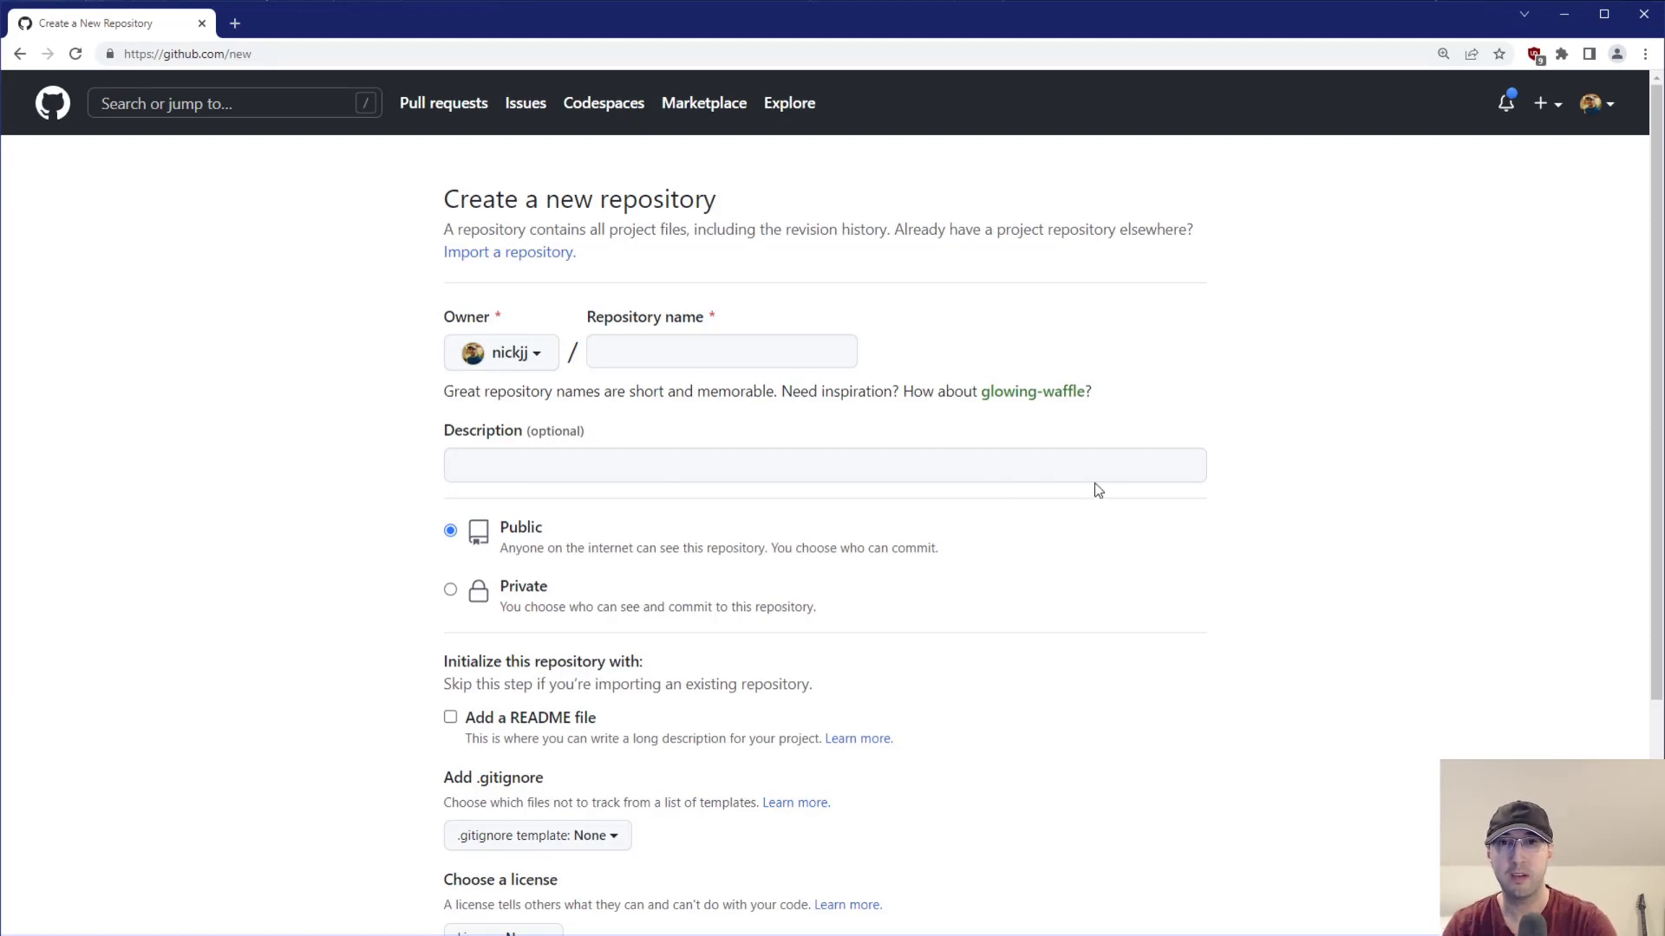
mouse_move(774, 412)
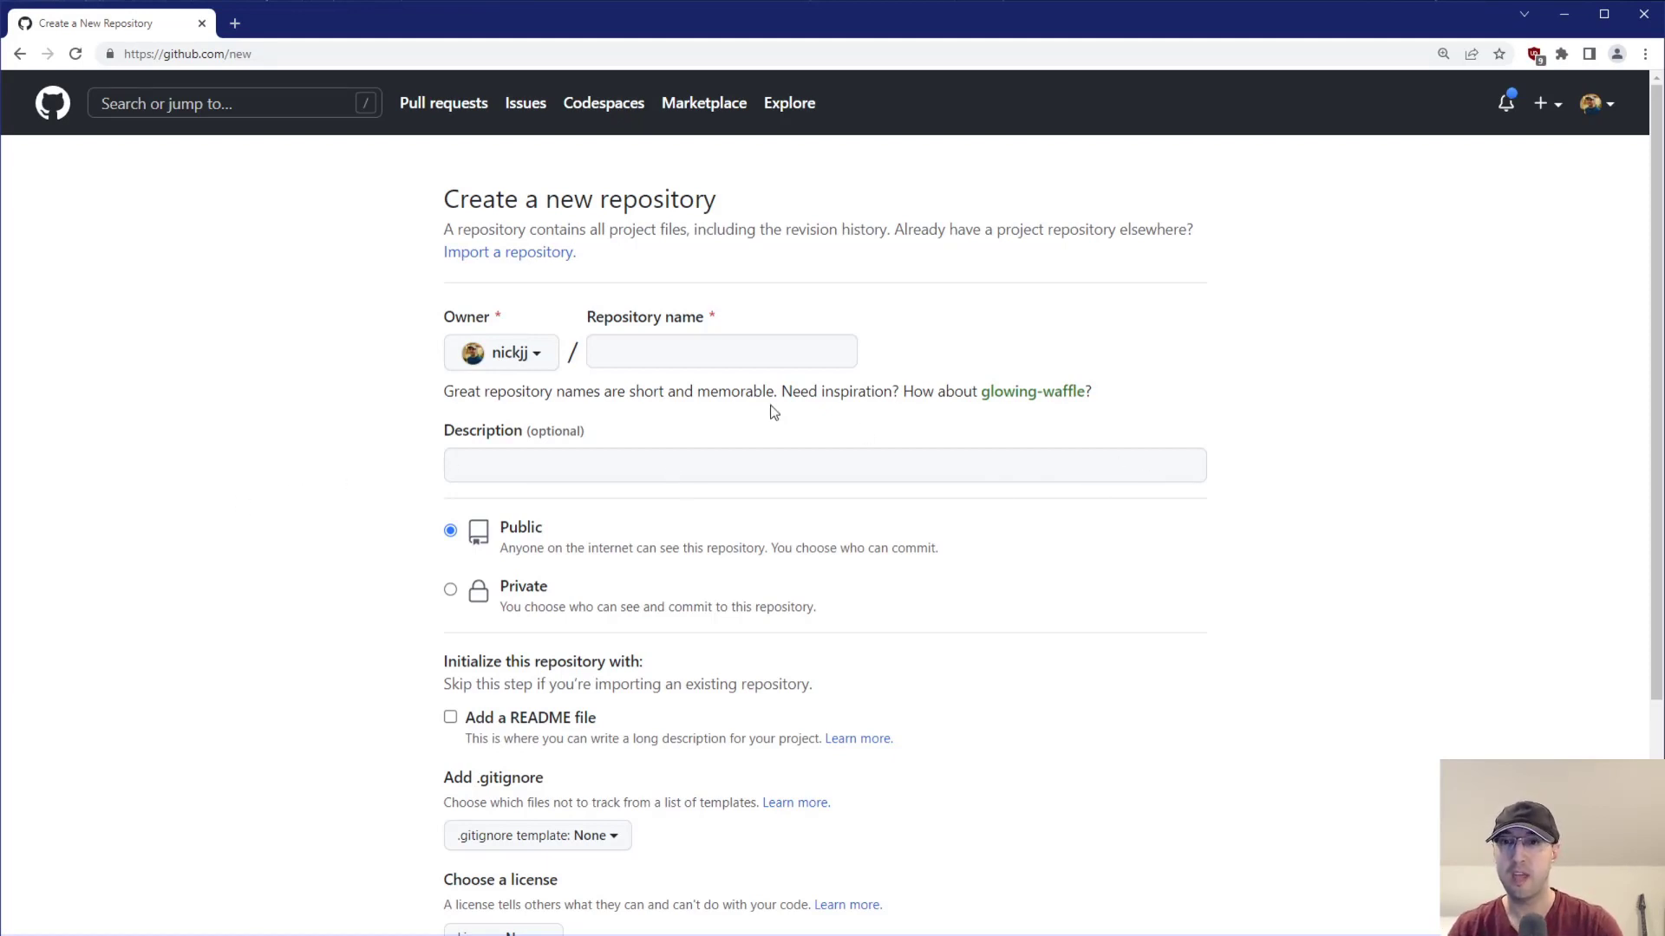
Create a new private GitHub repository named test.
text(test)
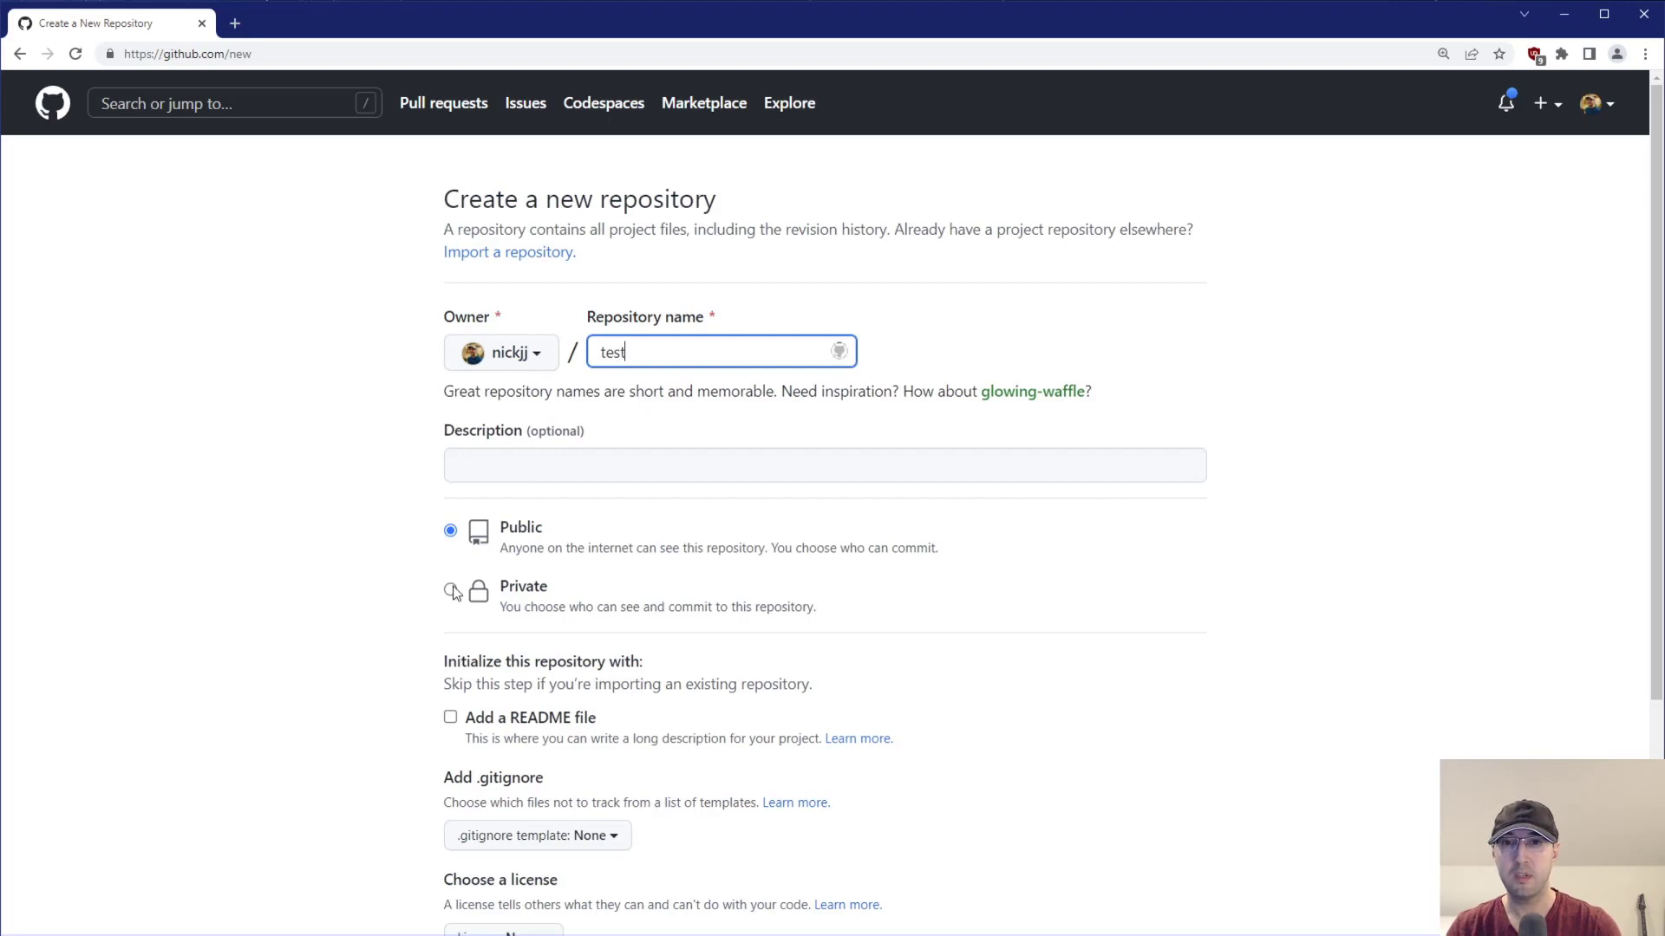
click(451, 590)
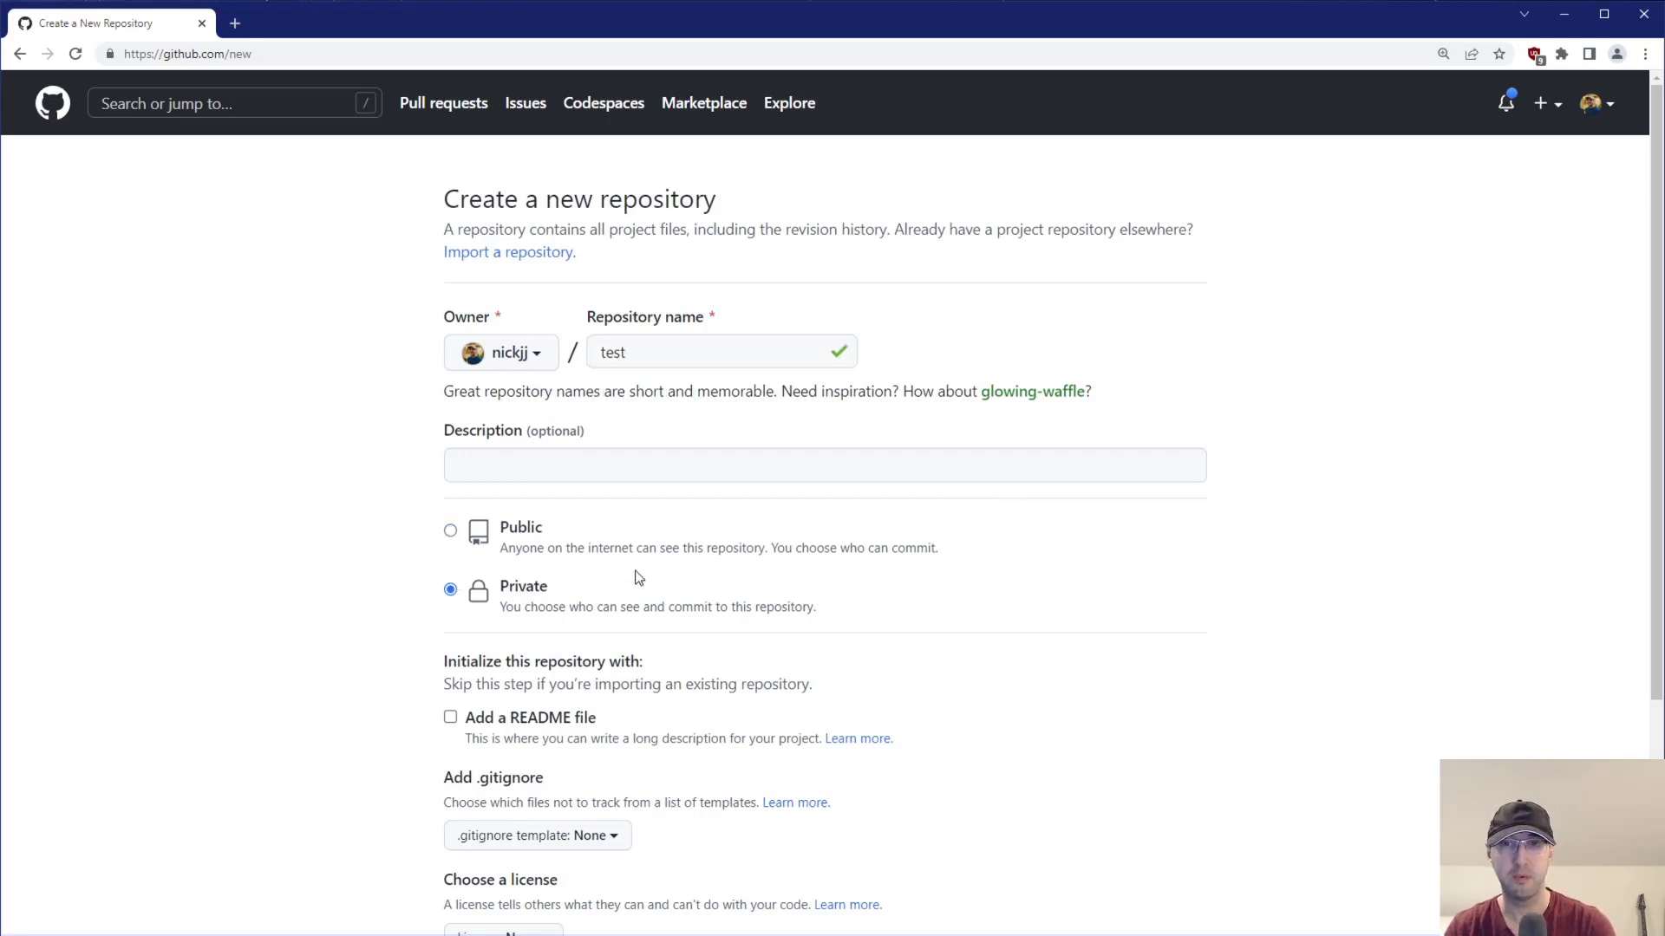
mouse_move(1247, 480)
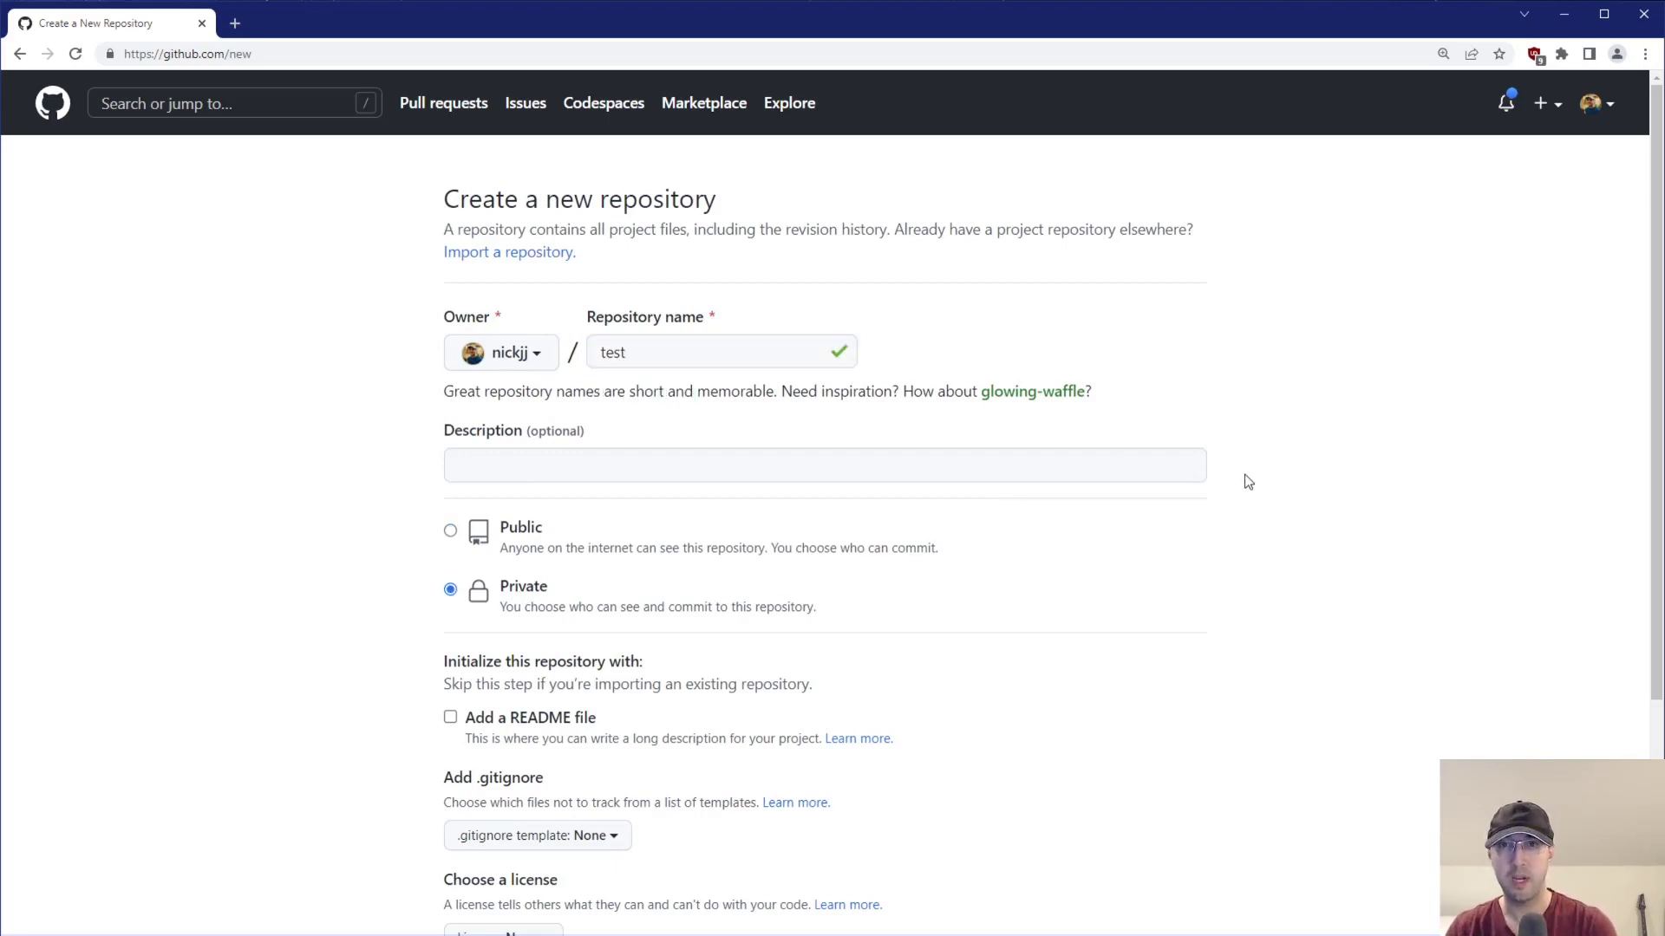
mouse_move(801, 444)
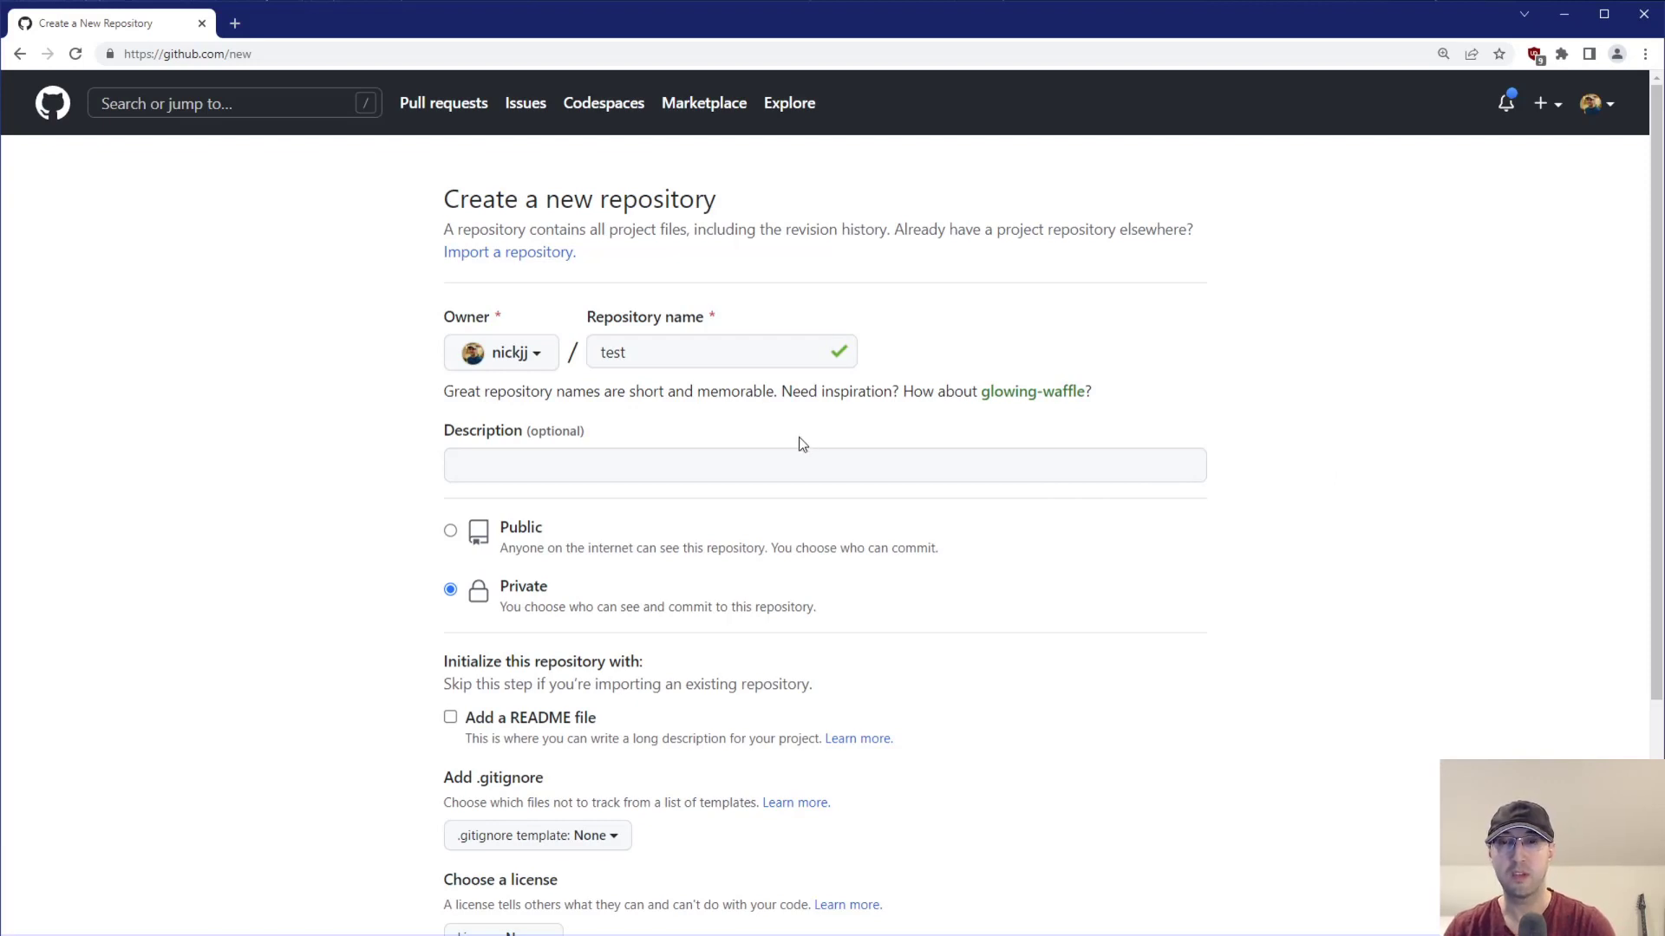
mouse_move(1365, 136)
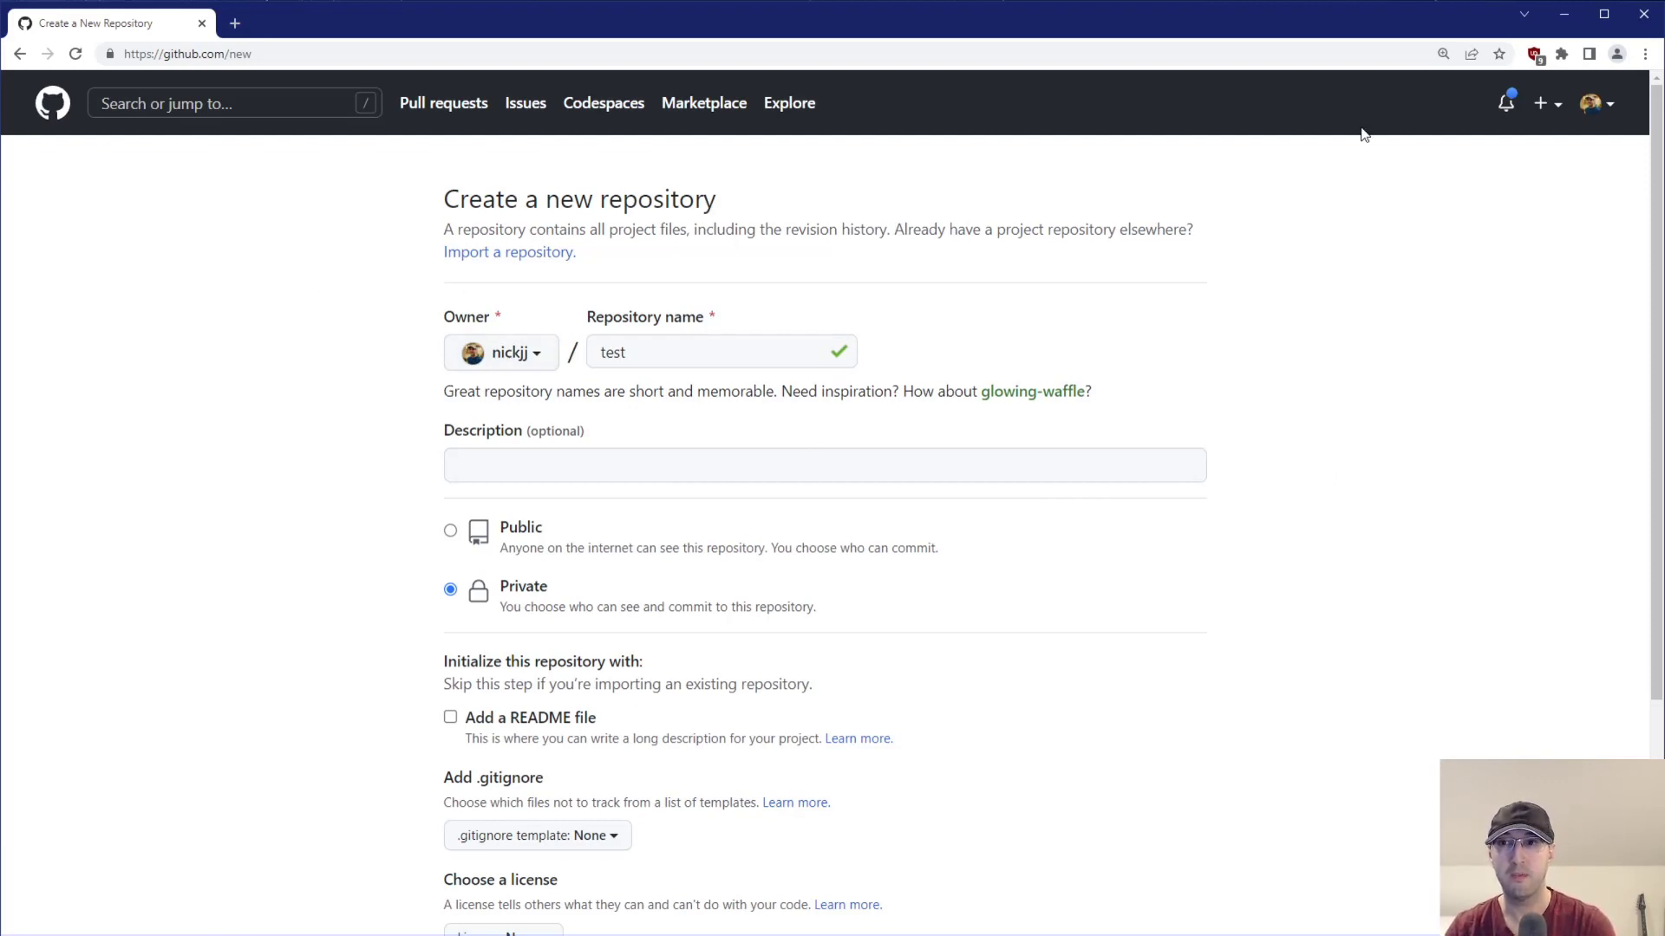
scroll(down, 3)
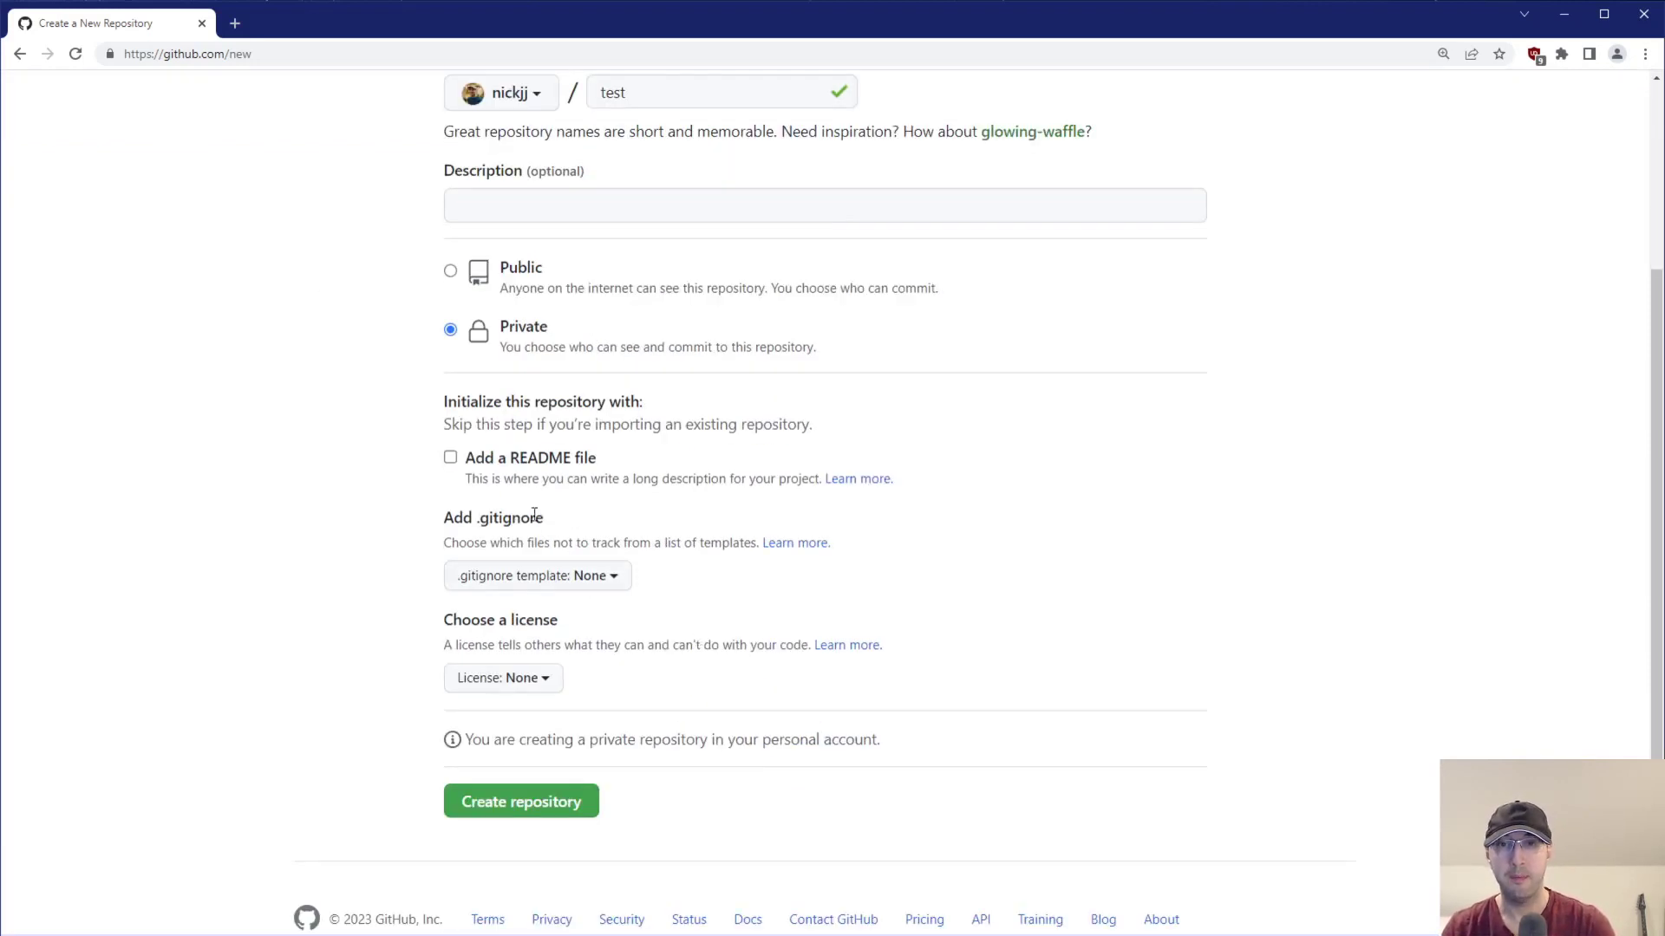
click(520, 801)
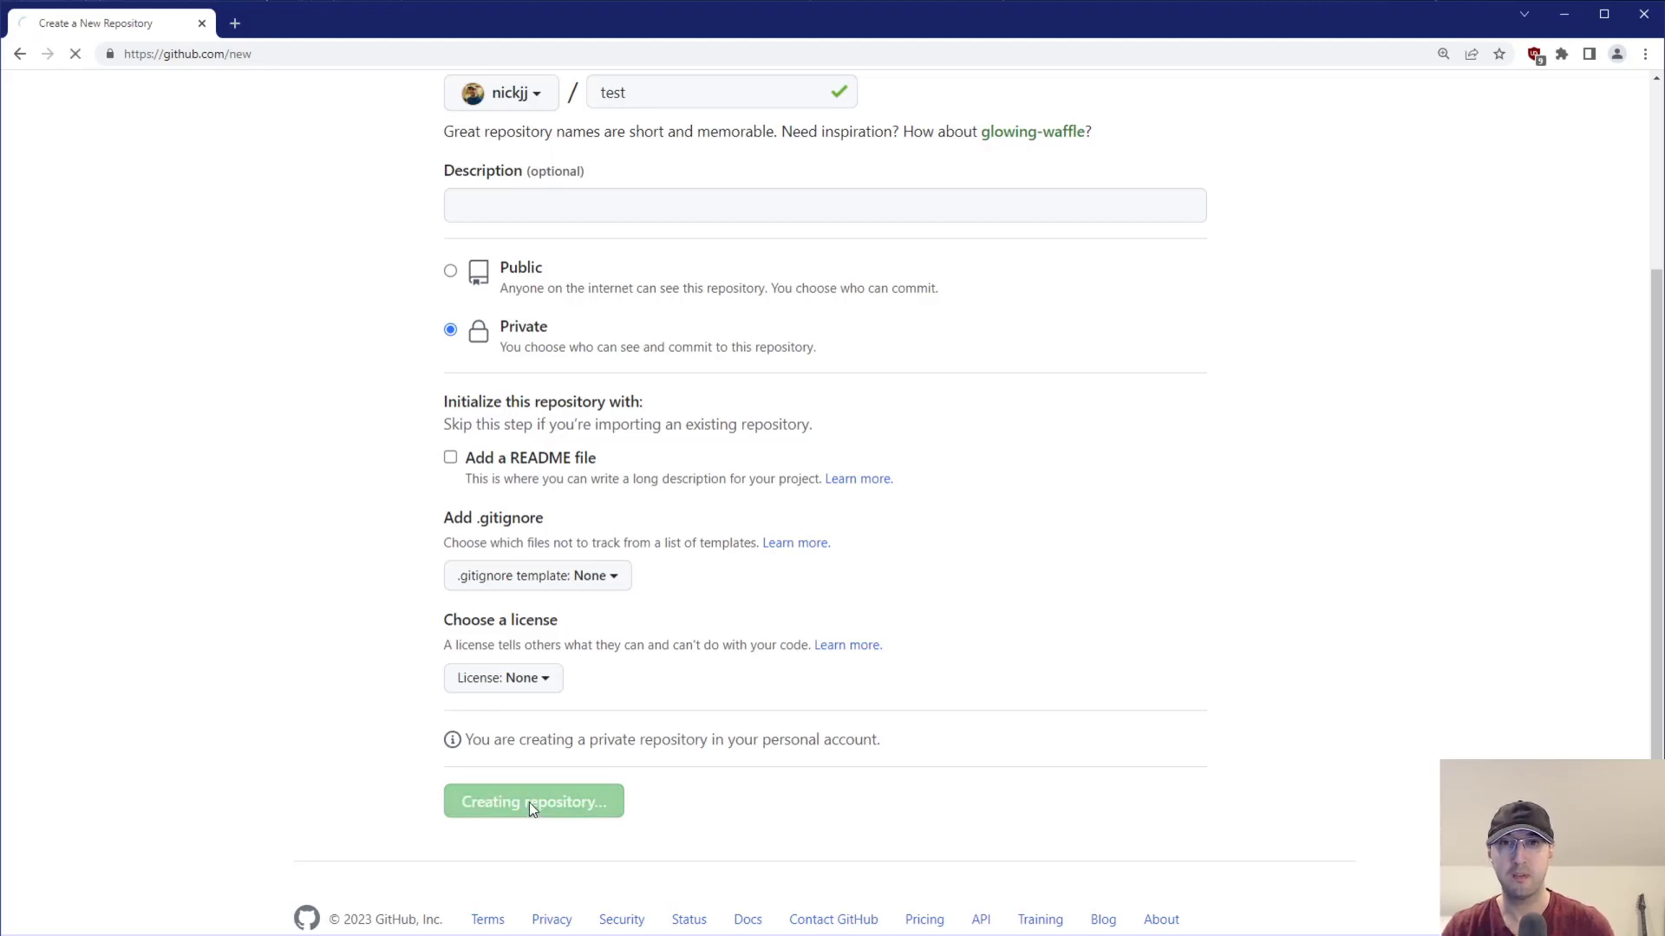
click(532, 802)
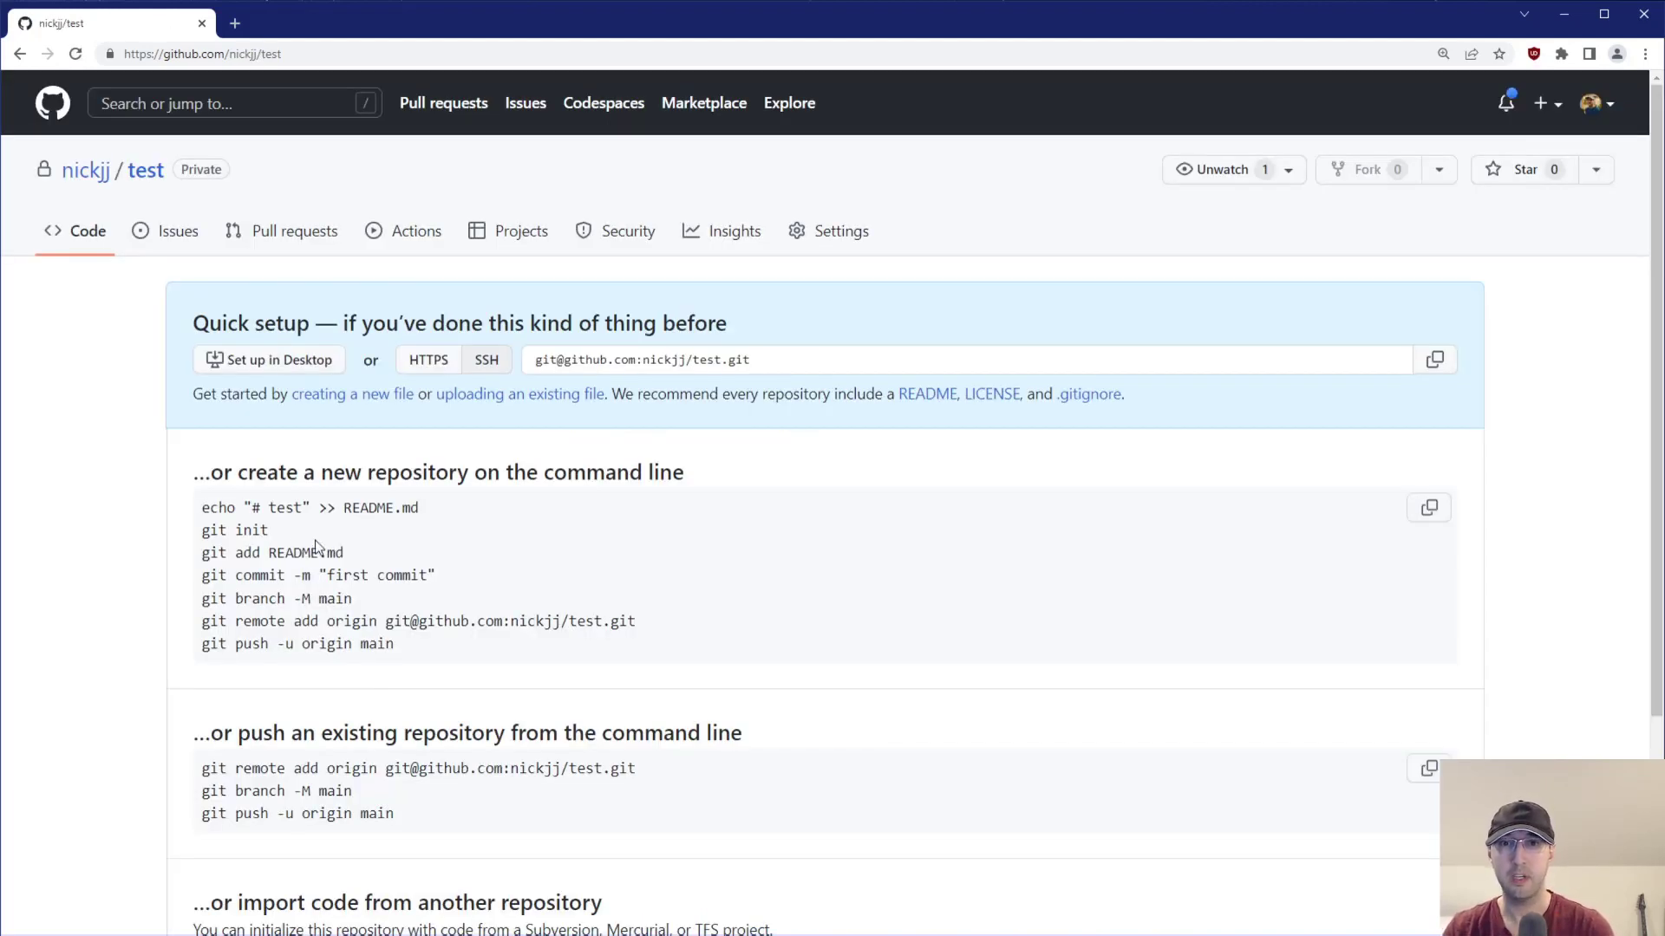
Select the git init line from the quick-setup commands.
double_click(234, 530)
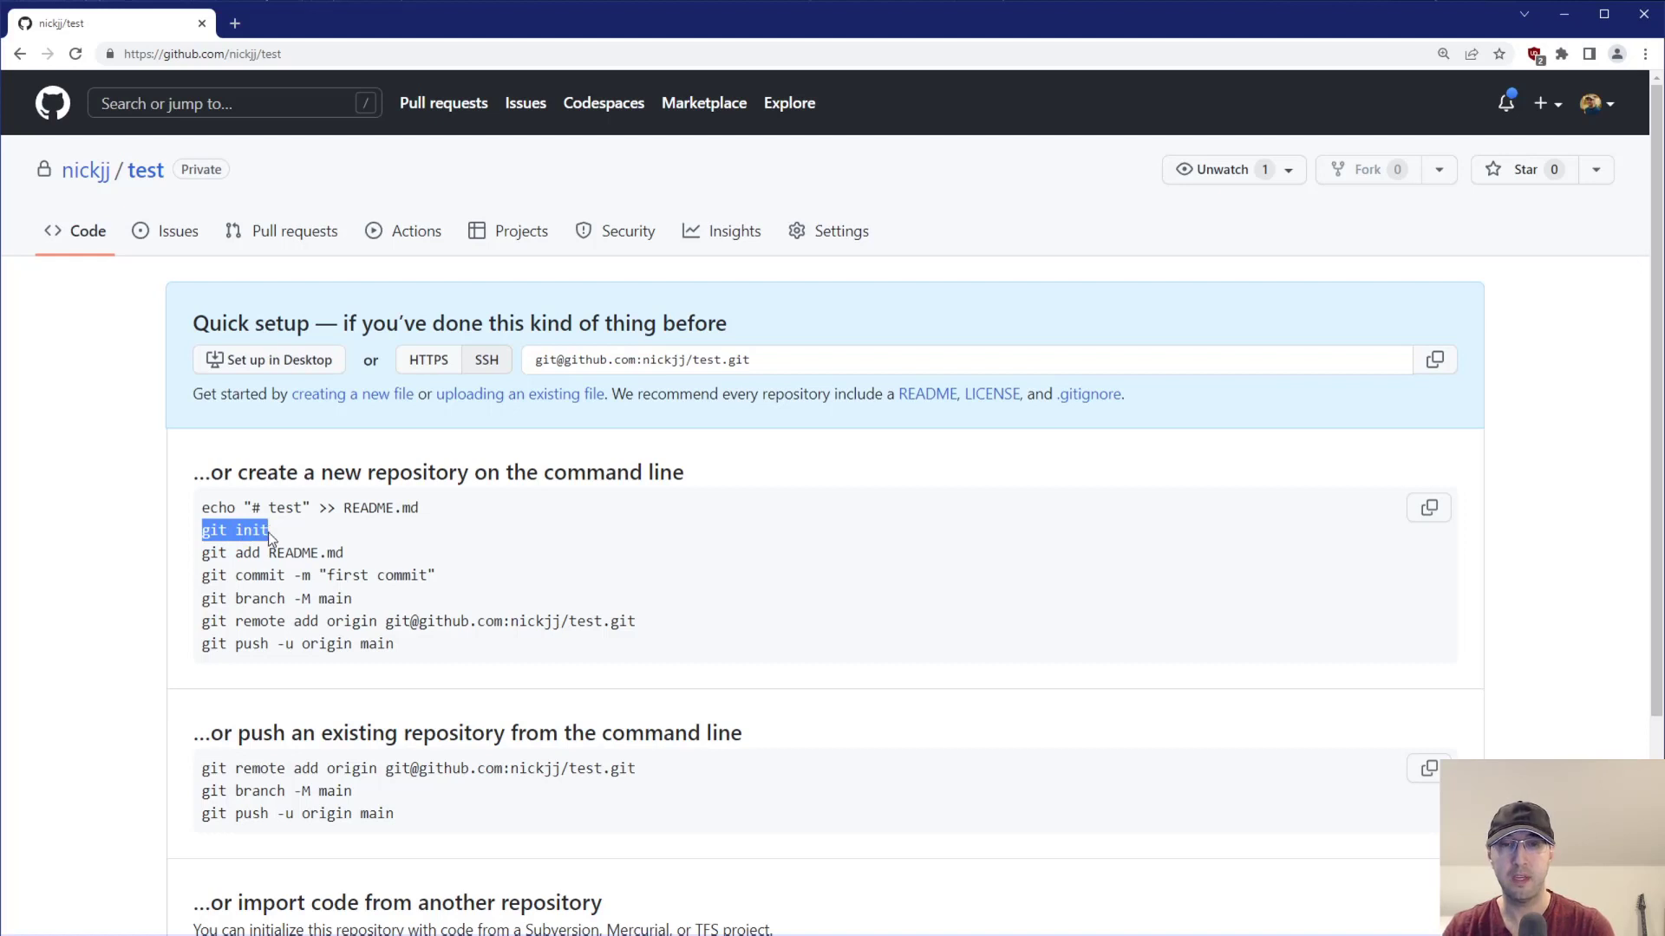
click(234, 599)
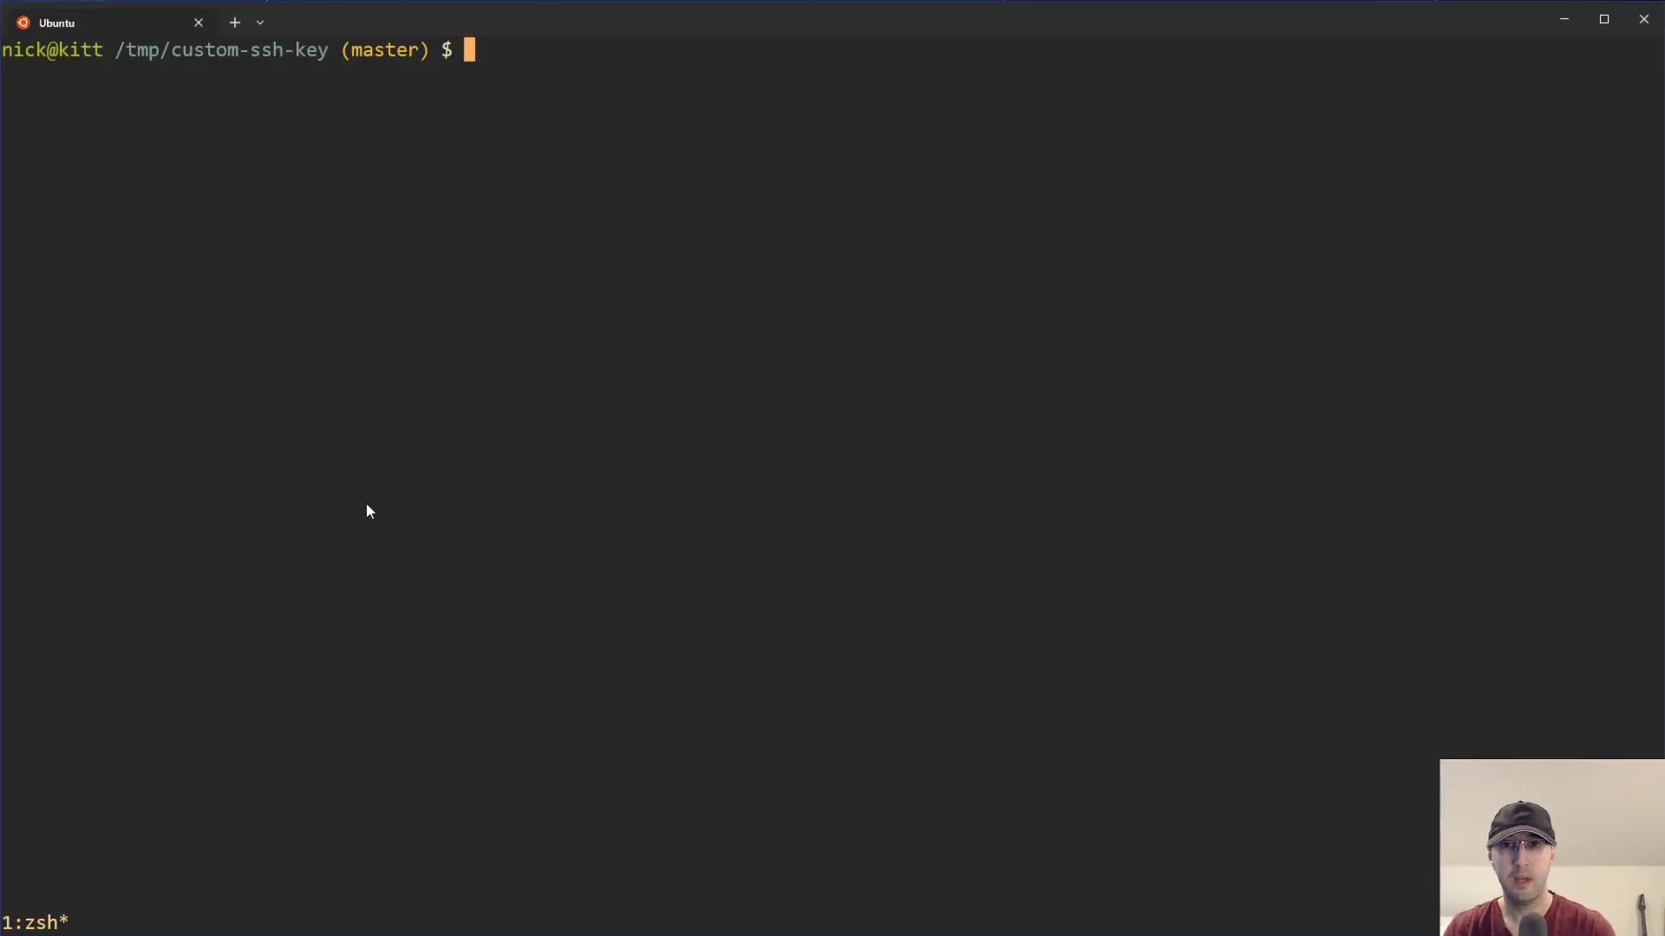
text(git branch -M main)
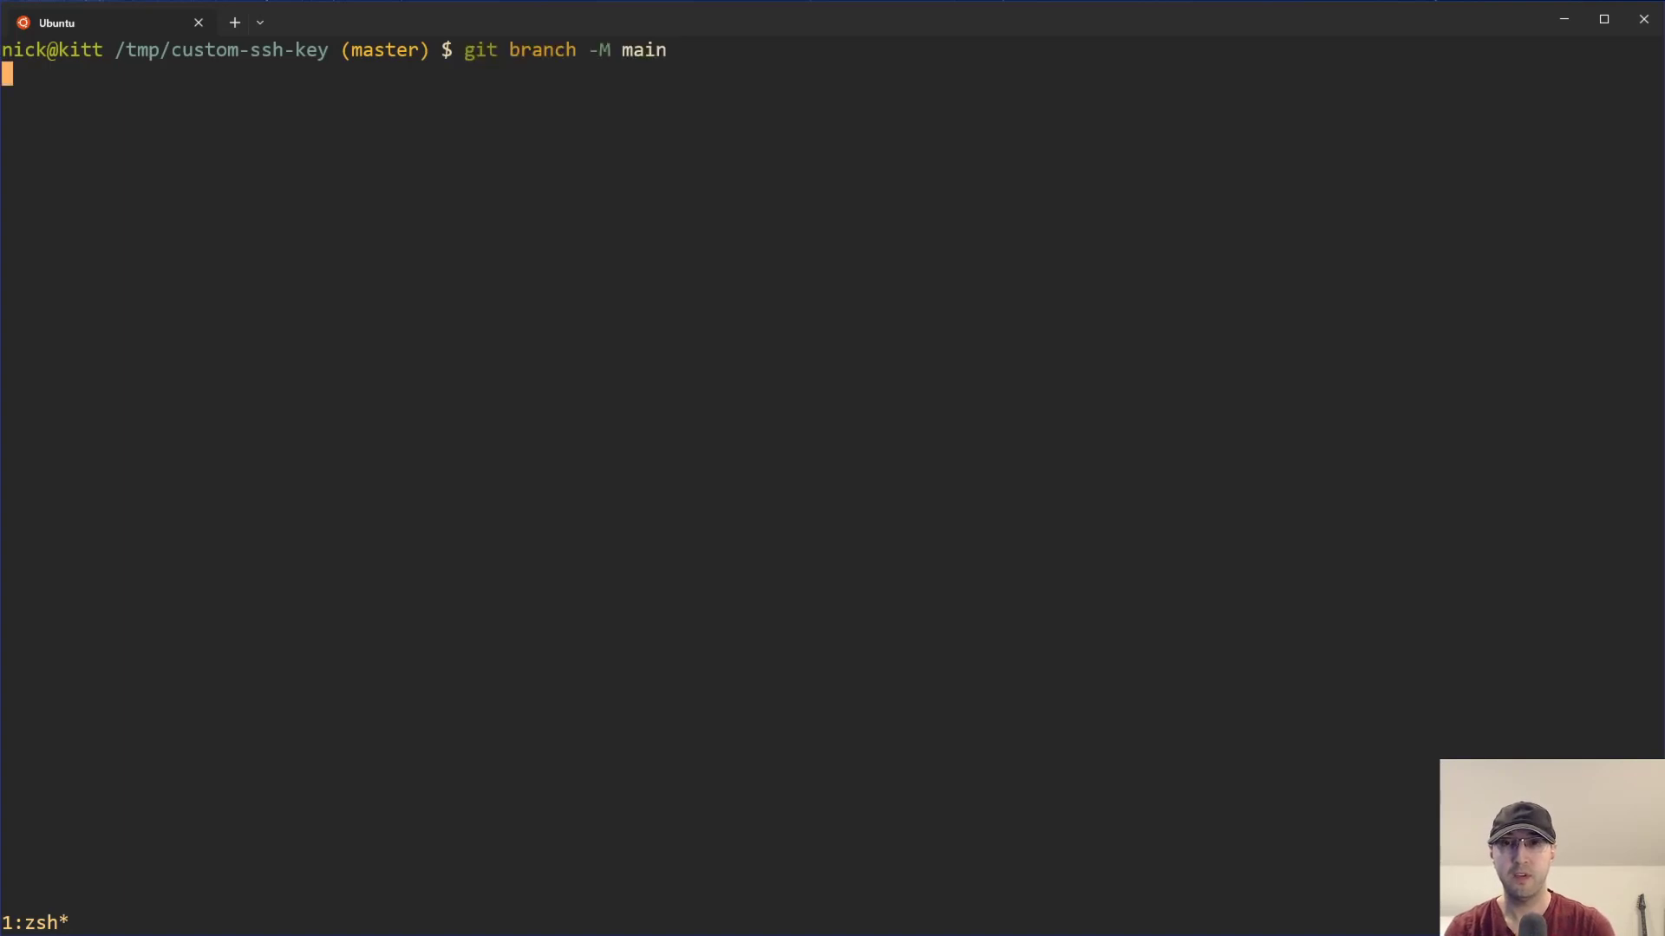
key(Return)
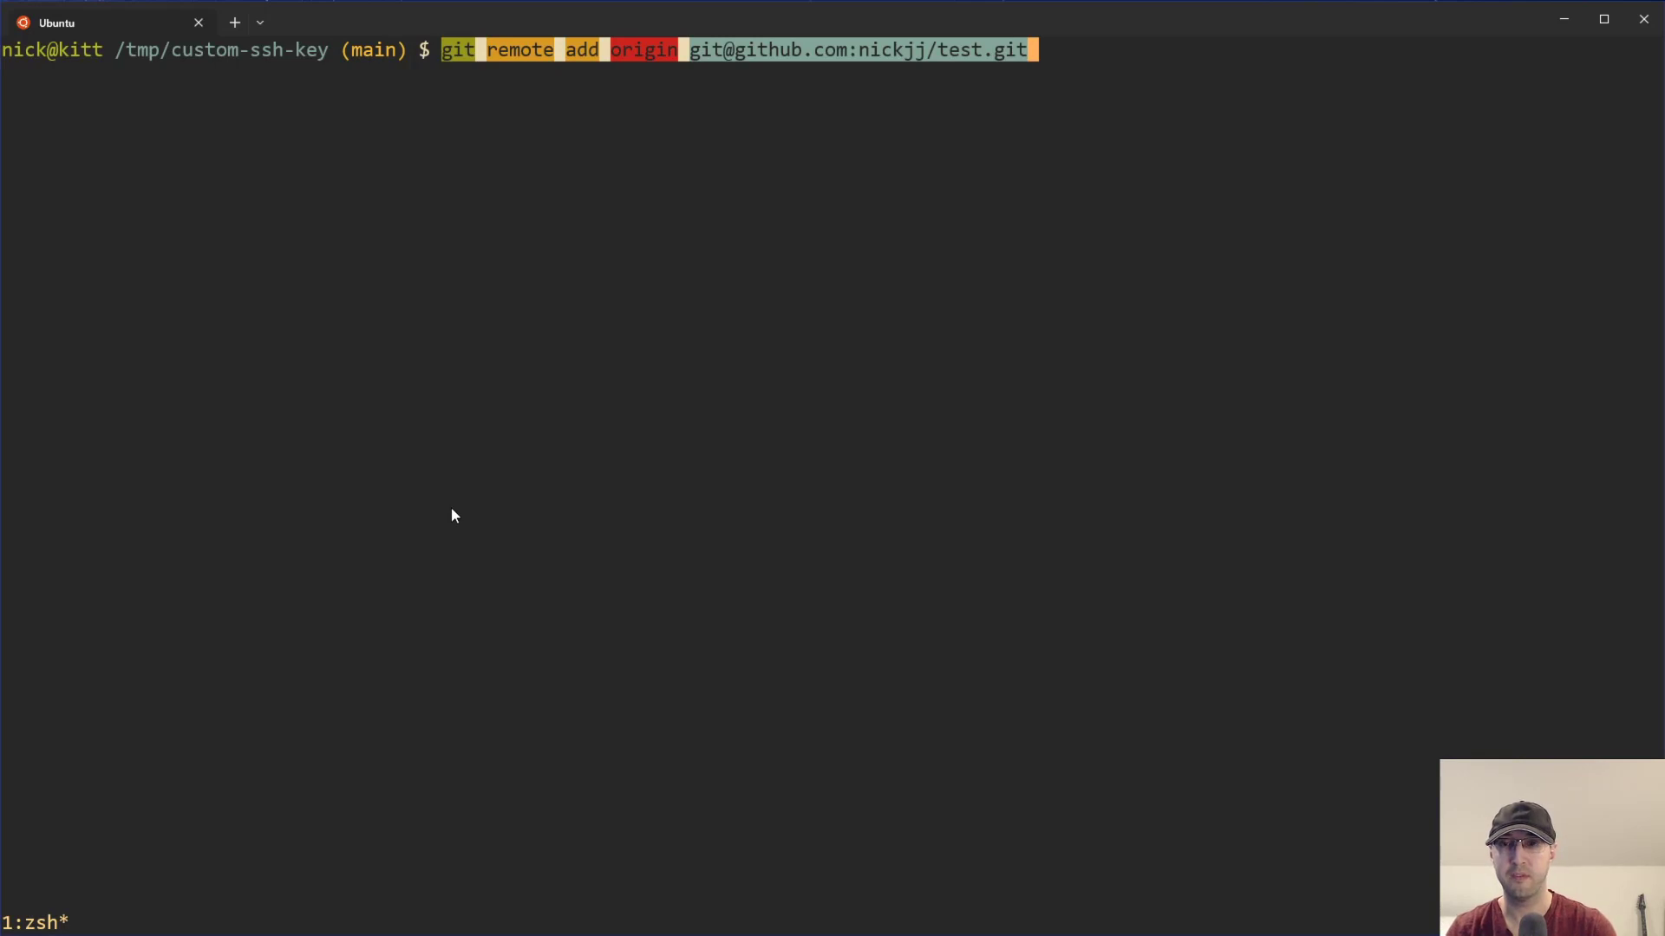
key(Return)
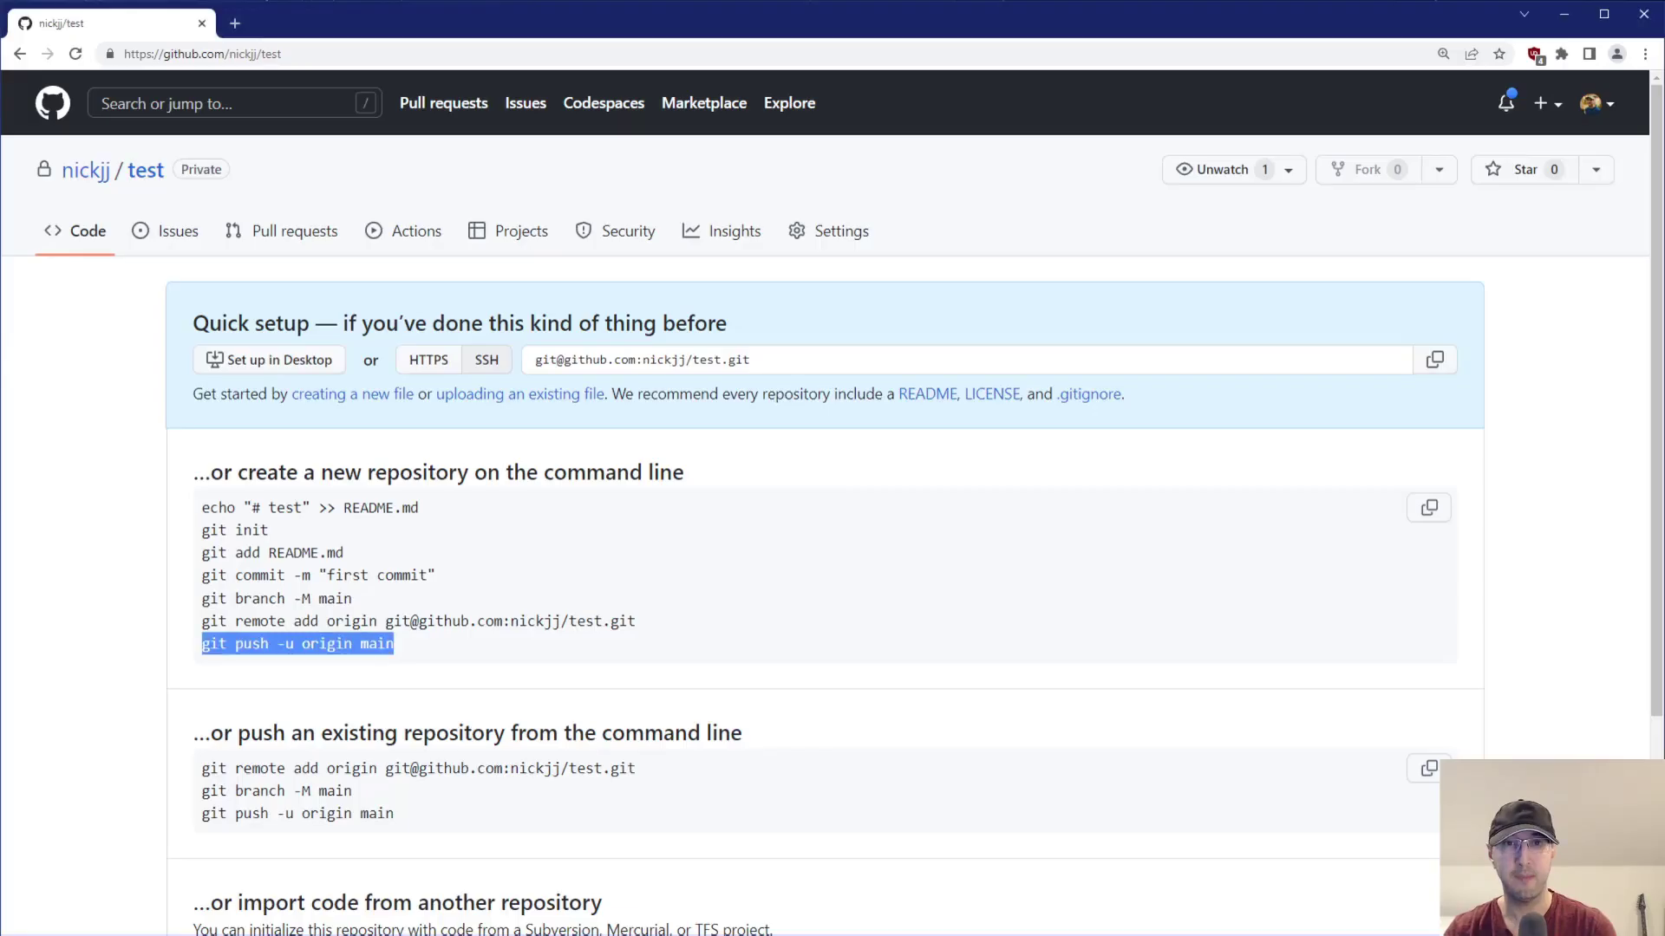
mouse_move(159, 243)
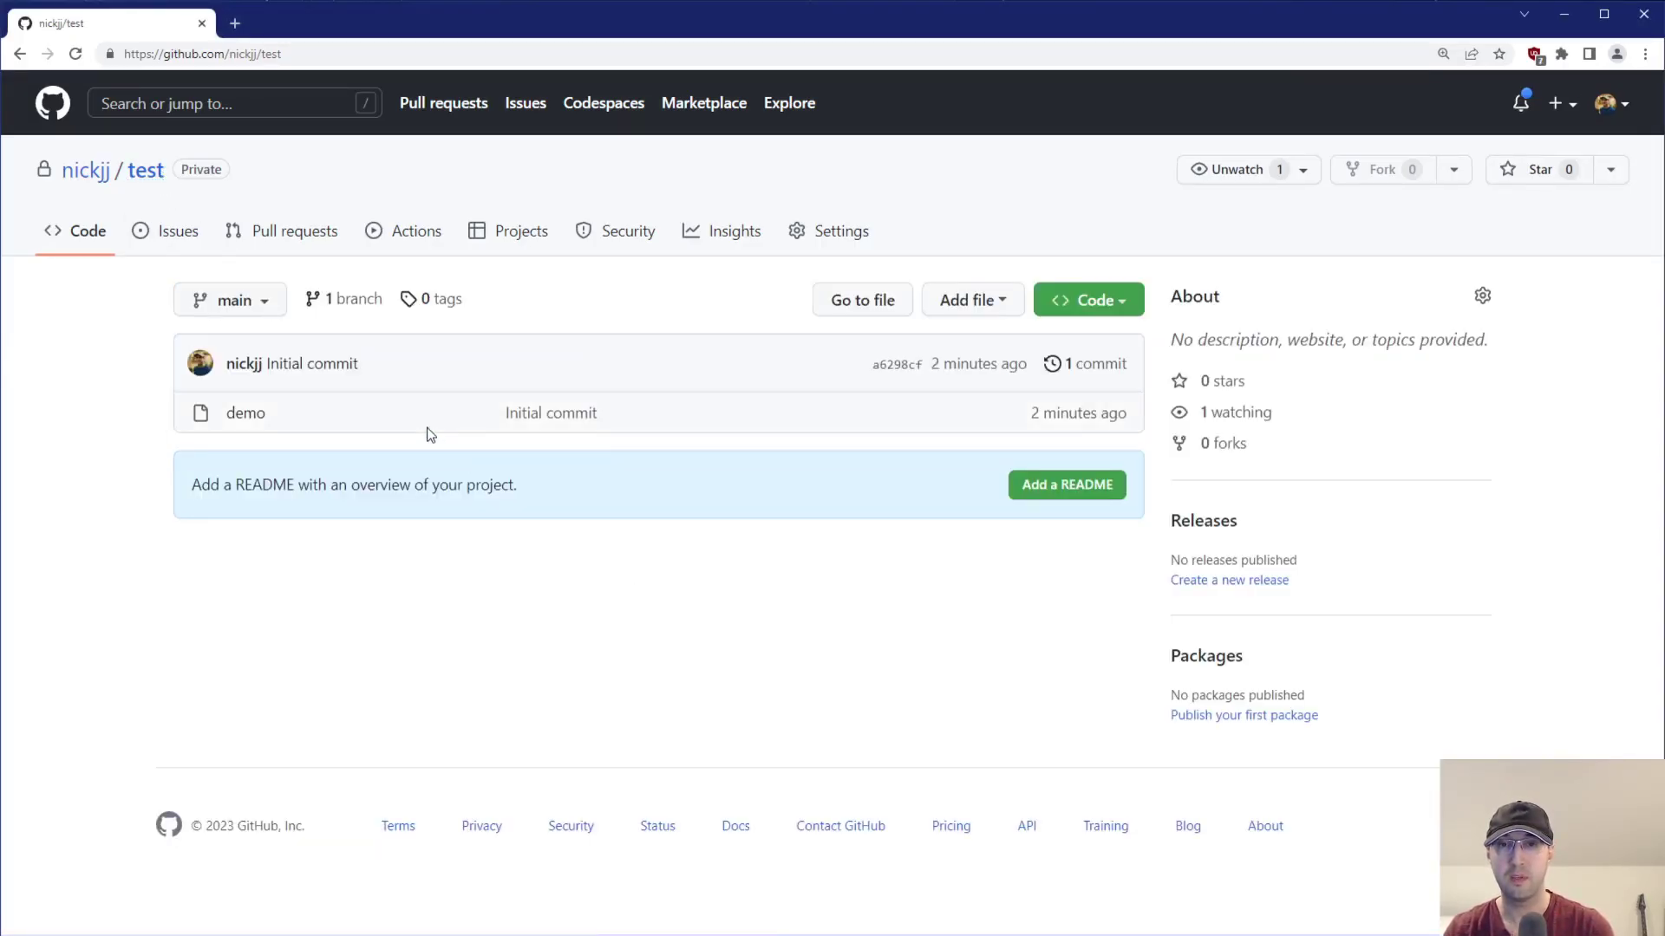
mouse_move(323, 413)
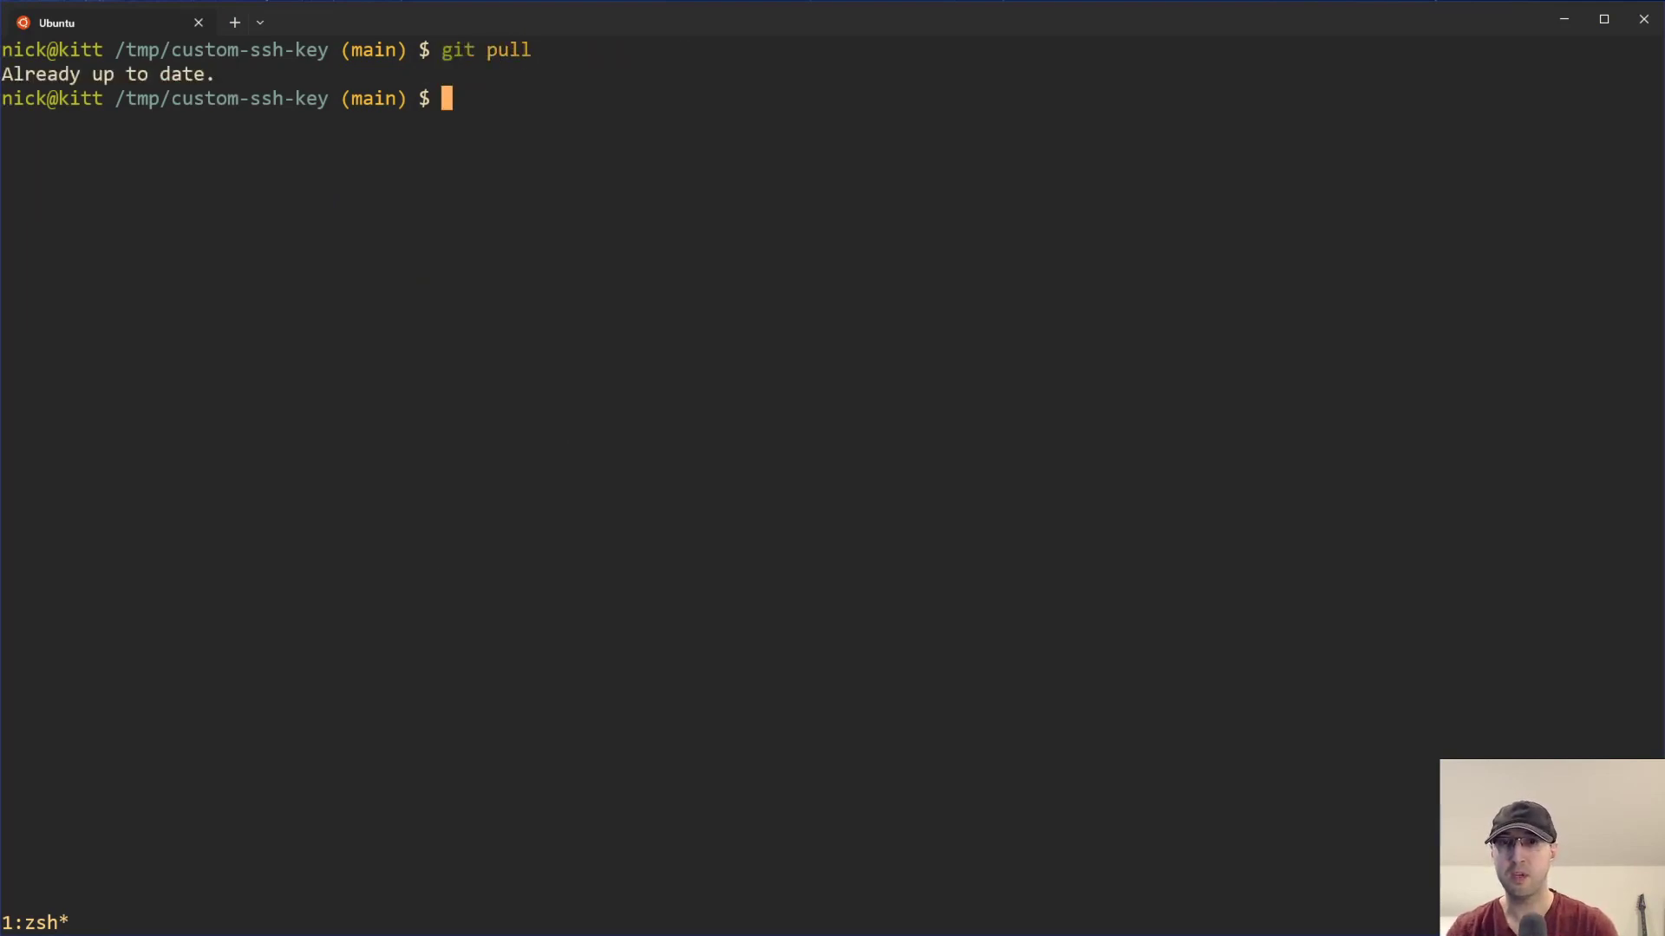
mouse_move(152, 137)
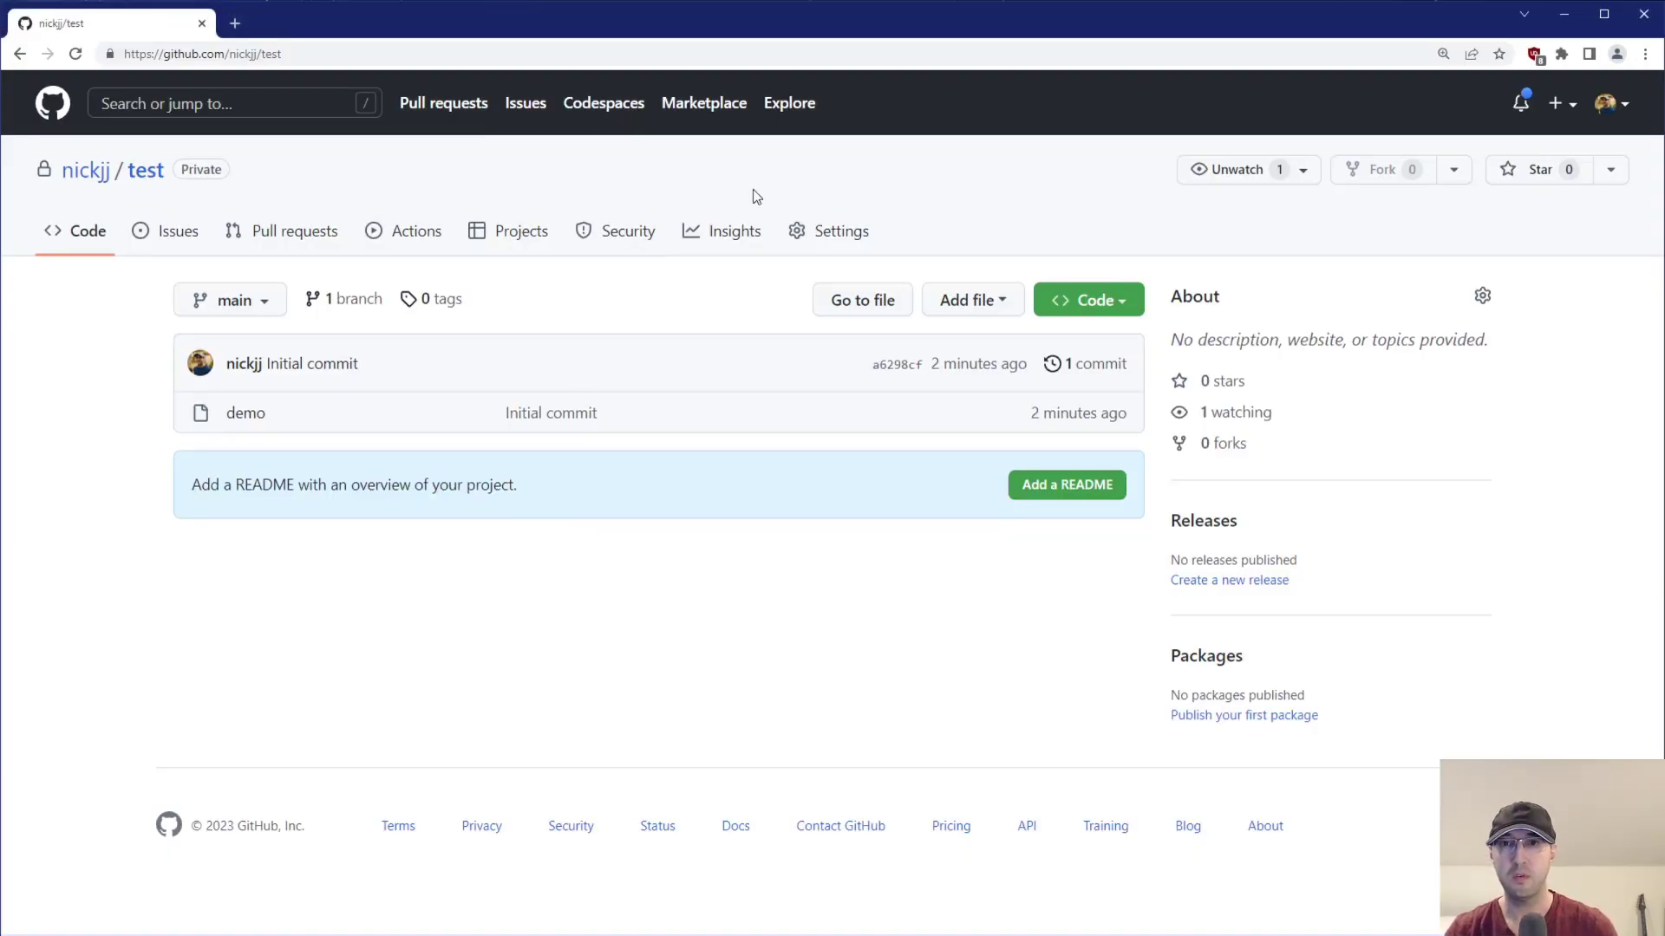
mouse_move(1571, 114)
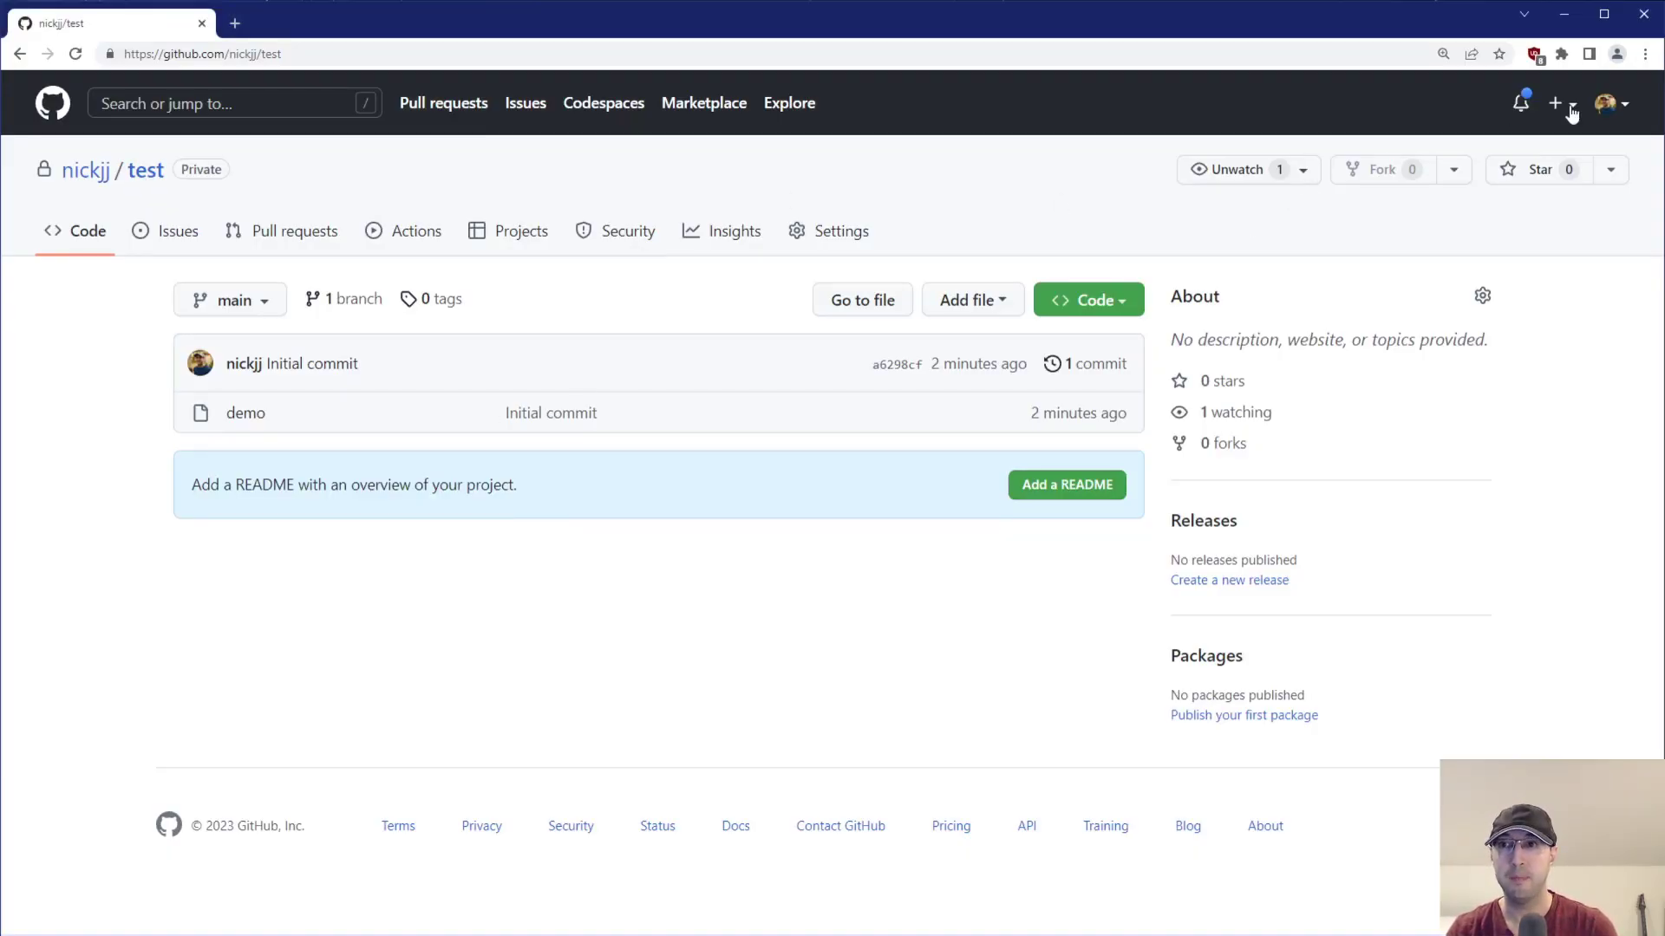
Review the single authentication key on the SSH and GPG keys settings page, then return to the test repo.
click(1611, 102)
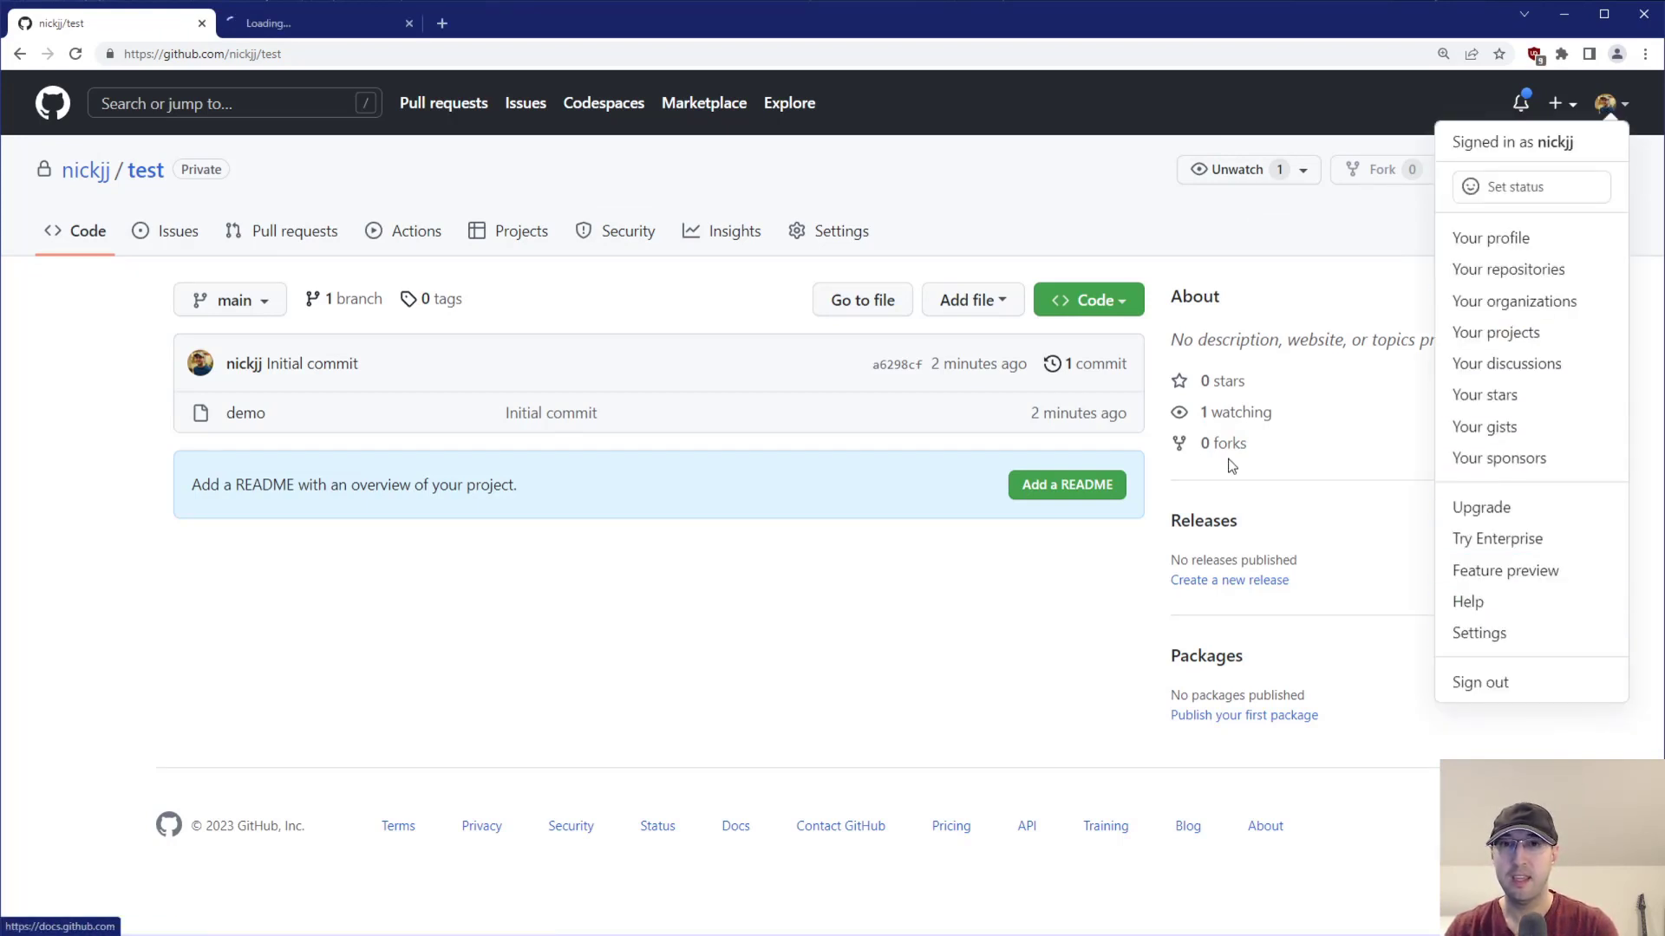
click(1491, 238)
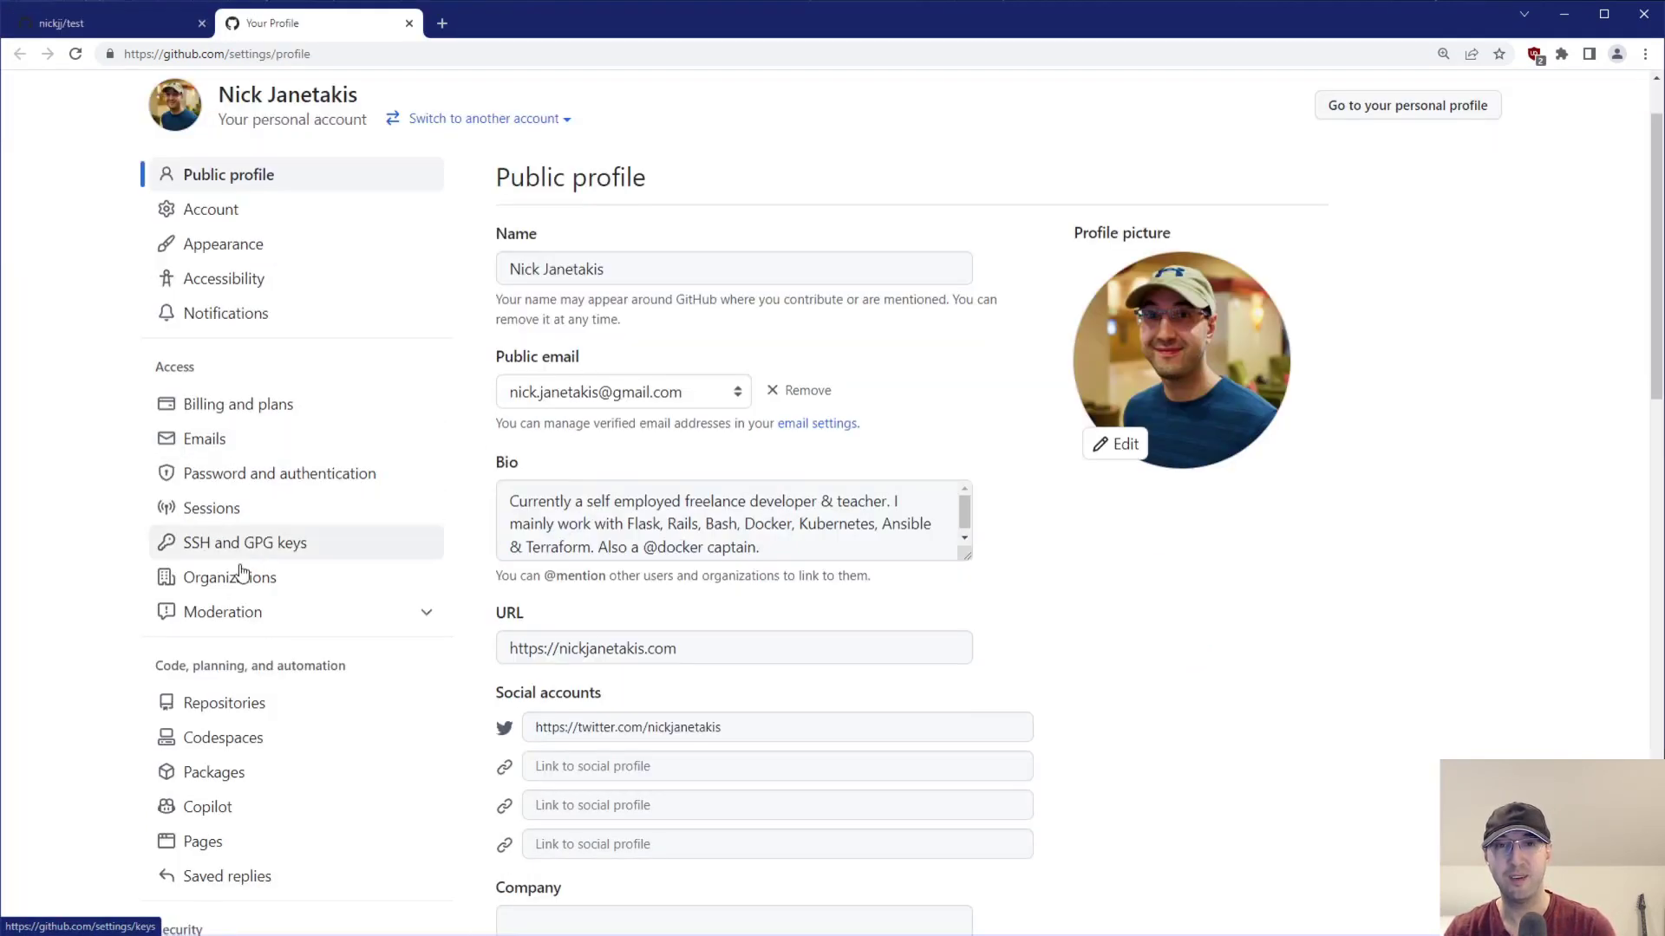
click(244, 541)
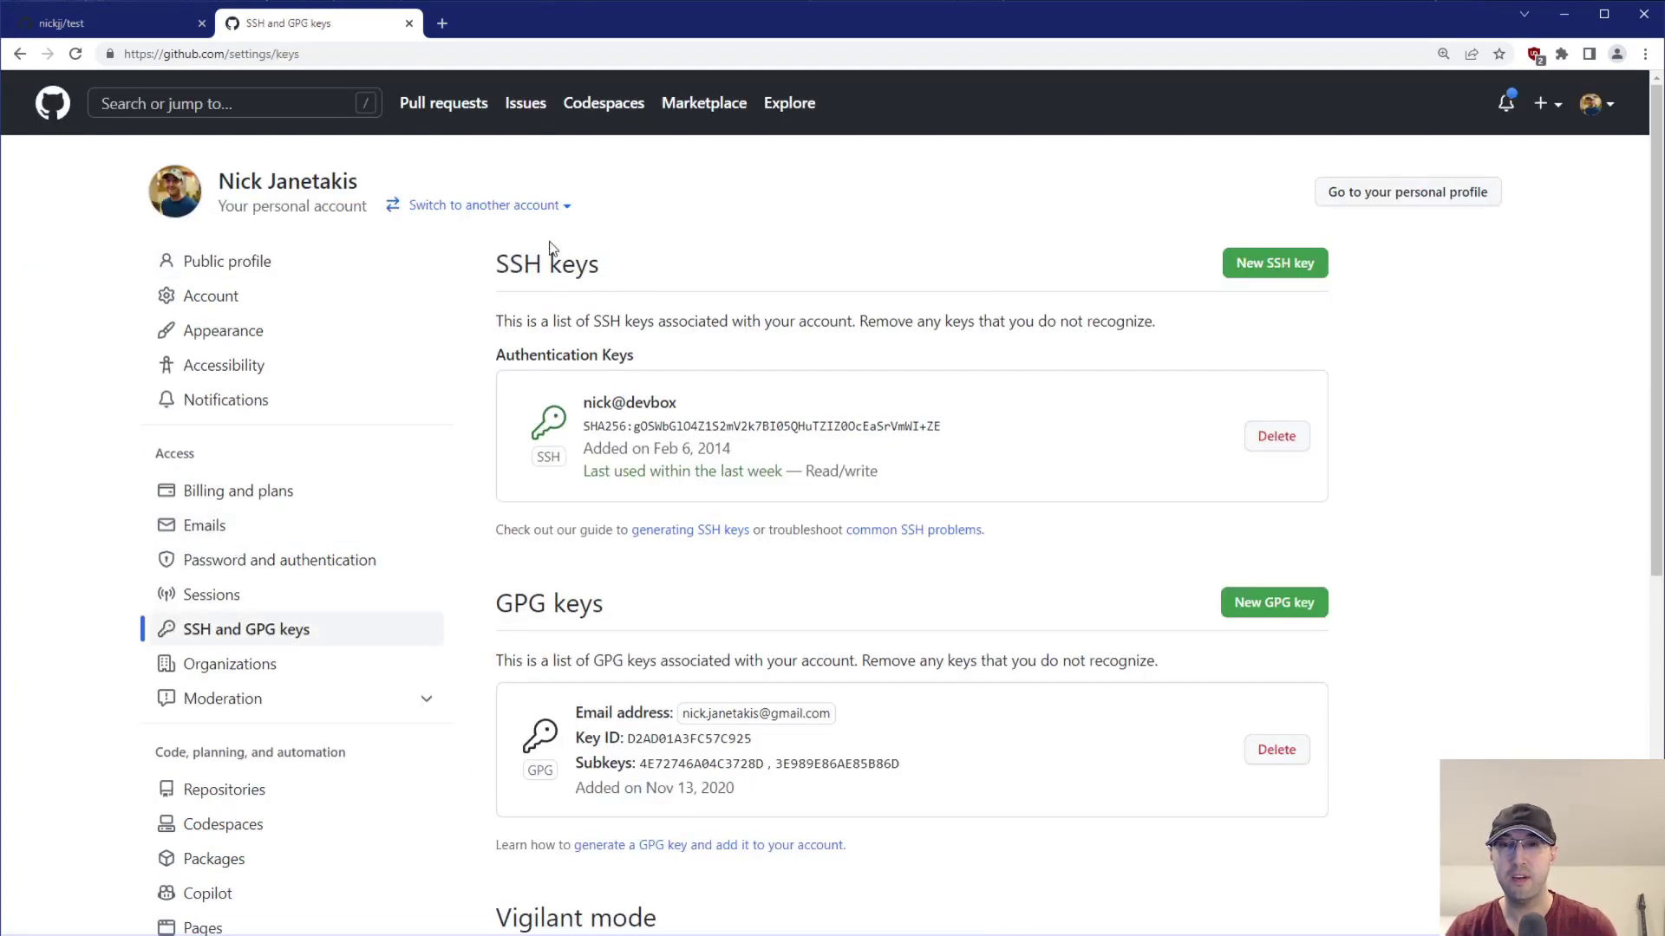
double_click(692, 447)
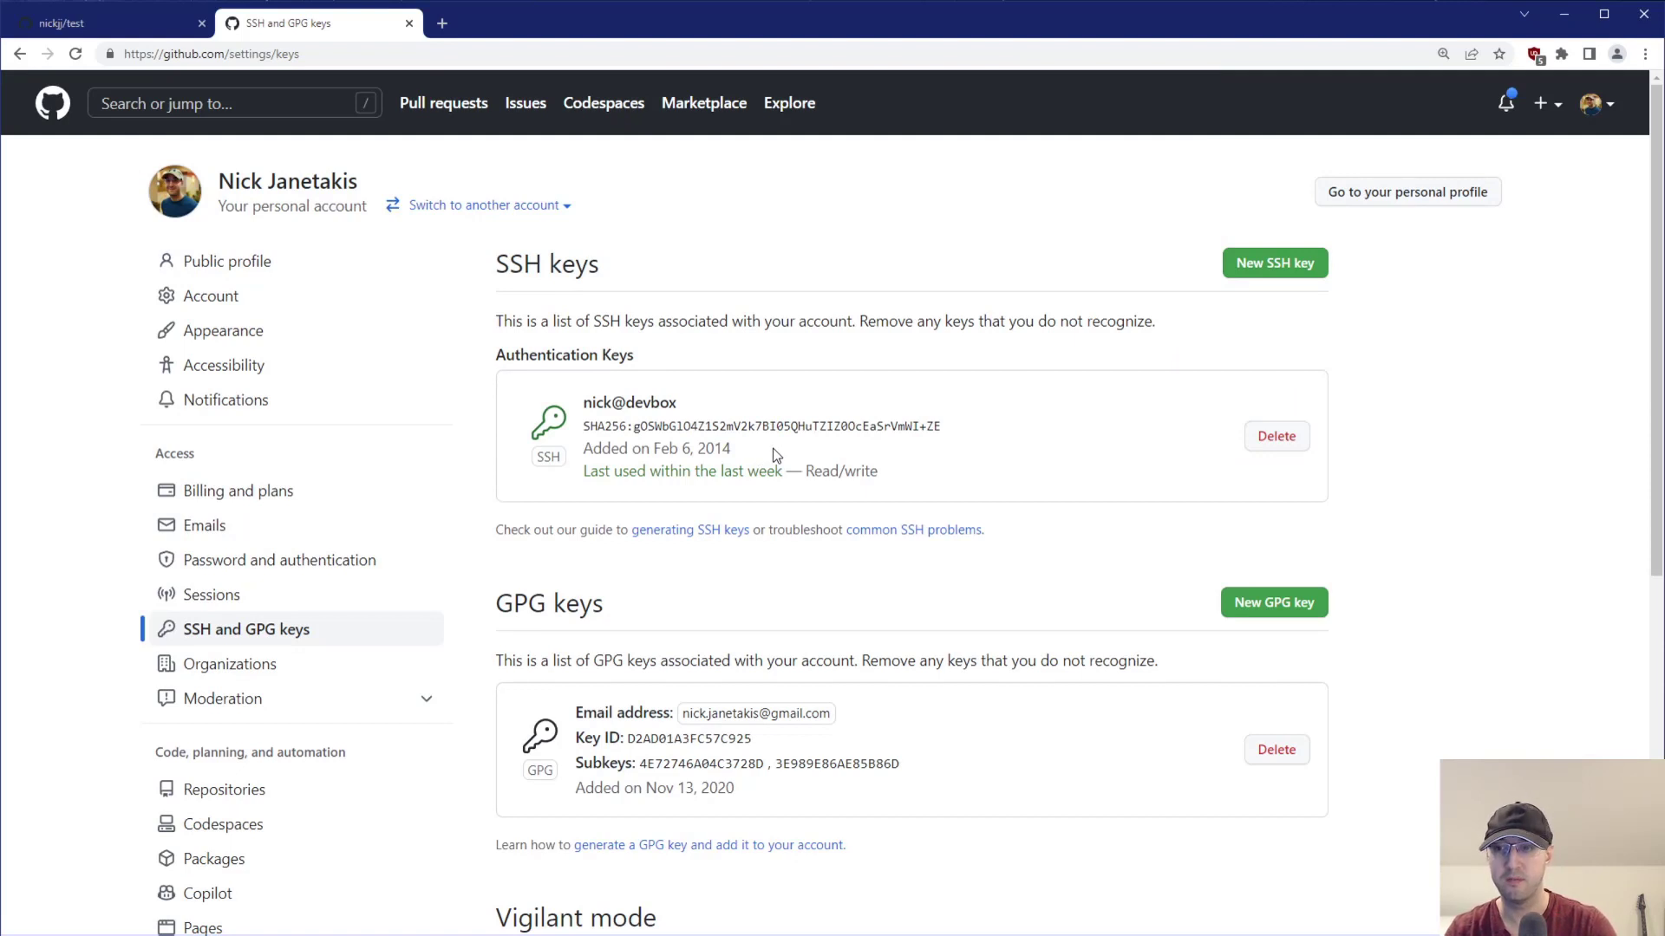
mouse_move(765, 570)
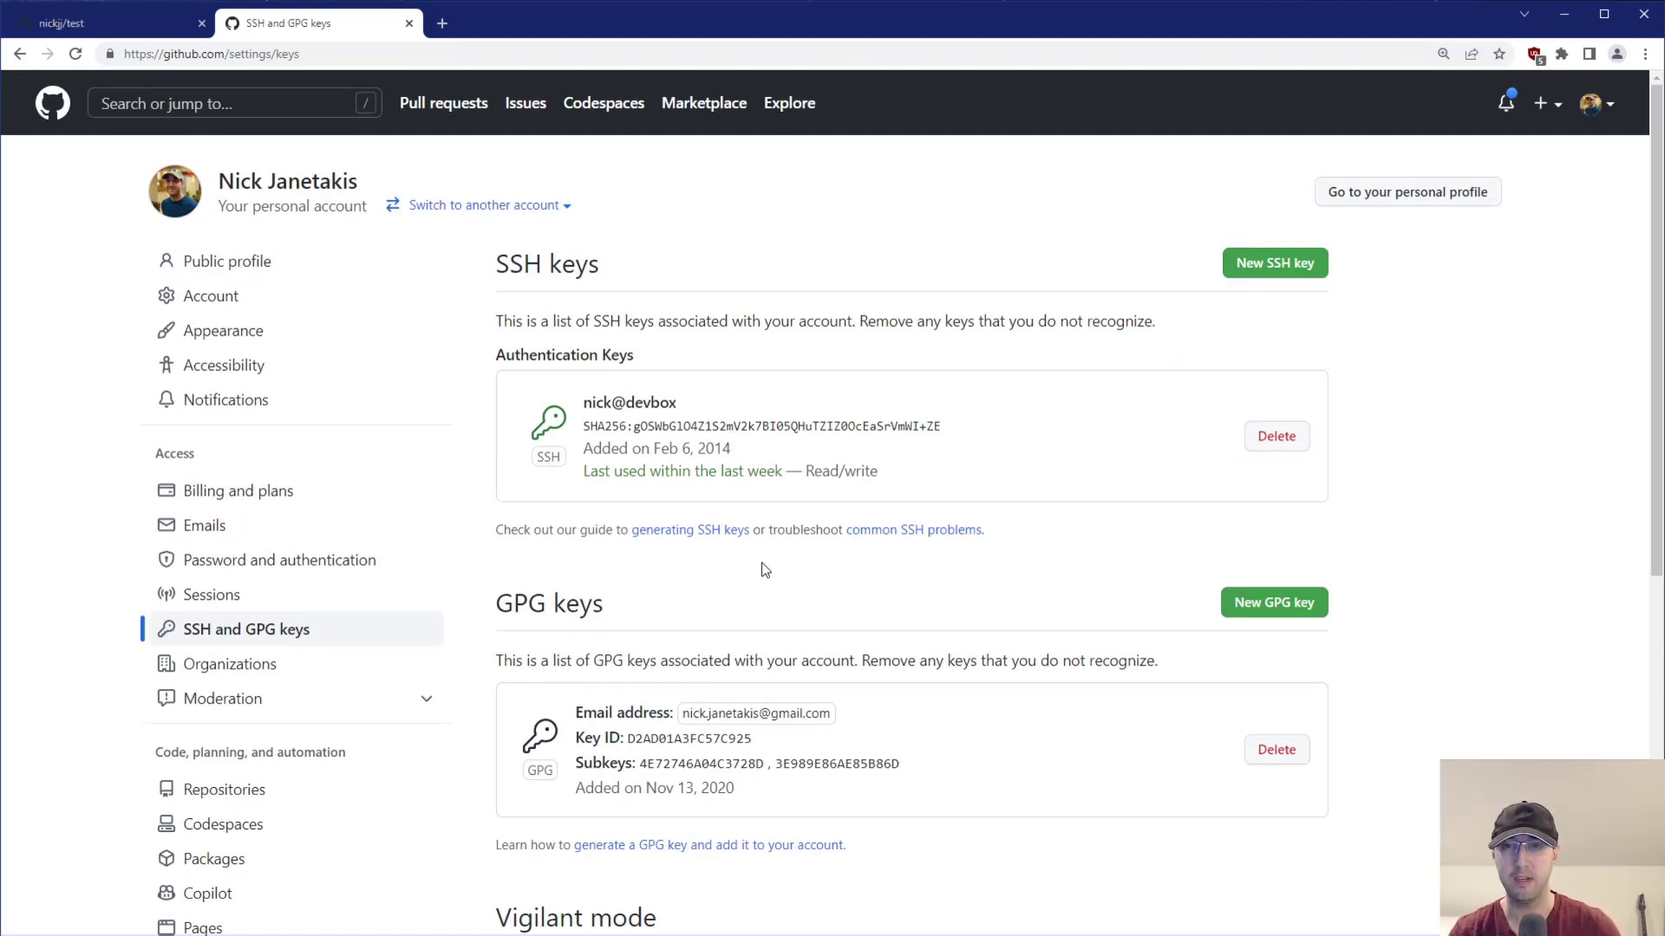
mouse_move(836, 418)
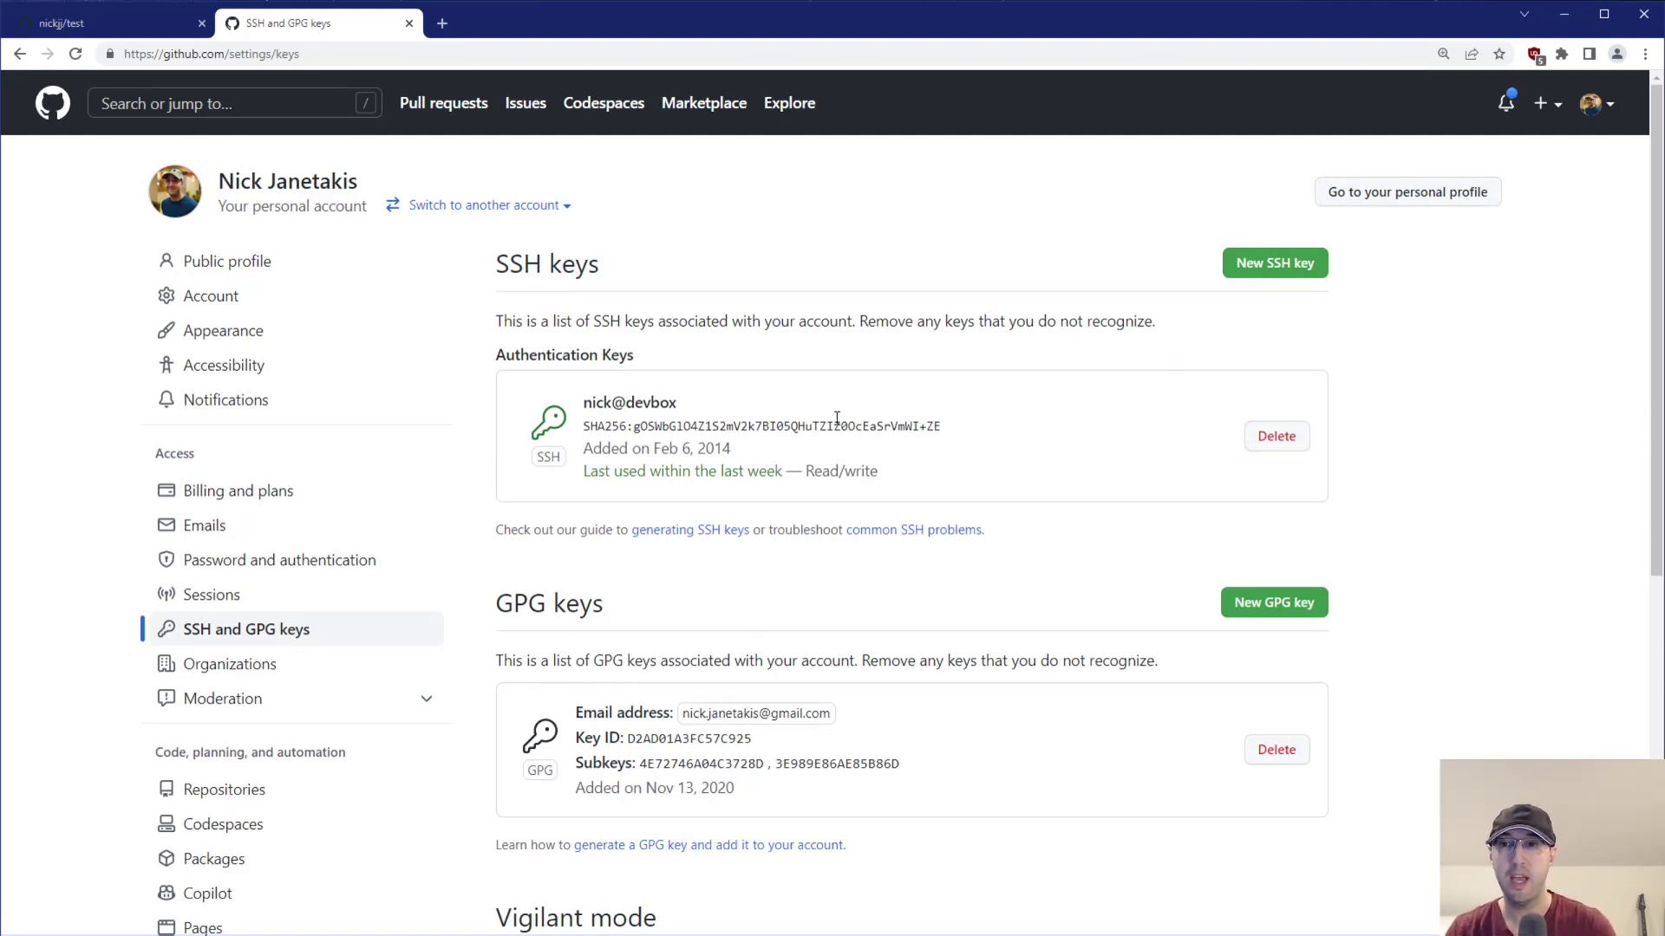
mouse_move(654, 423)
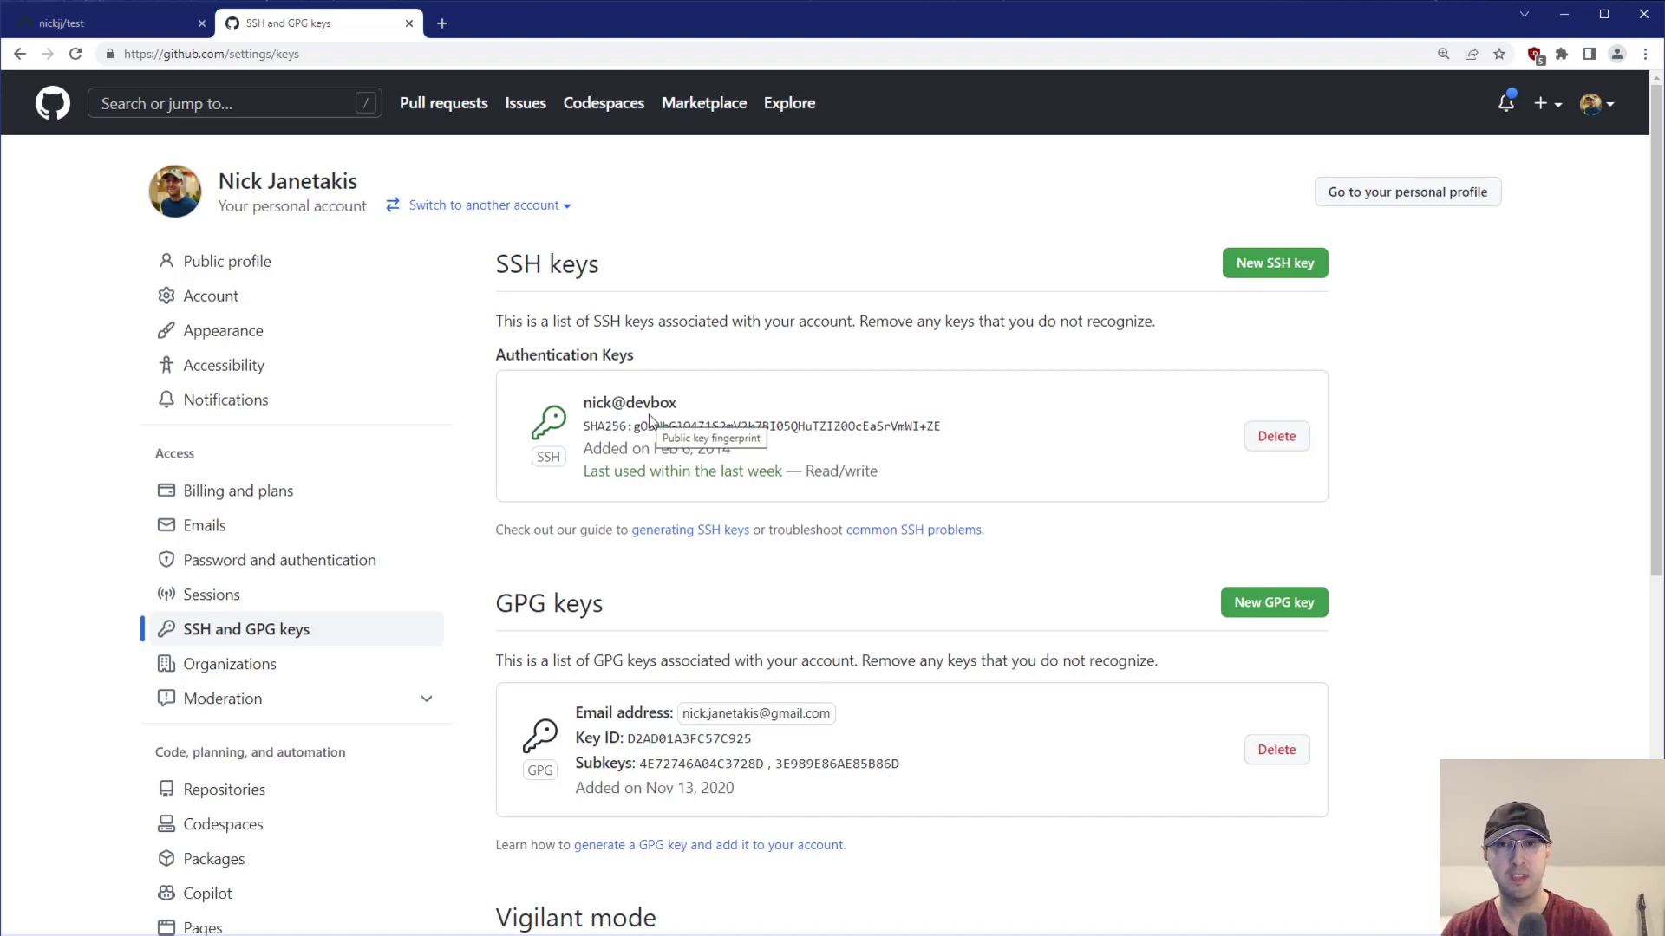
mouse_move(144, 51)
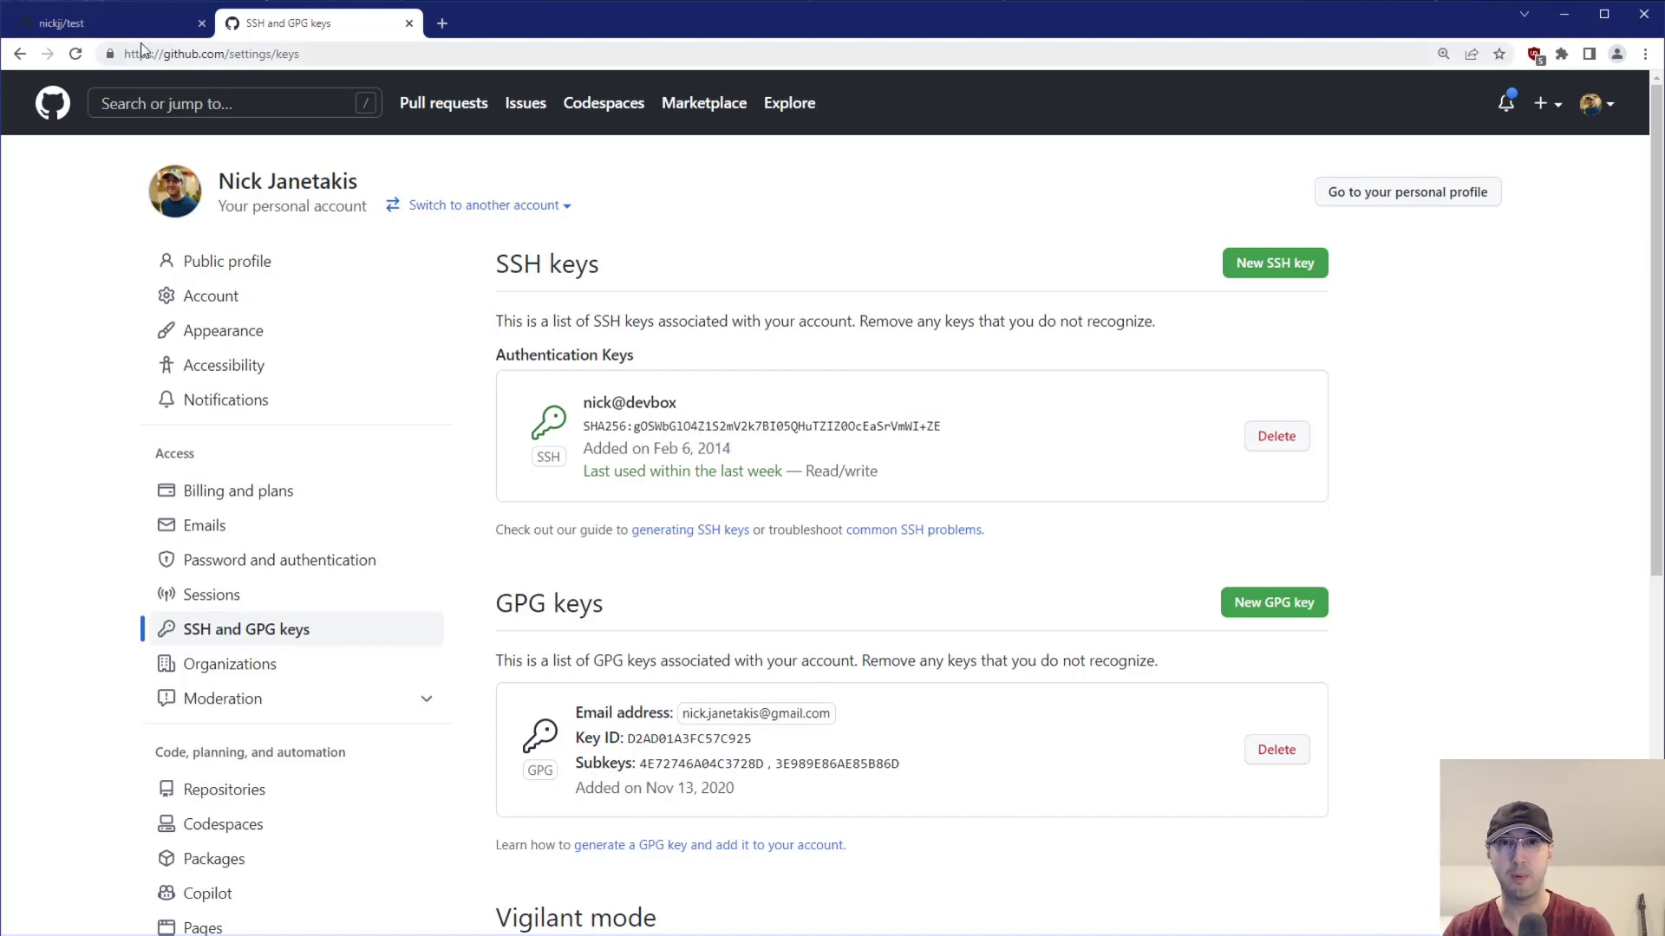
click(64, 23)
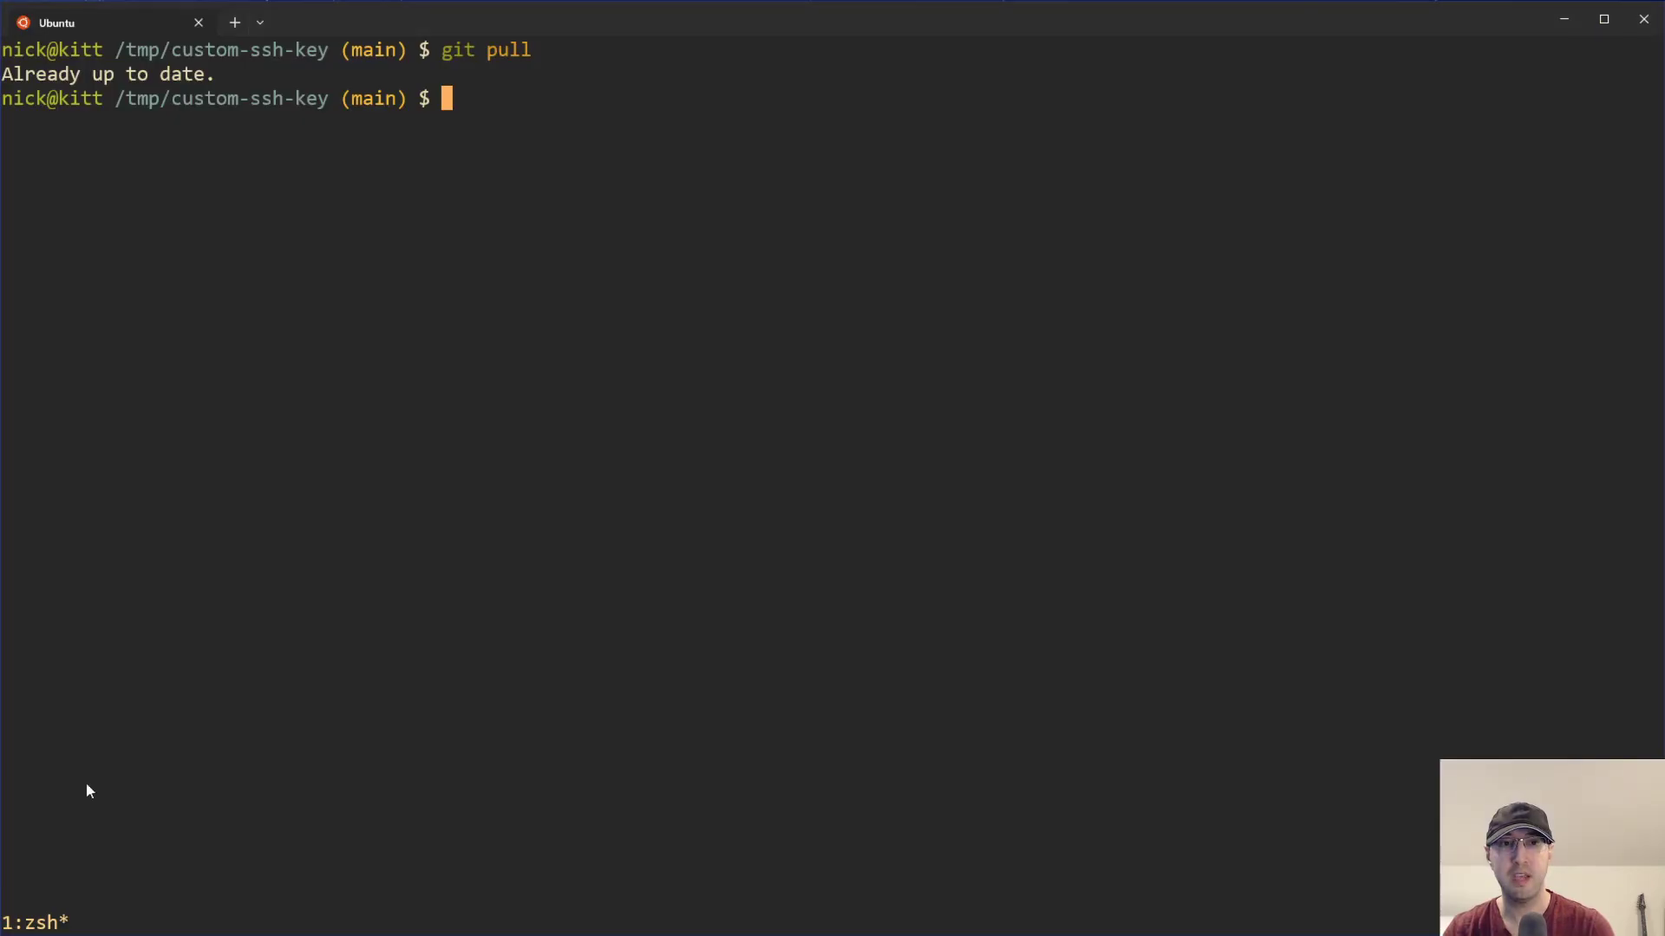
mouse_move(359, 553)
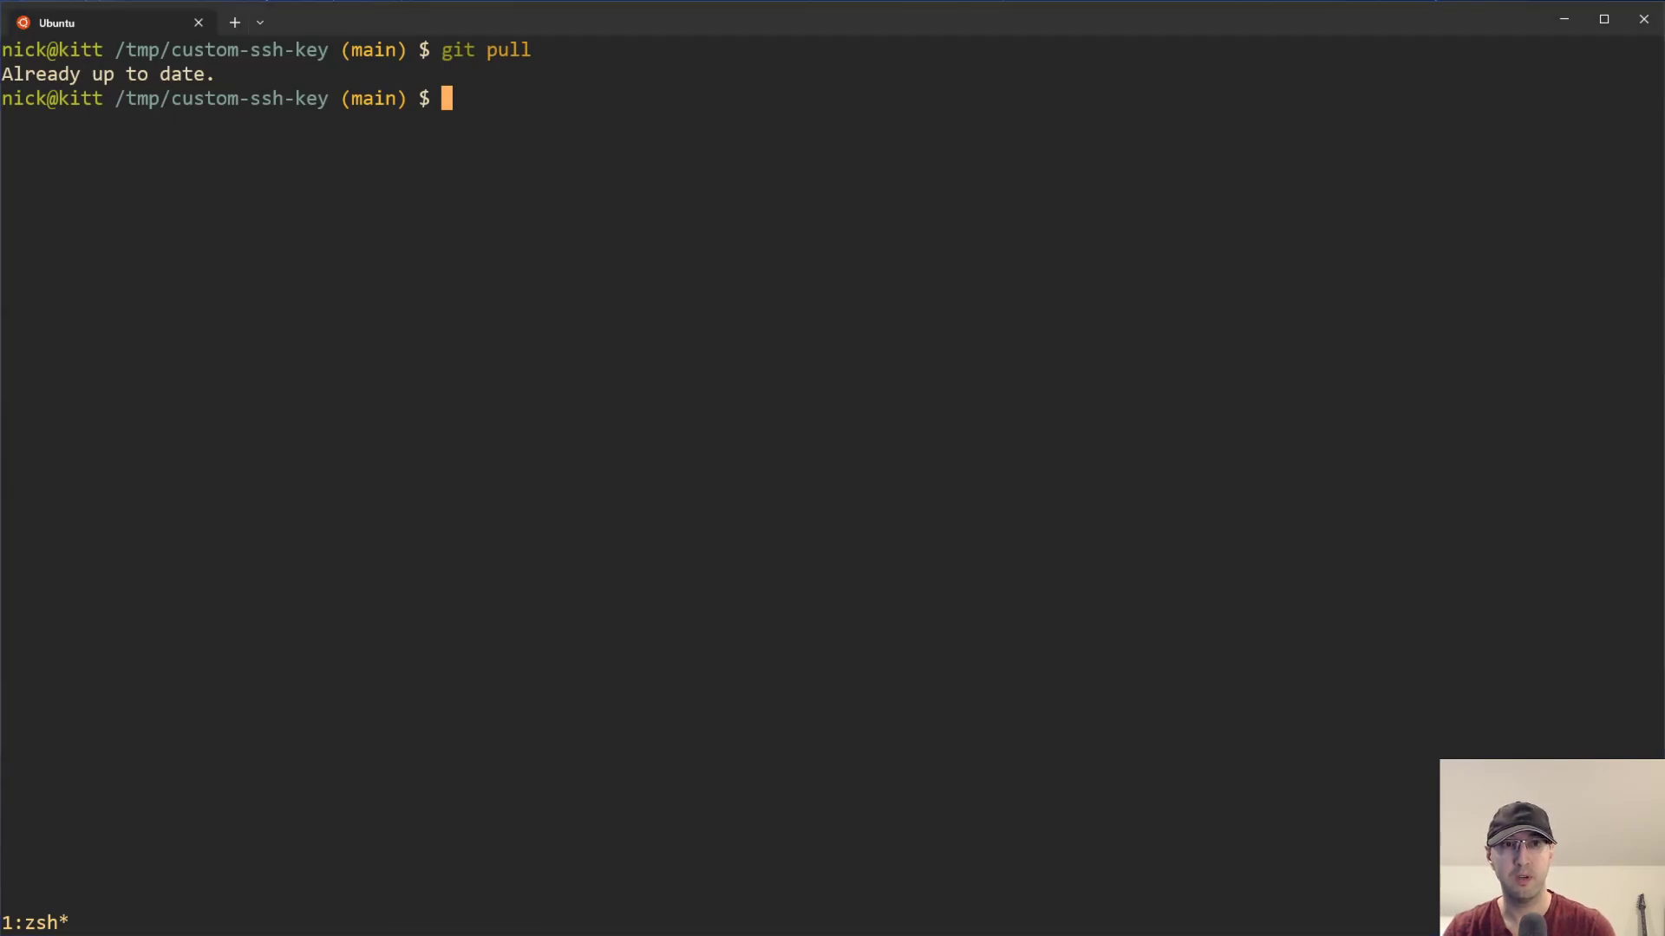
Compose a git pull using GIT_SSH_COMMAND with -i /tmp/allowed_ed25519 and IdentitiesOnly=yes.
text(GIT_SSH_COMMAND="ssh -i /tmp/custom_key_ed25519 -o IdentitiesOnly=yes" git)
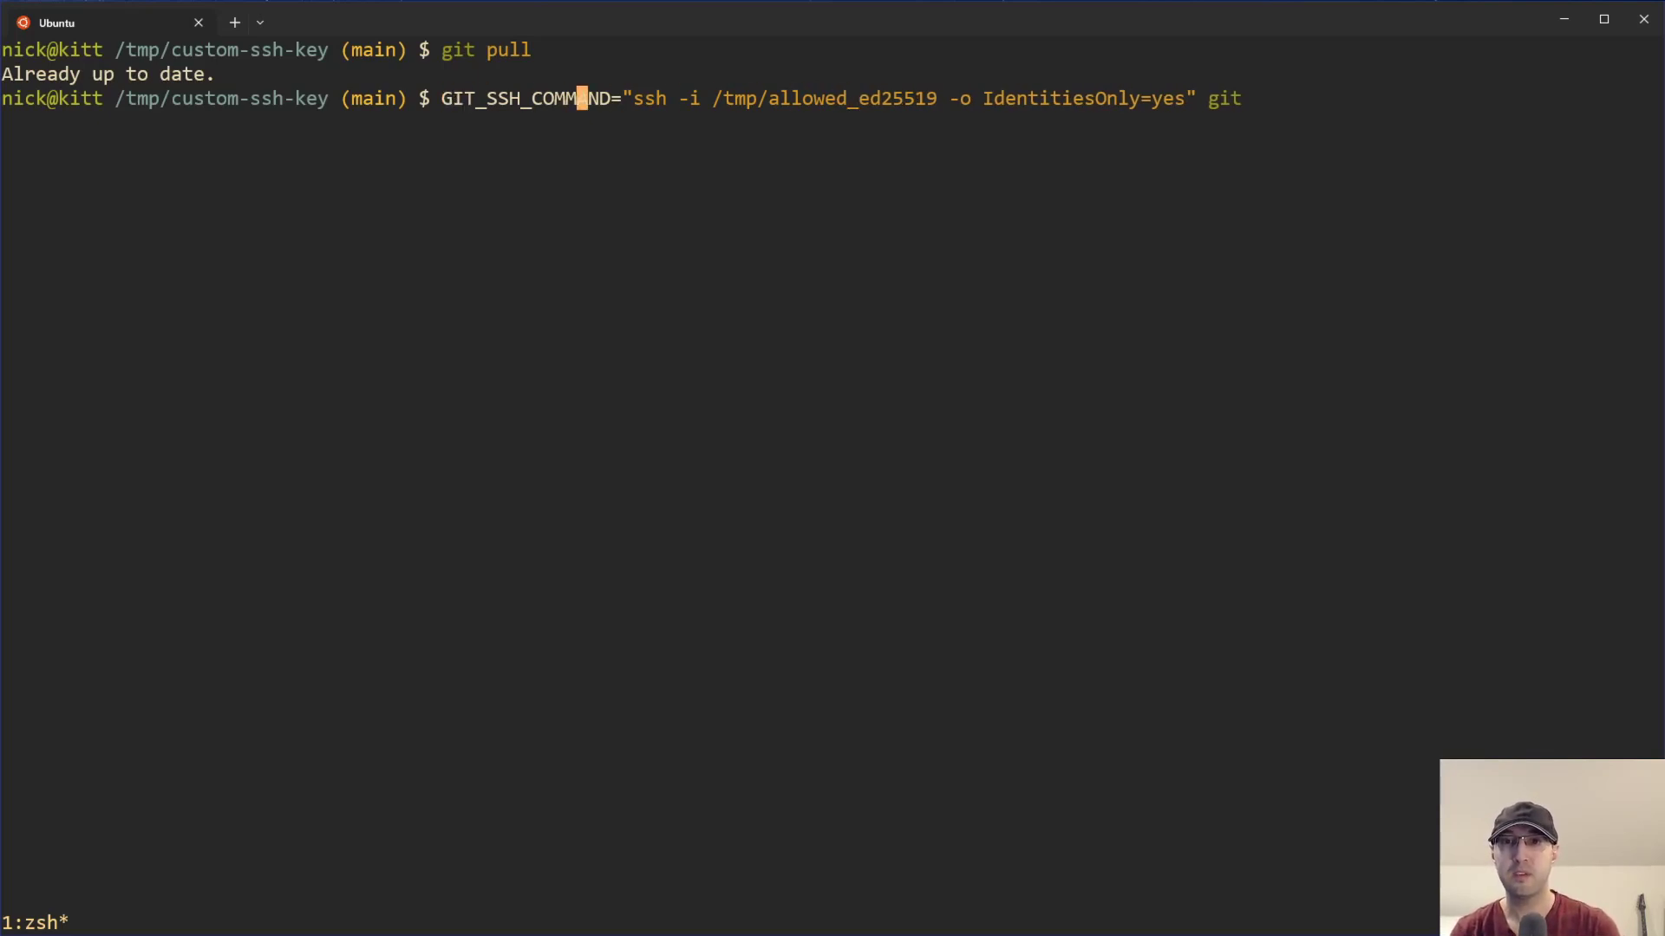
key(End)
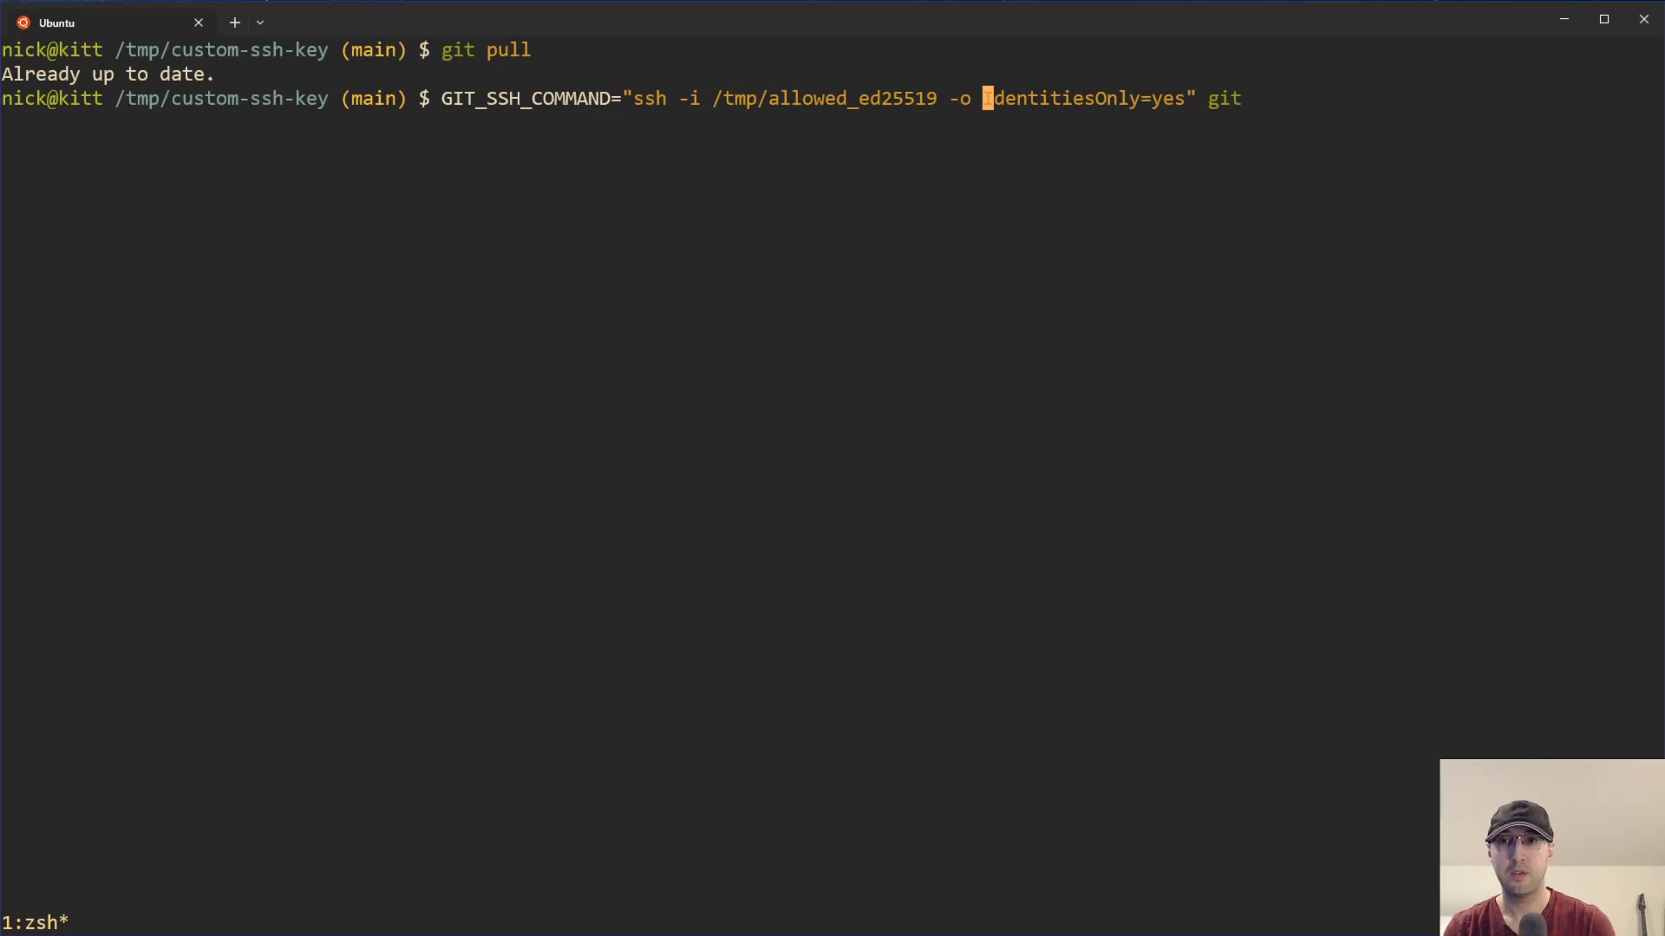
key(Left)
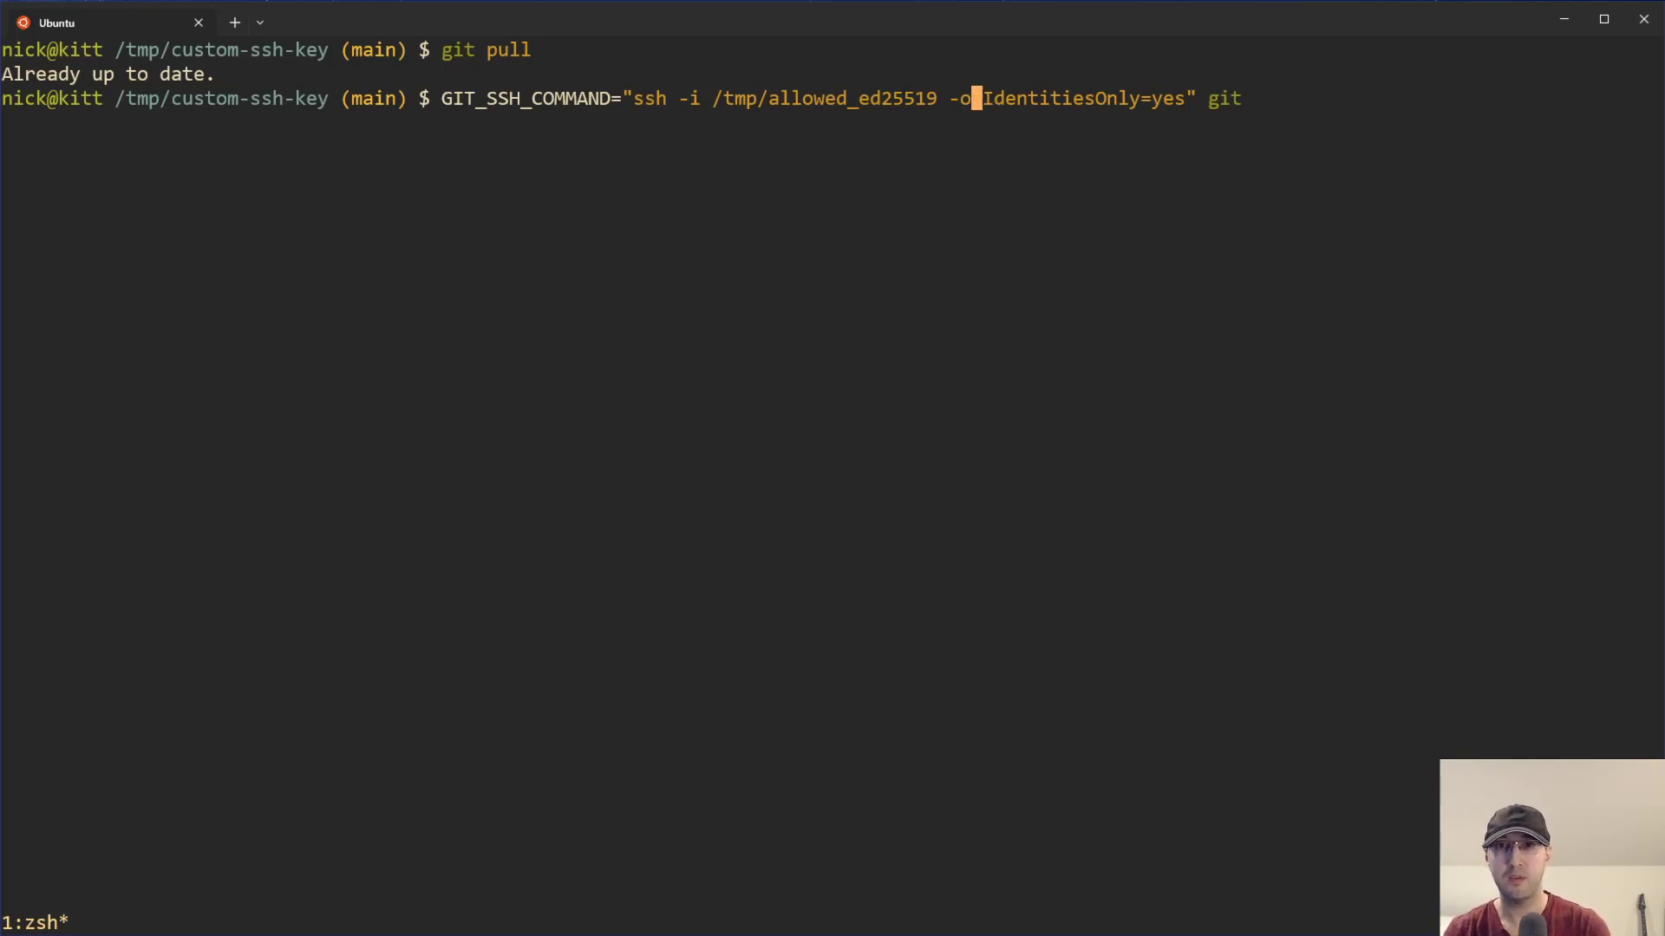
key(BackSpace)
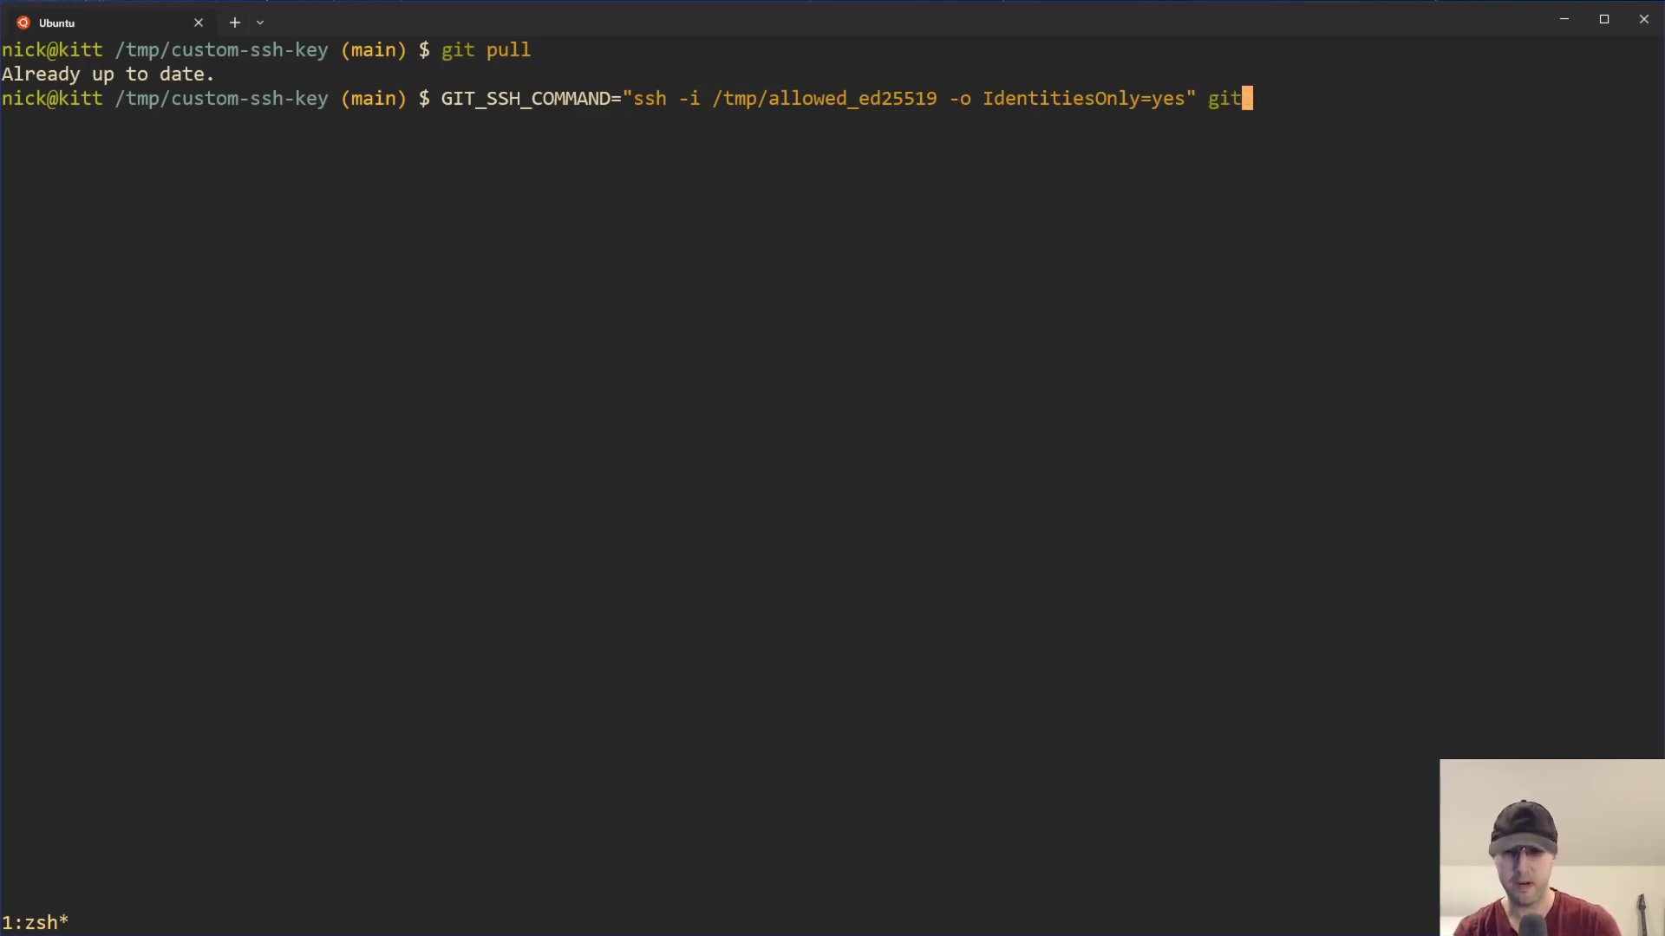
text(pull)
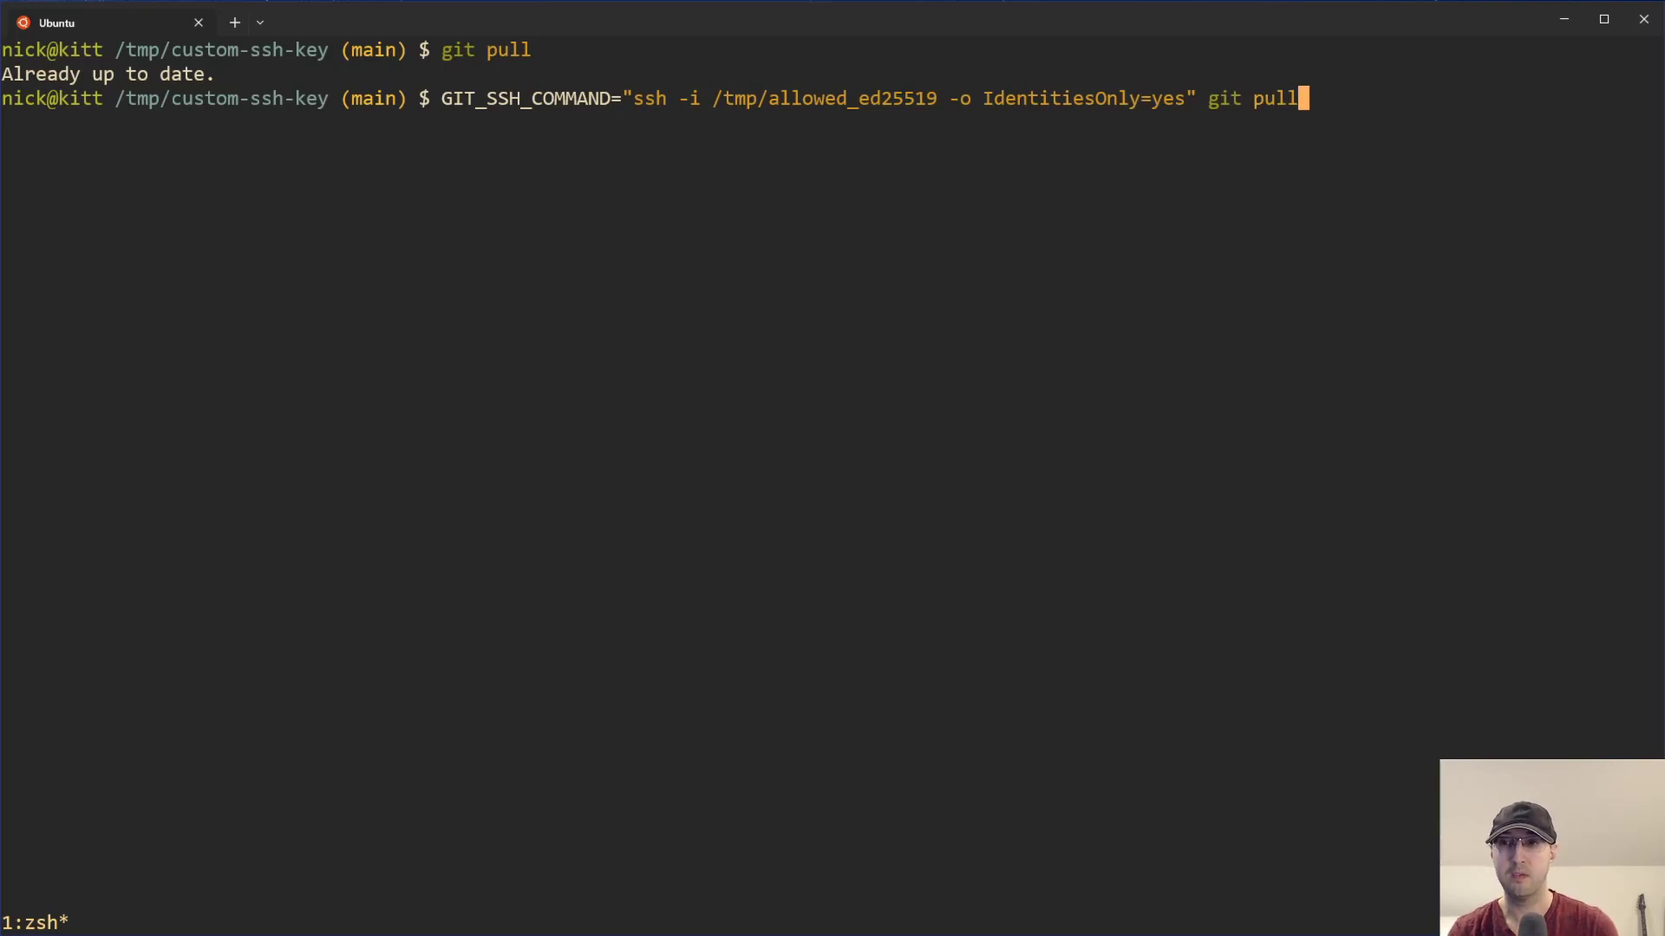
Run the pull with the allowed key and get Permission denied (publickey).
key(Return)
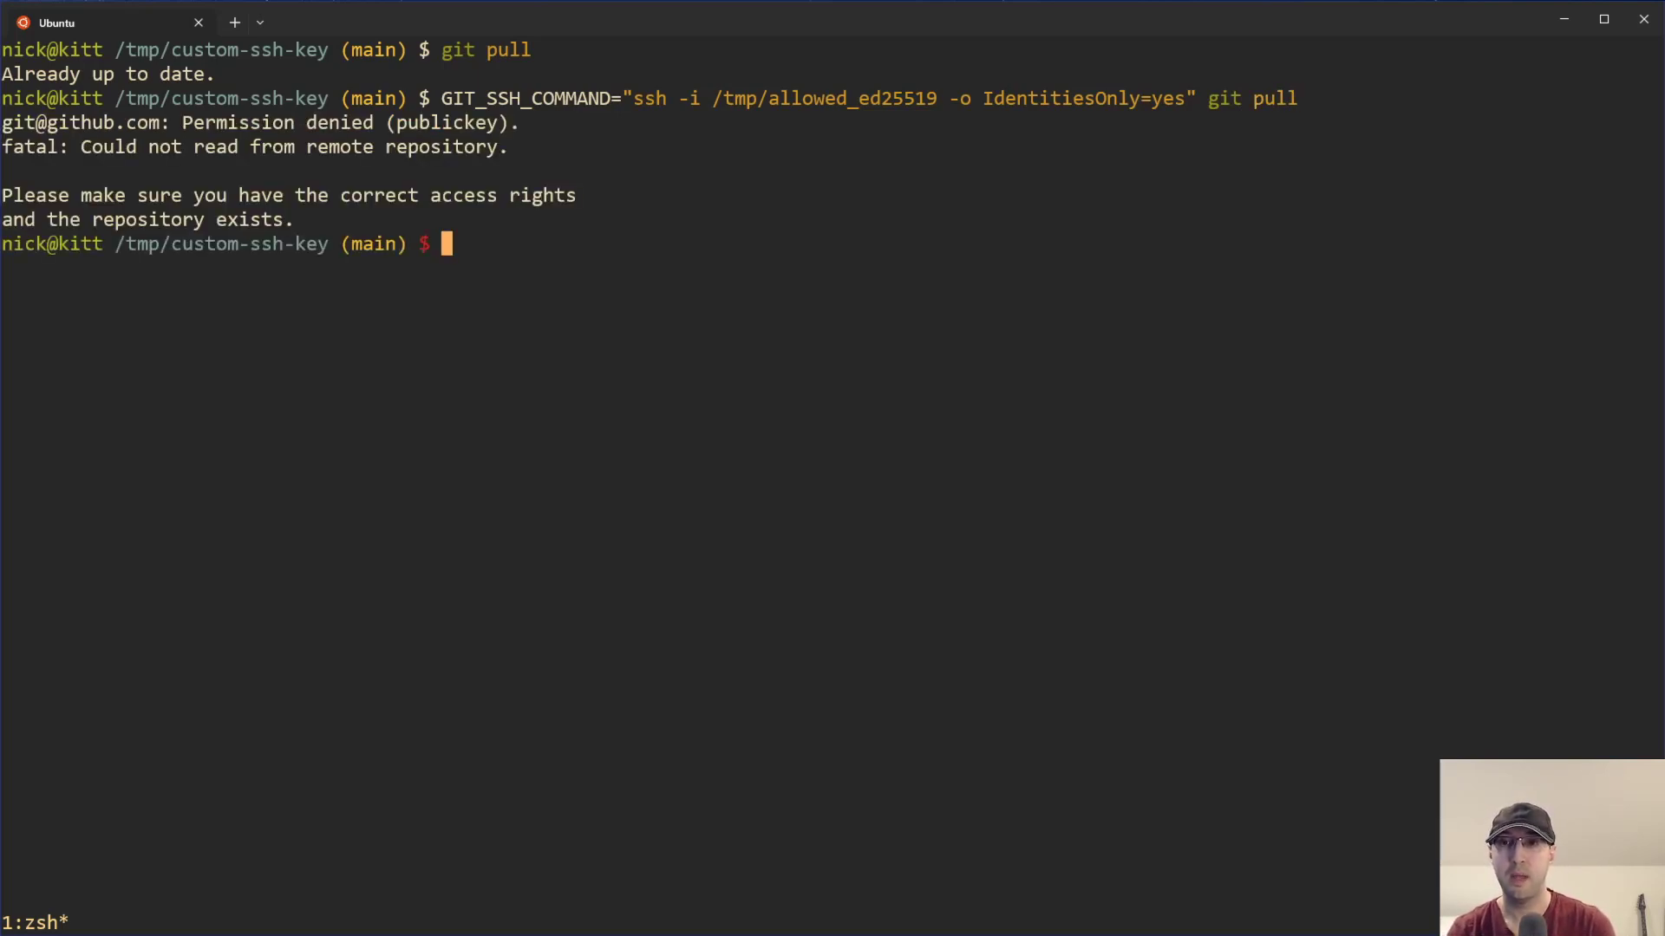
mouse_move(590, 100)
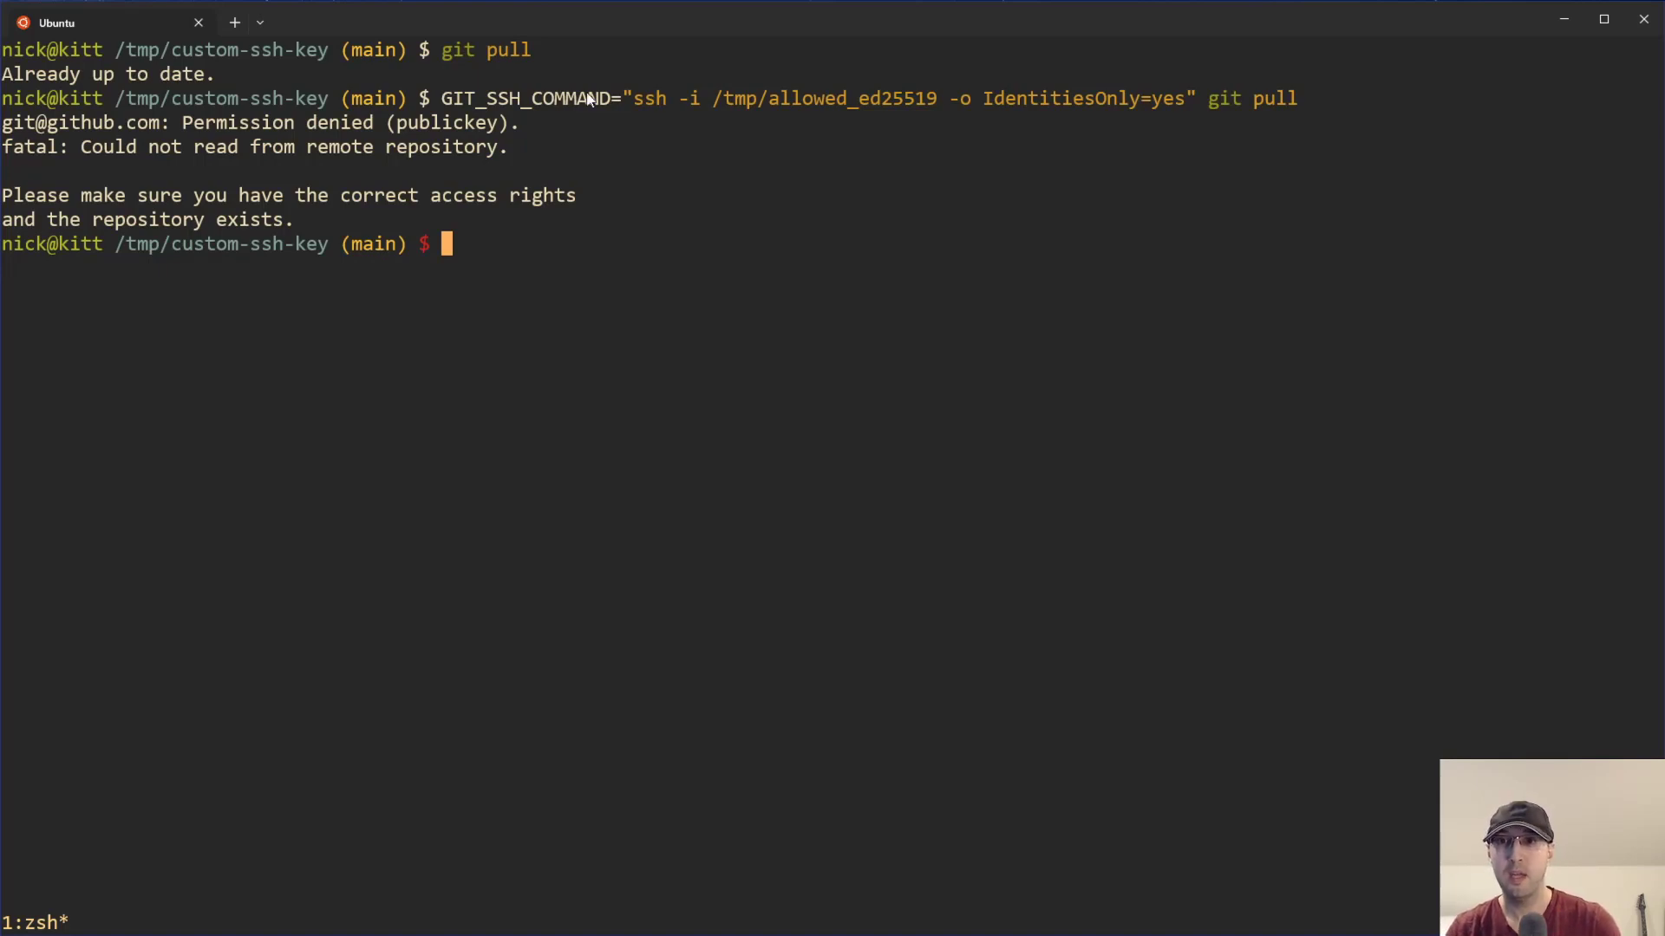
double_click(834, 98)
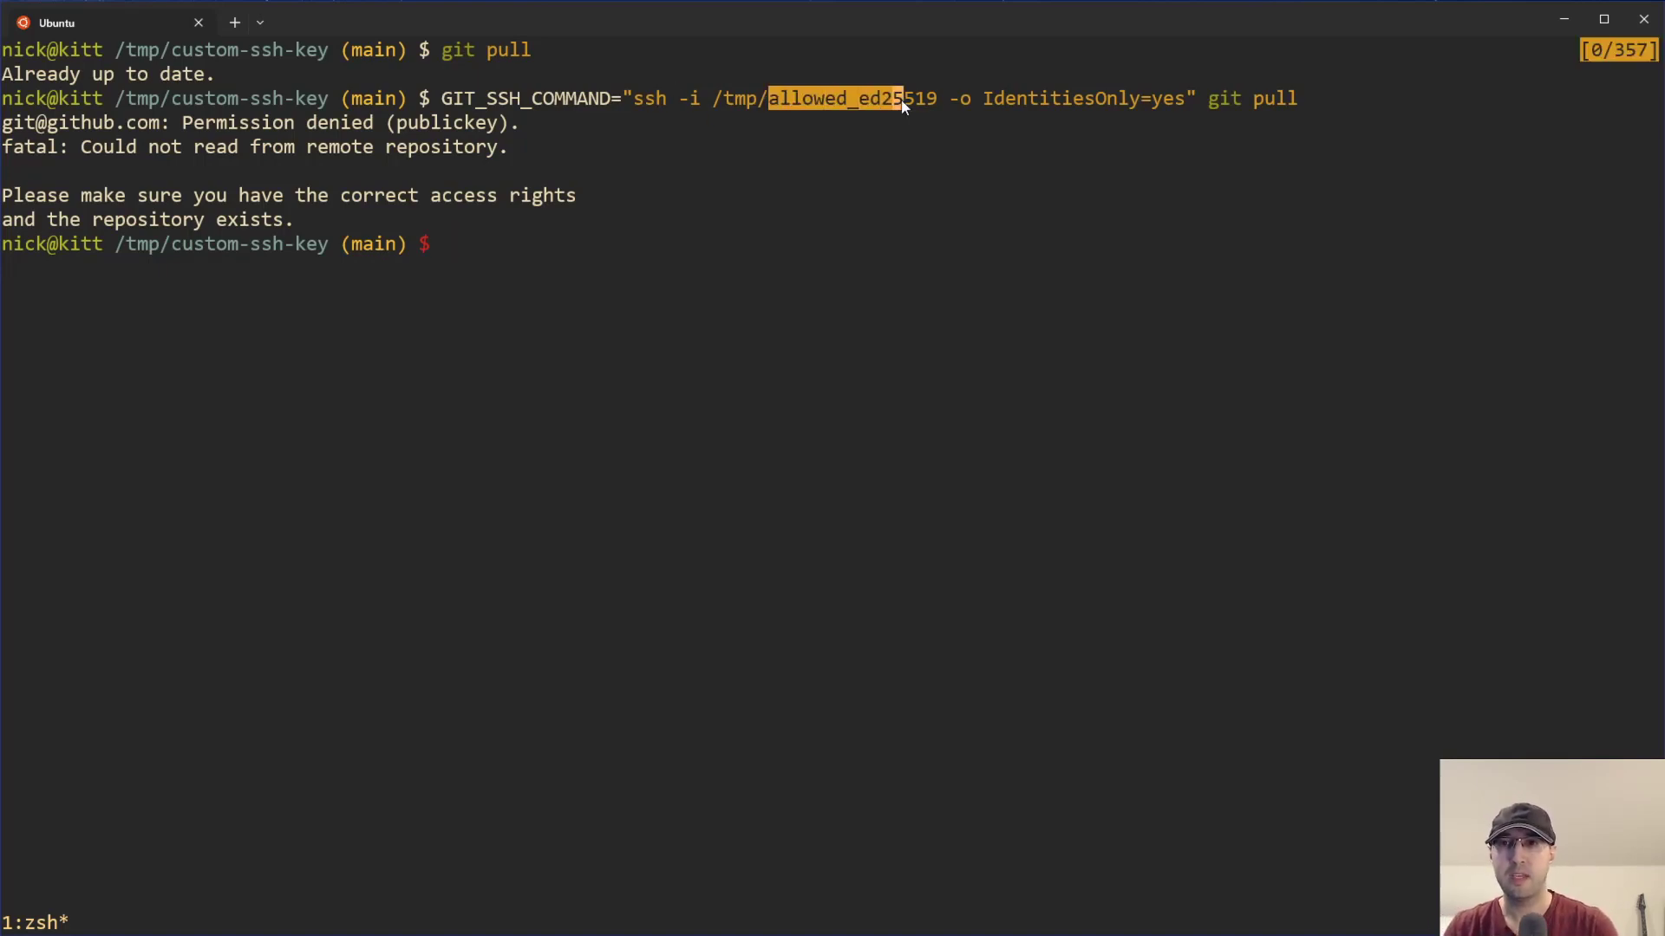
mouse_move(831, 191)
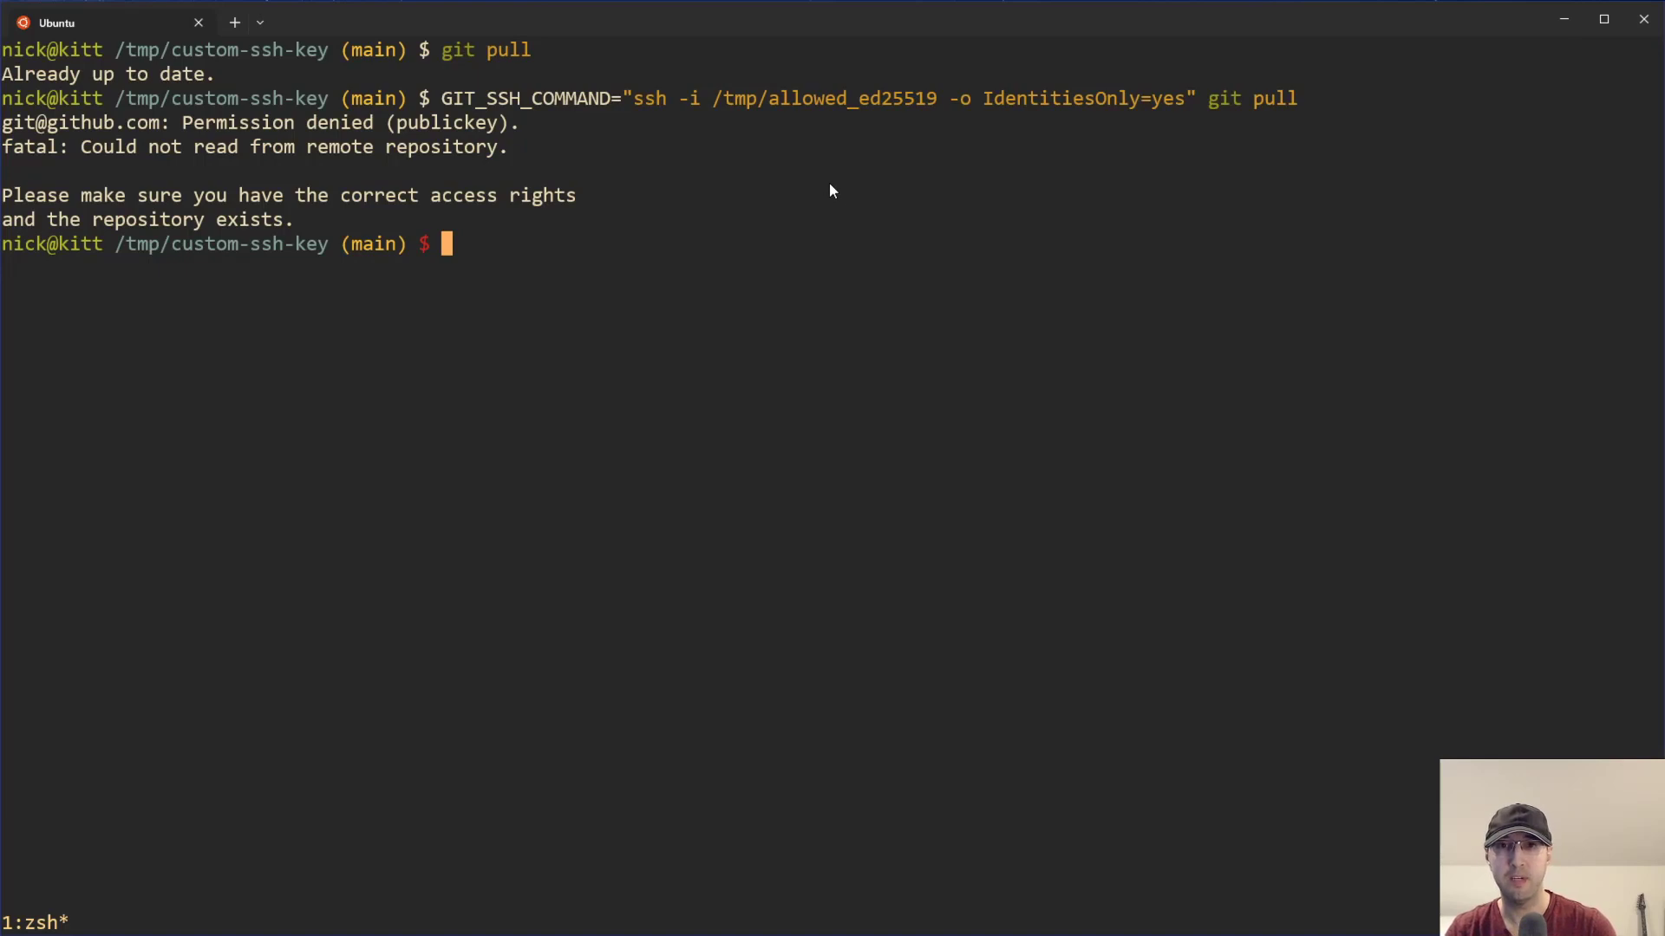
mouse_move(751, 198)
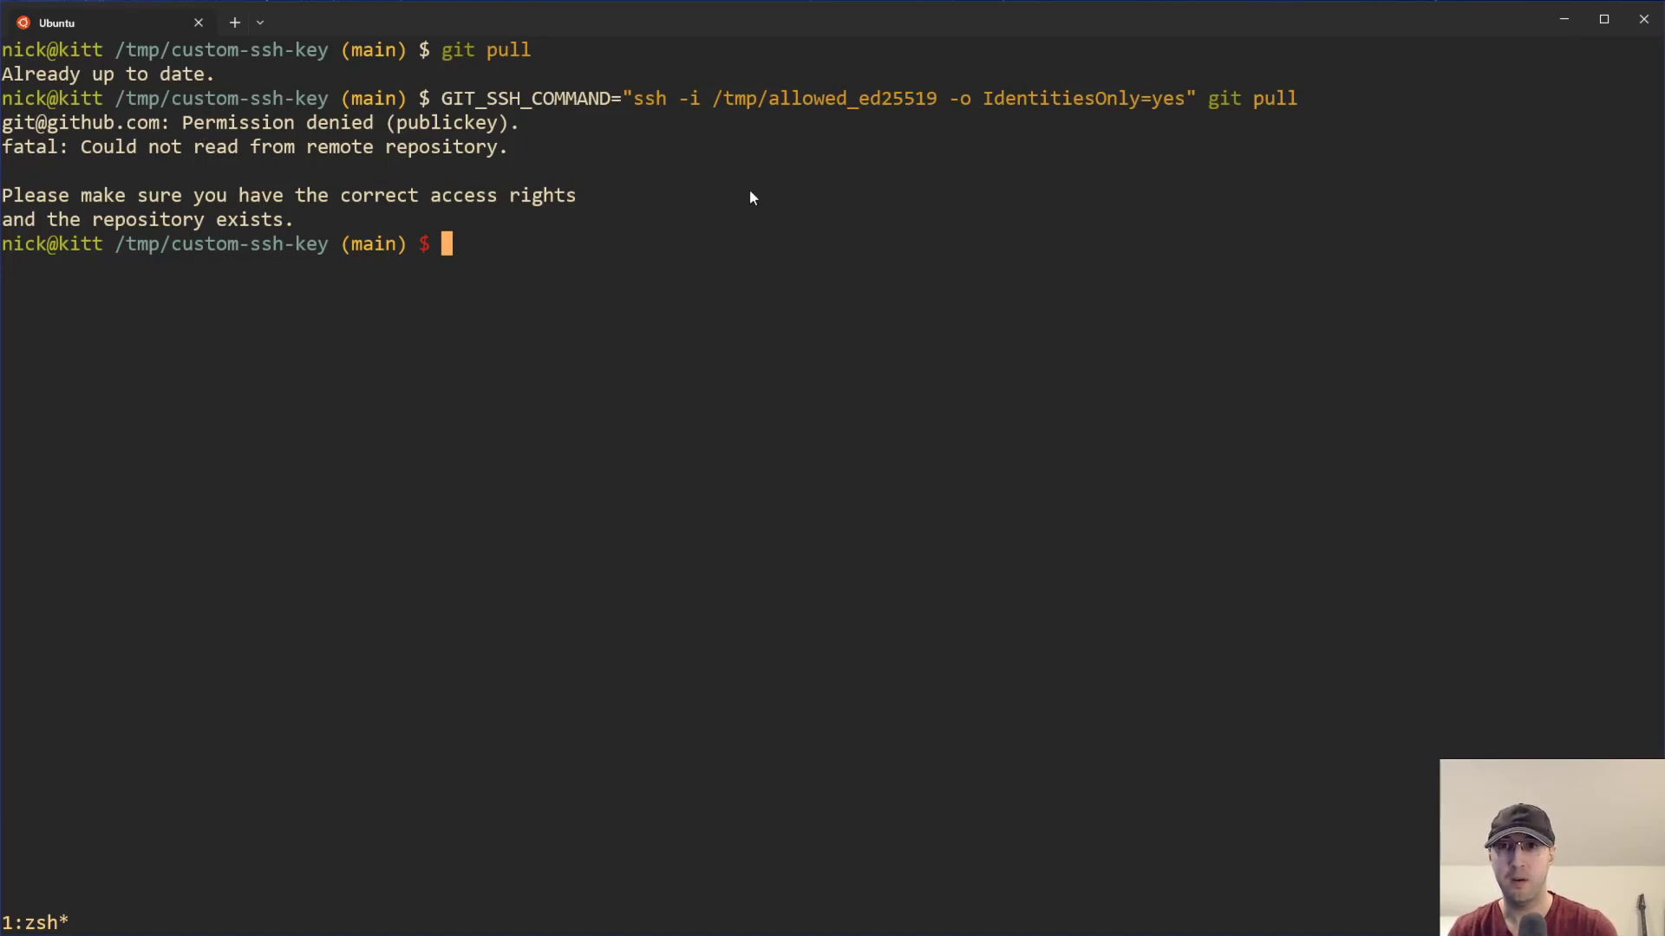
Rerun the pull with /tmp/disallowed_ed25519, also refused with Permission denied (publickey).
key(Up)
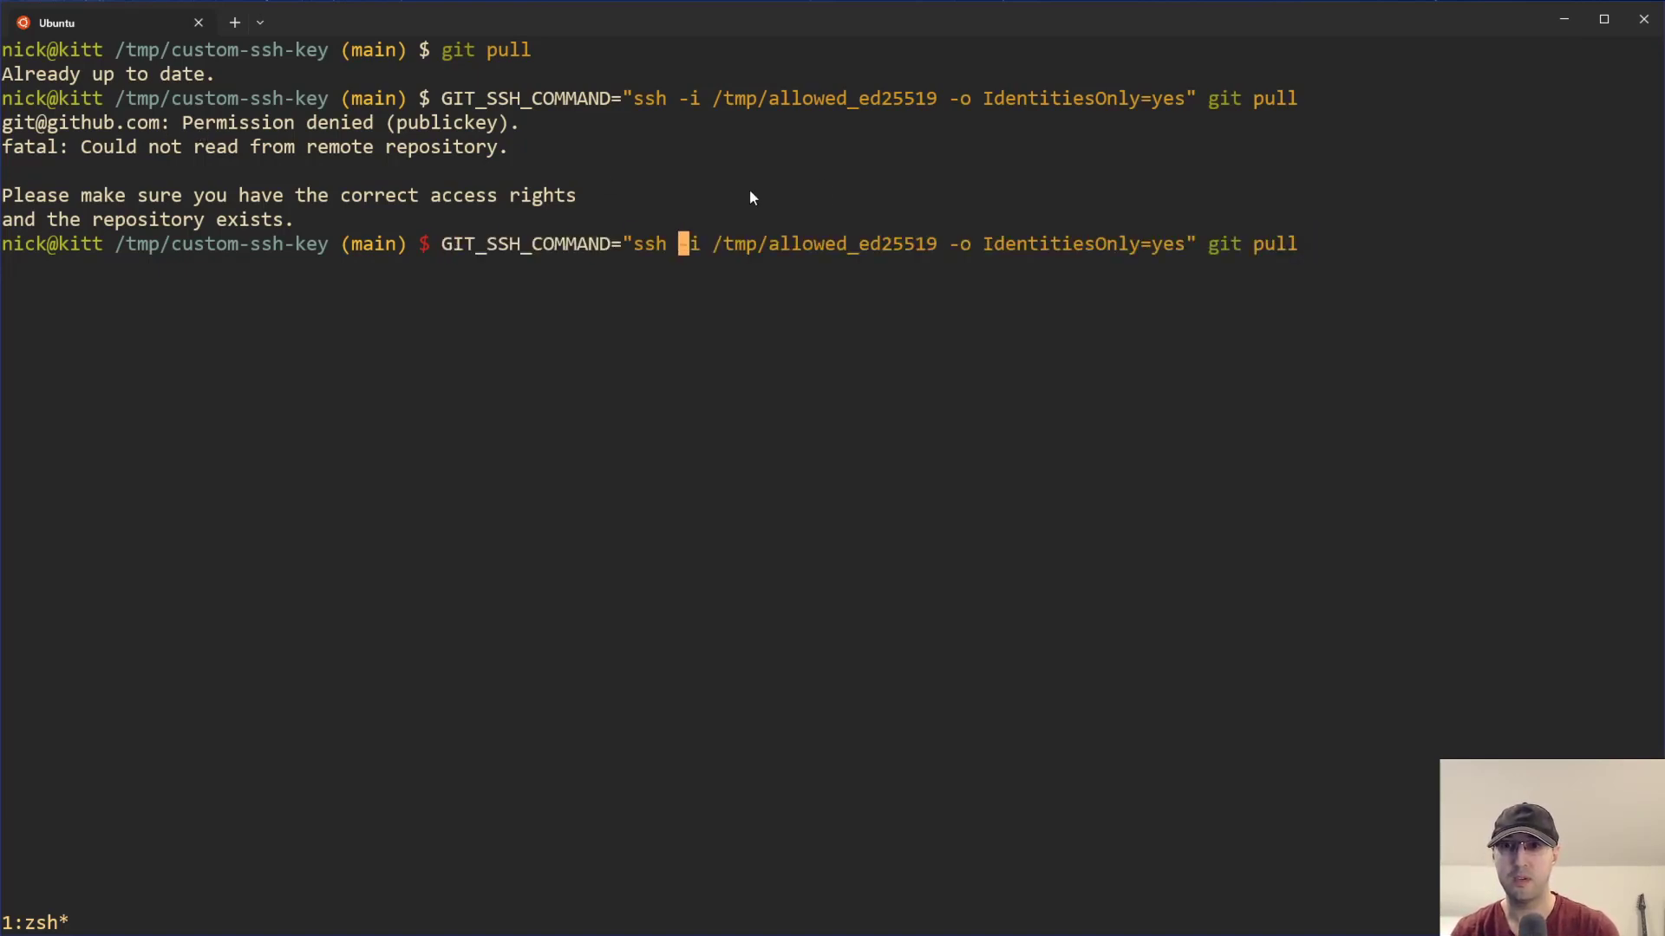
text(dis)
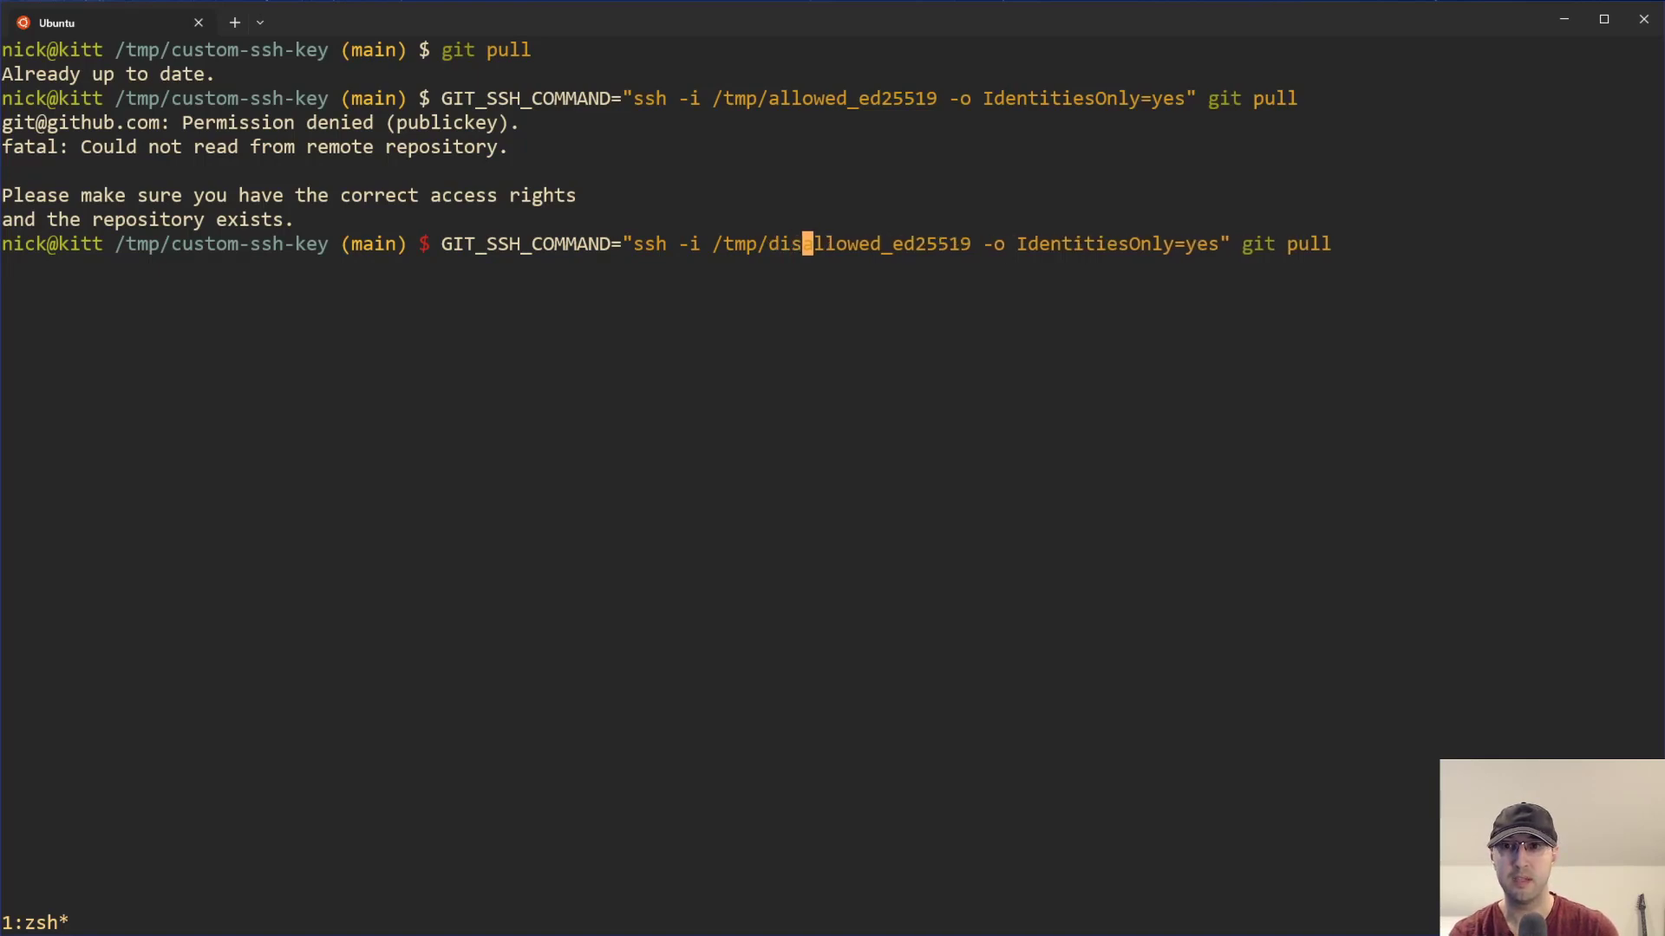
key(Return)
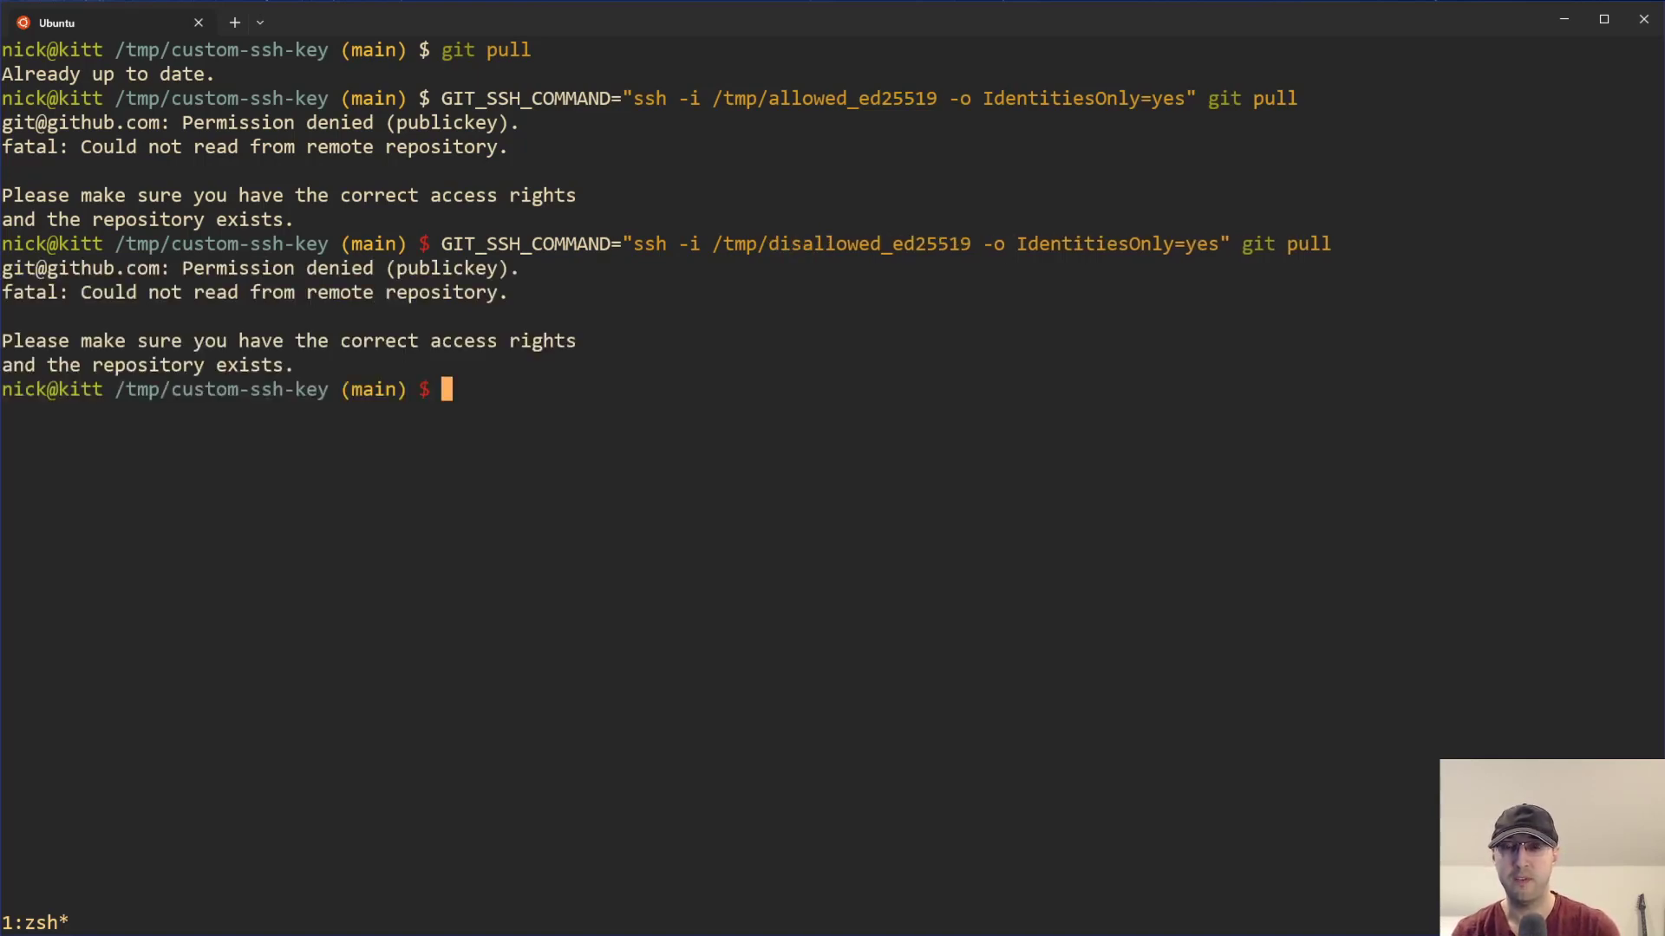
Start an export GIT_SSH_COMMAND line and abandon it with Ctrl+C.
text(ex)
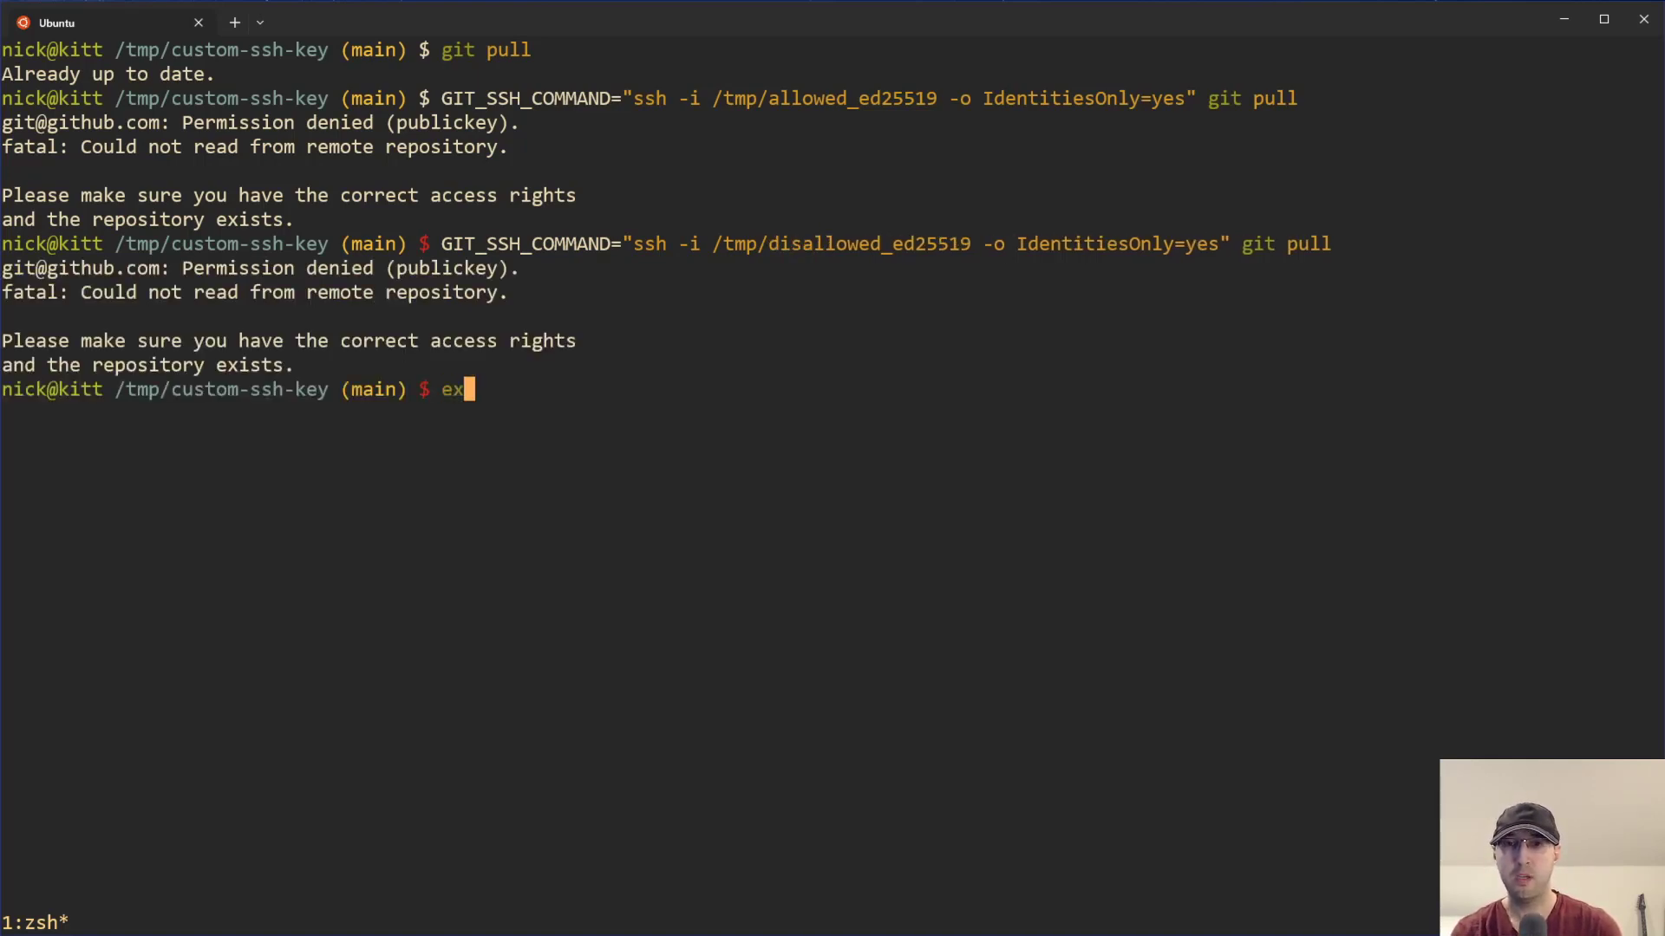
text(port GIT...)
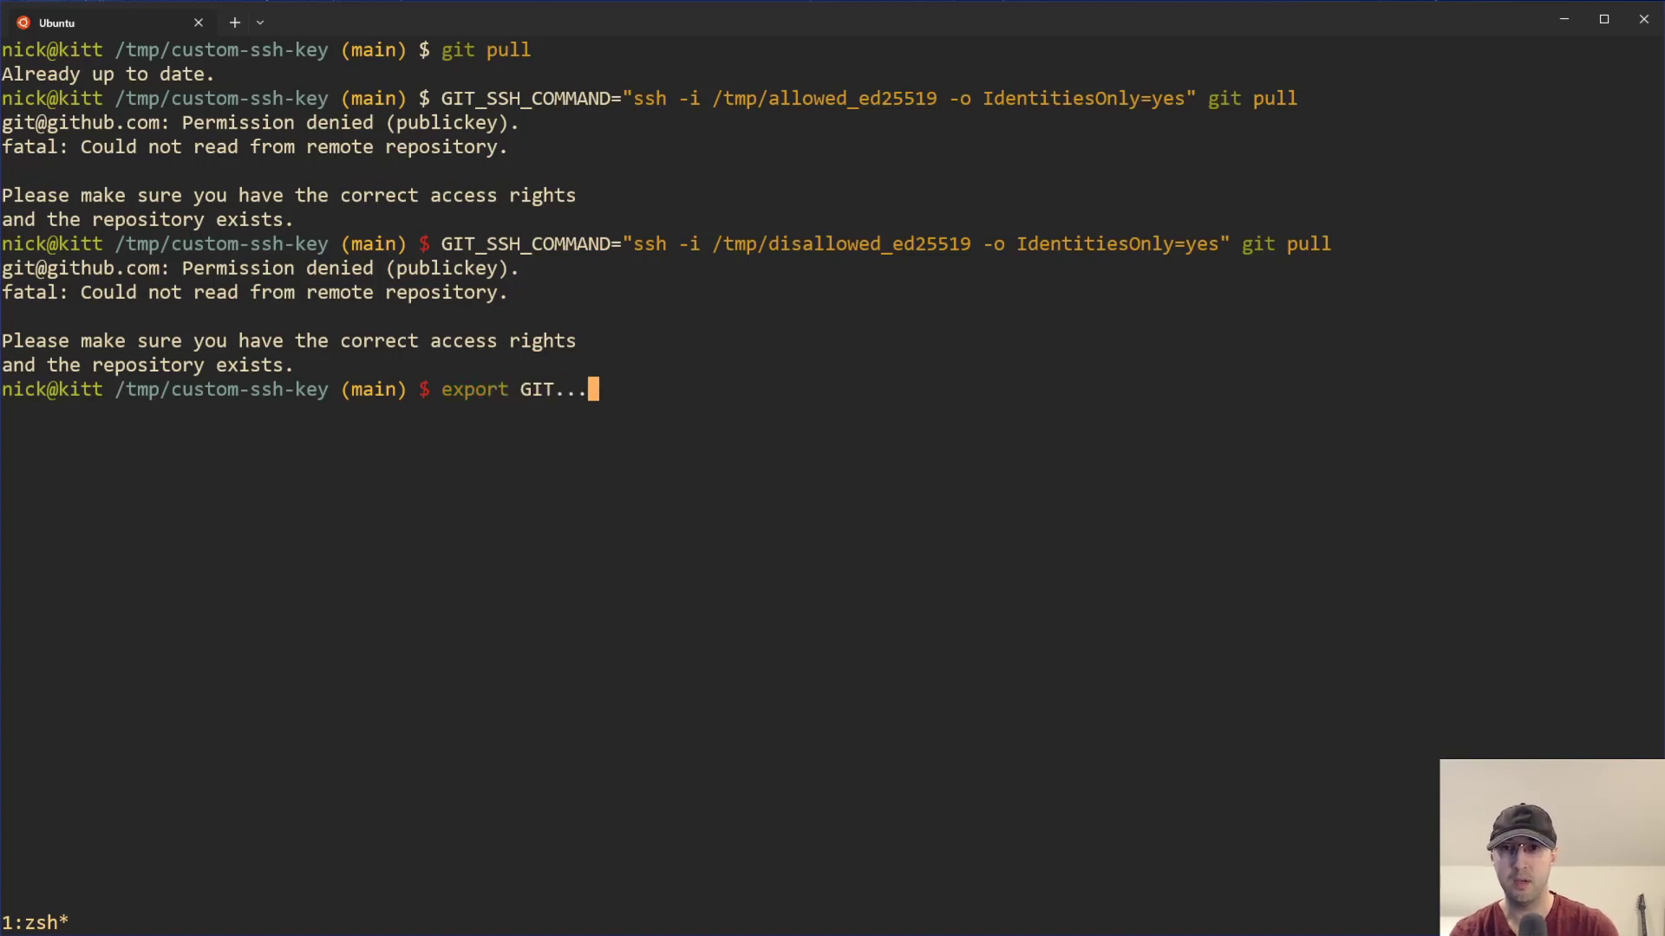
mouse_move(1242, 248)
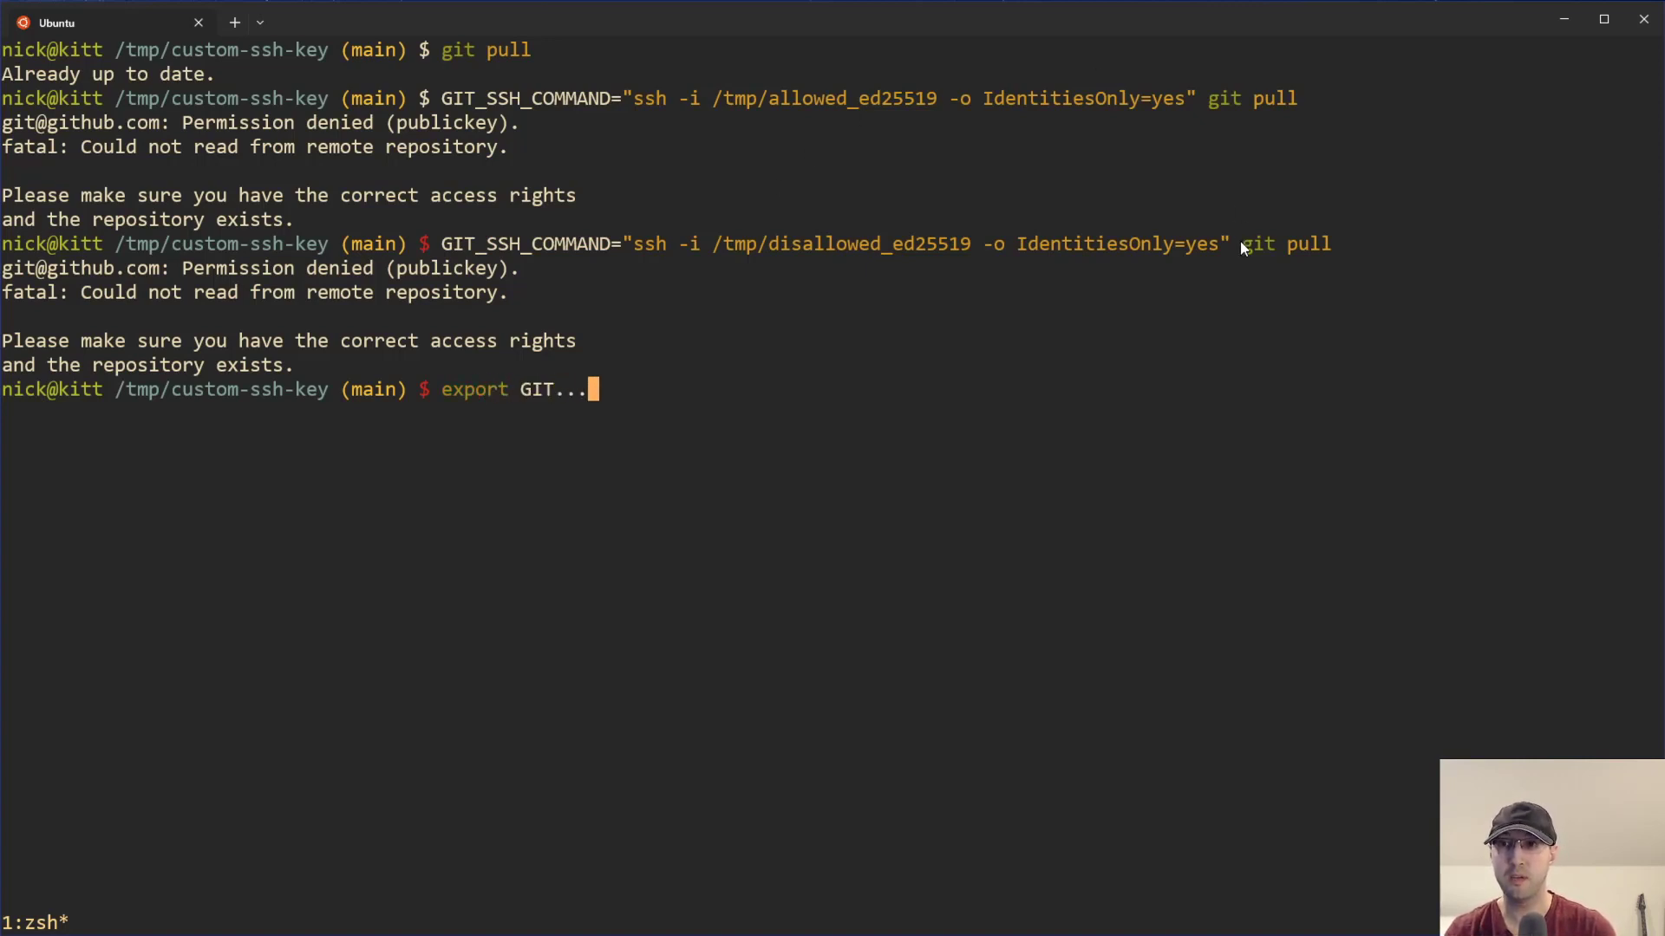
mouse_move(820, 408)
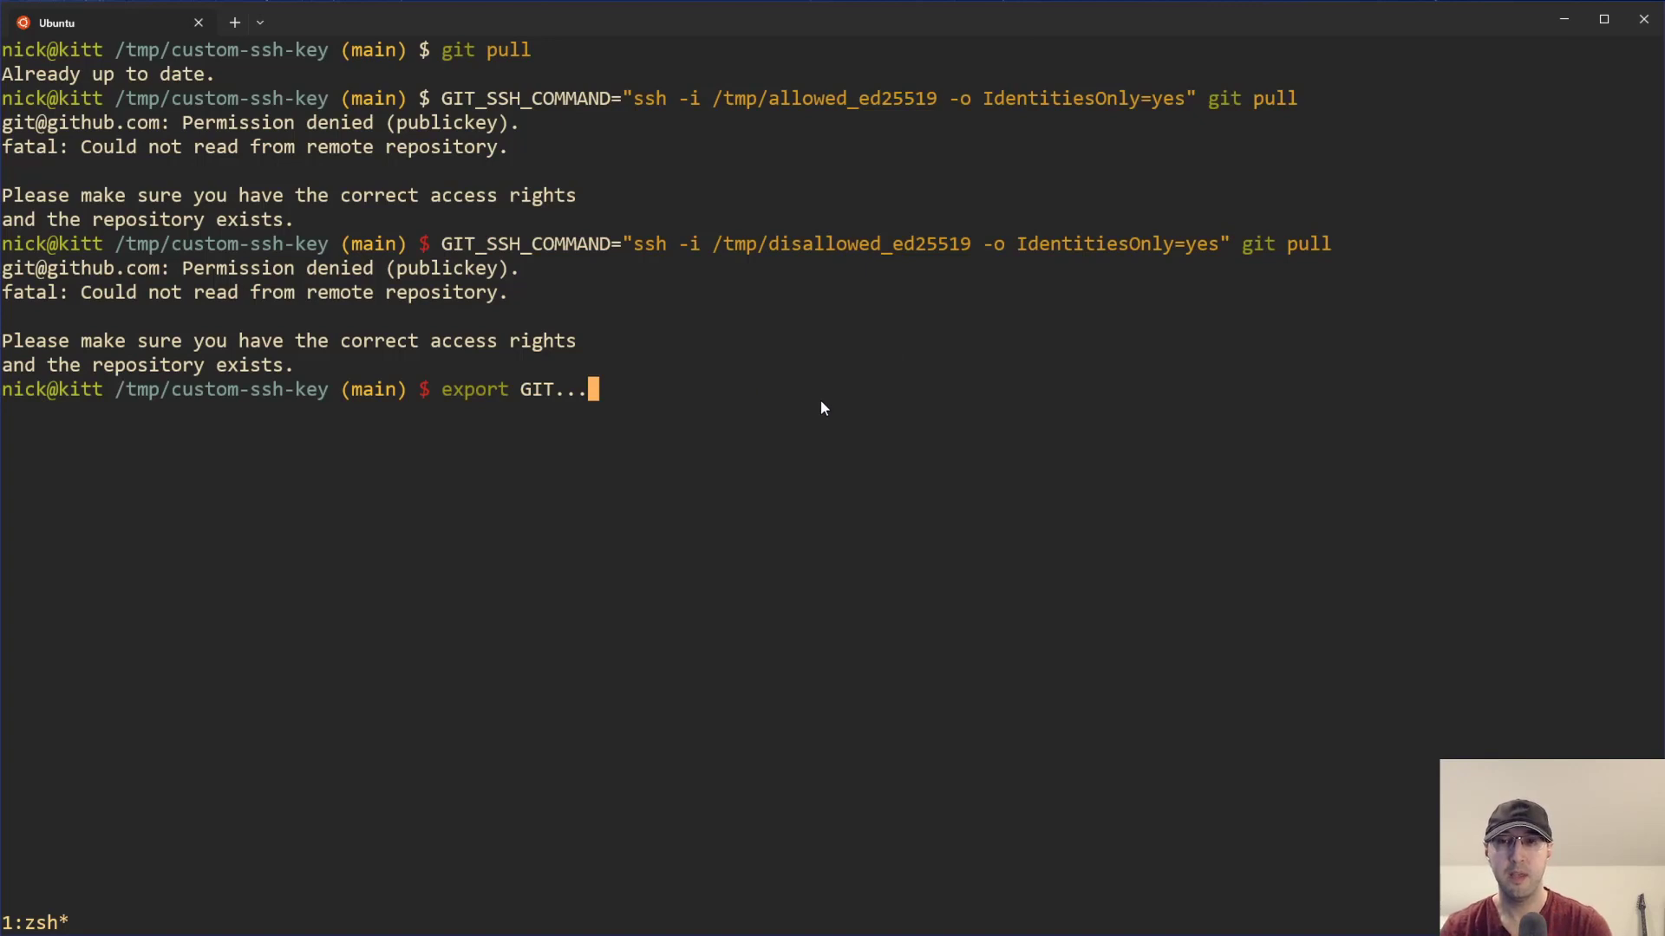
key(ctrl+c)
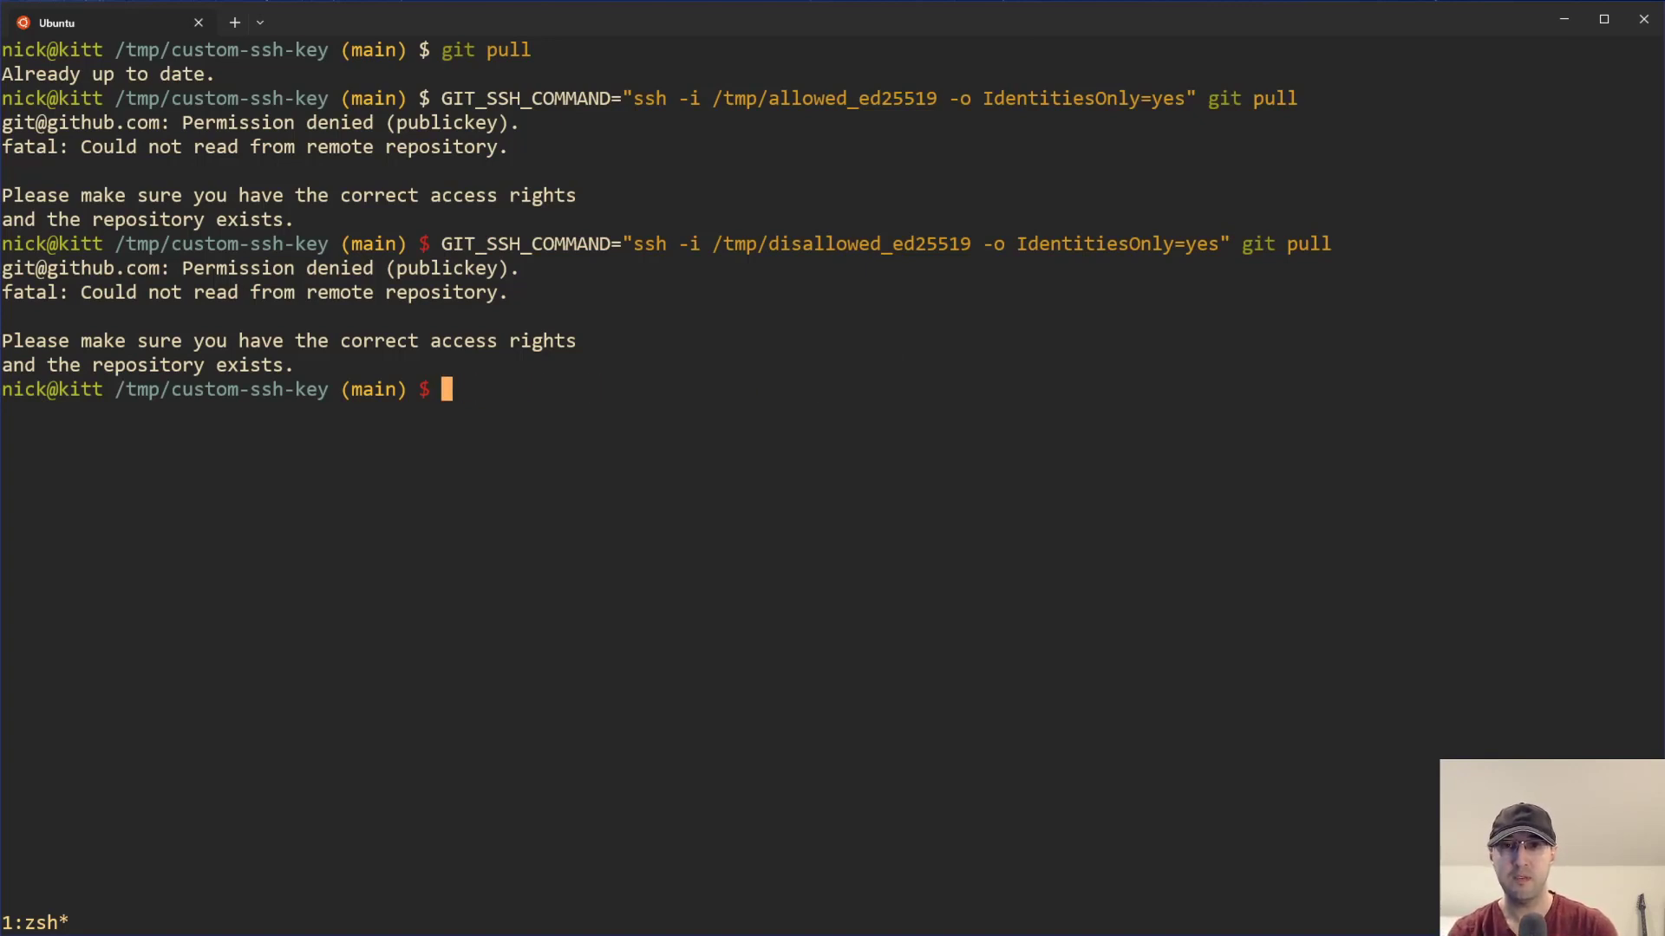
mouse_move(763, 343)
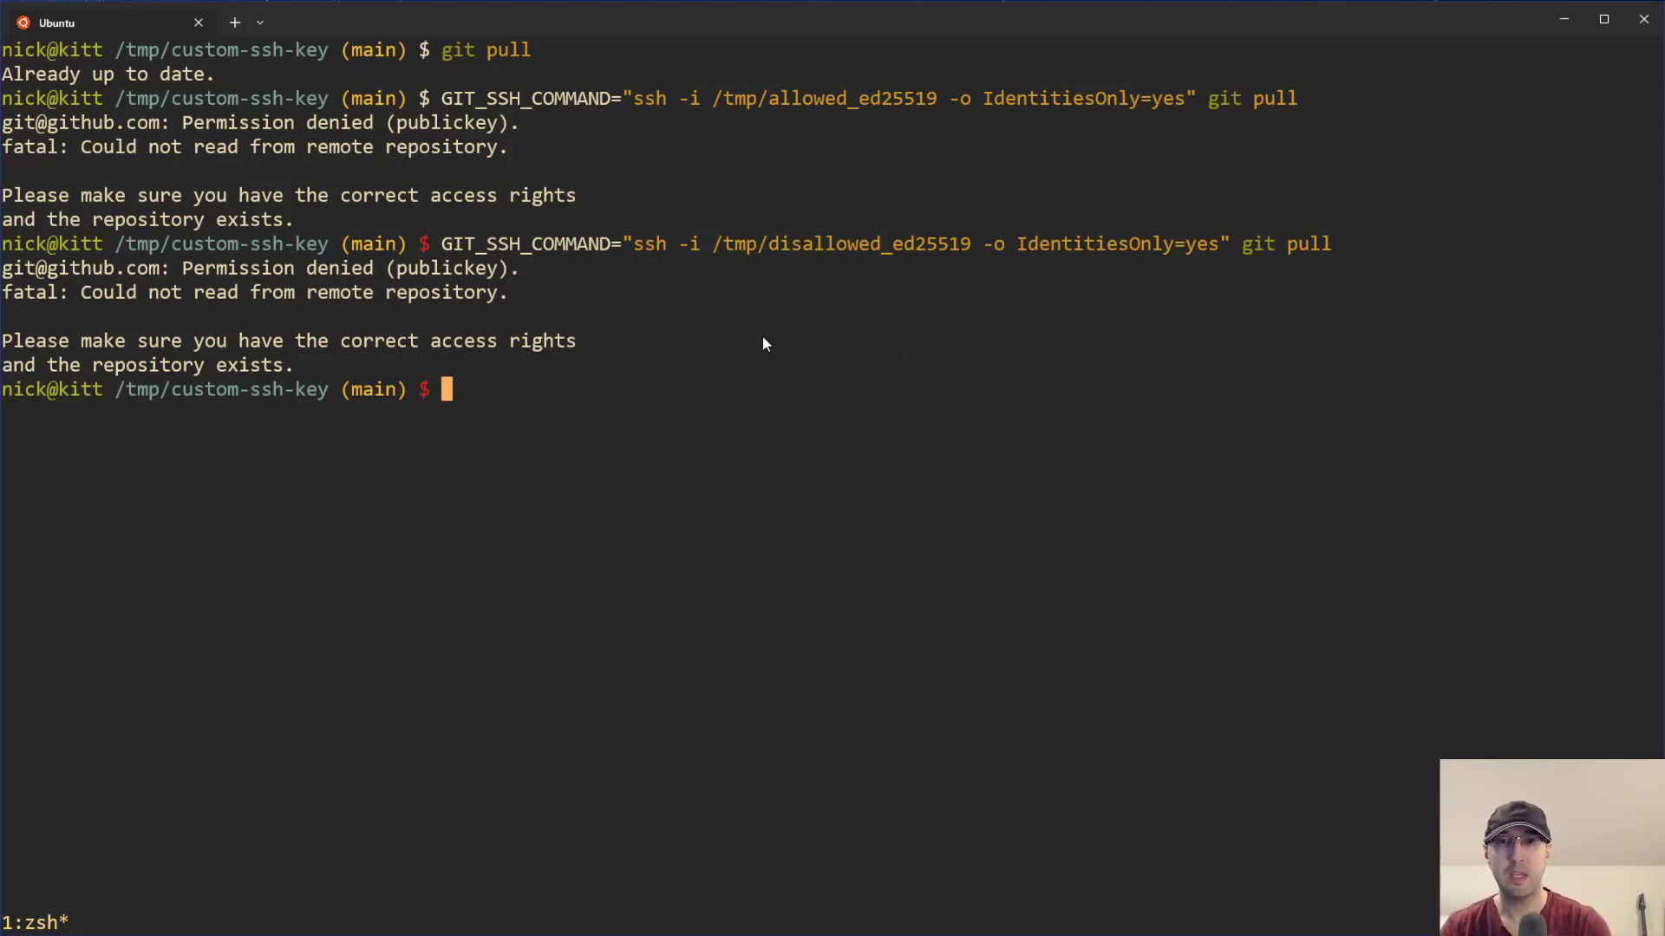
mouse_move(776, 139)
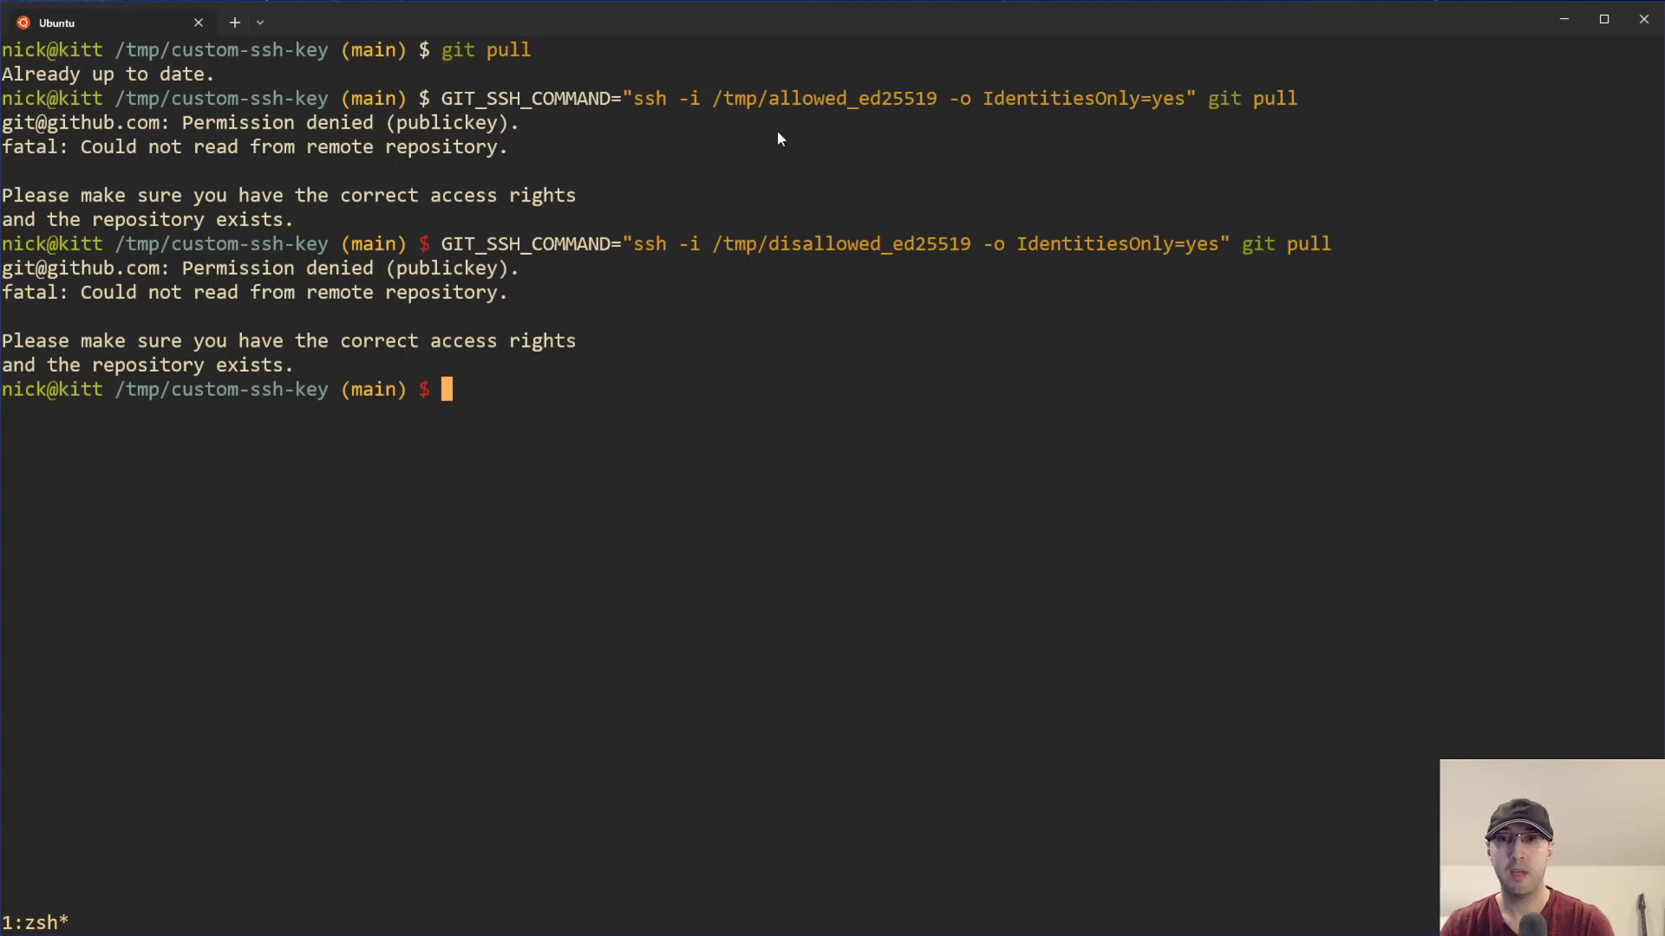
mouse_move(415, 366)
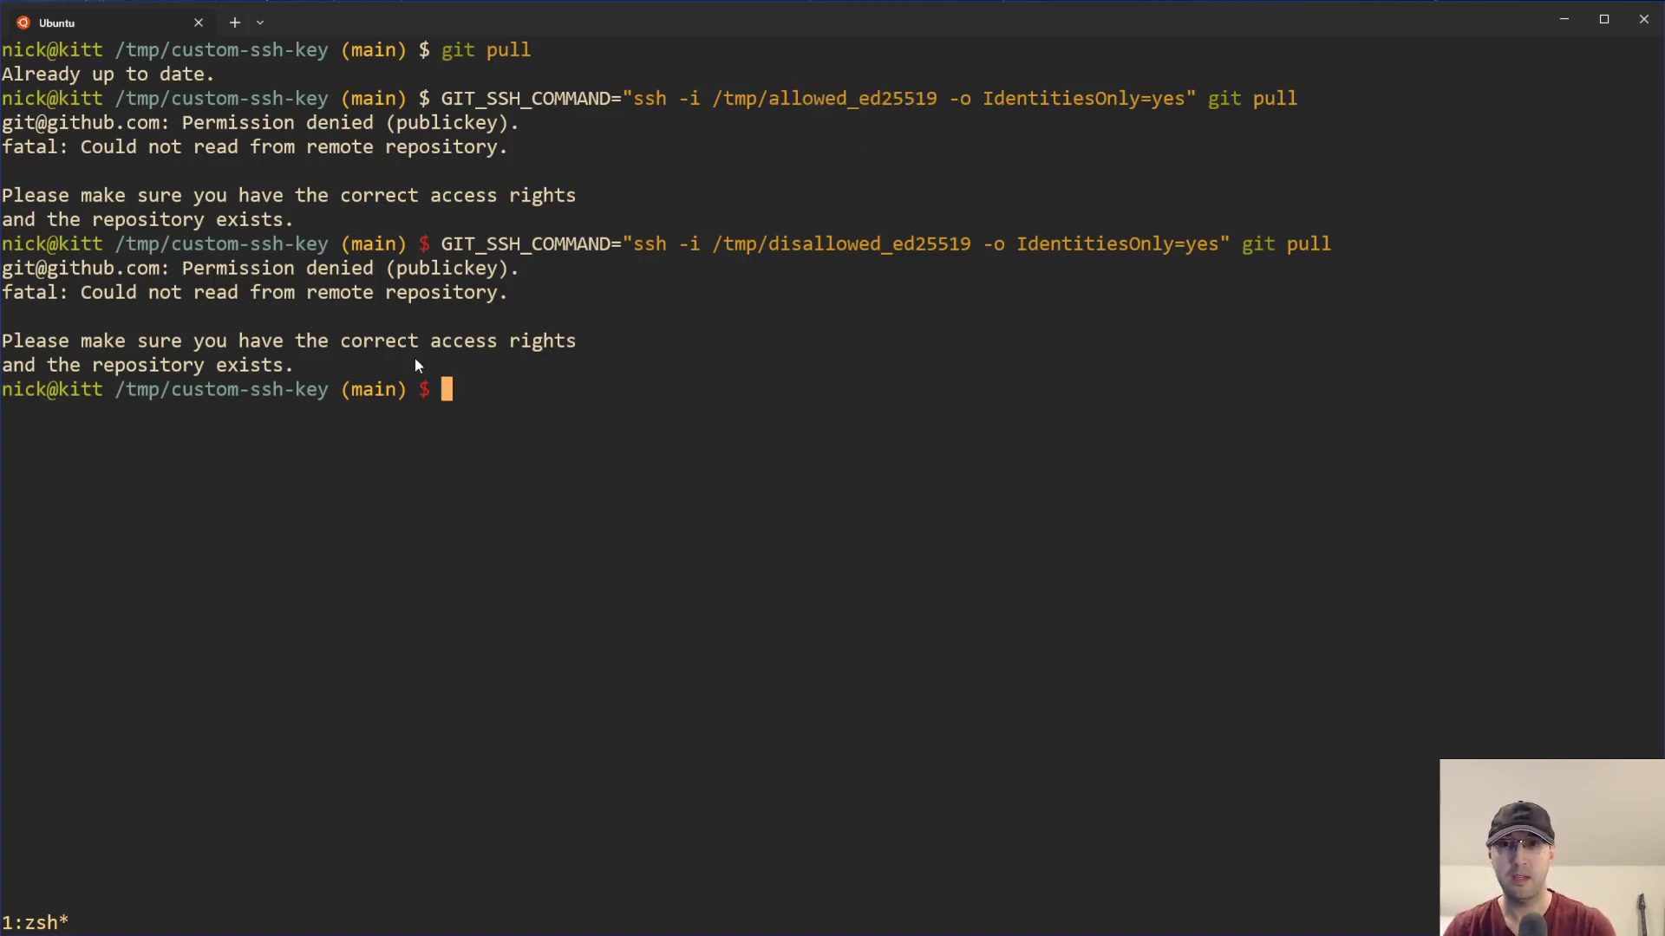
mouse_move(634, 487)
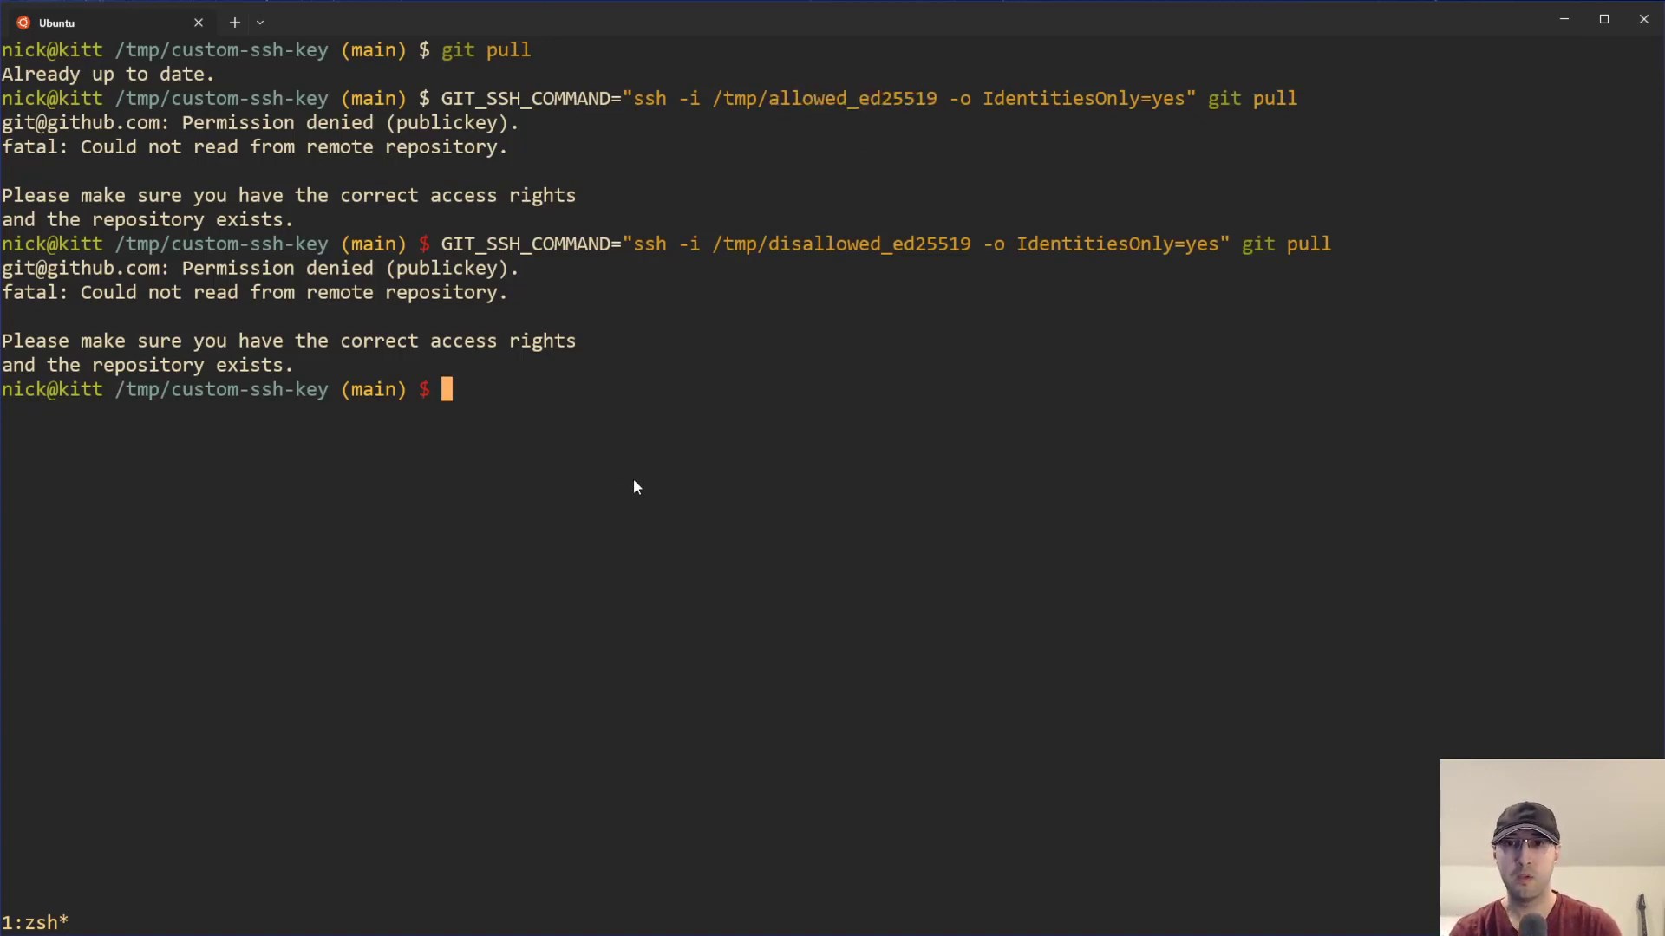
Print the /tmp/allowed_ed25519.pub public key with cat.
text(c)
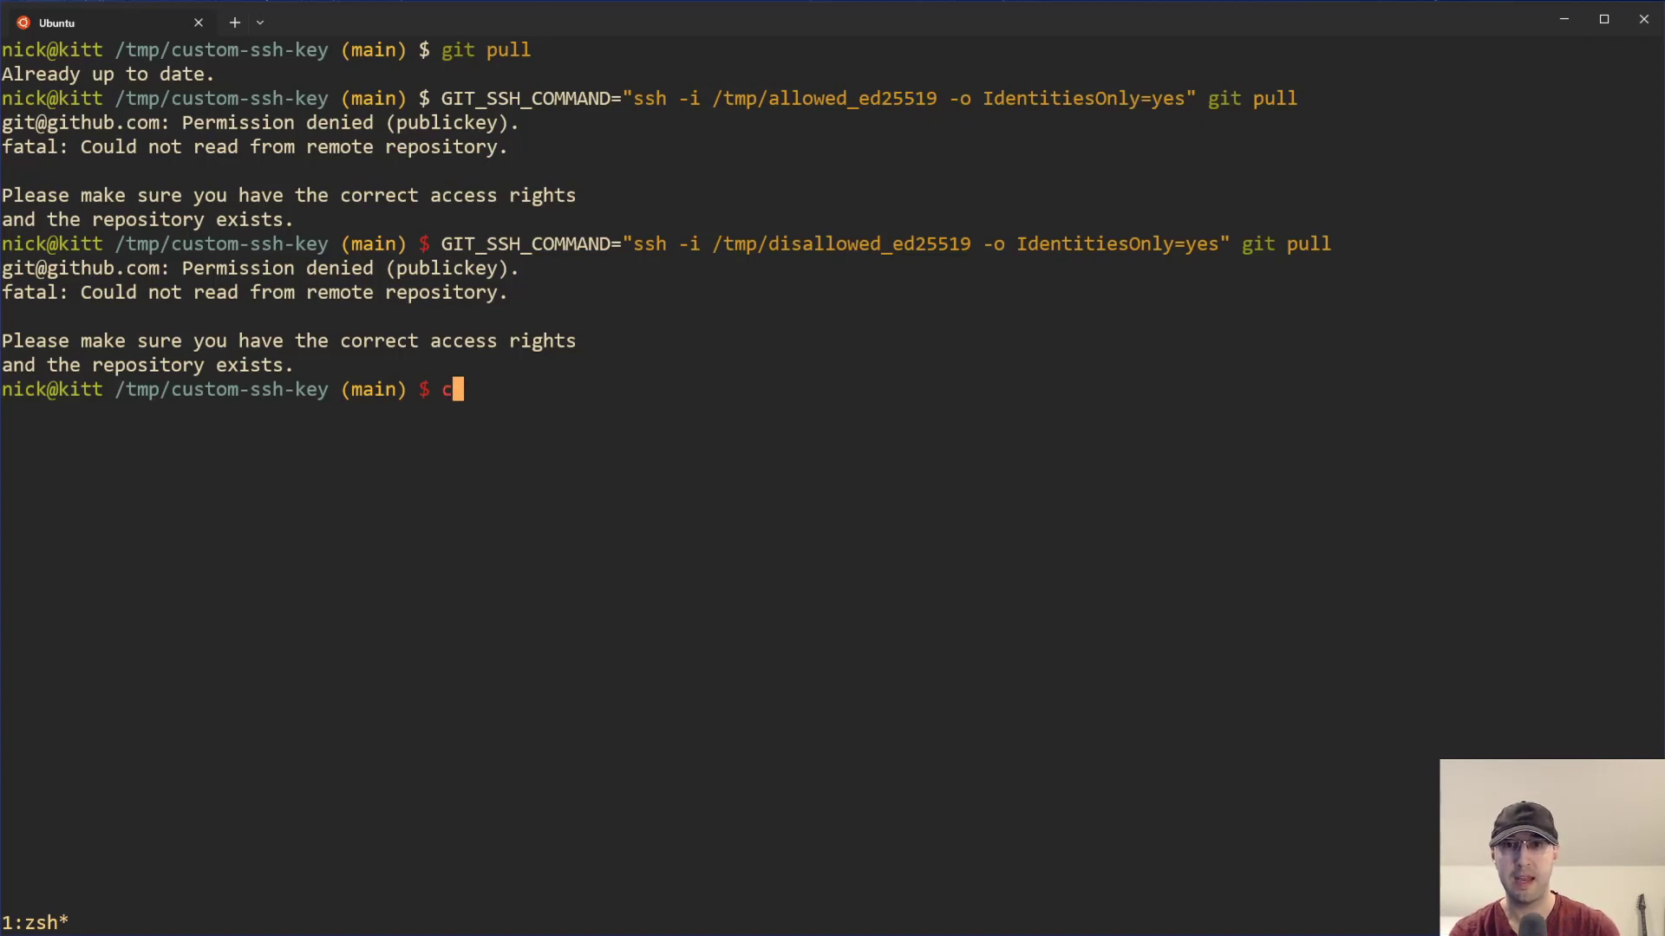
text(at /tmp/a)
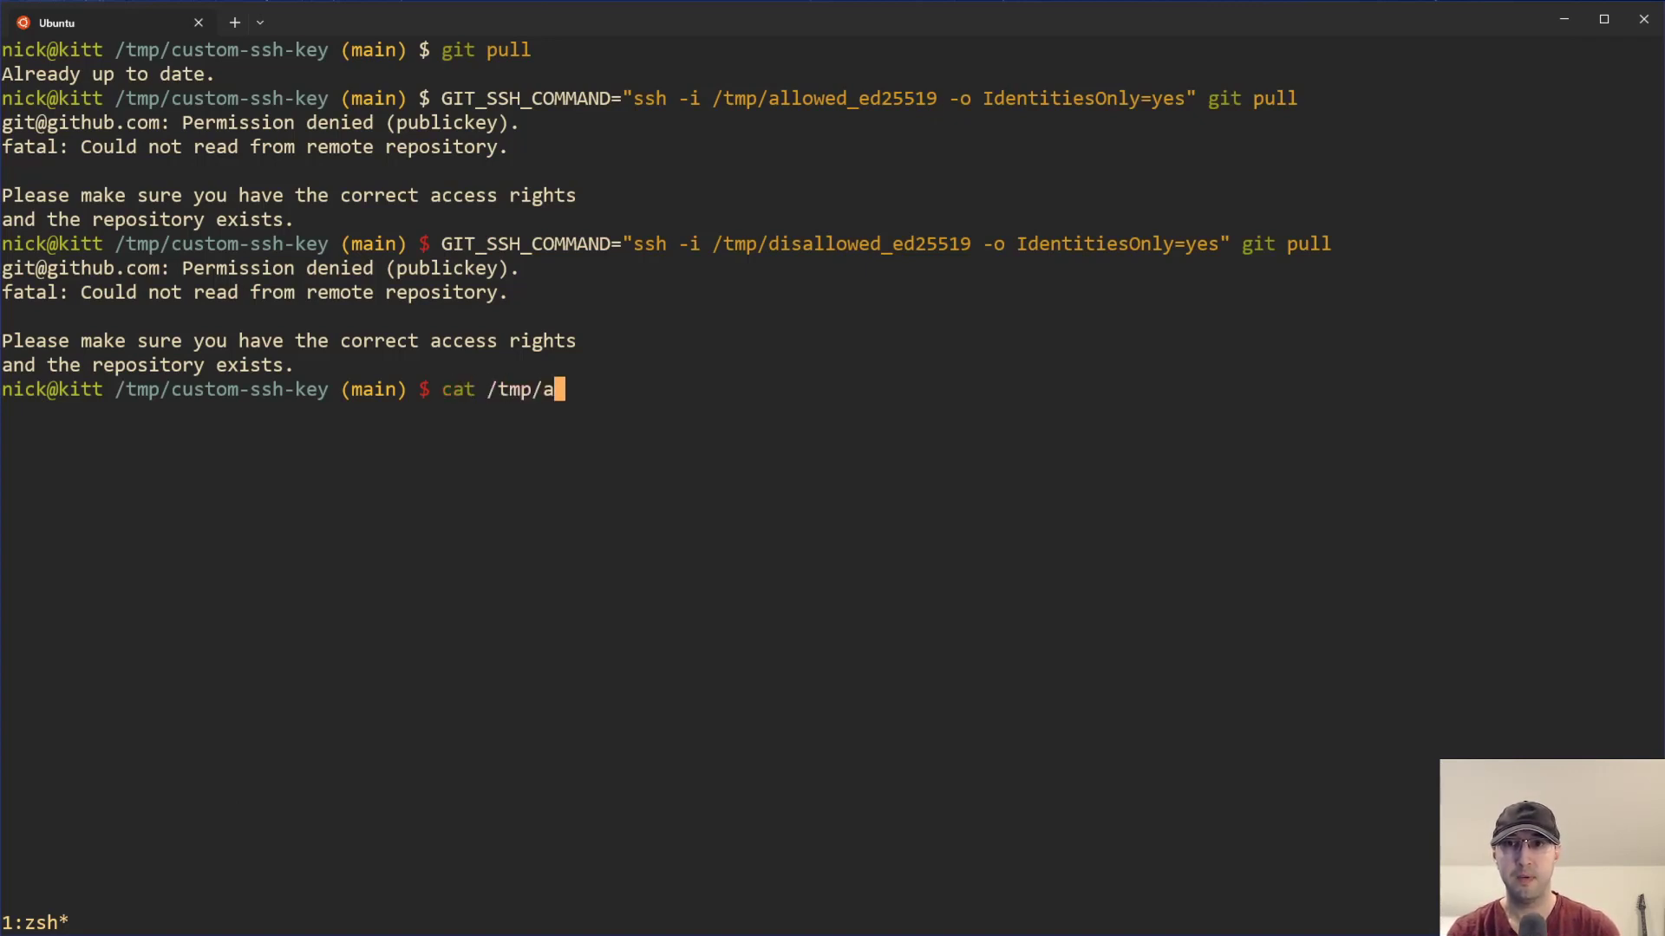
text(llowed_ed25519.)
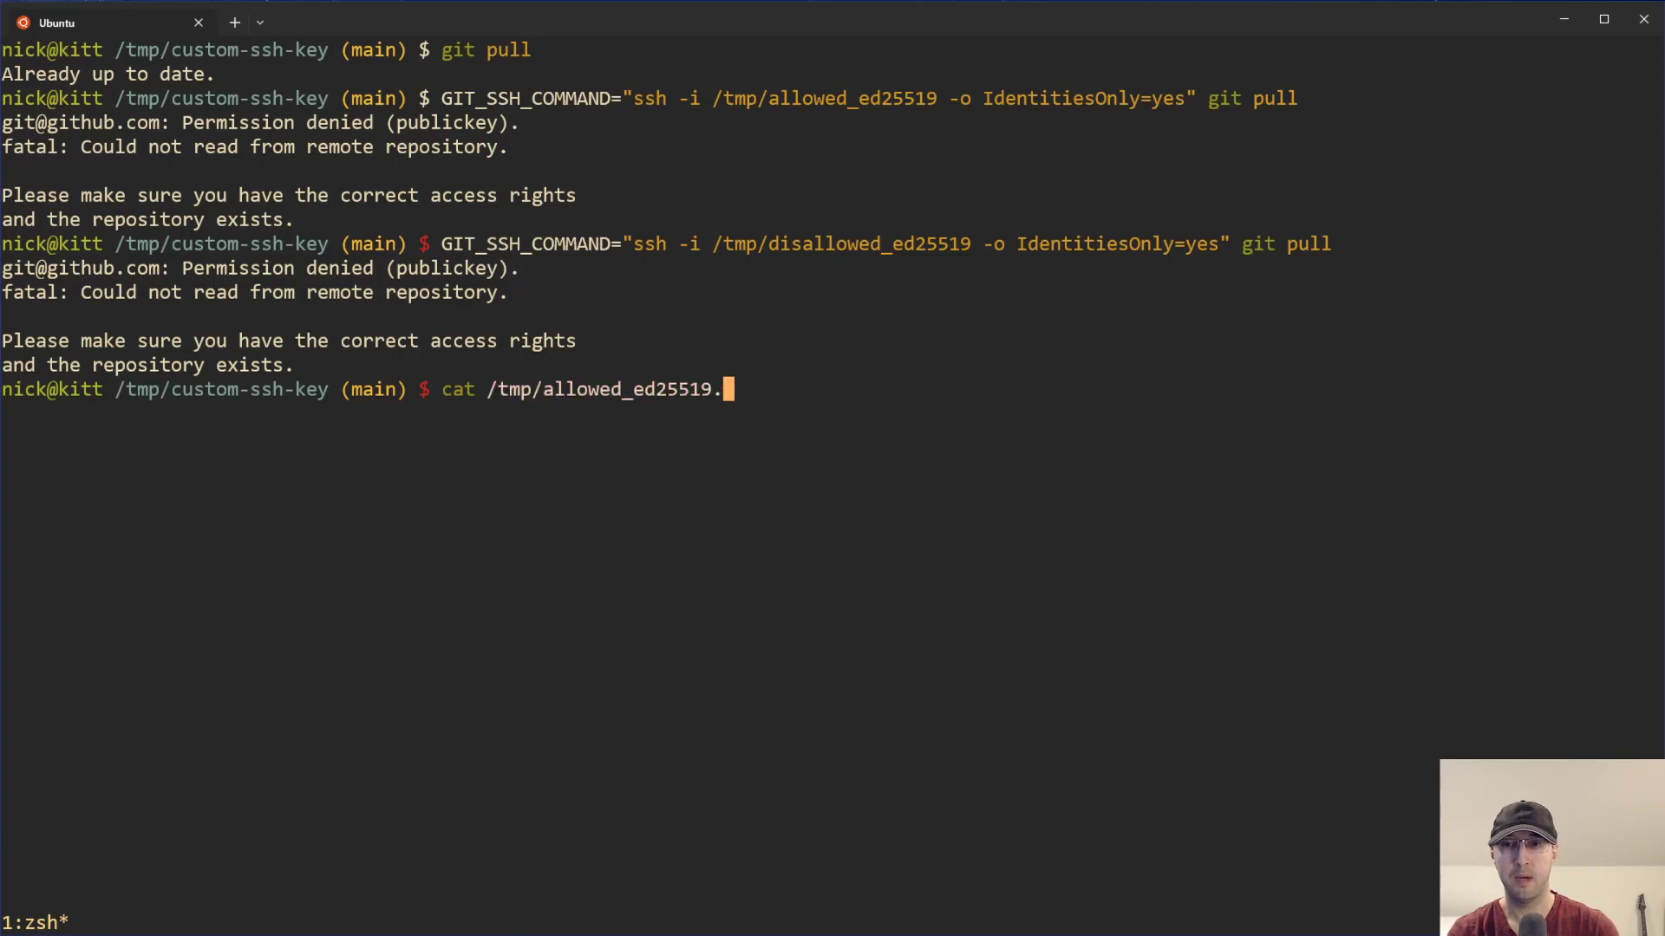
text(pub)
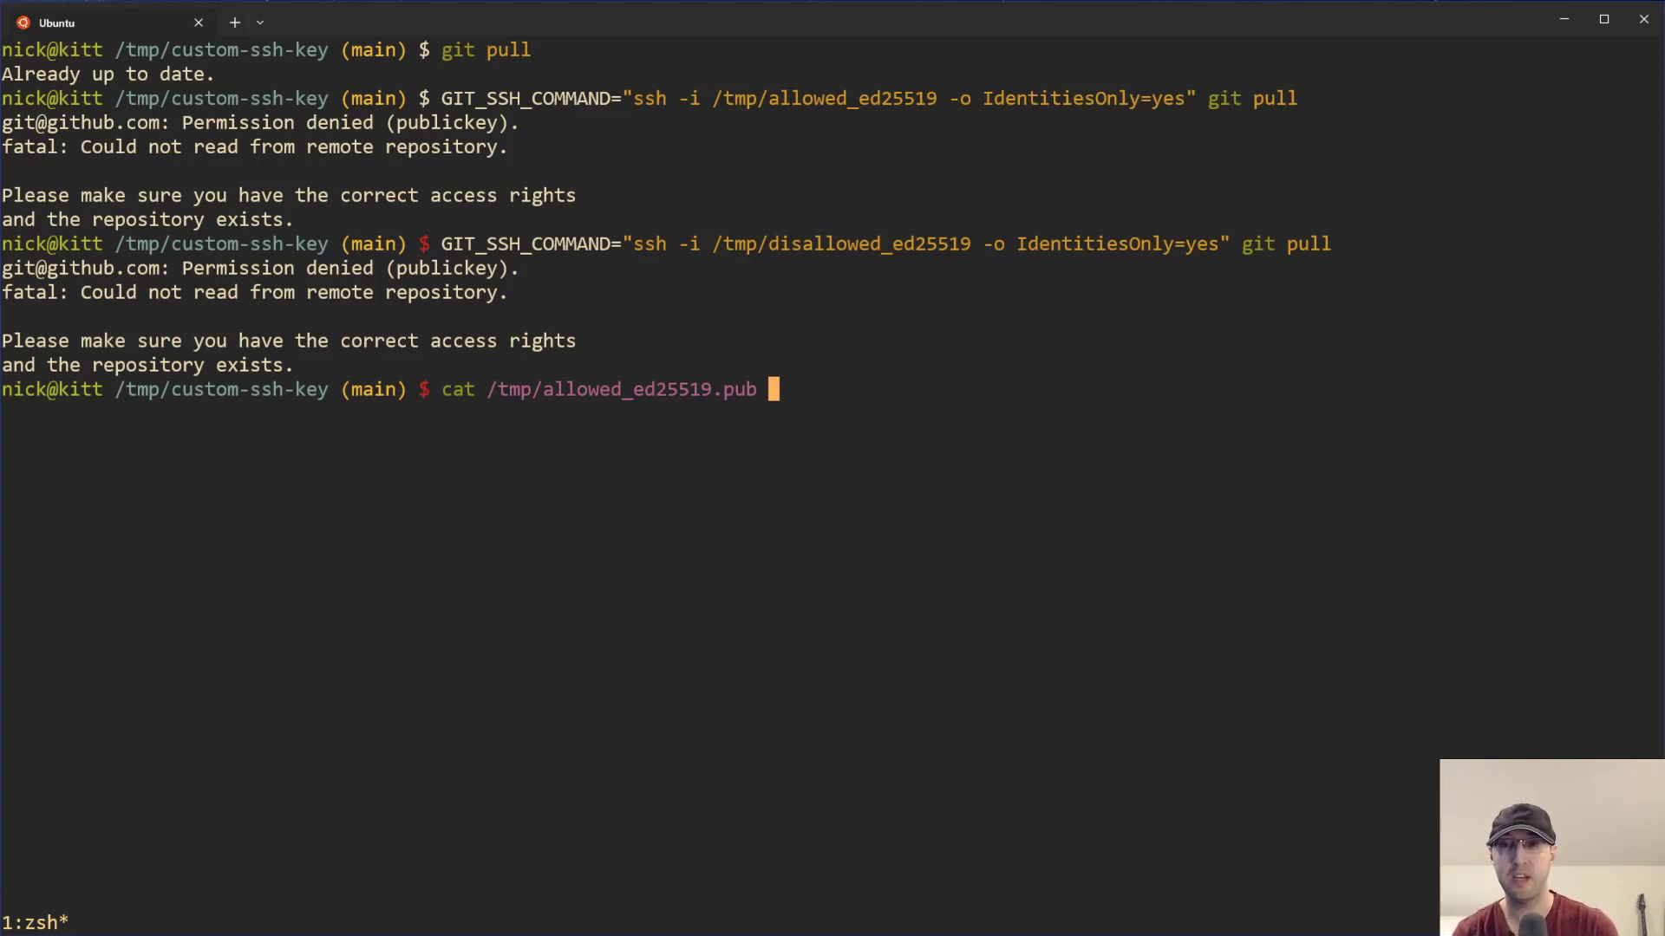
key(Return)
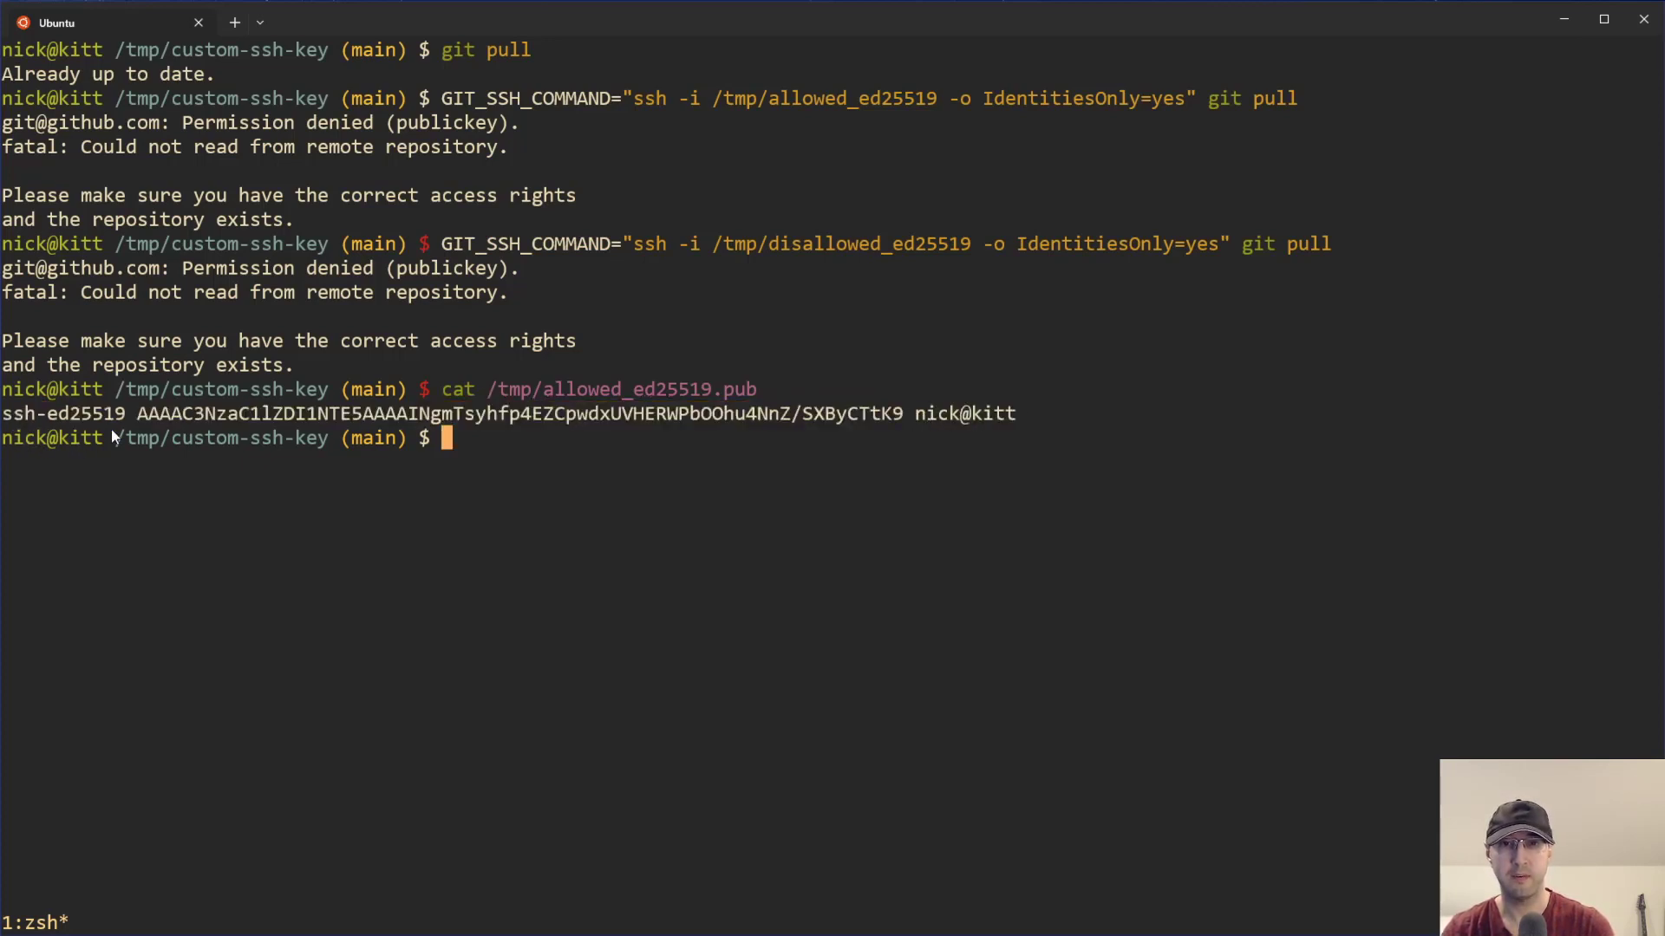
mouse_move(1115, 455)
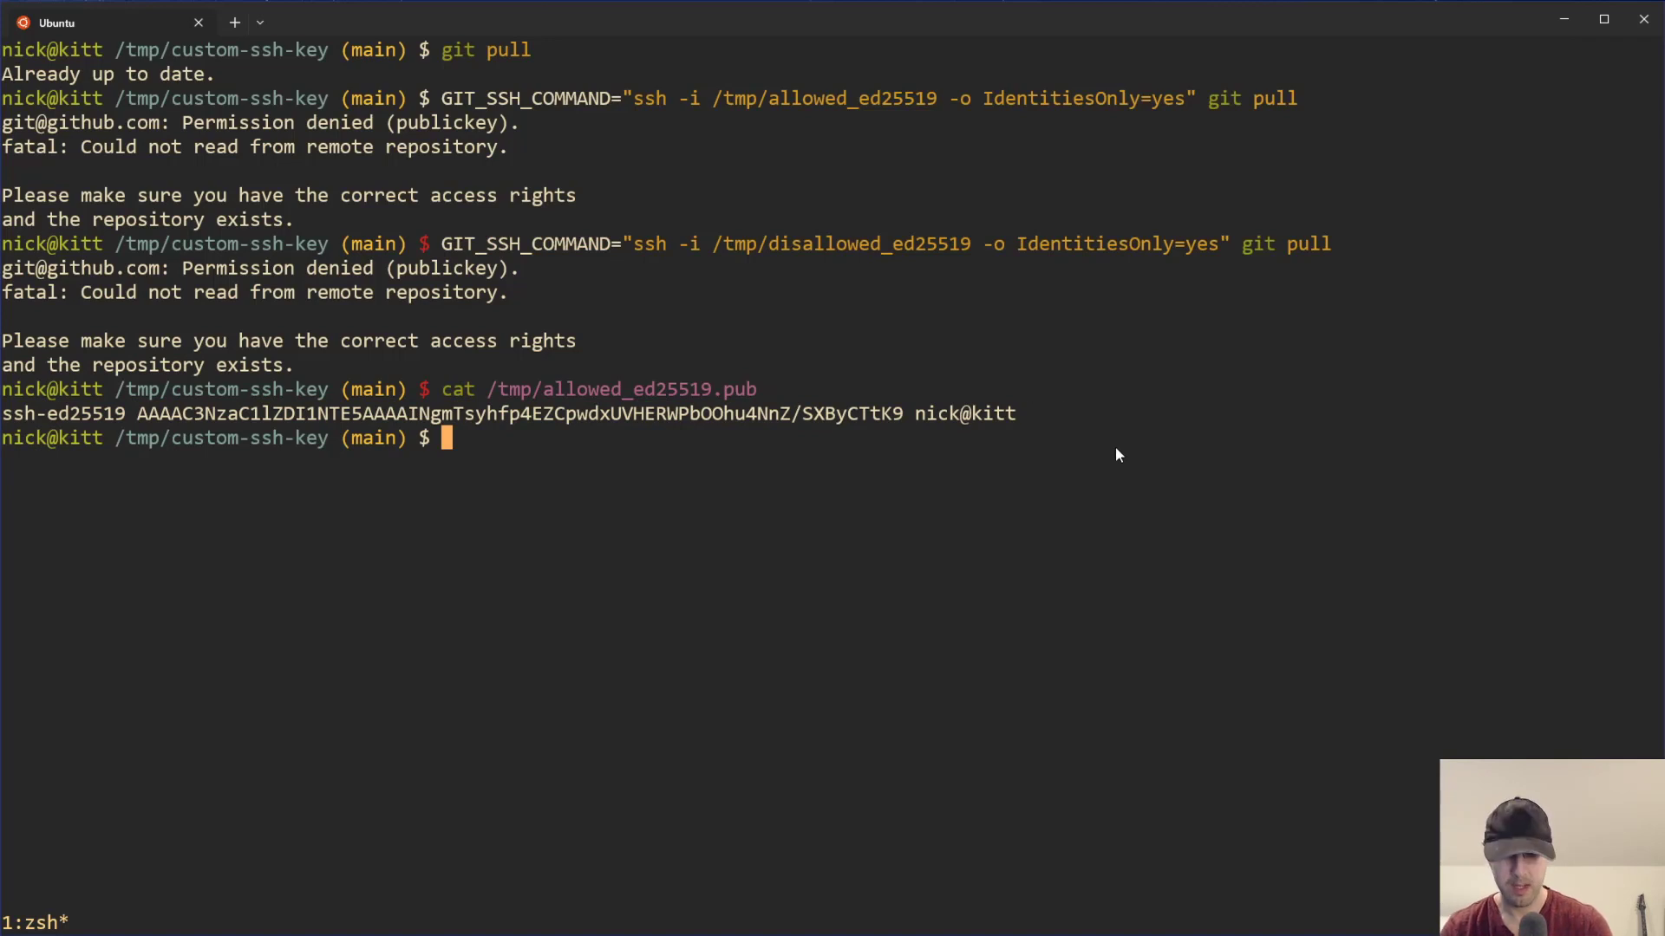
Confirm the machine's hostname is kitt.
text(hostn)
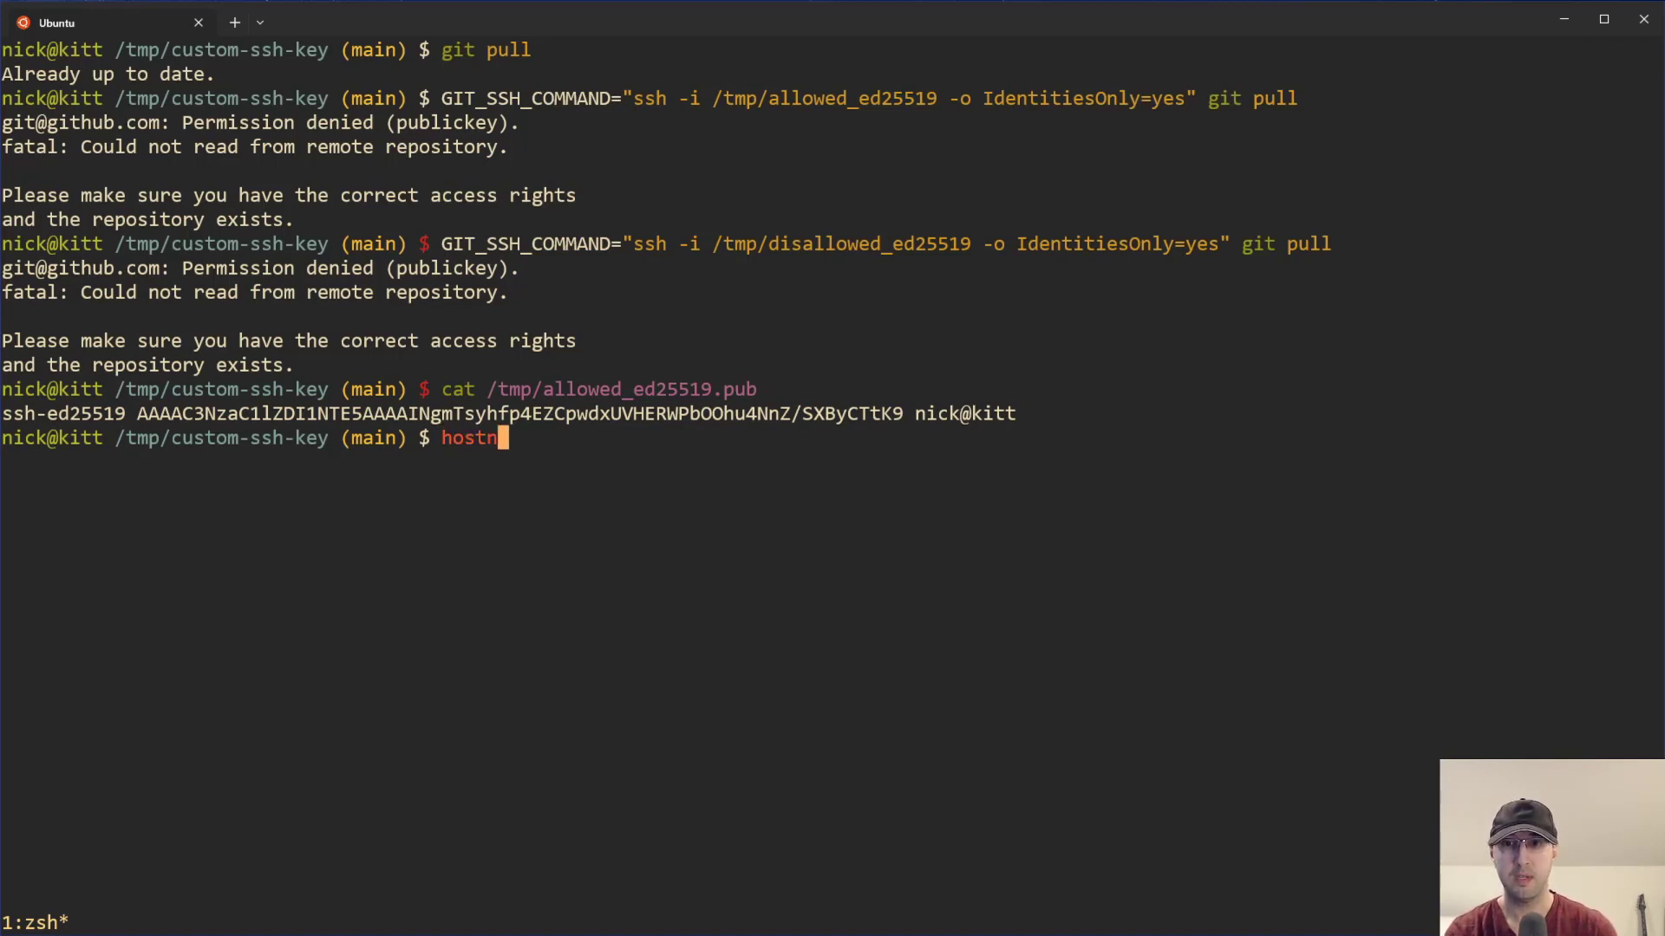
key(Return)
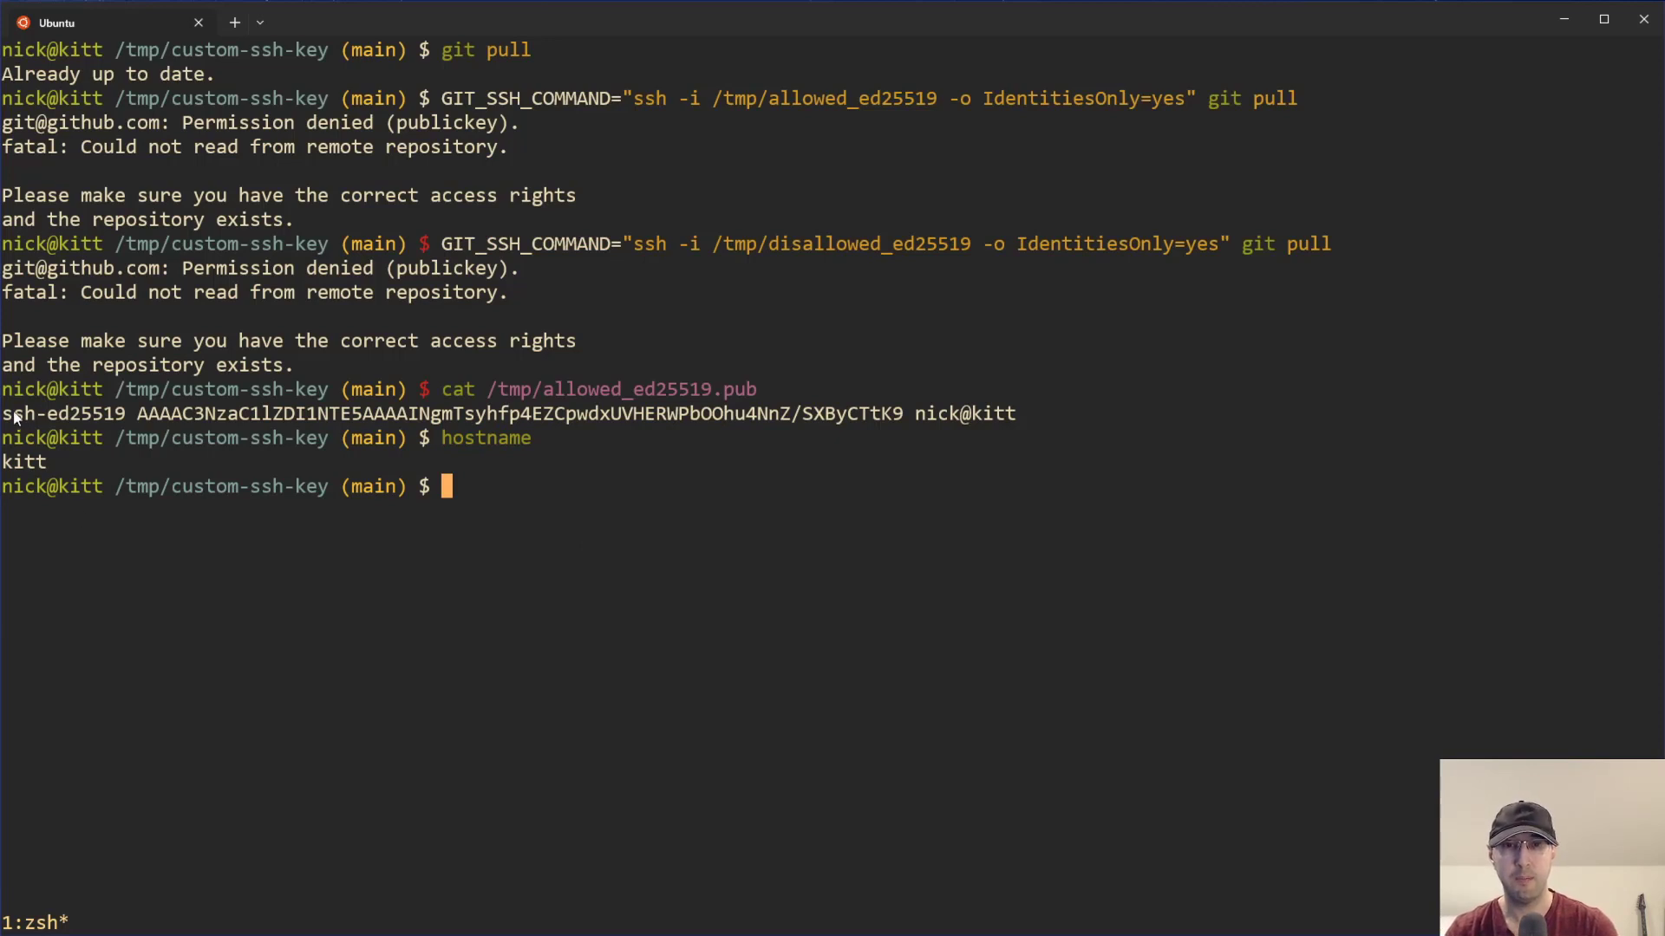
mouse_move(399, 608)
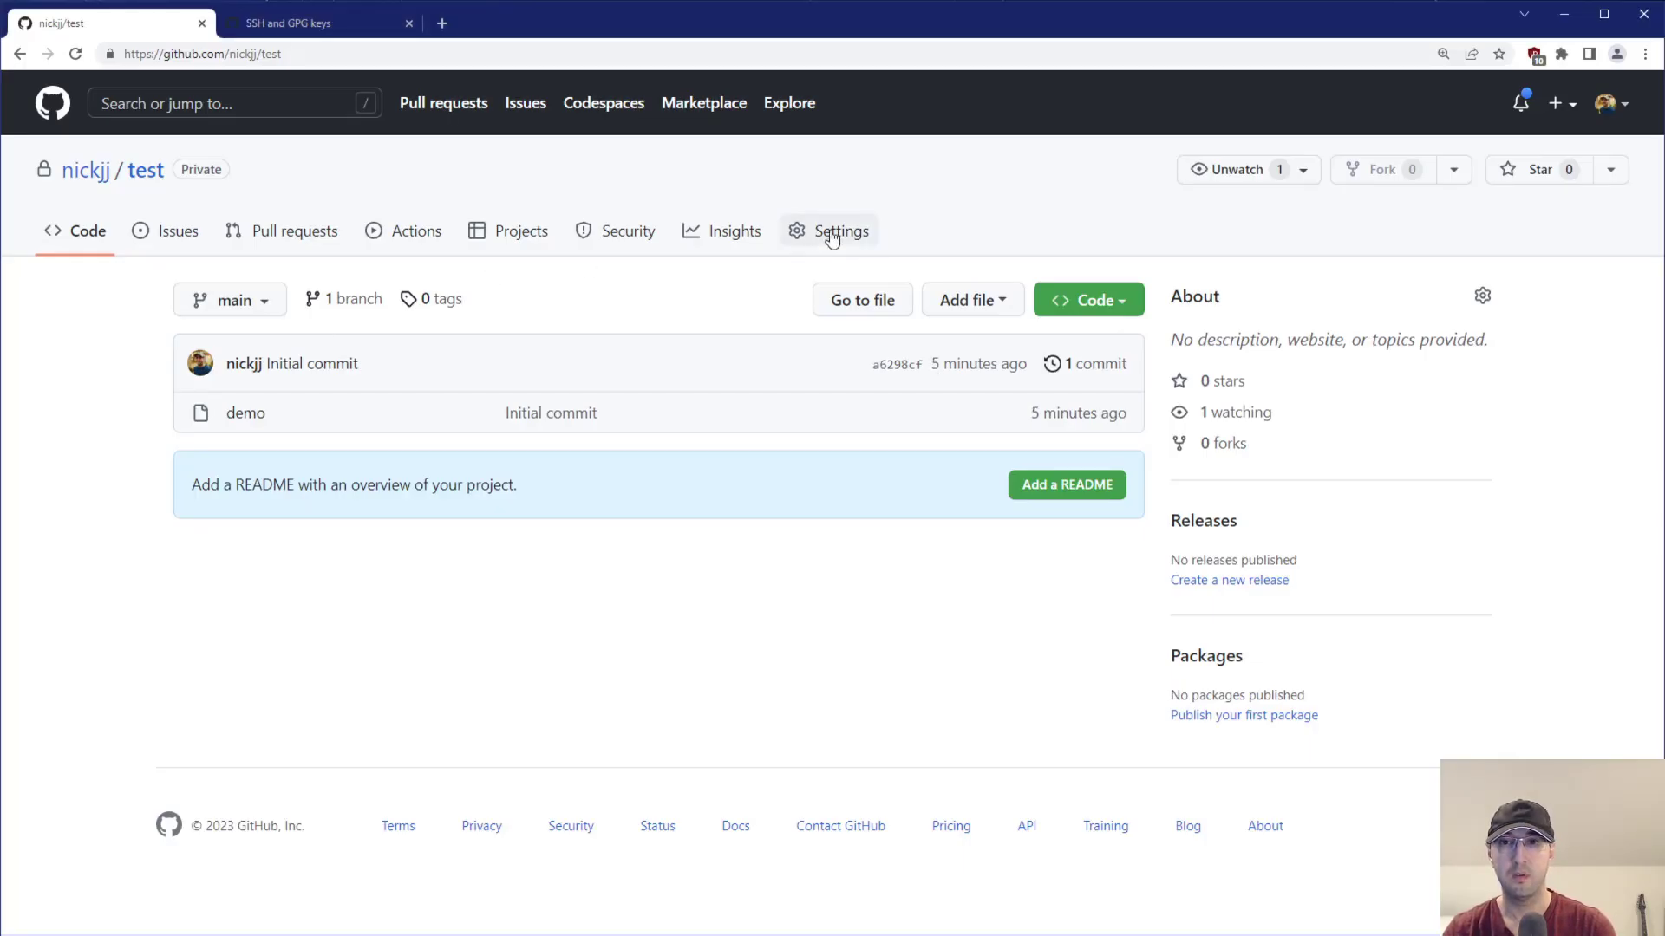
Add a read/write deploy key titled test from the allowed public key.
click(841, 231)
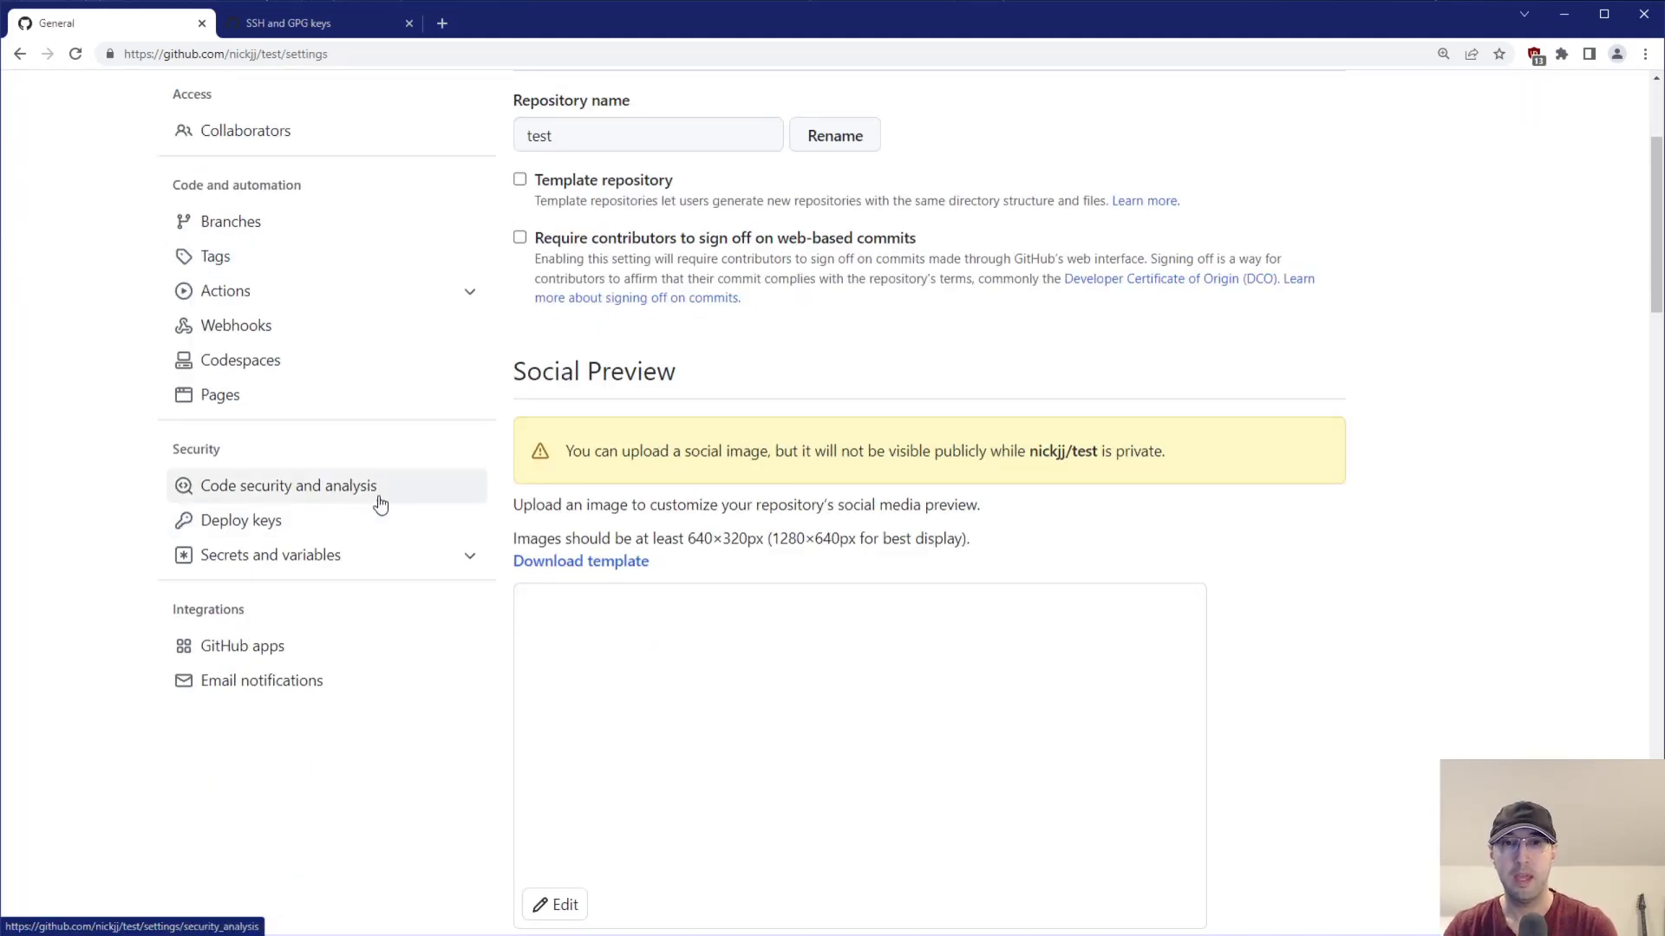
mouse_move(756, 591)
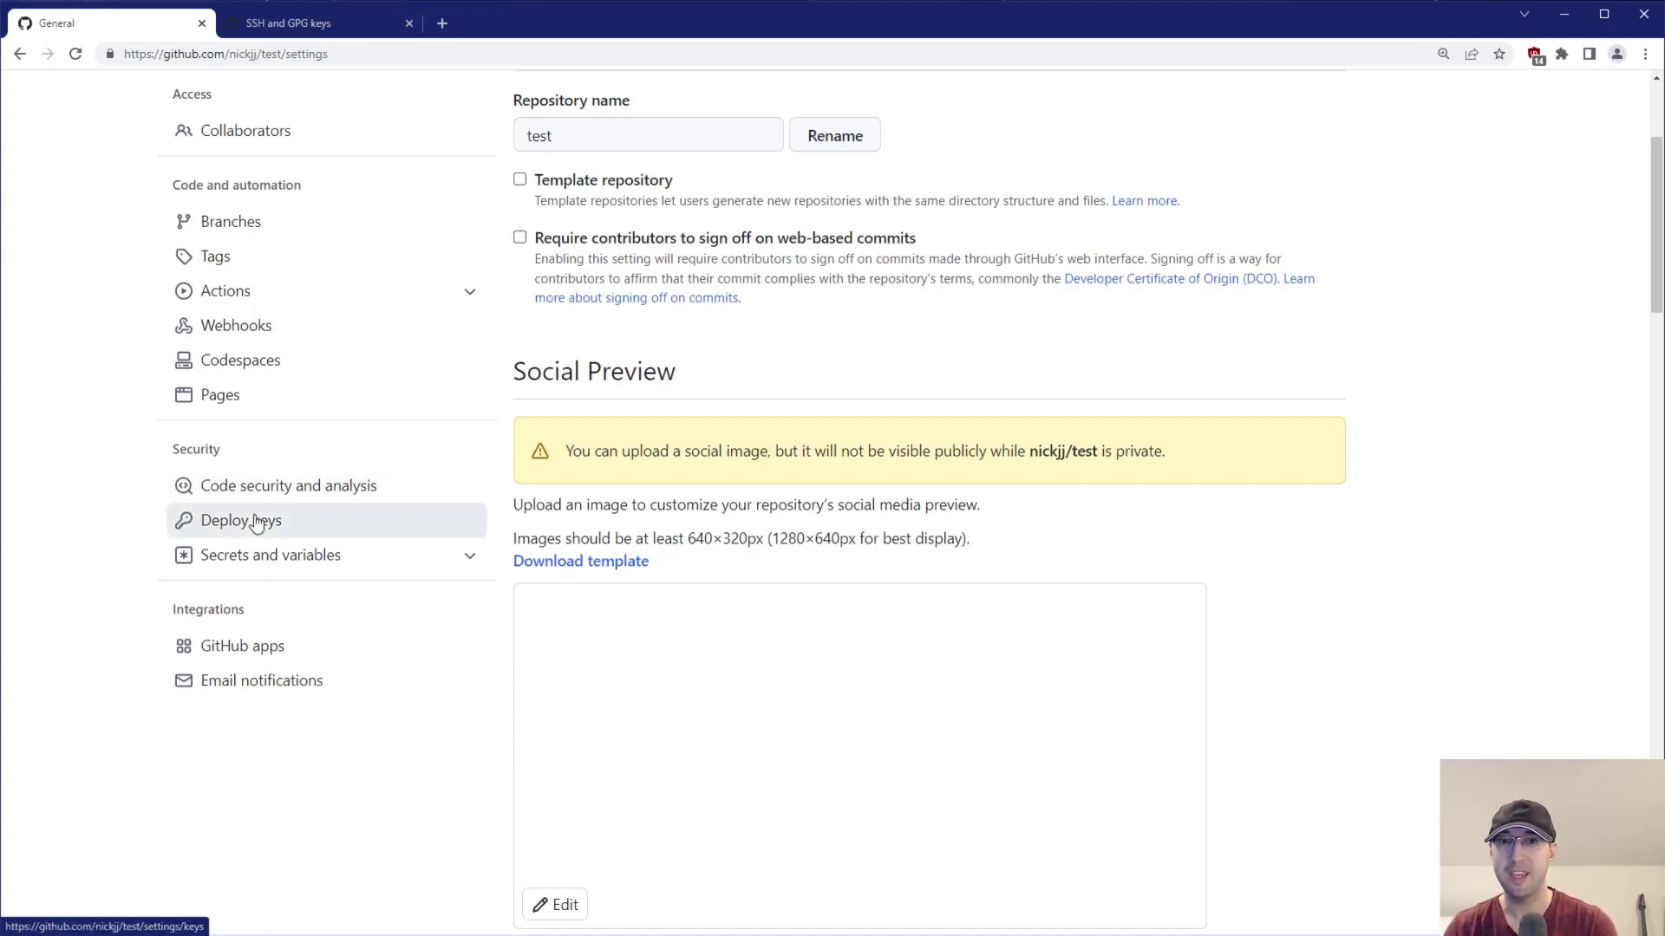
click(241, 520)
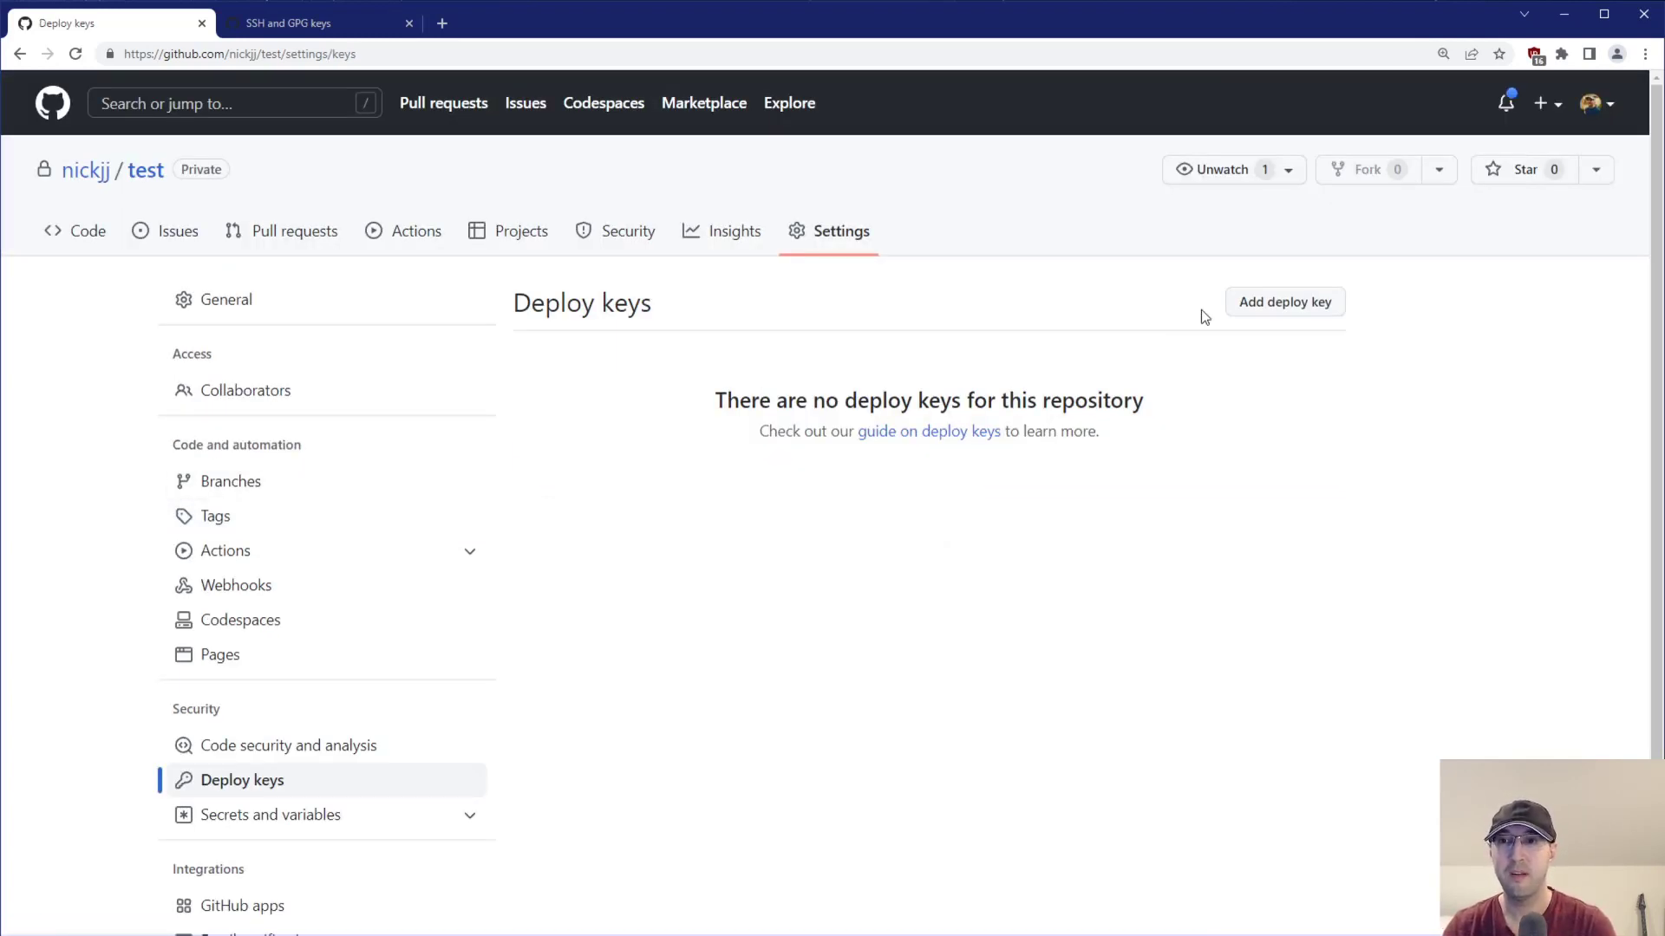
click(1283, 301)
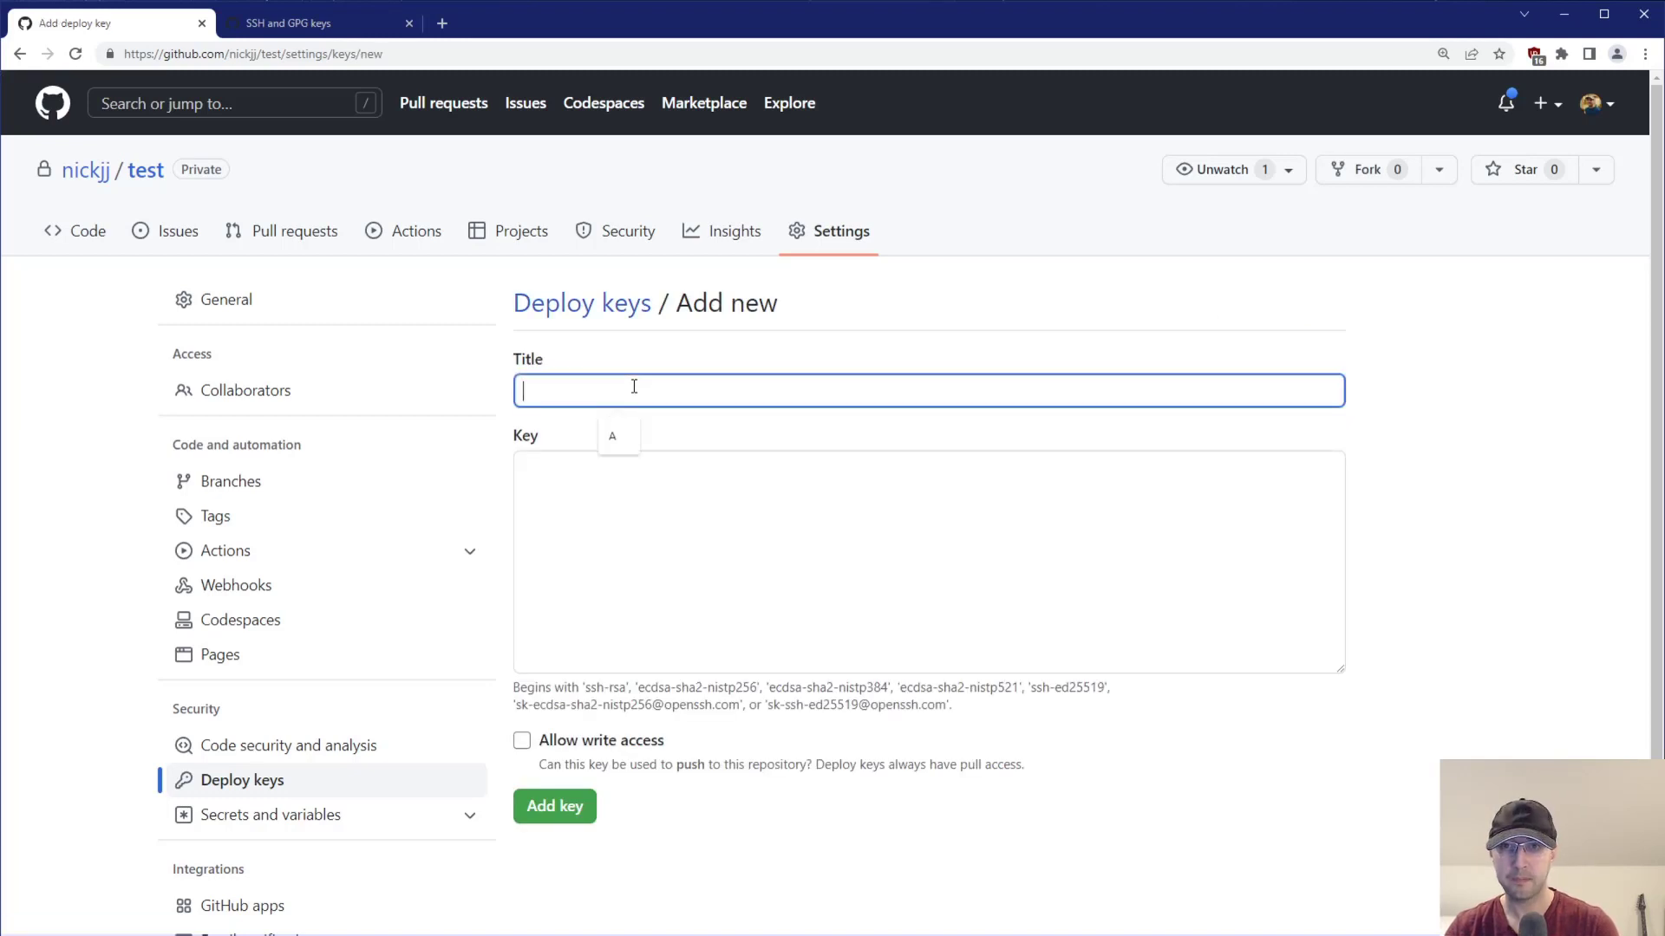
text(test)
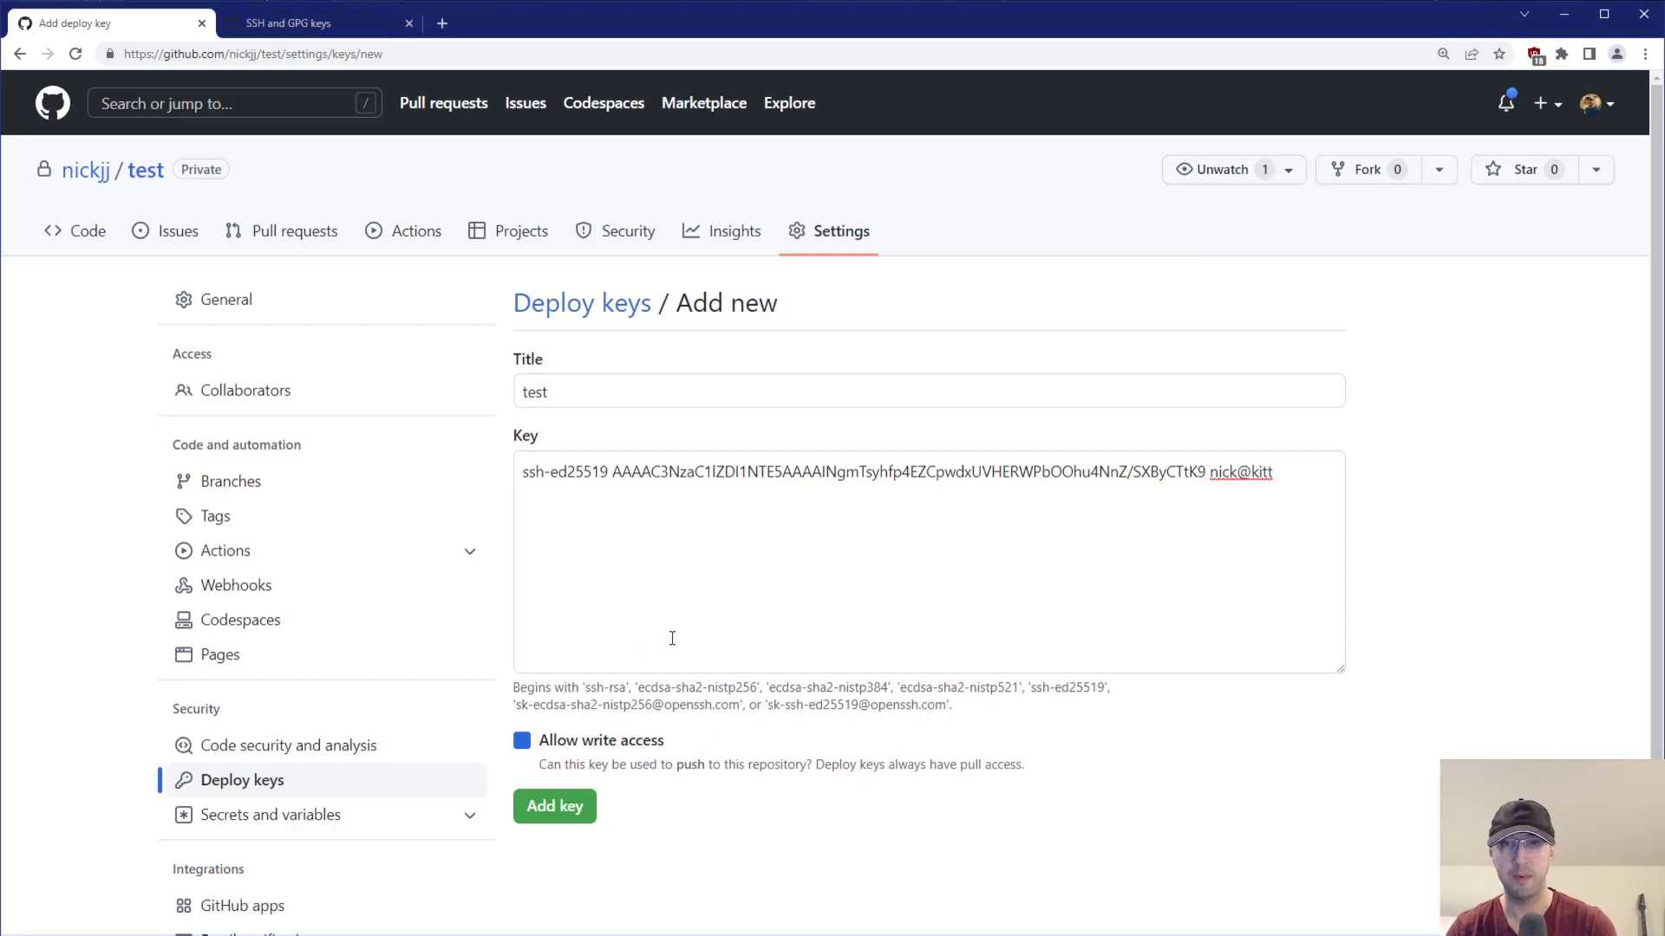
mouse_move(754, 539)
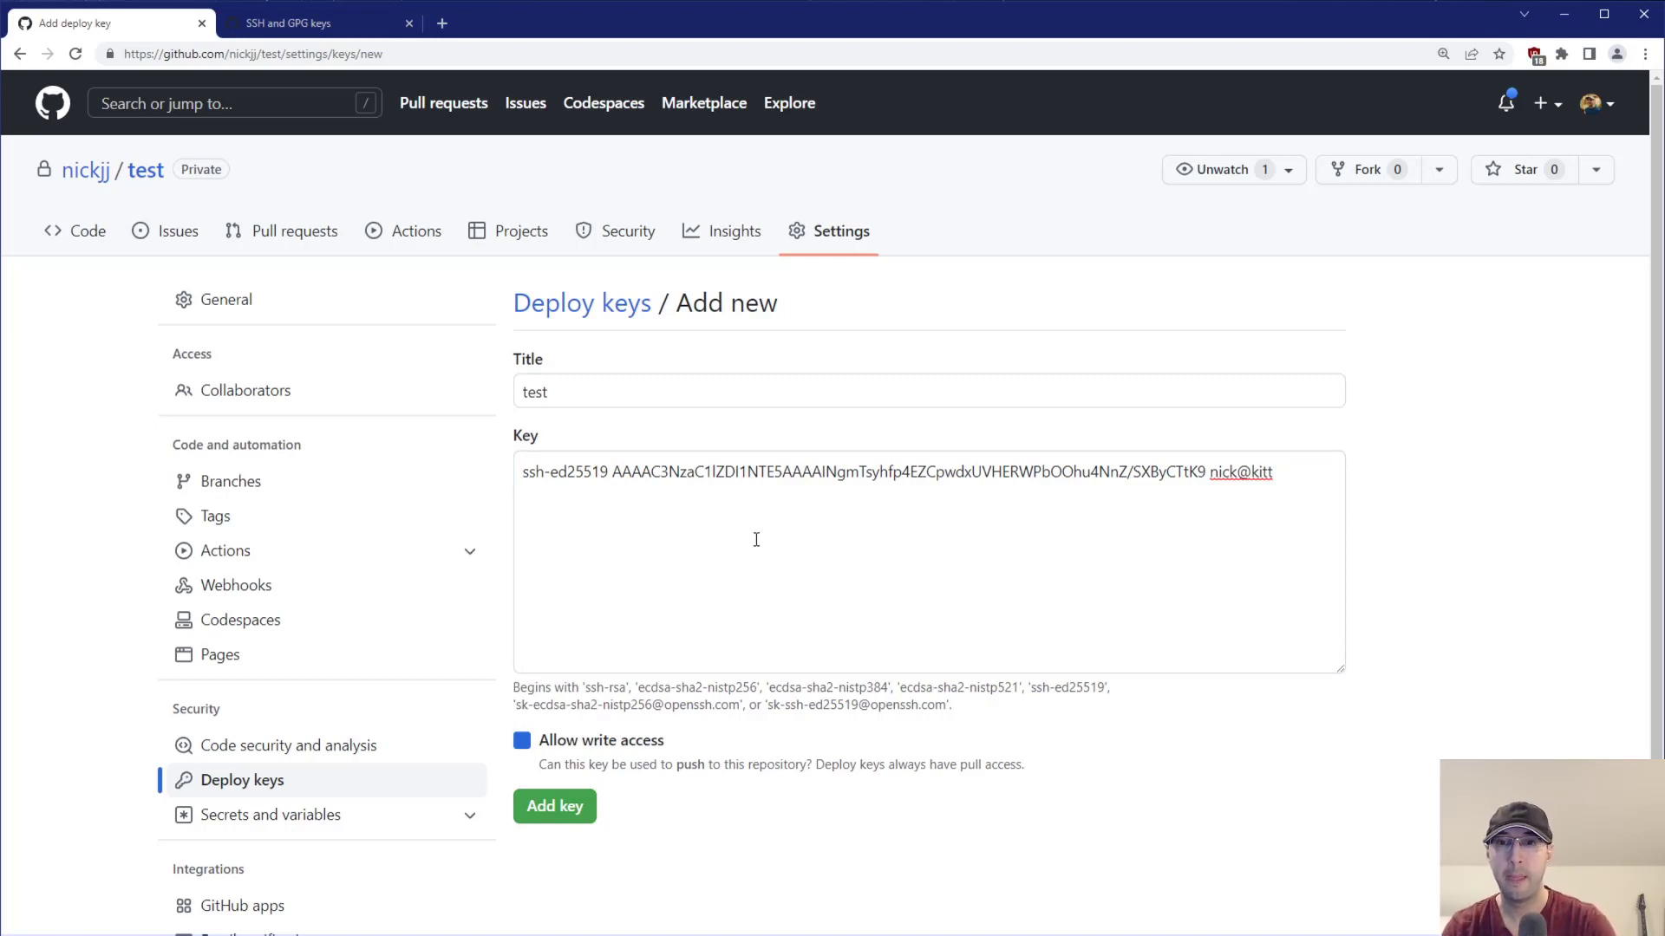
click(553, 807)
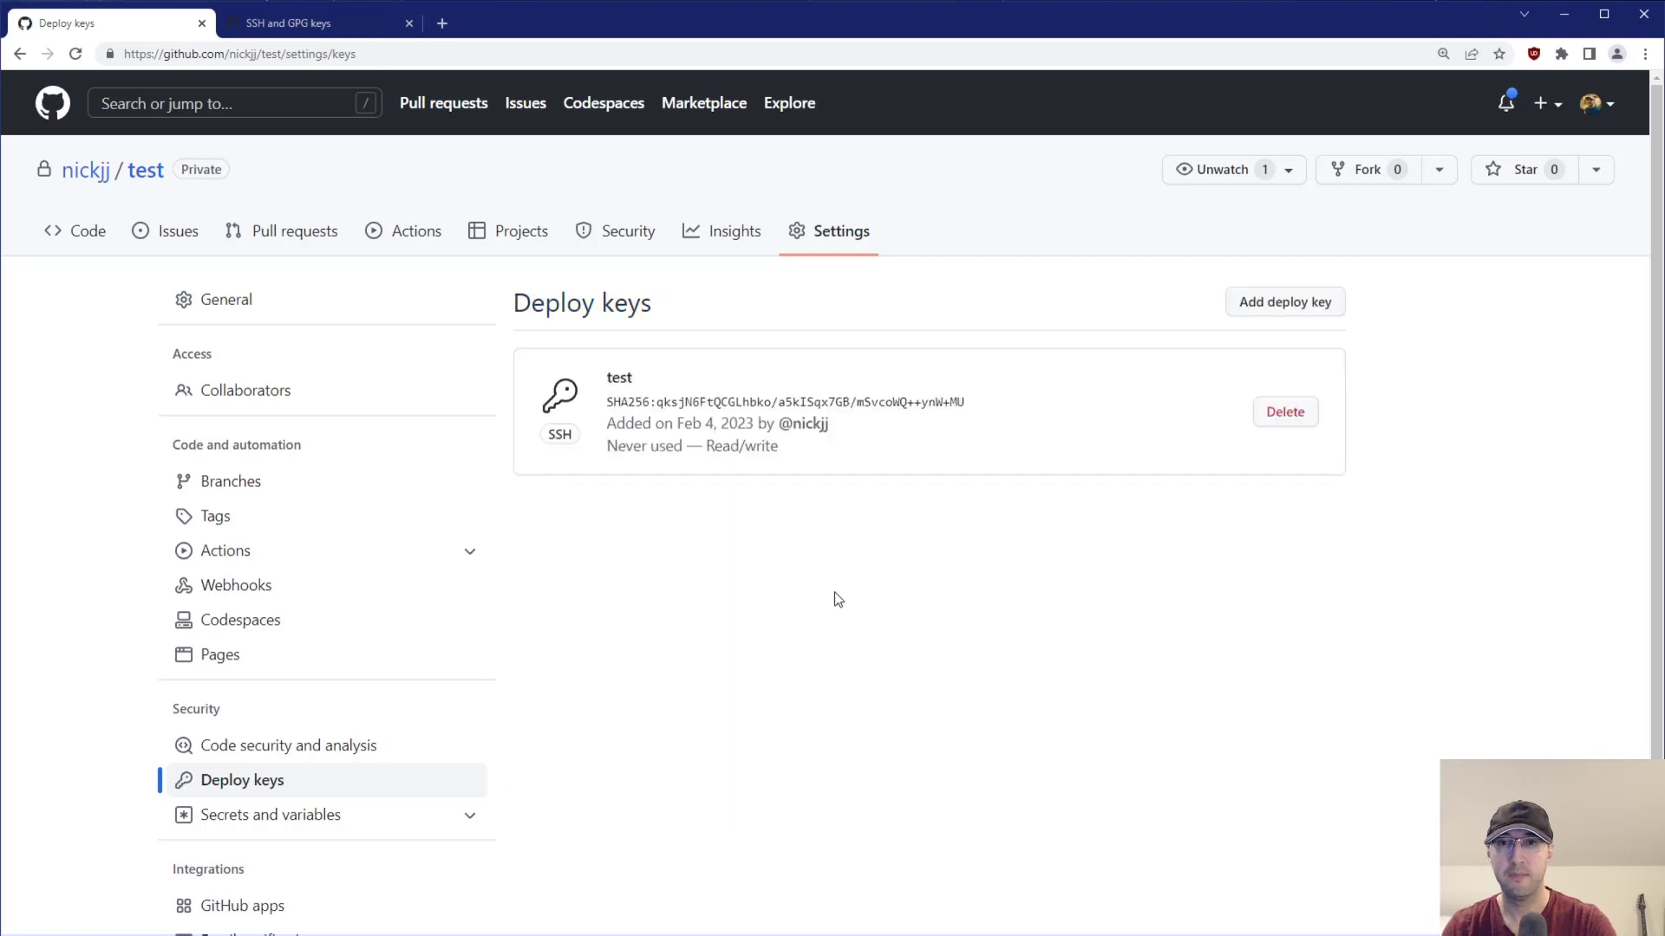
mouse_move(553, 633)
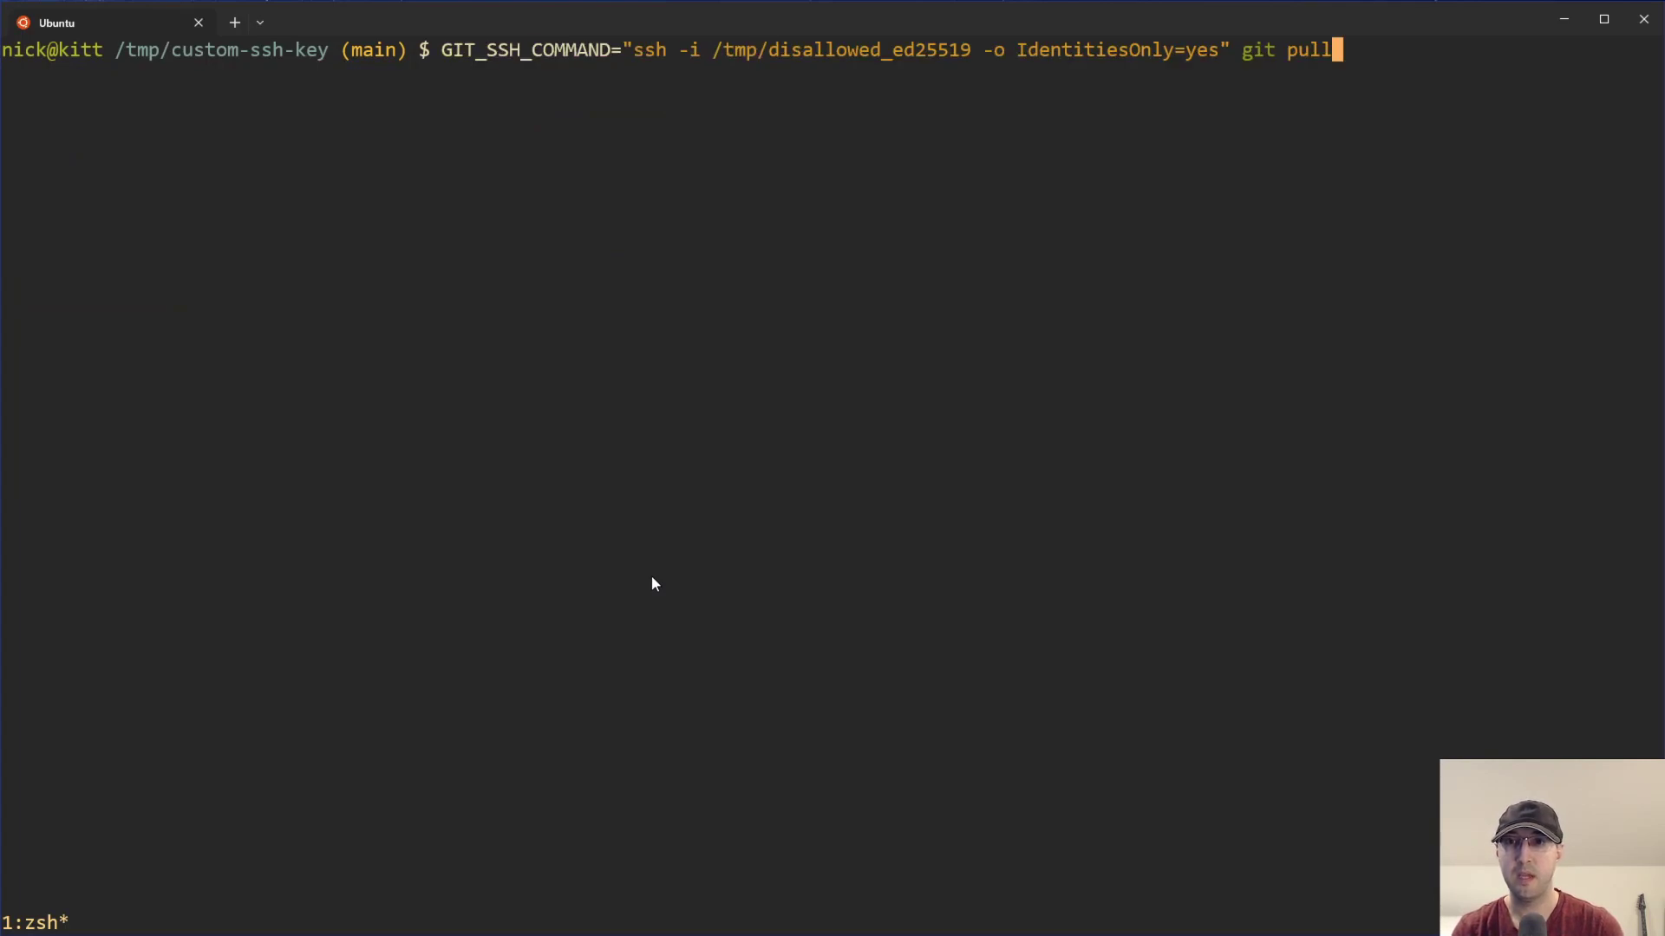
Pull with the disallowed key (denied), then with the allowed key, reporting Already up to date.
key(Return)
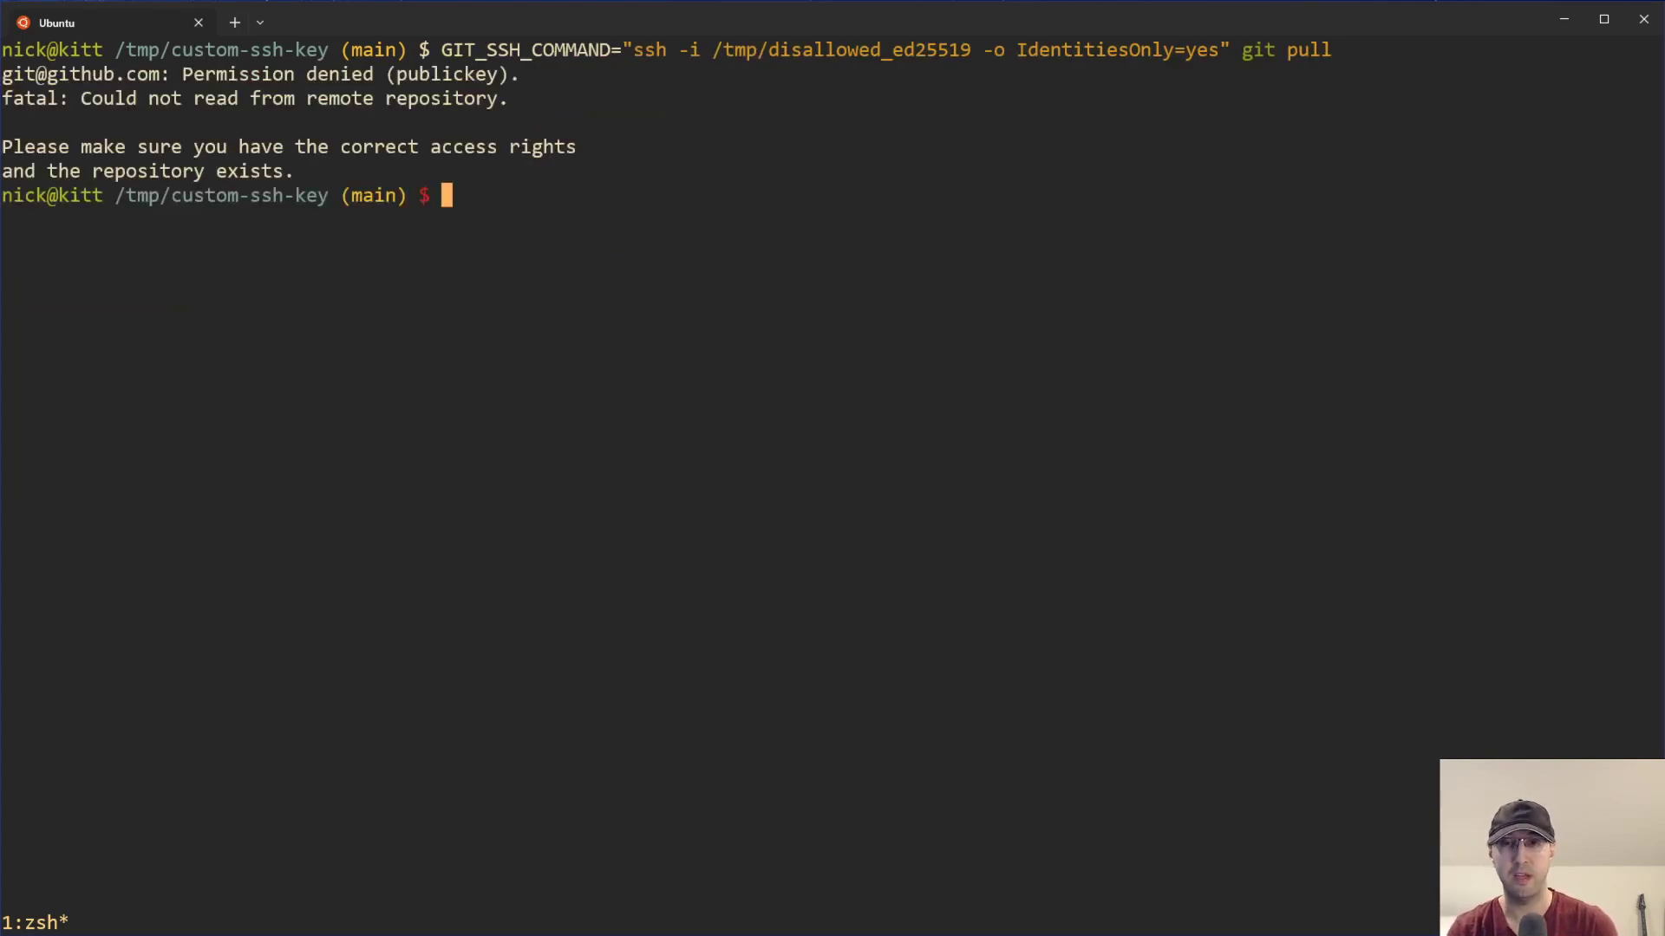
text(GIT_SSH_COMMAND="ssh -i /tmp/allowed_ed25519 -o IdentitiesOnly=yes" git pull)
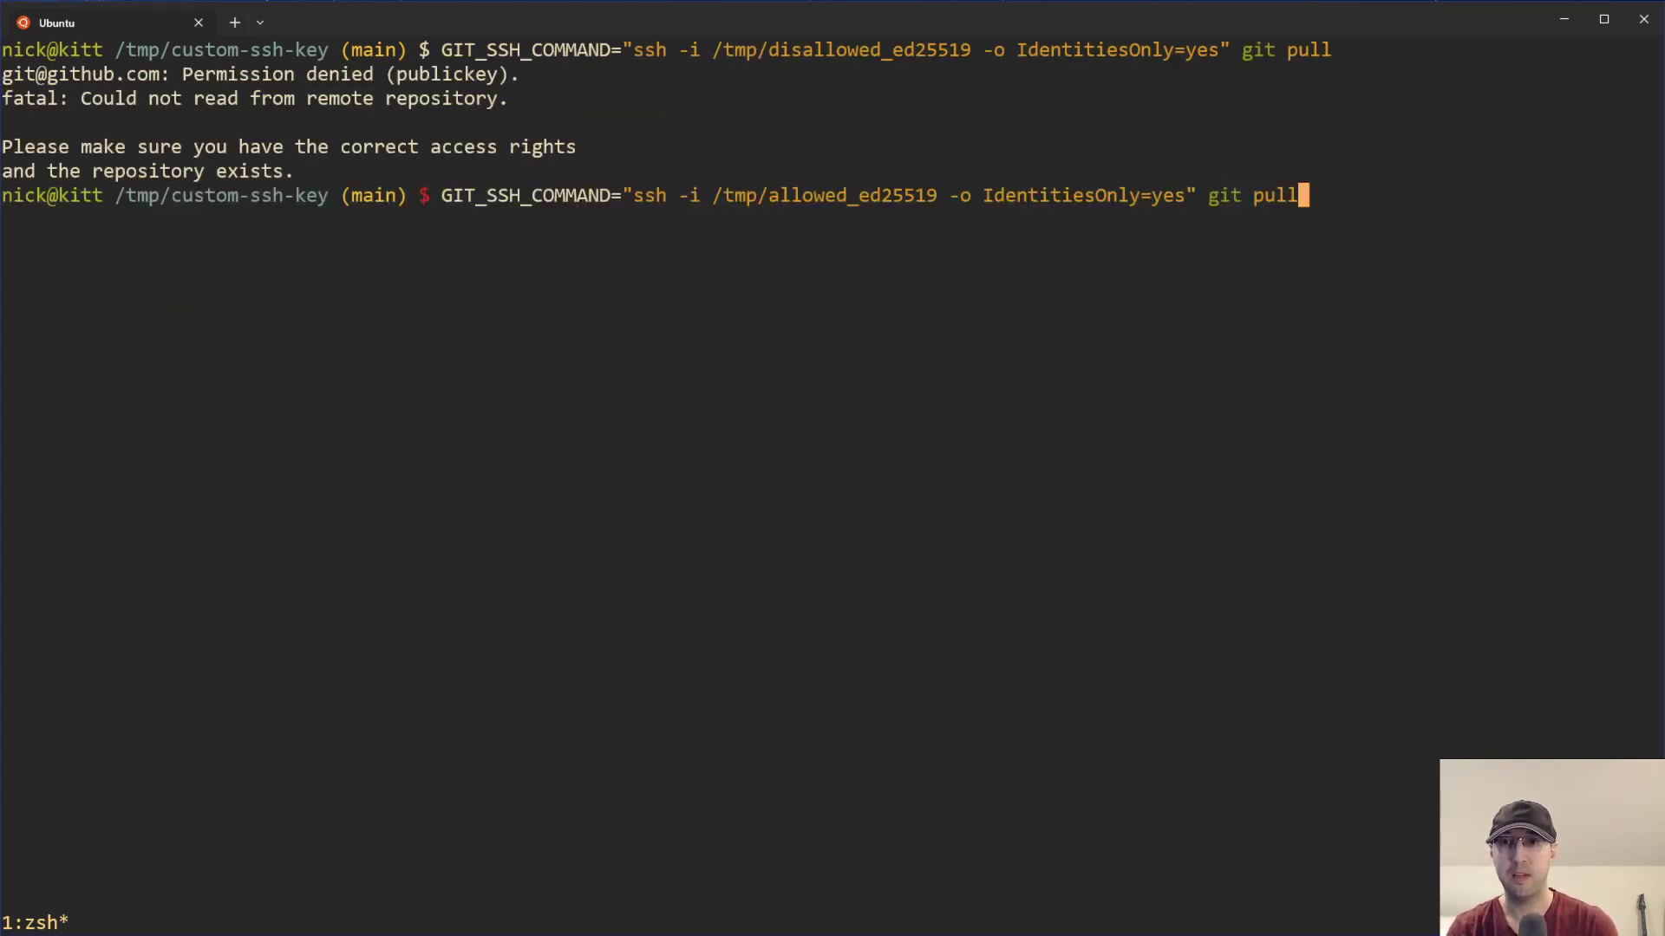
key(Return)
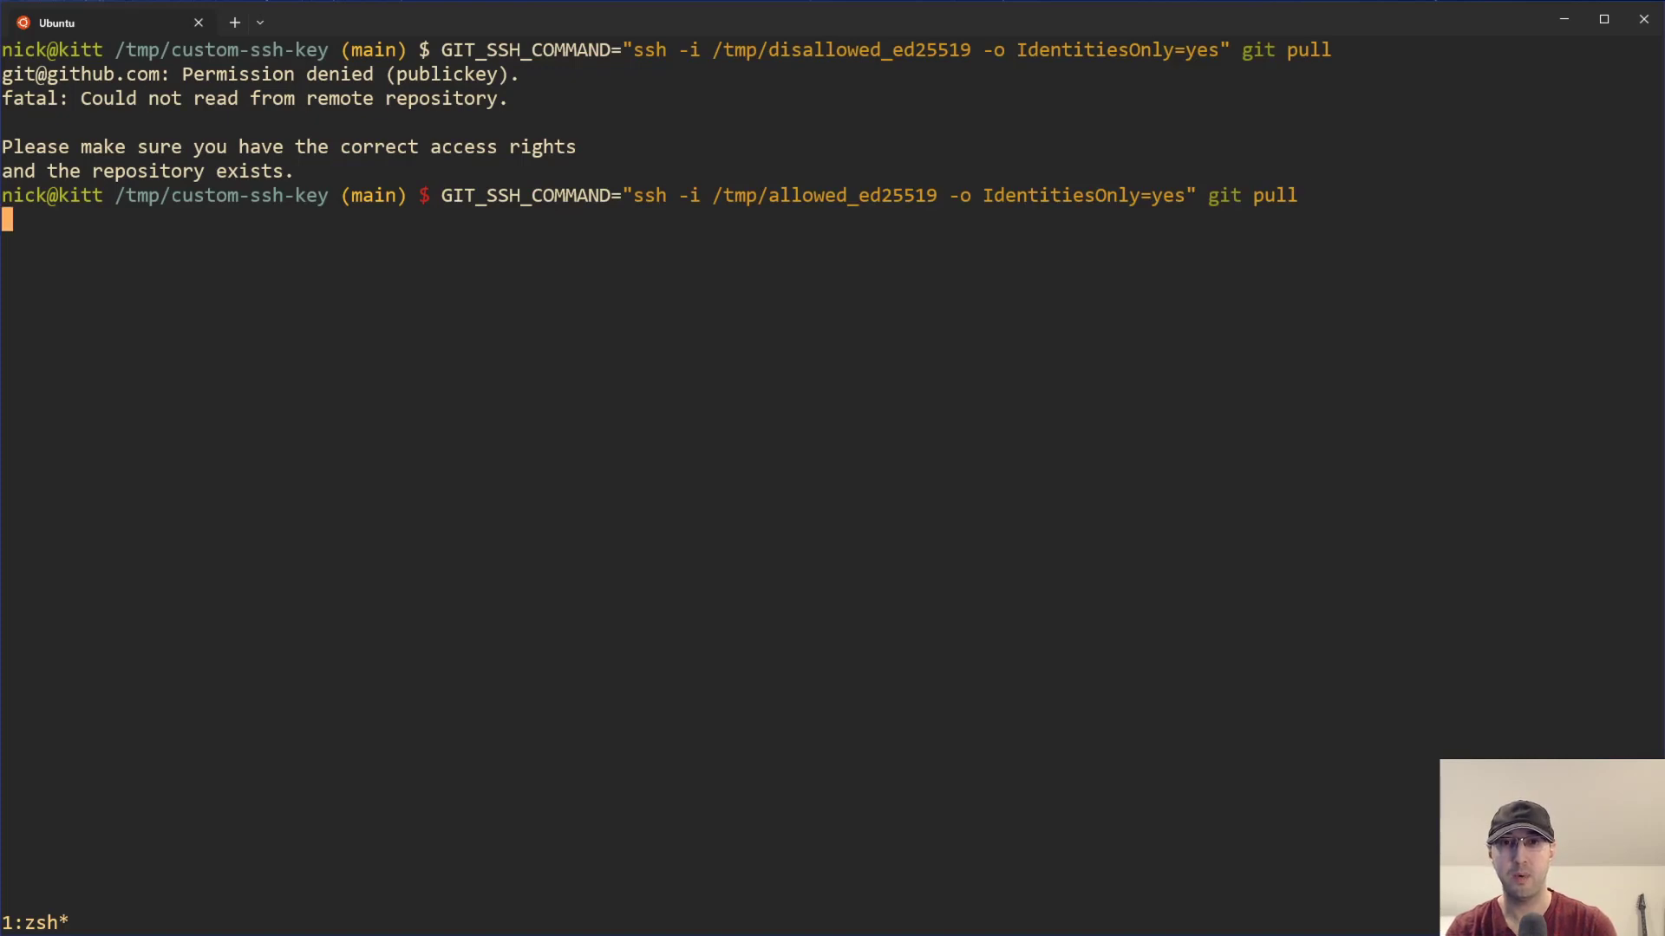
key(Return)
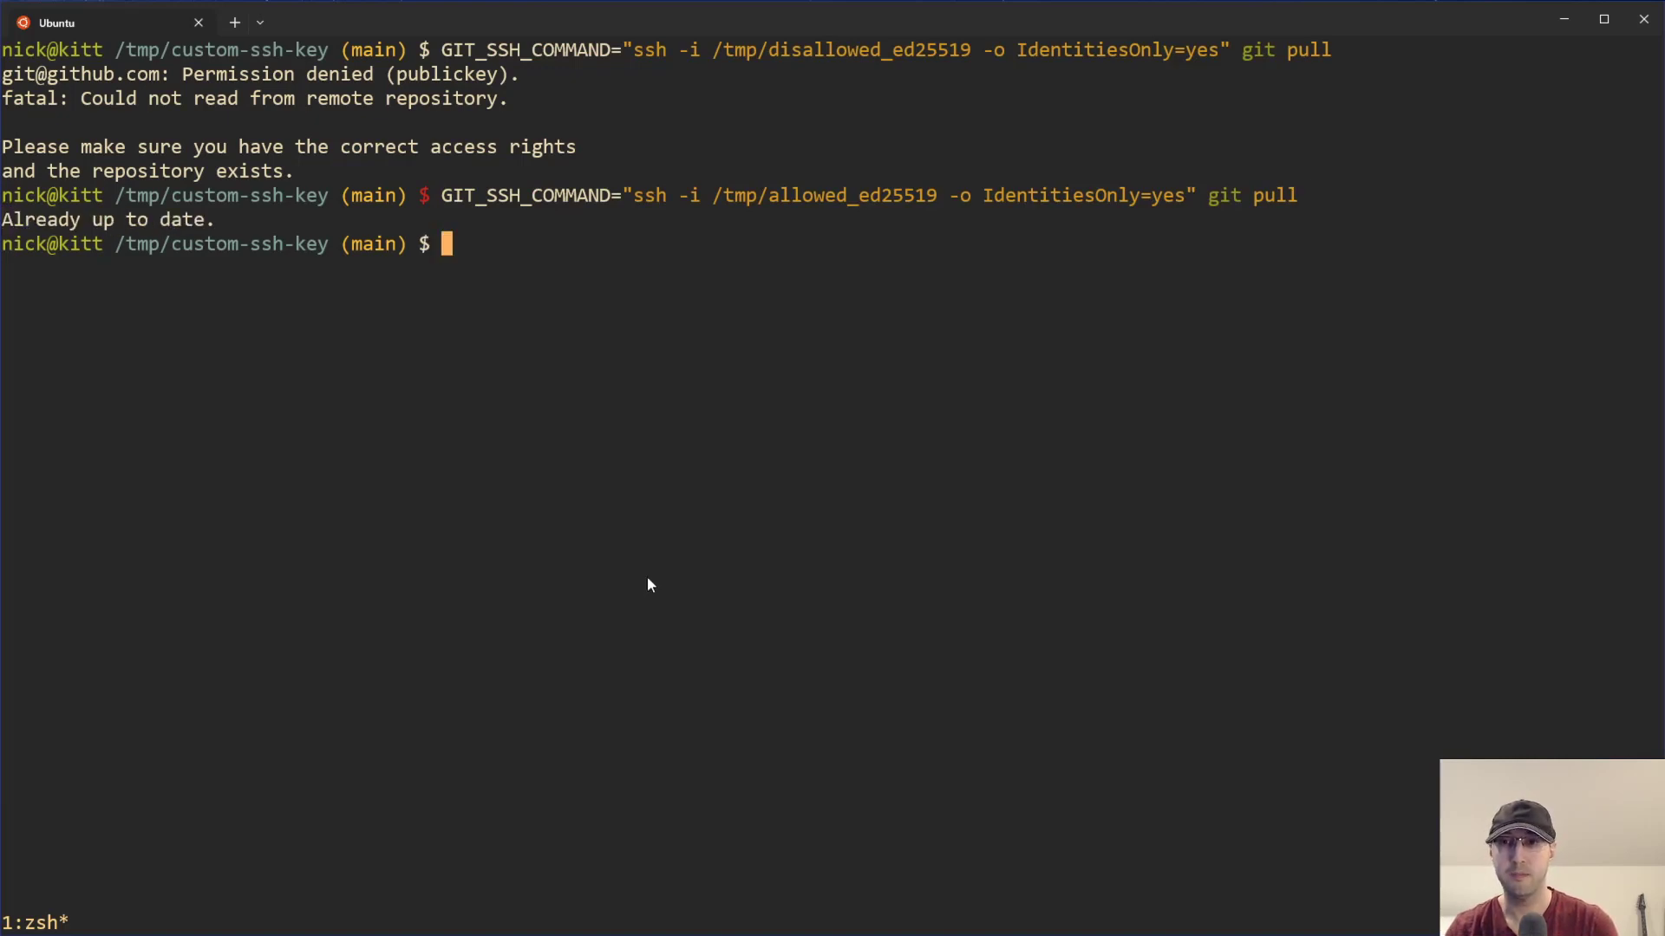
mouse_move(530, 454)
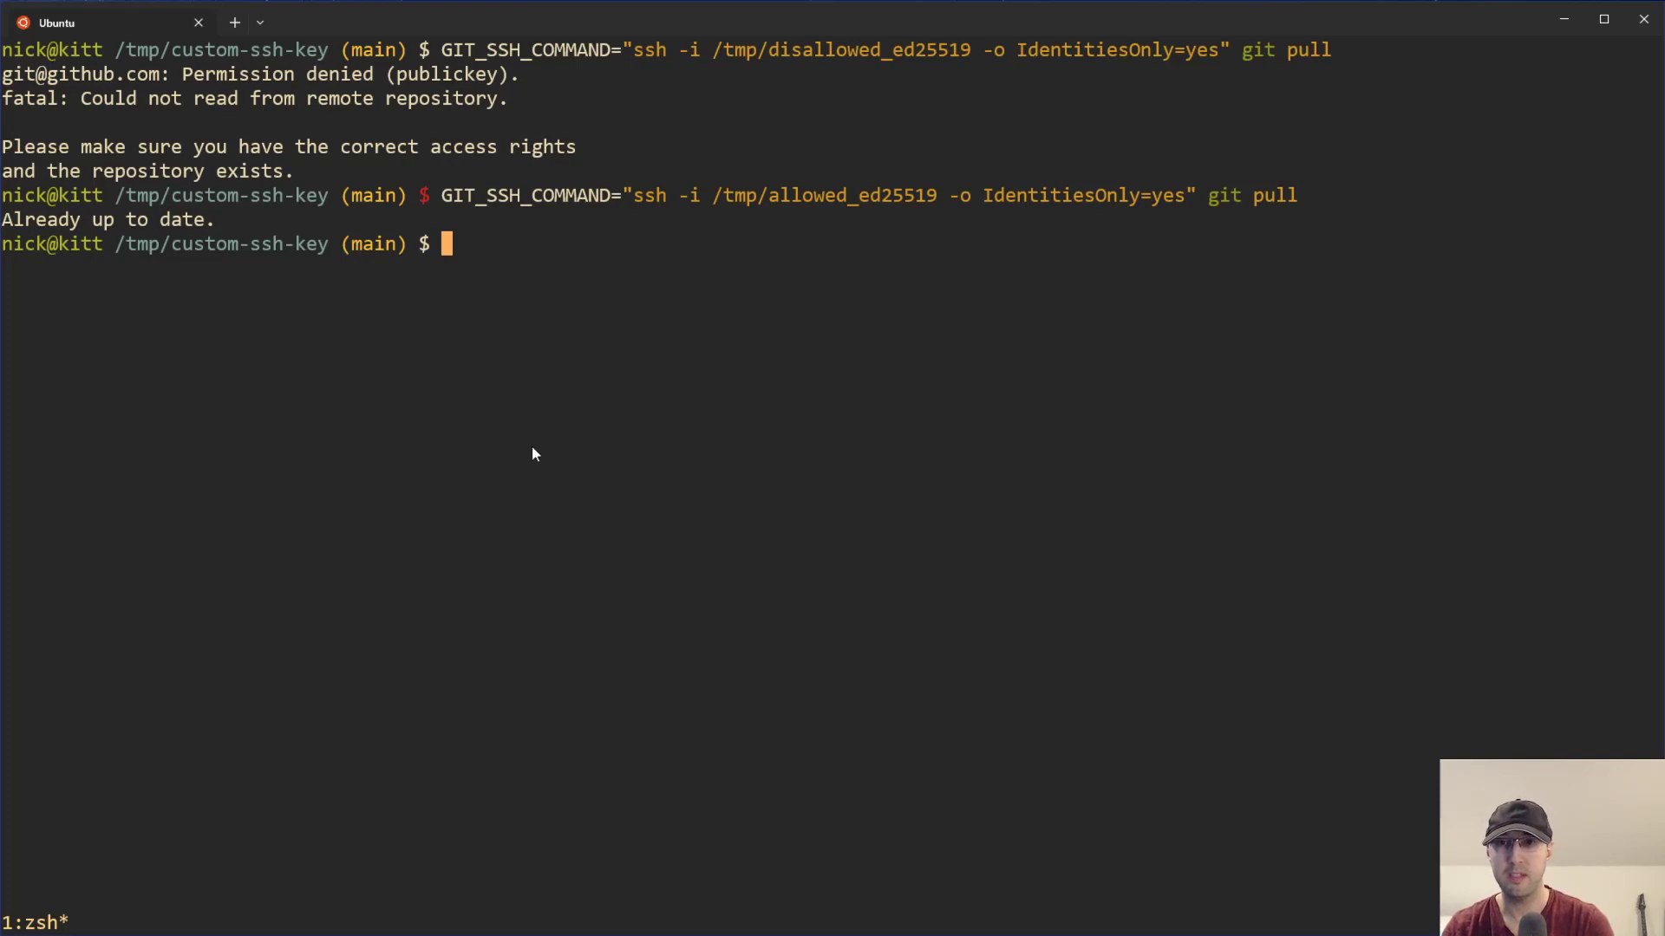
mouse_move(507, 397)
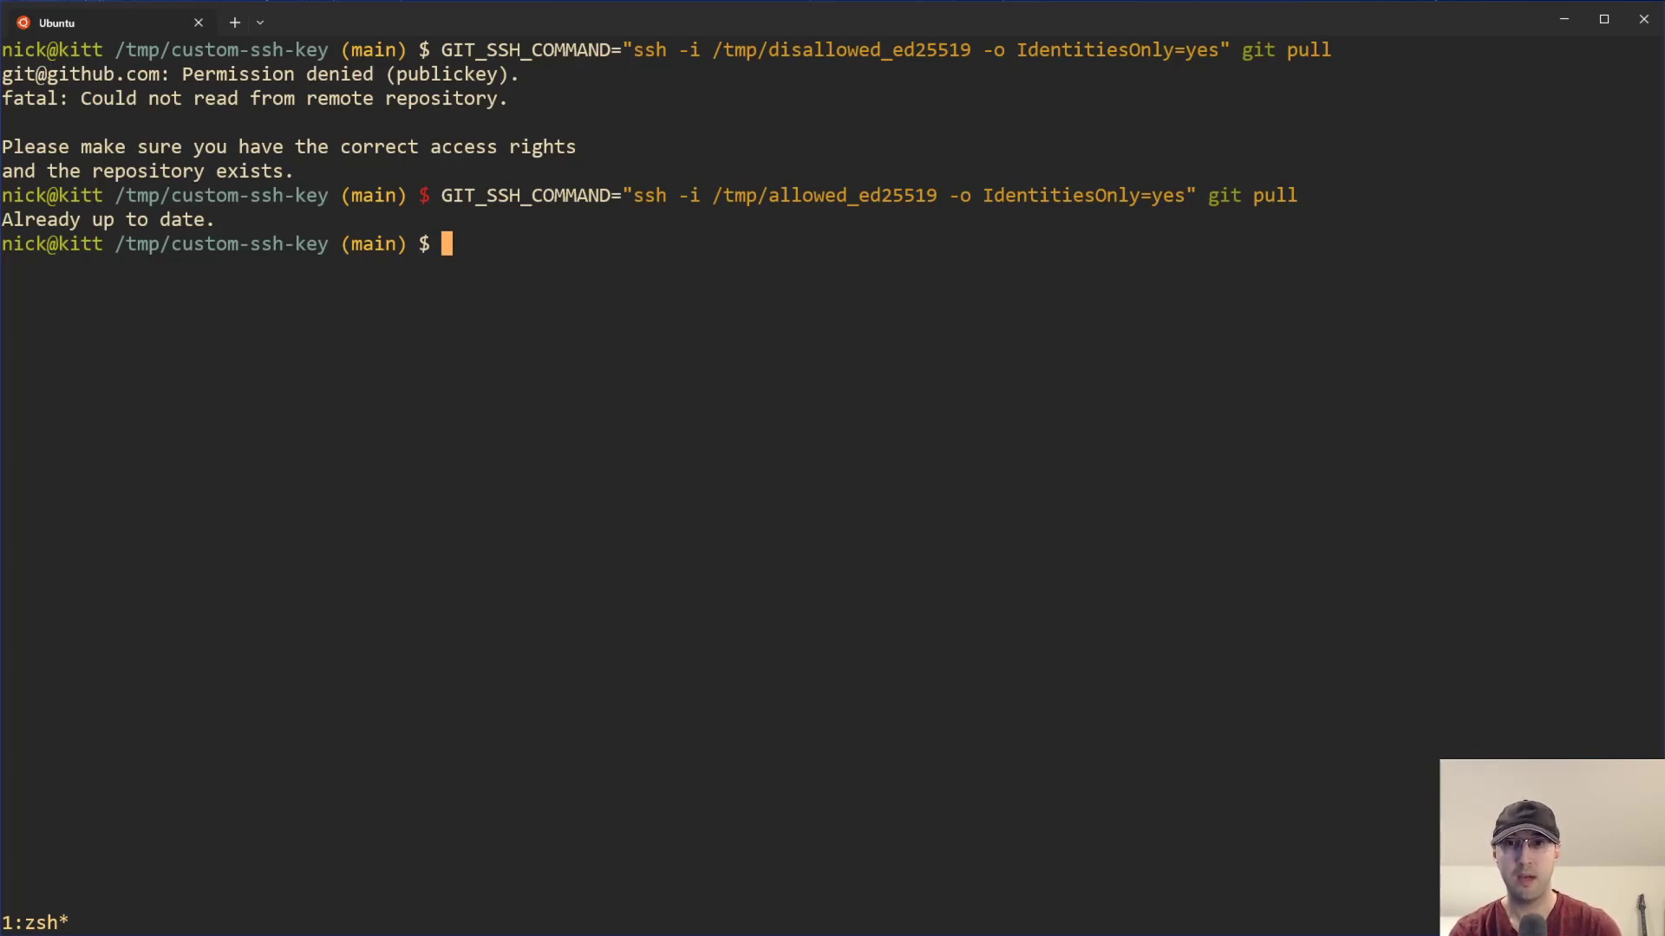
Commit a new hello file and push it to origin main via GIT_SSH_COMMAND with /tmp/allowed_ed25519.
text(echo "..." > hello)
text(git)
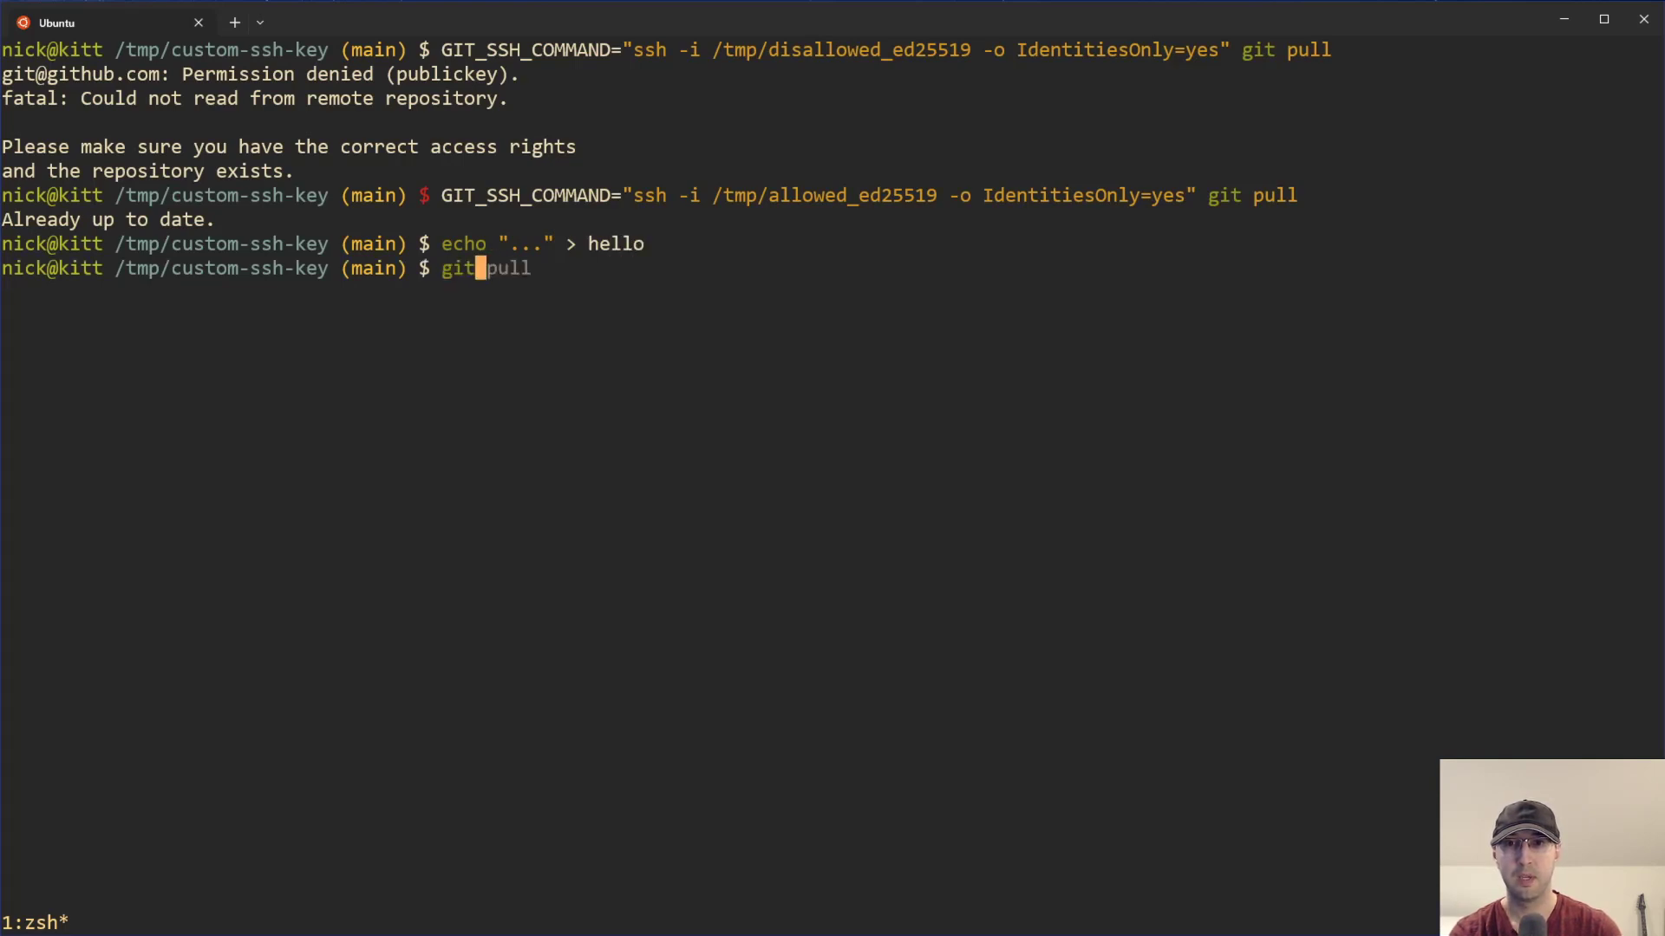
text(add -A && git commit -m "...)
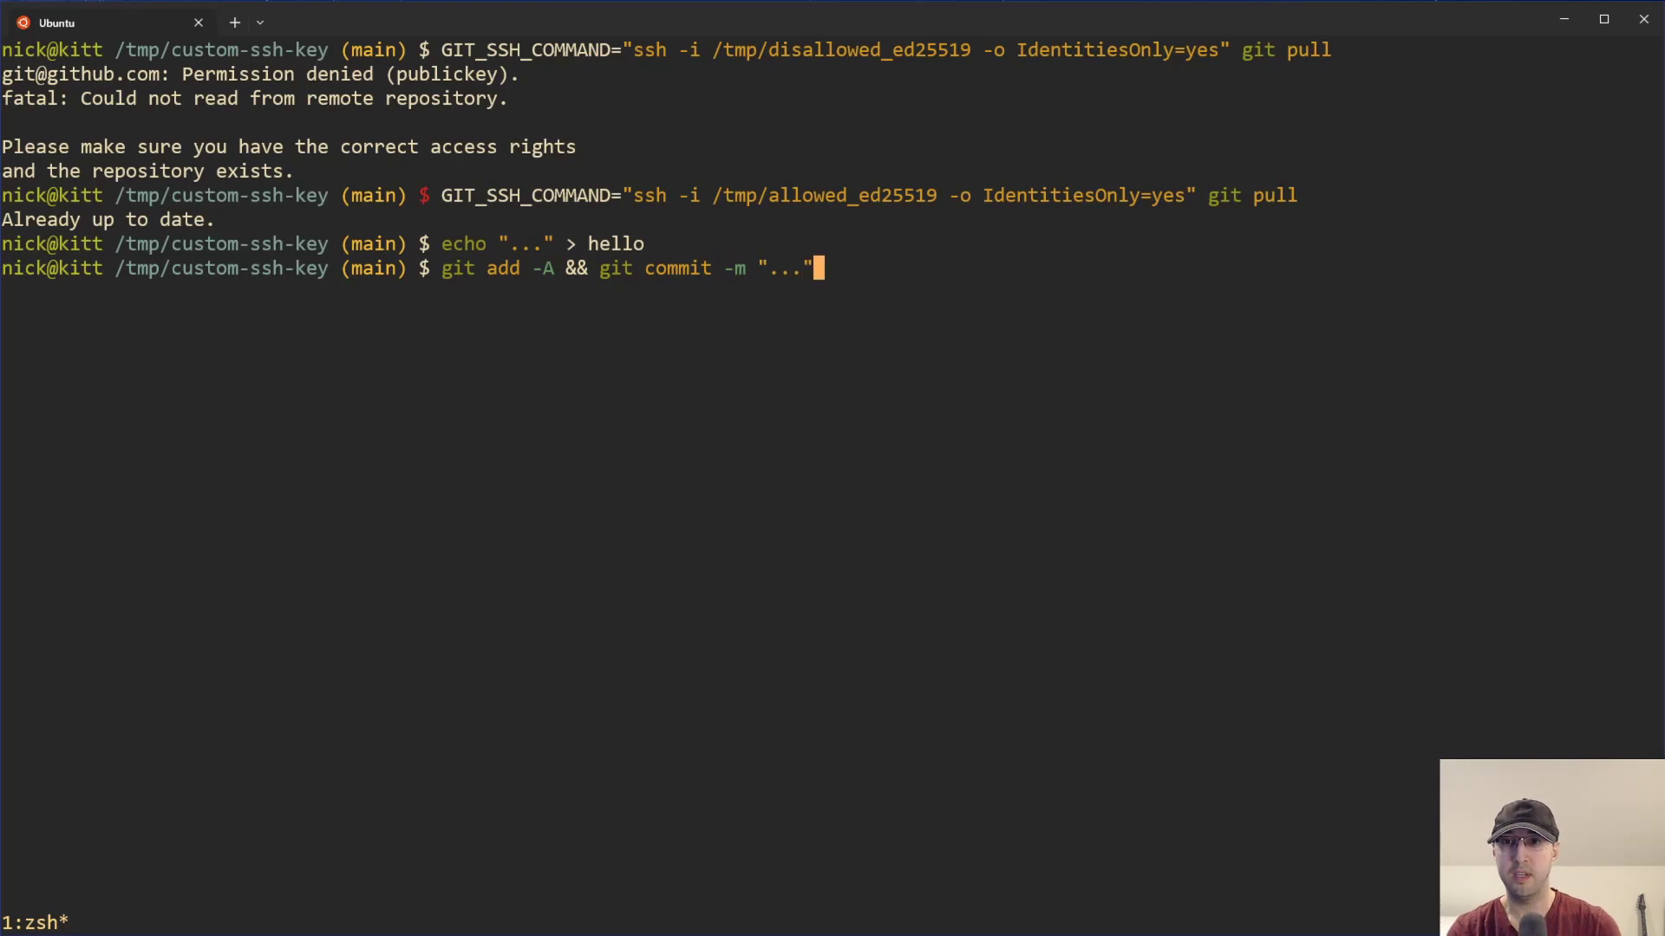
key(Return)
text(GIT_SSH_COMMAND="ssh -i /tmp/allowed_ed25519 -o IdentitiesOnly=yes" git push origin main)
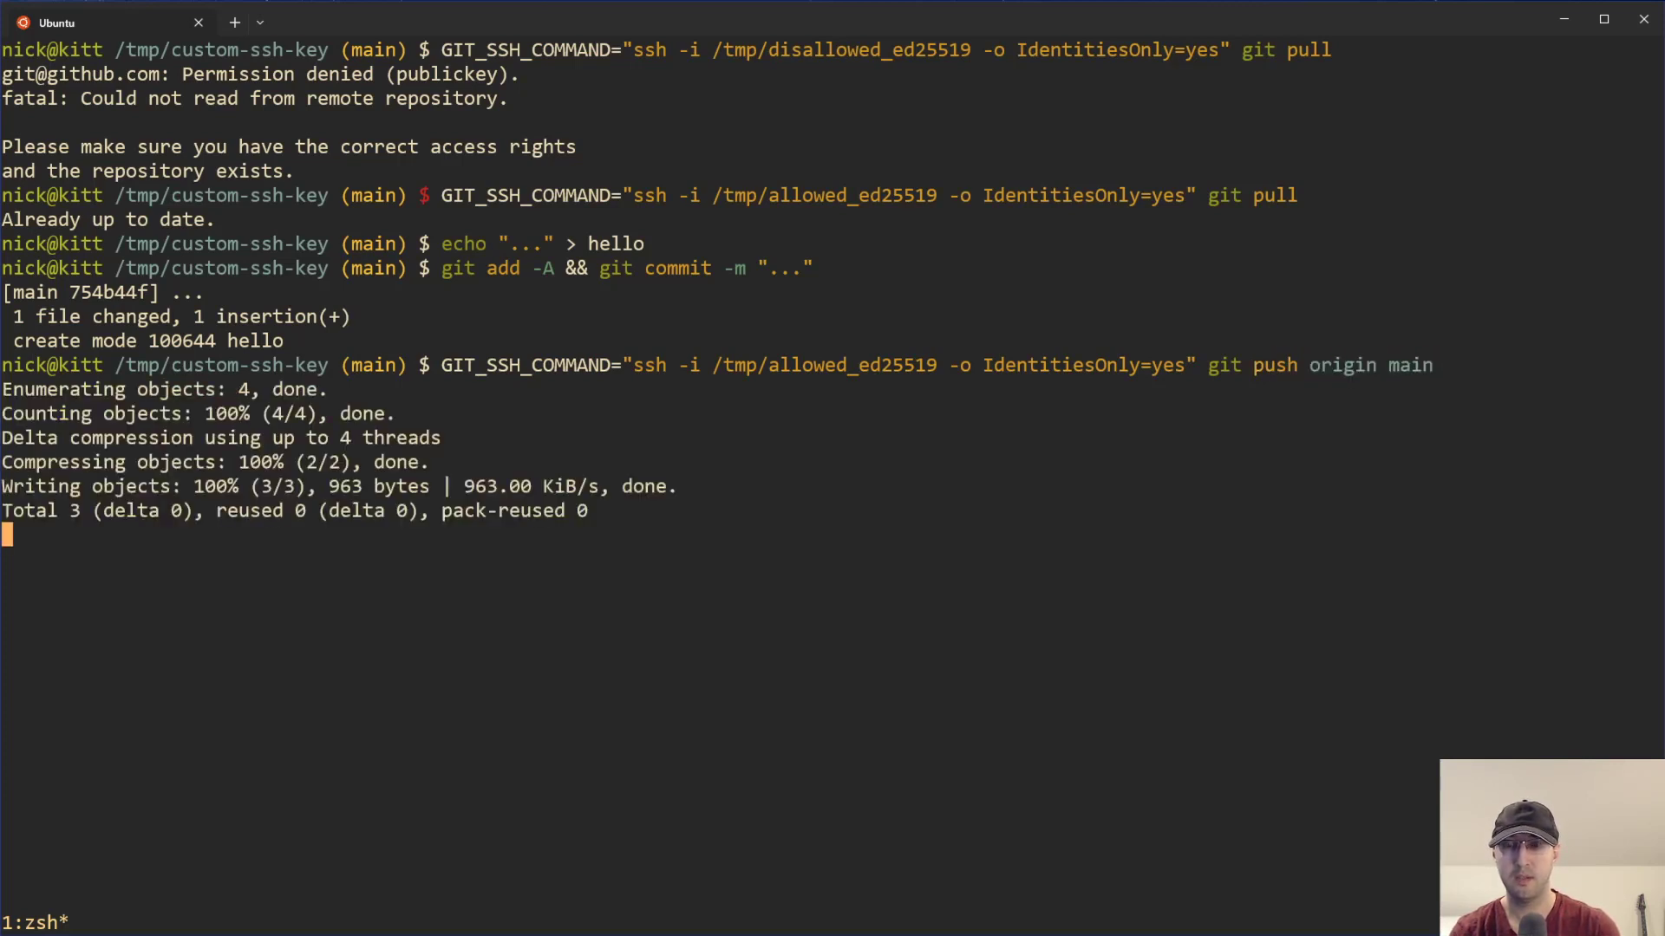
key(Return)
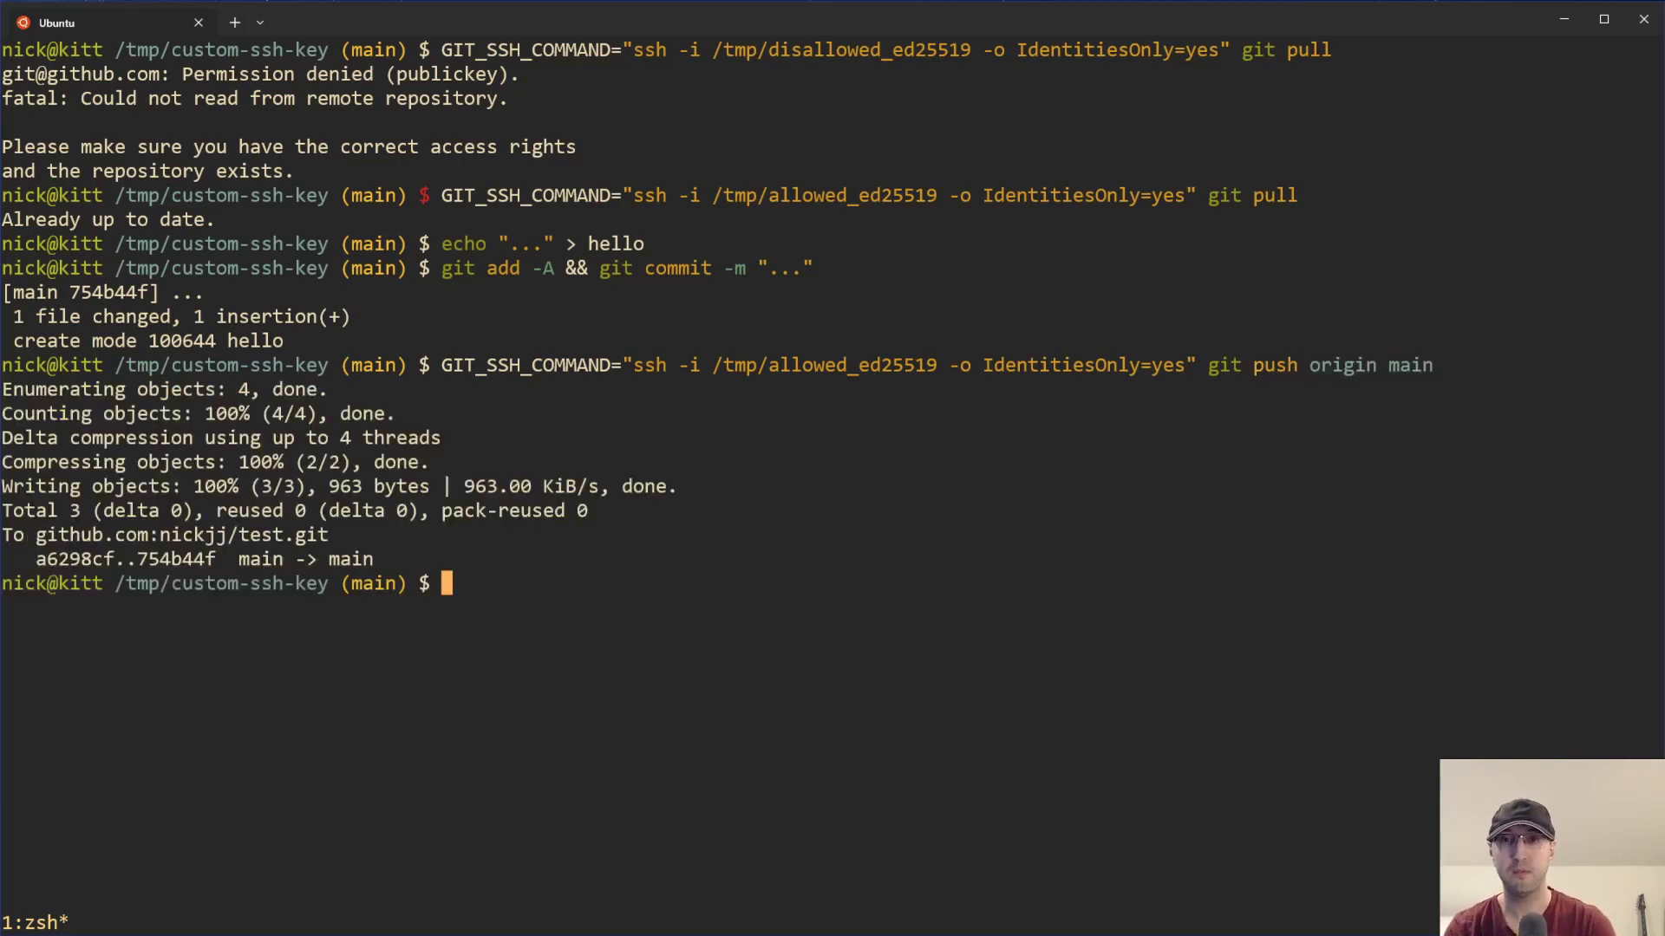
mouse_move(831, 374)
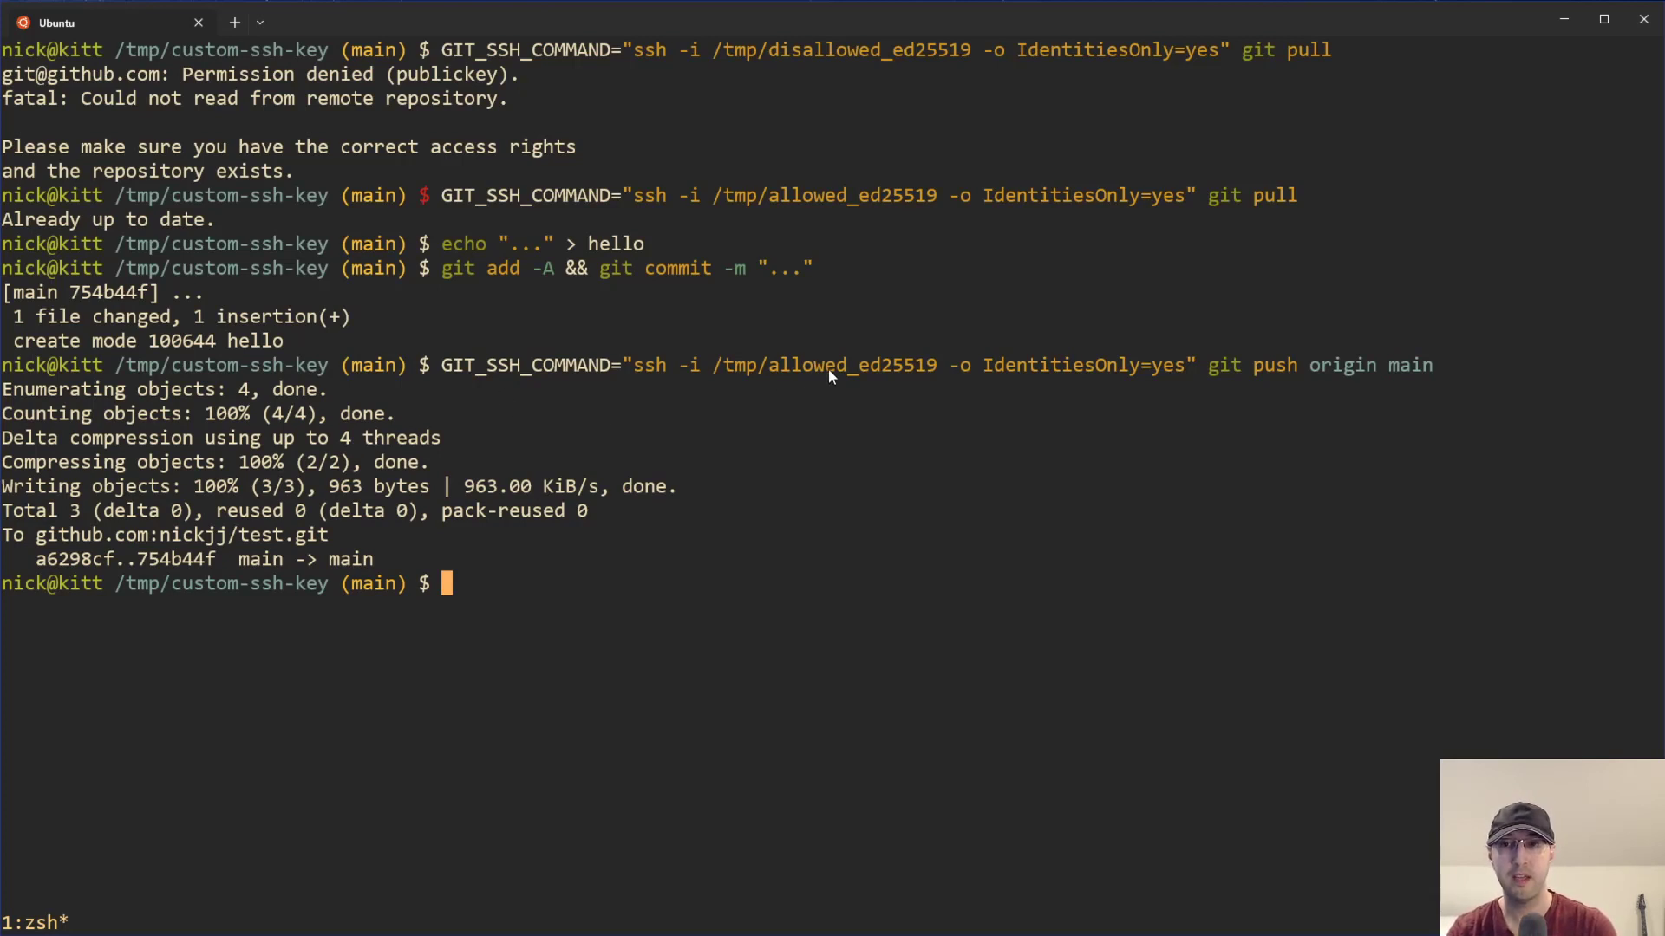
mouse_move(865, 413)
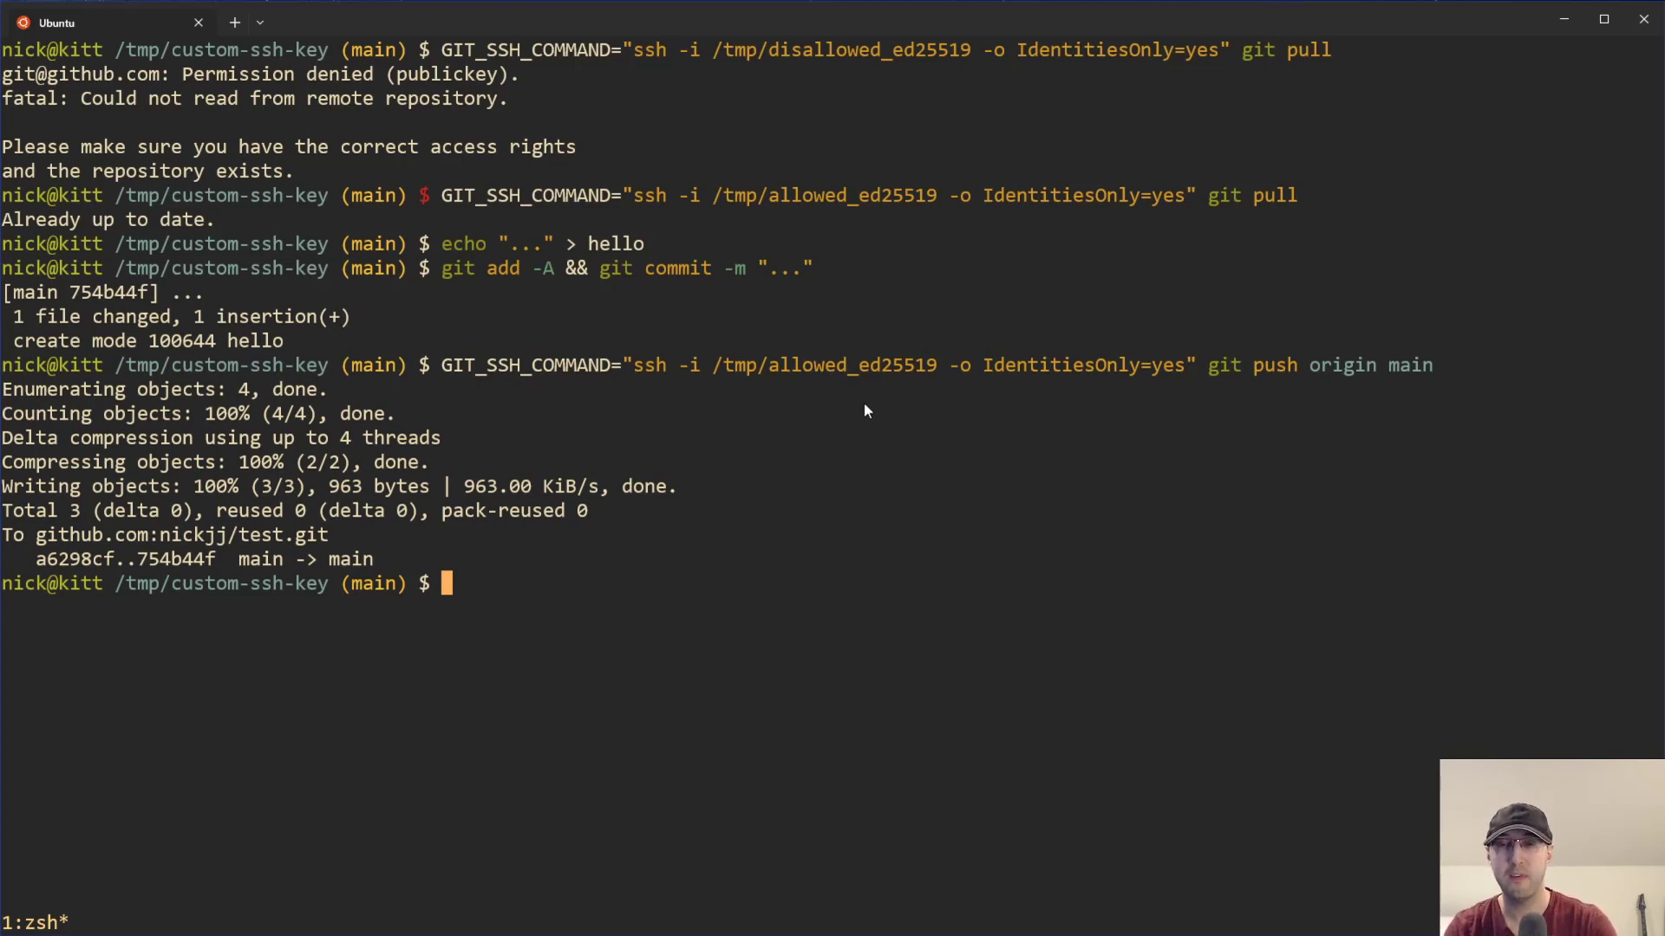
mouse_move(934, 461)
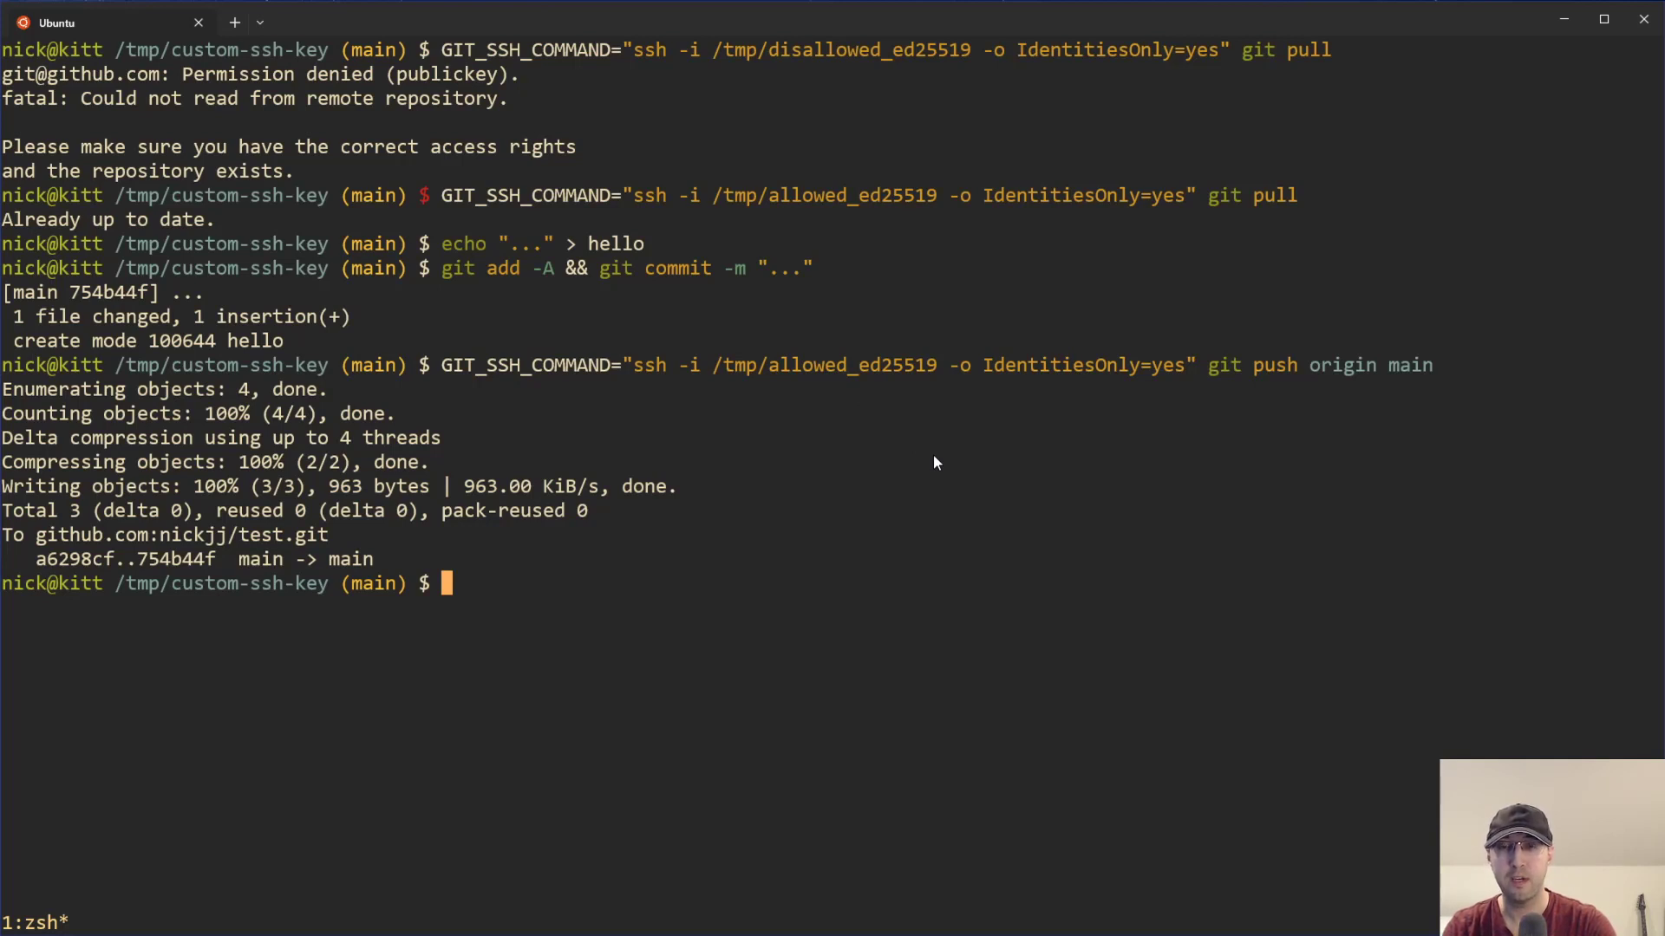
mouse_move(1004, 266)
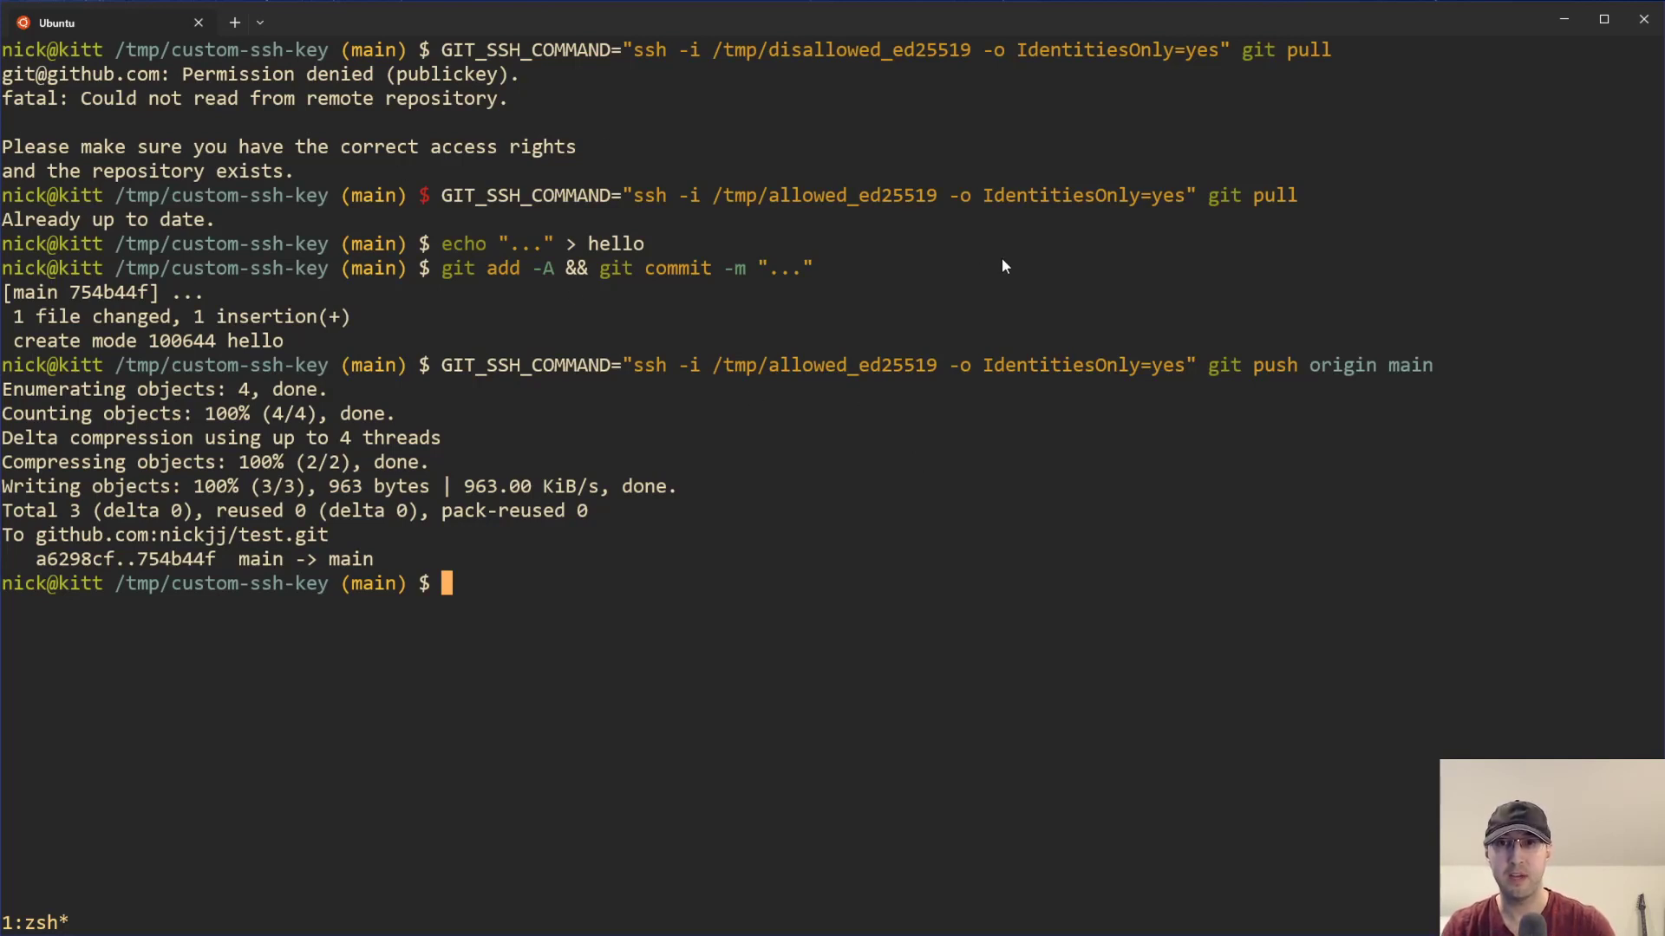
mouse_move(1278, 119)
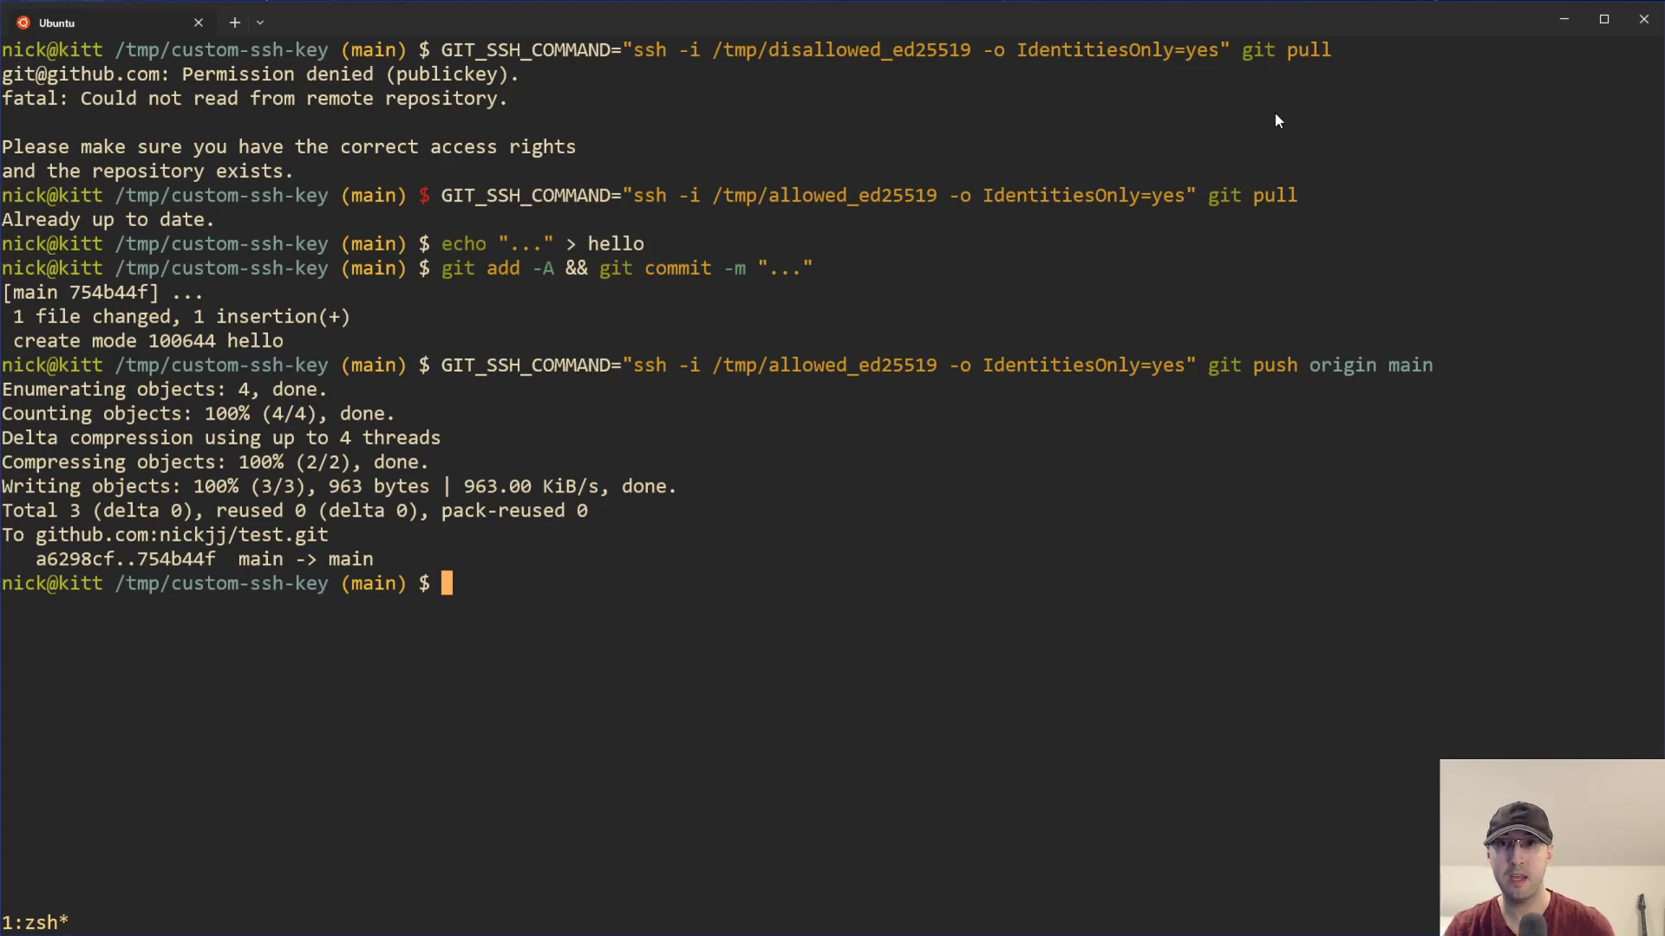
mouse_move(782, 206)
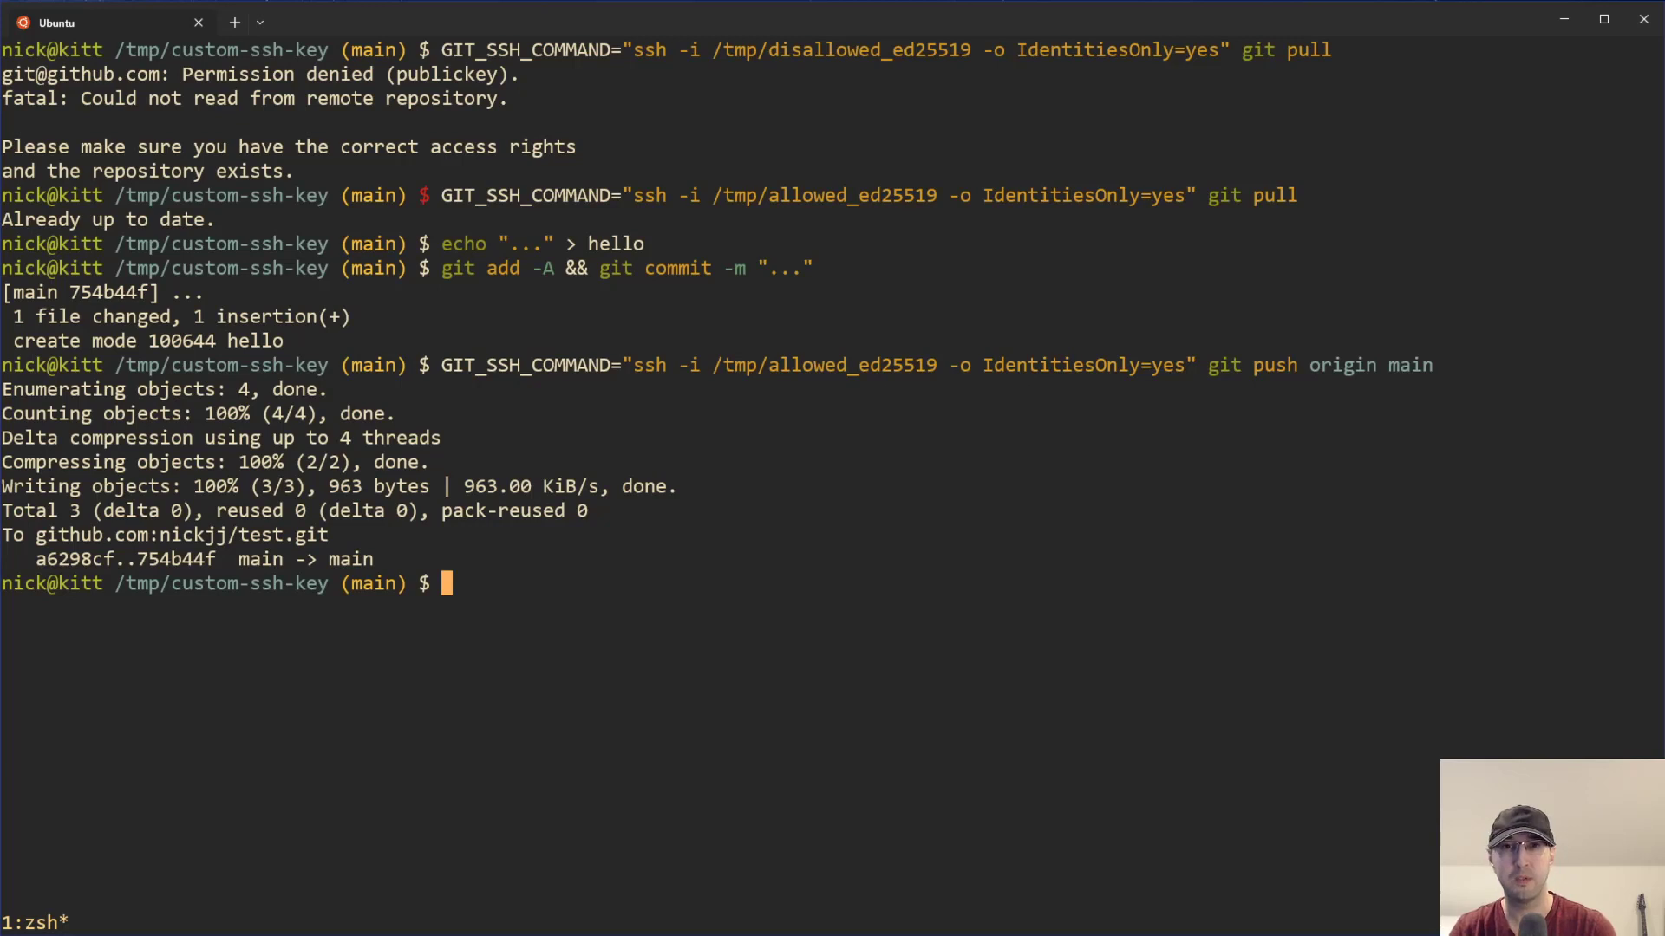
Check the git version, then save core.sshCommand "ssh -i /tmp/allowed_ed25519 -o IdentitiesOnly=yes" in the repo config.
text(git --version)
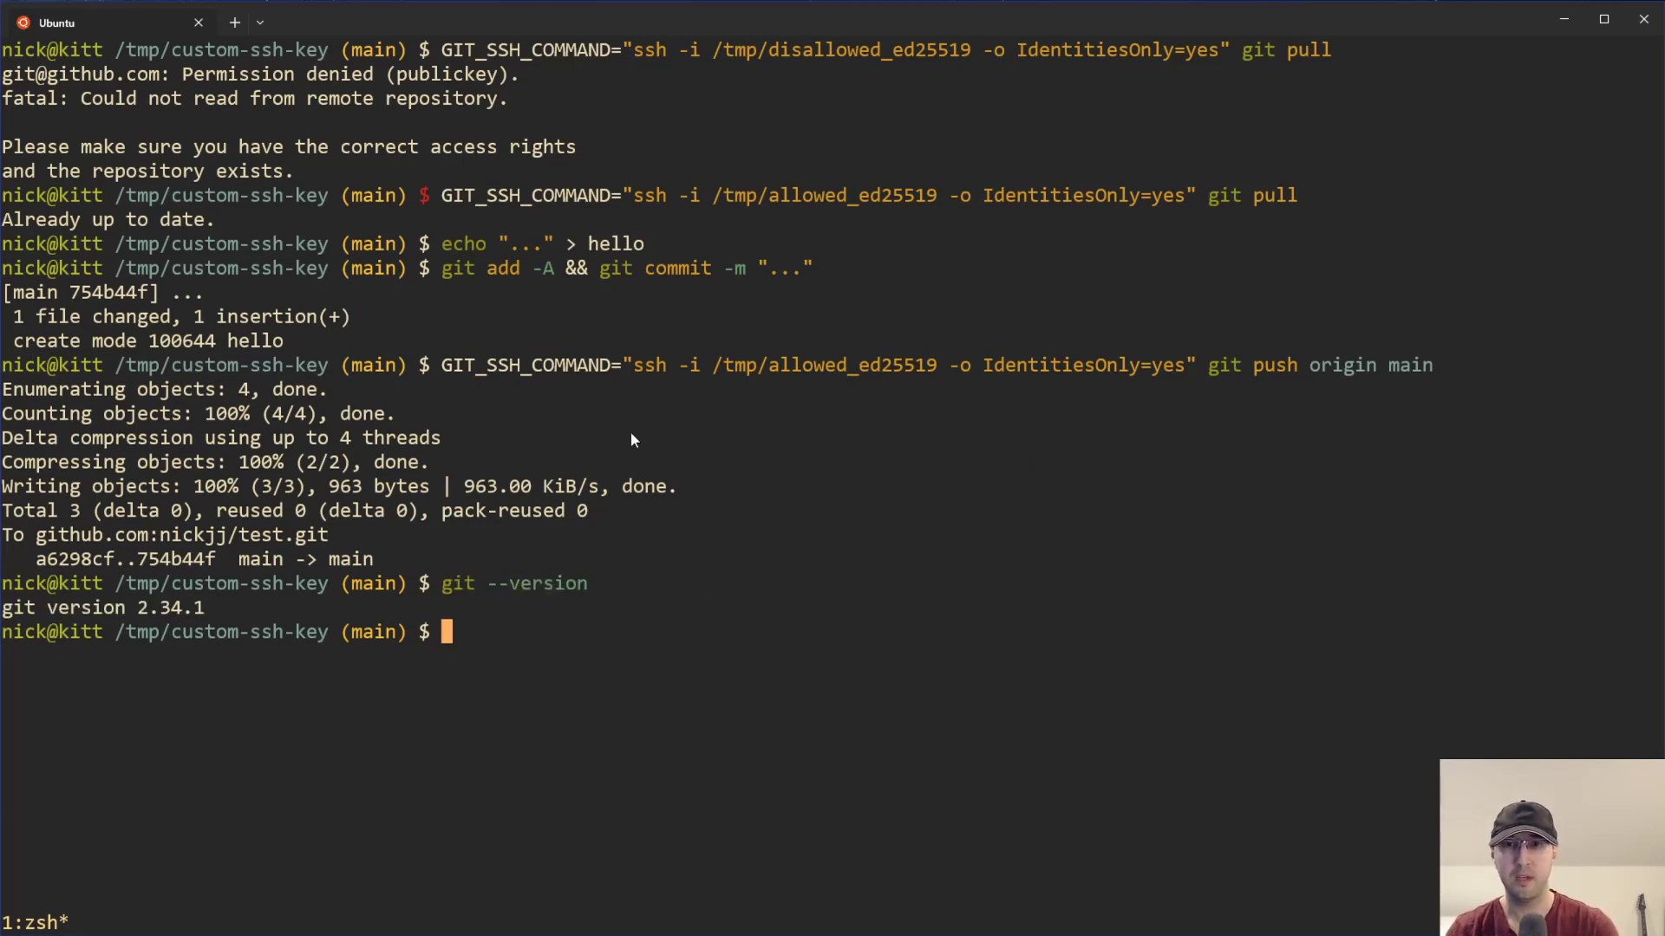
mouse_move(621, 446)
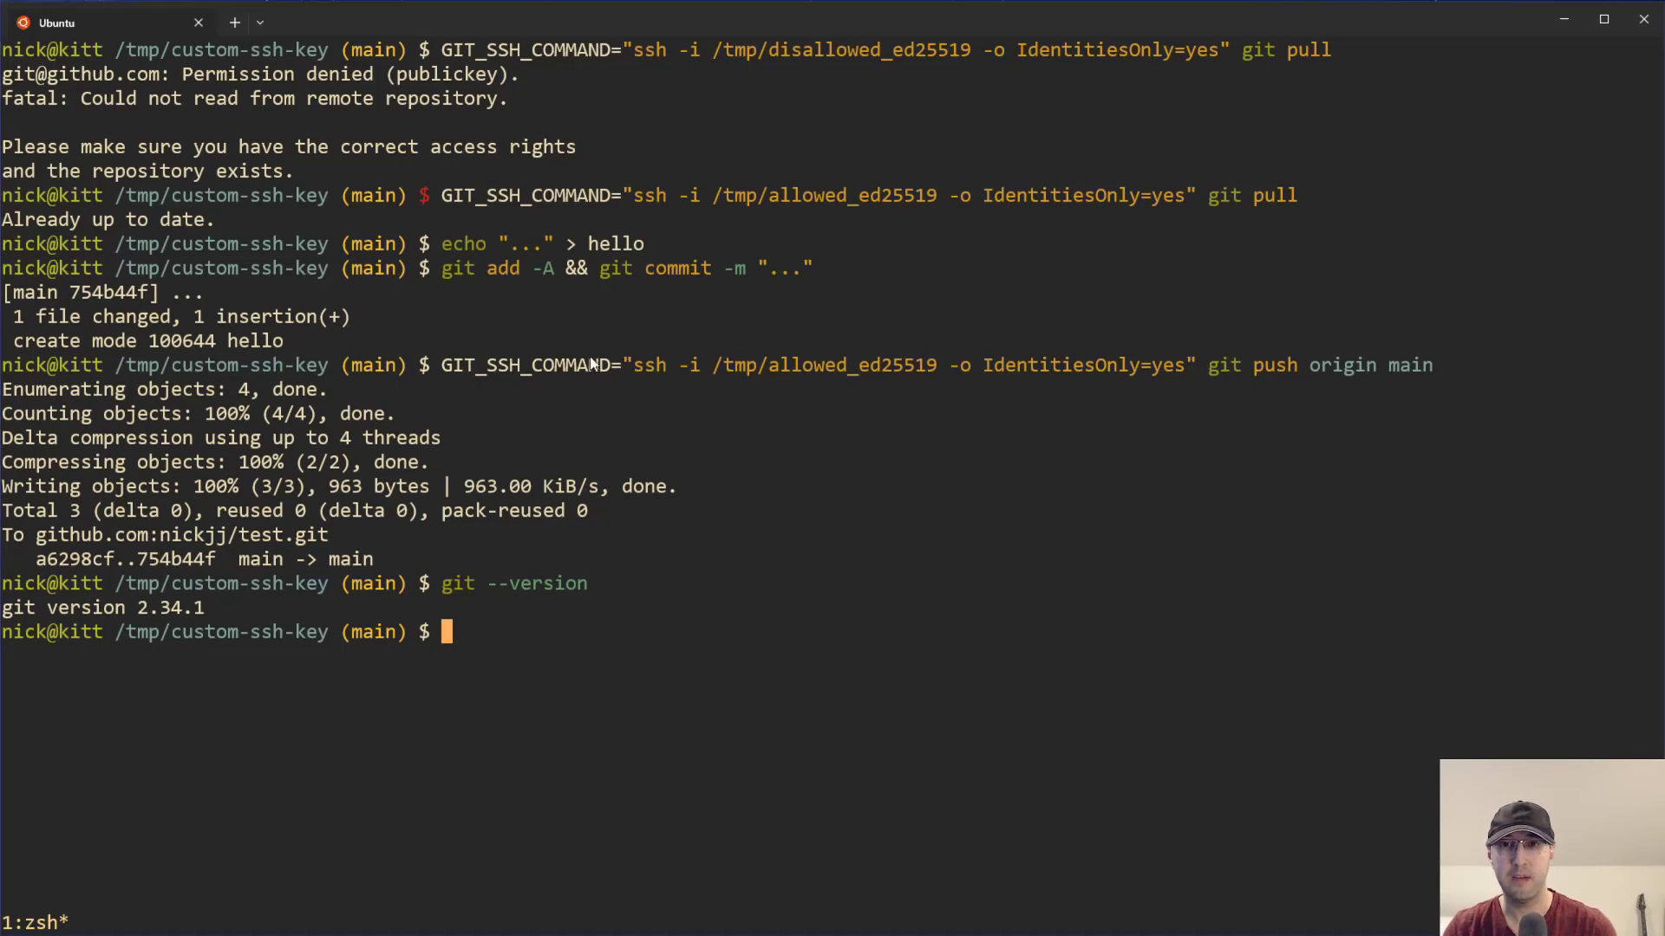
text(git config core.sshCommand "ssh -i /tmp/custom_key_ed25519 -o IdentitiesOnly=yes")
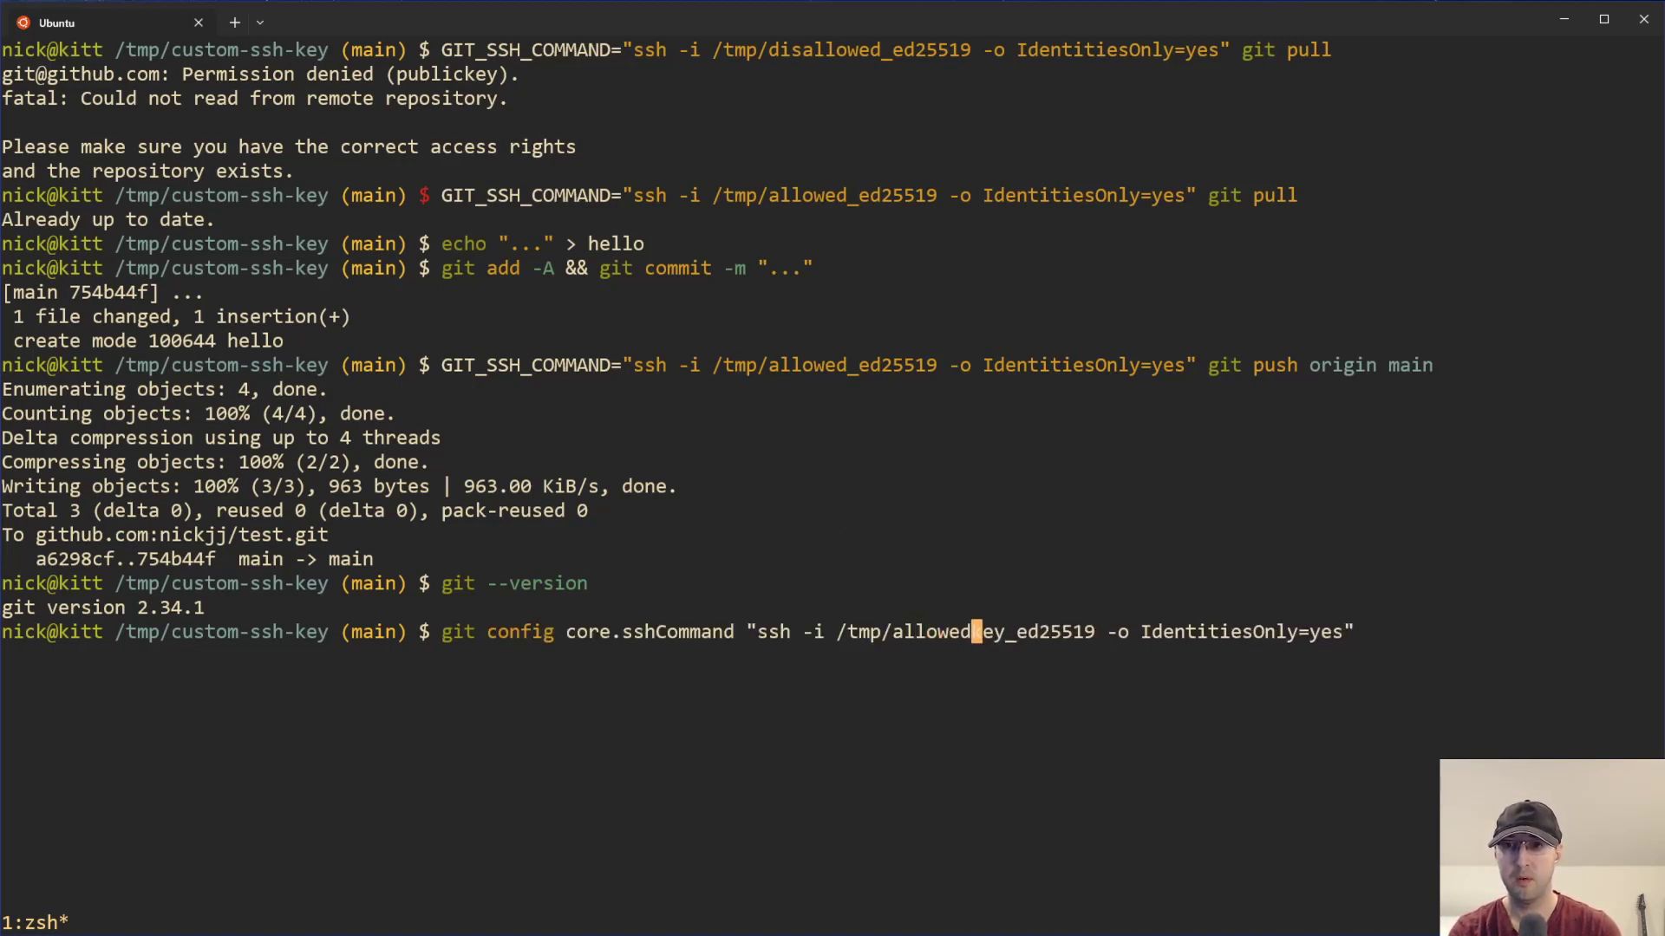
key(End)
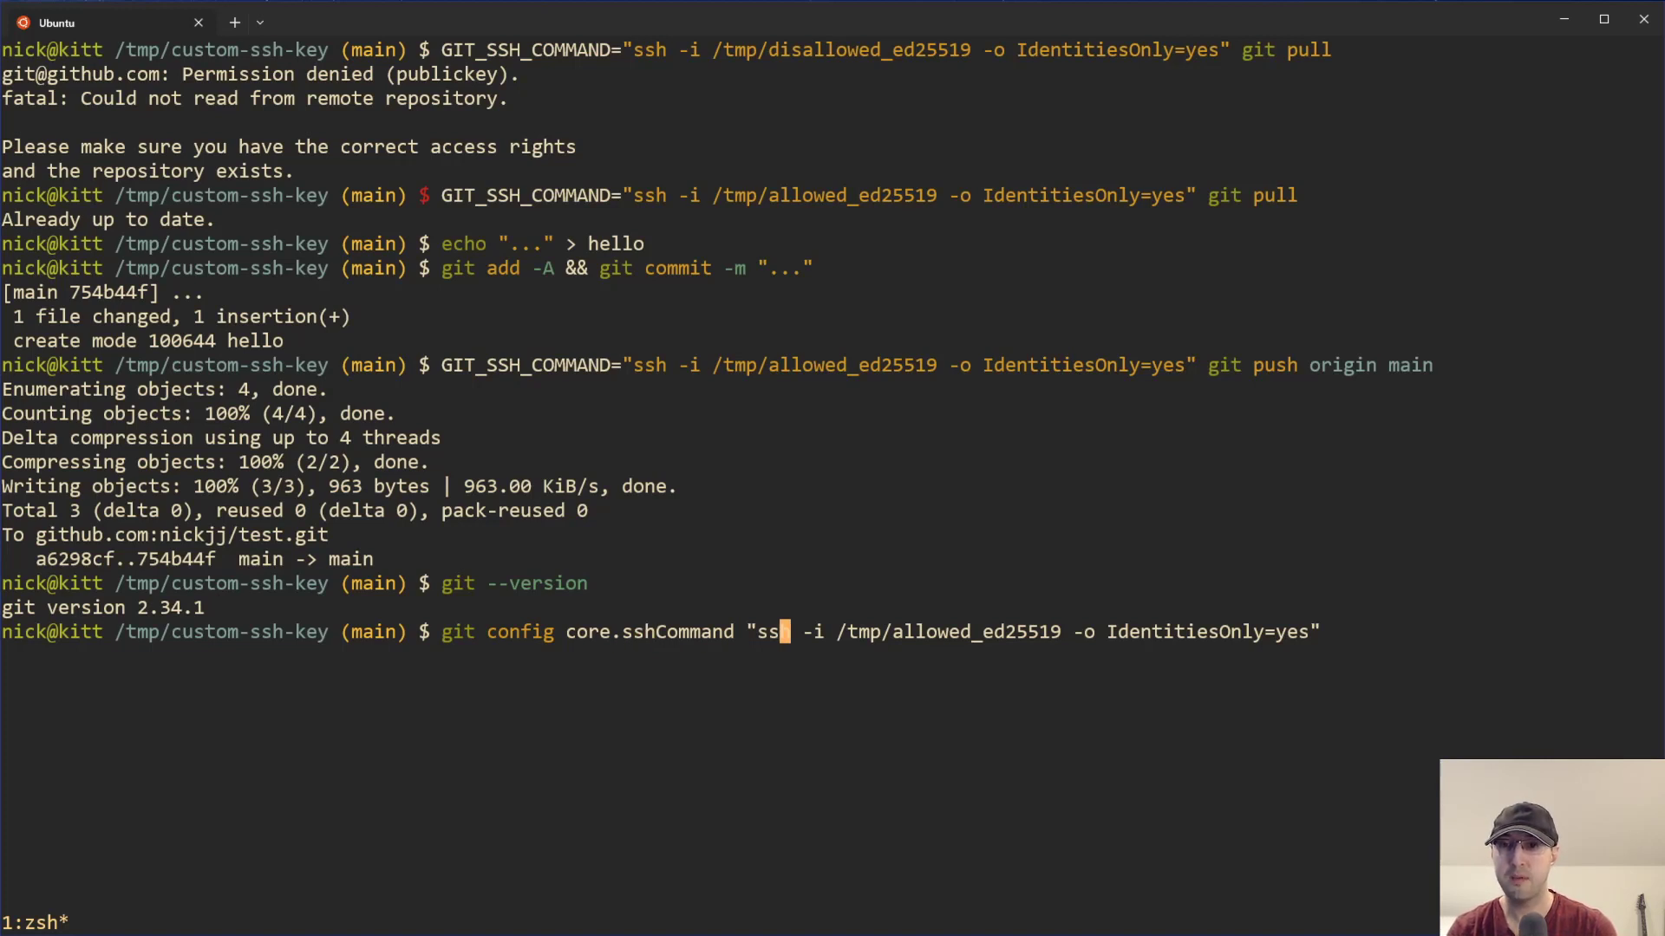
key(Return)
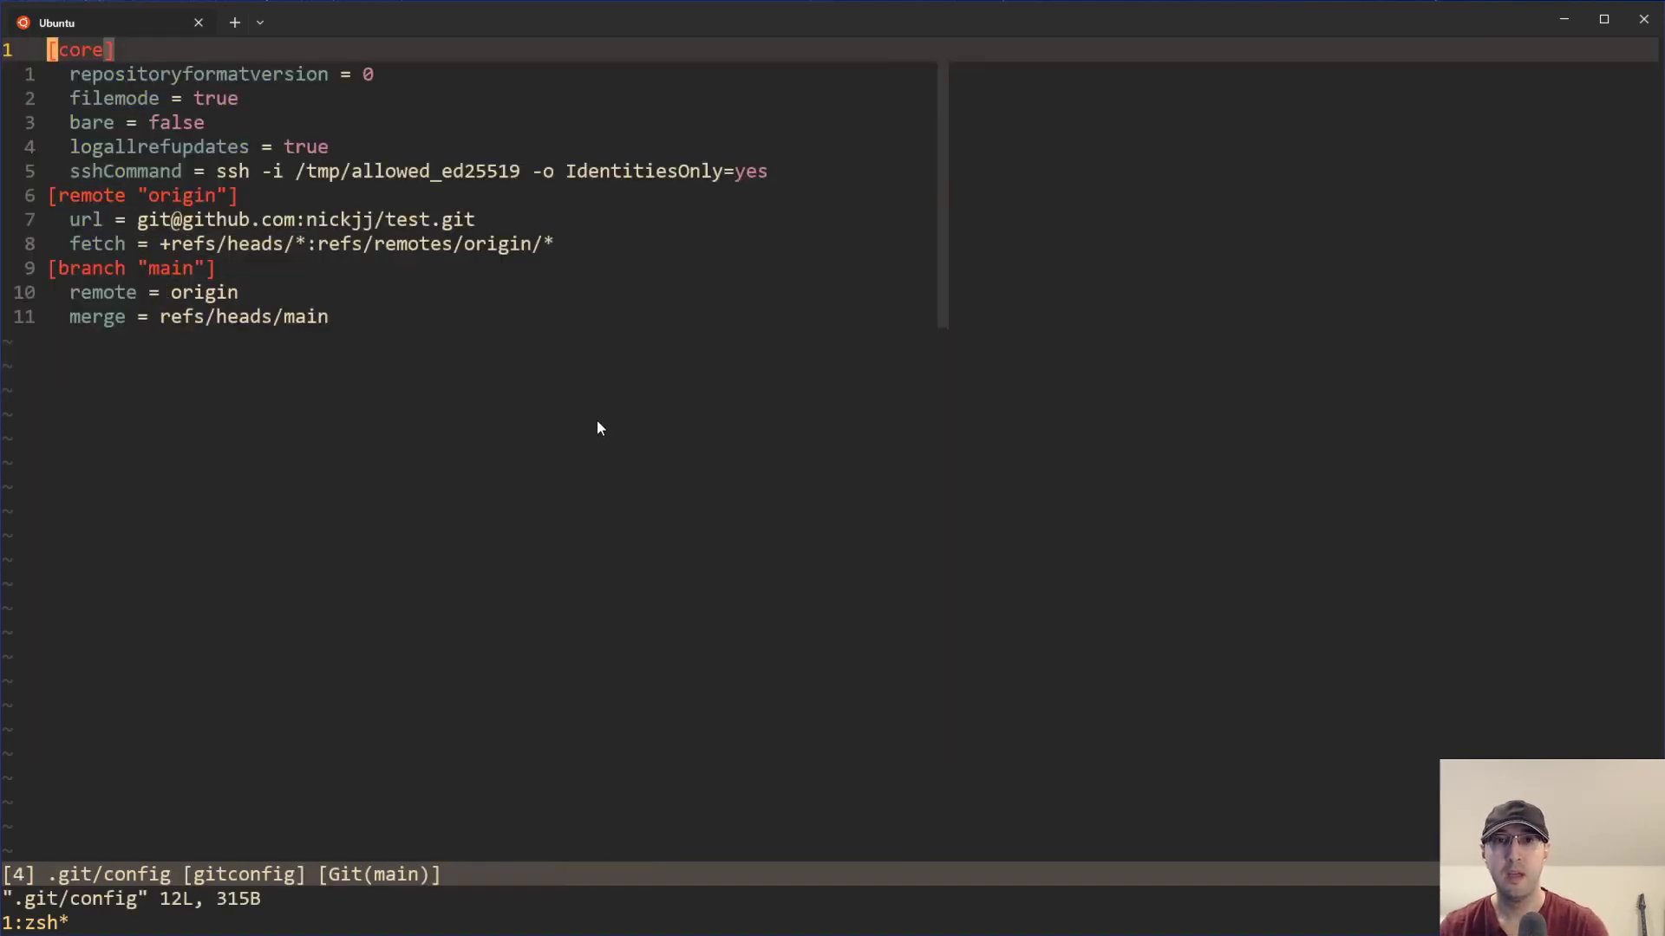
mouse_move(209, 210)
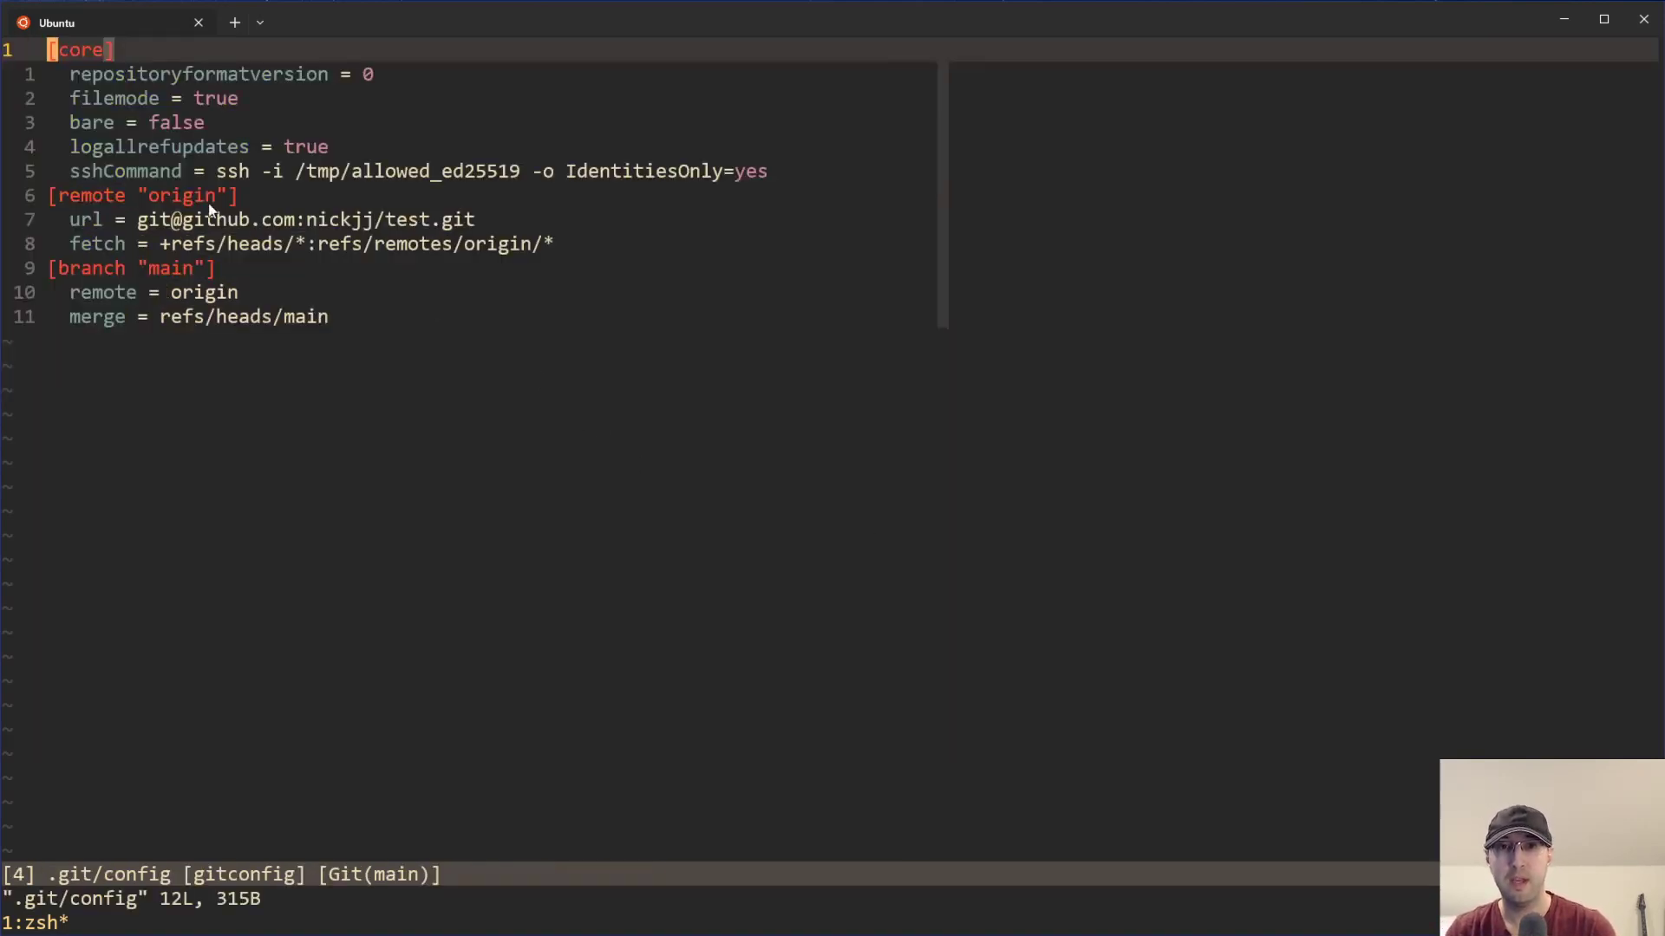
Review the [core] sshCommand line in .git/config in Vim and quit back to the shell.
key(v)
text(:q)
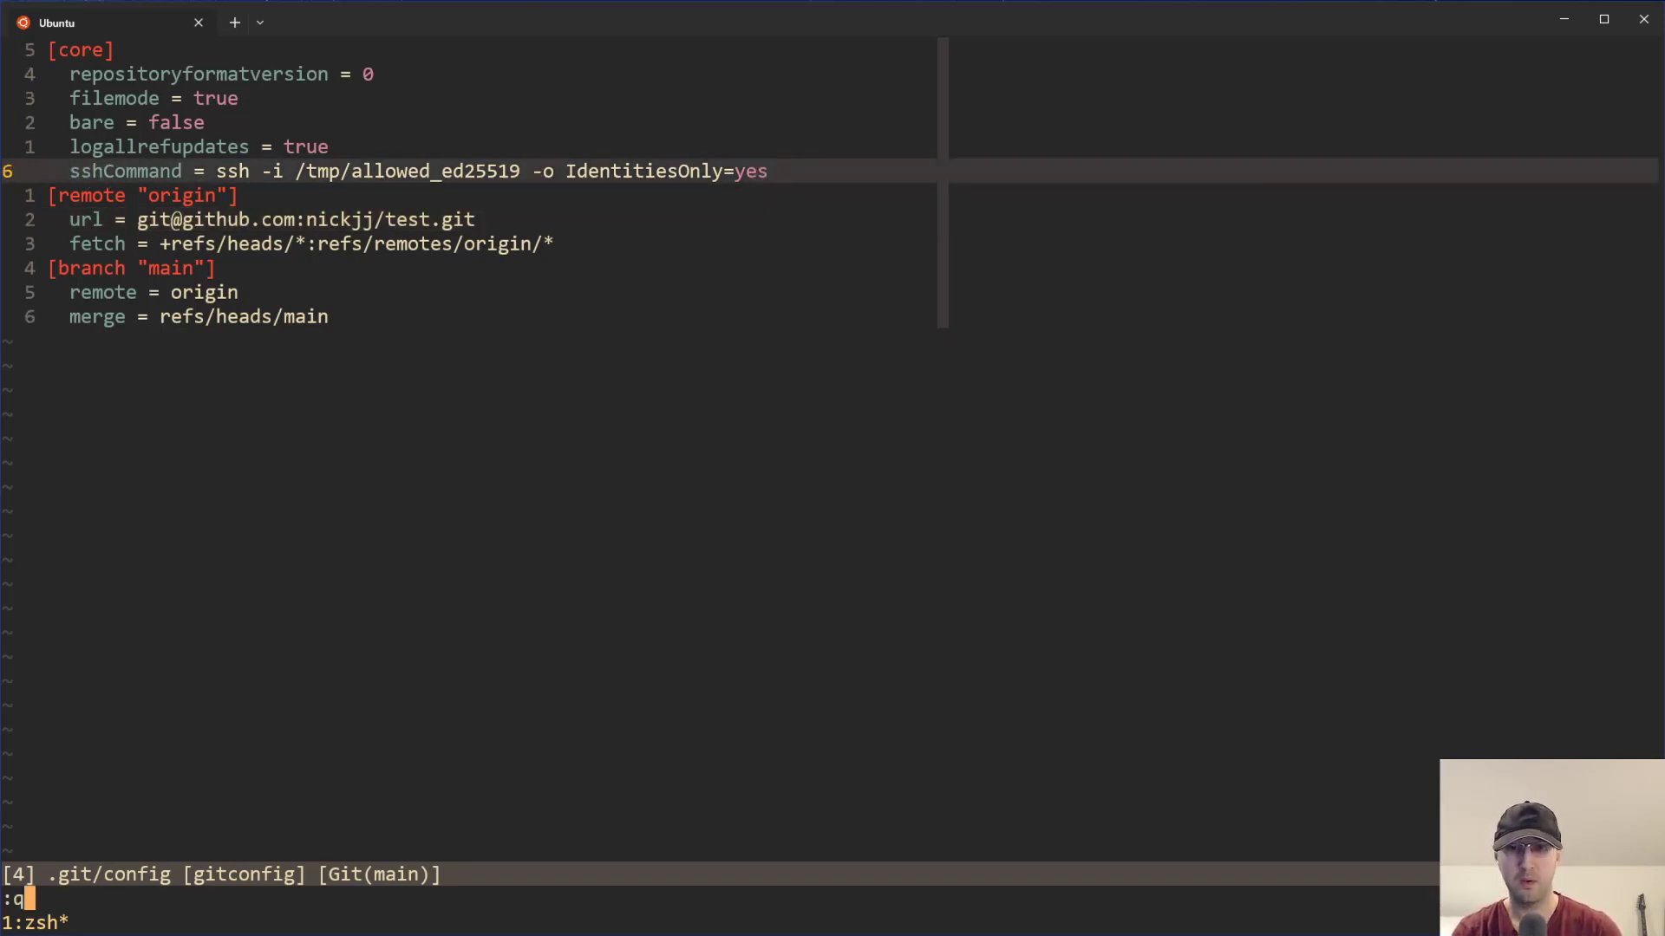
key(Return)
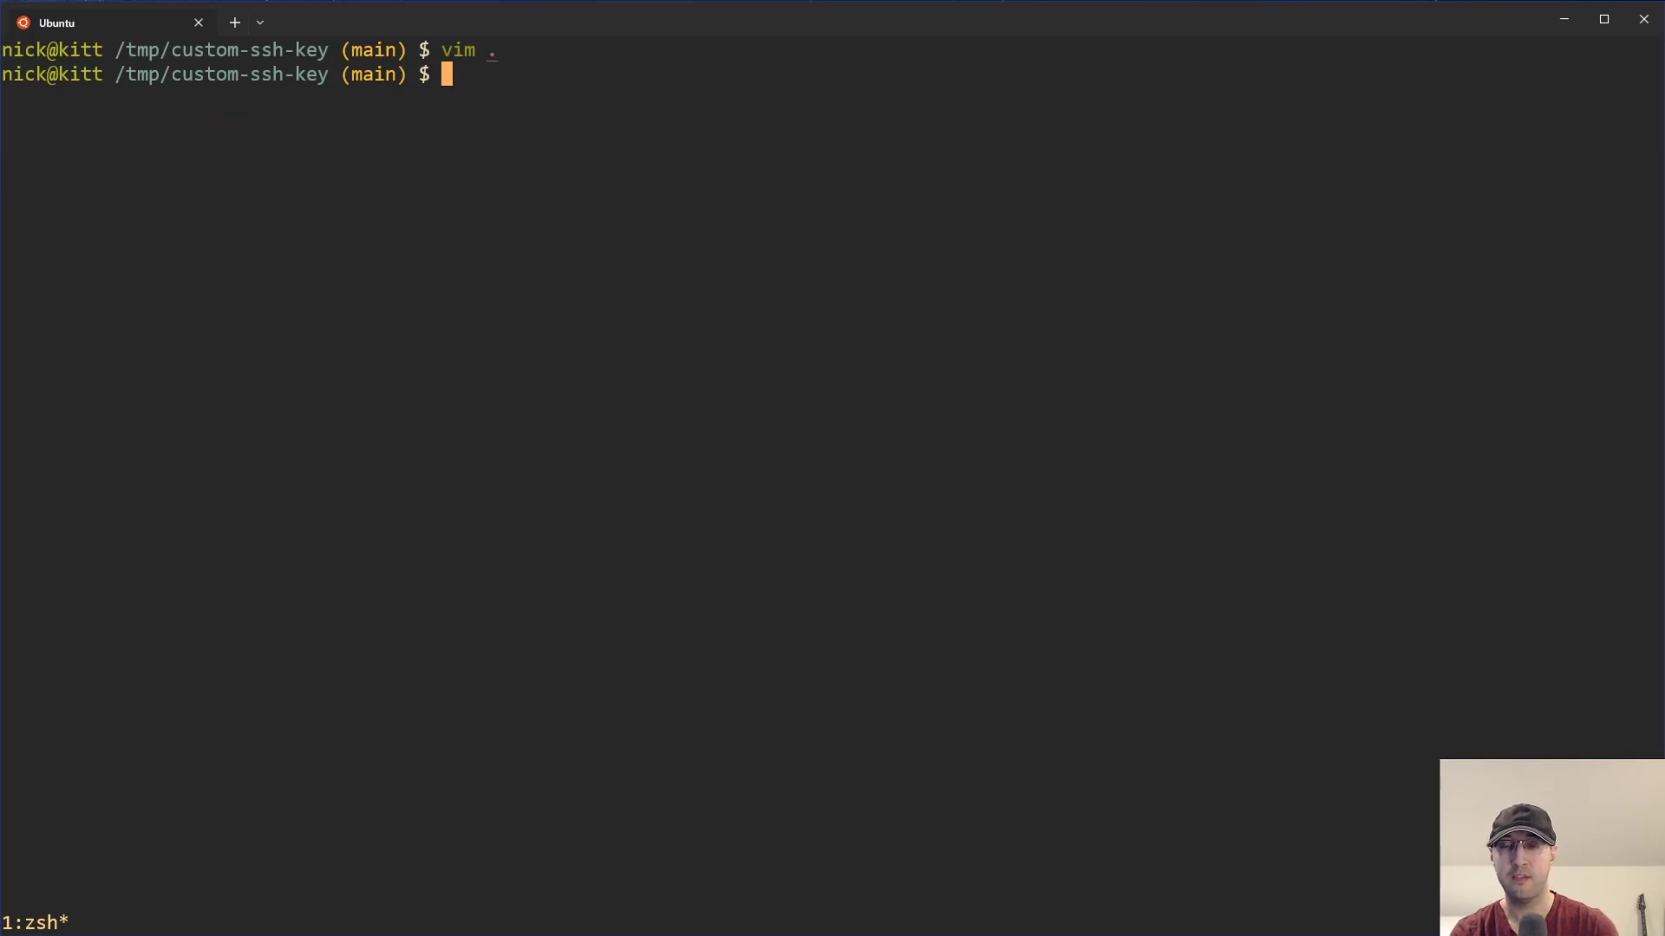
Clear the screen and run a plain git pull, which reports Already up to date via the saved key.
key(Return)
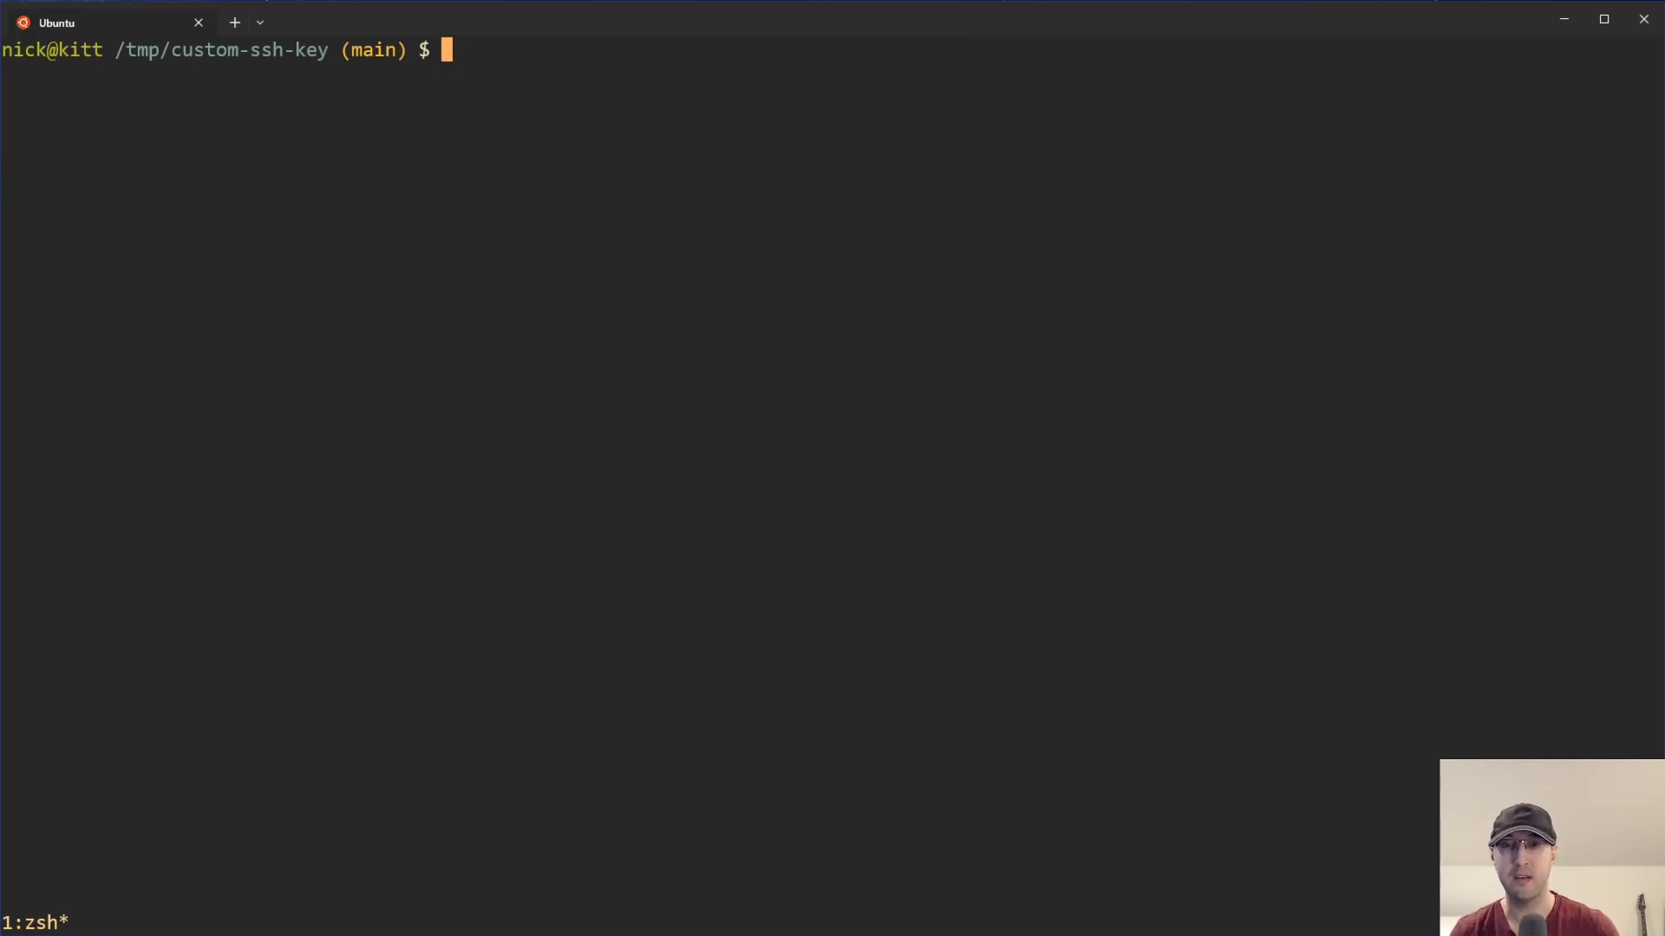
text(git config core.sshCommand "ssh -i /tmp/allowed_ed25519 -o IdentitiesOnly=yes")
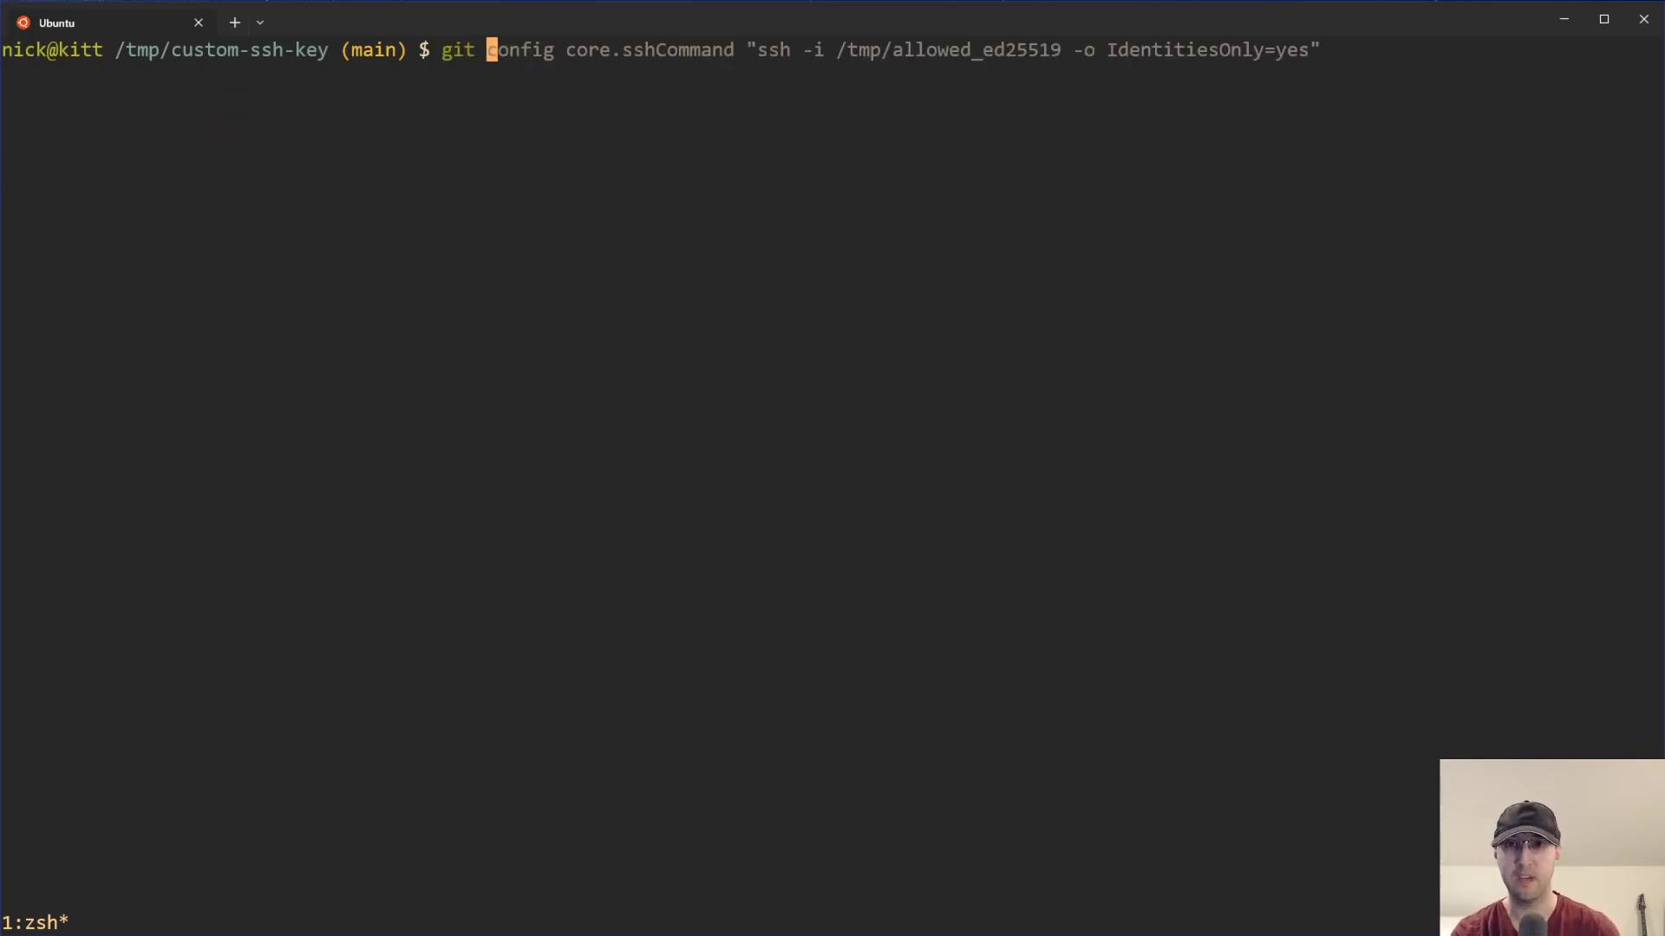
key(Return)
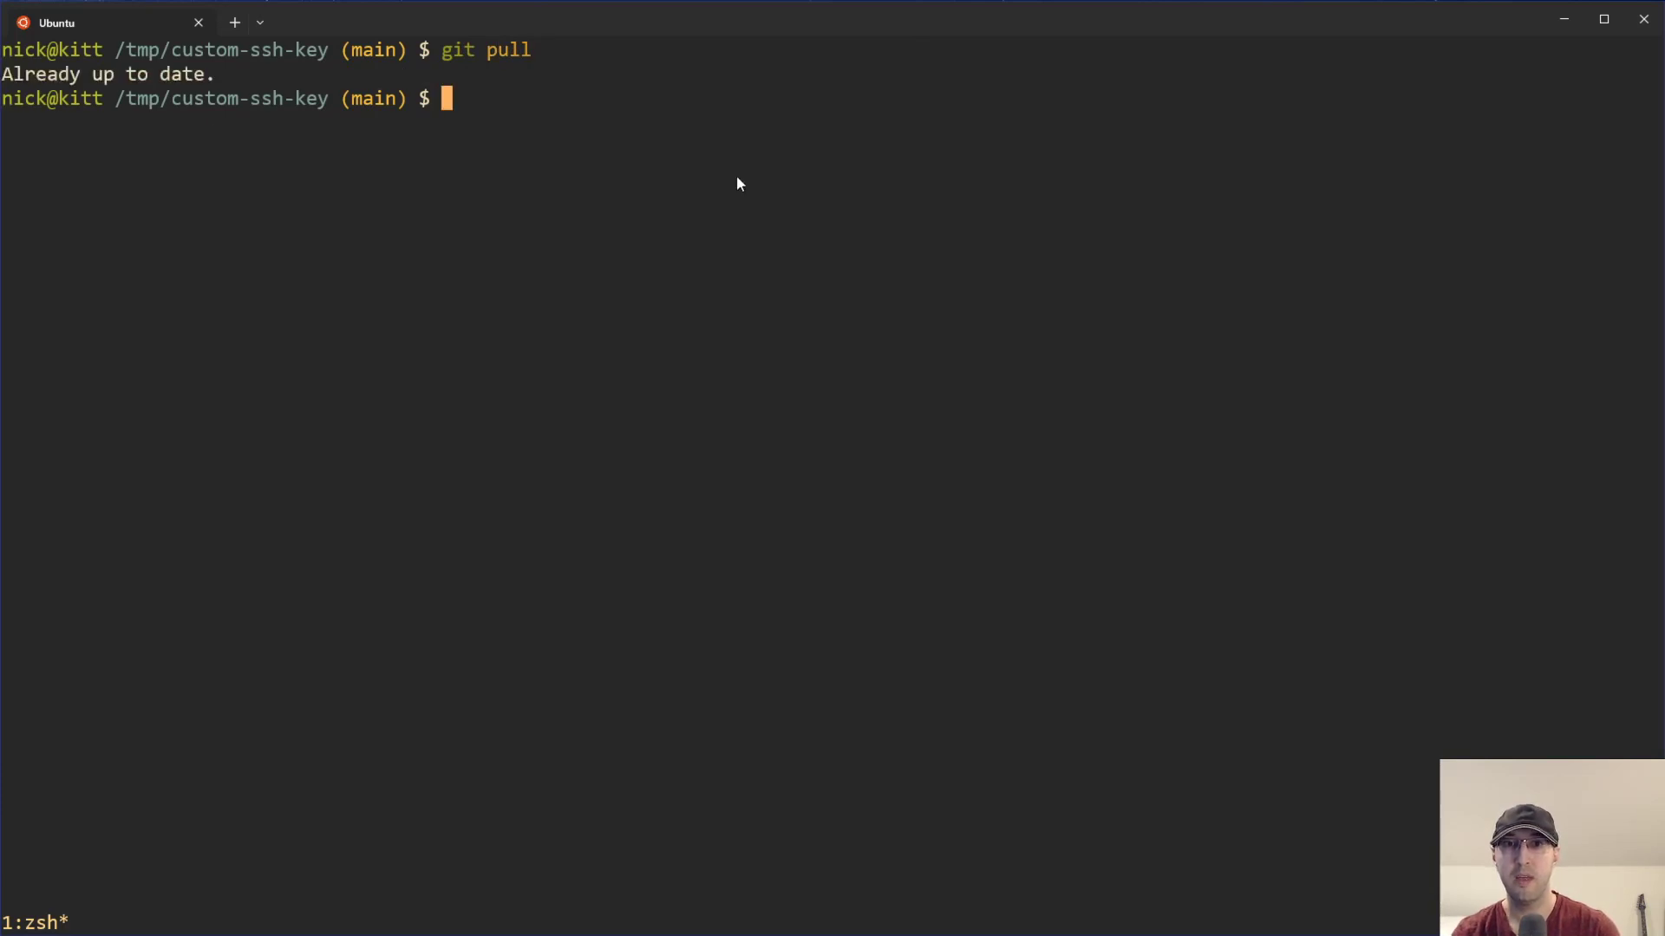
mouse_move(777, 236)
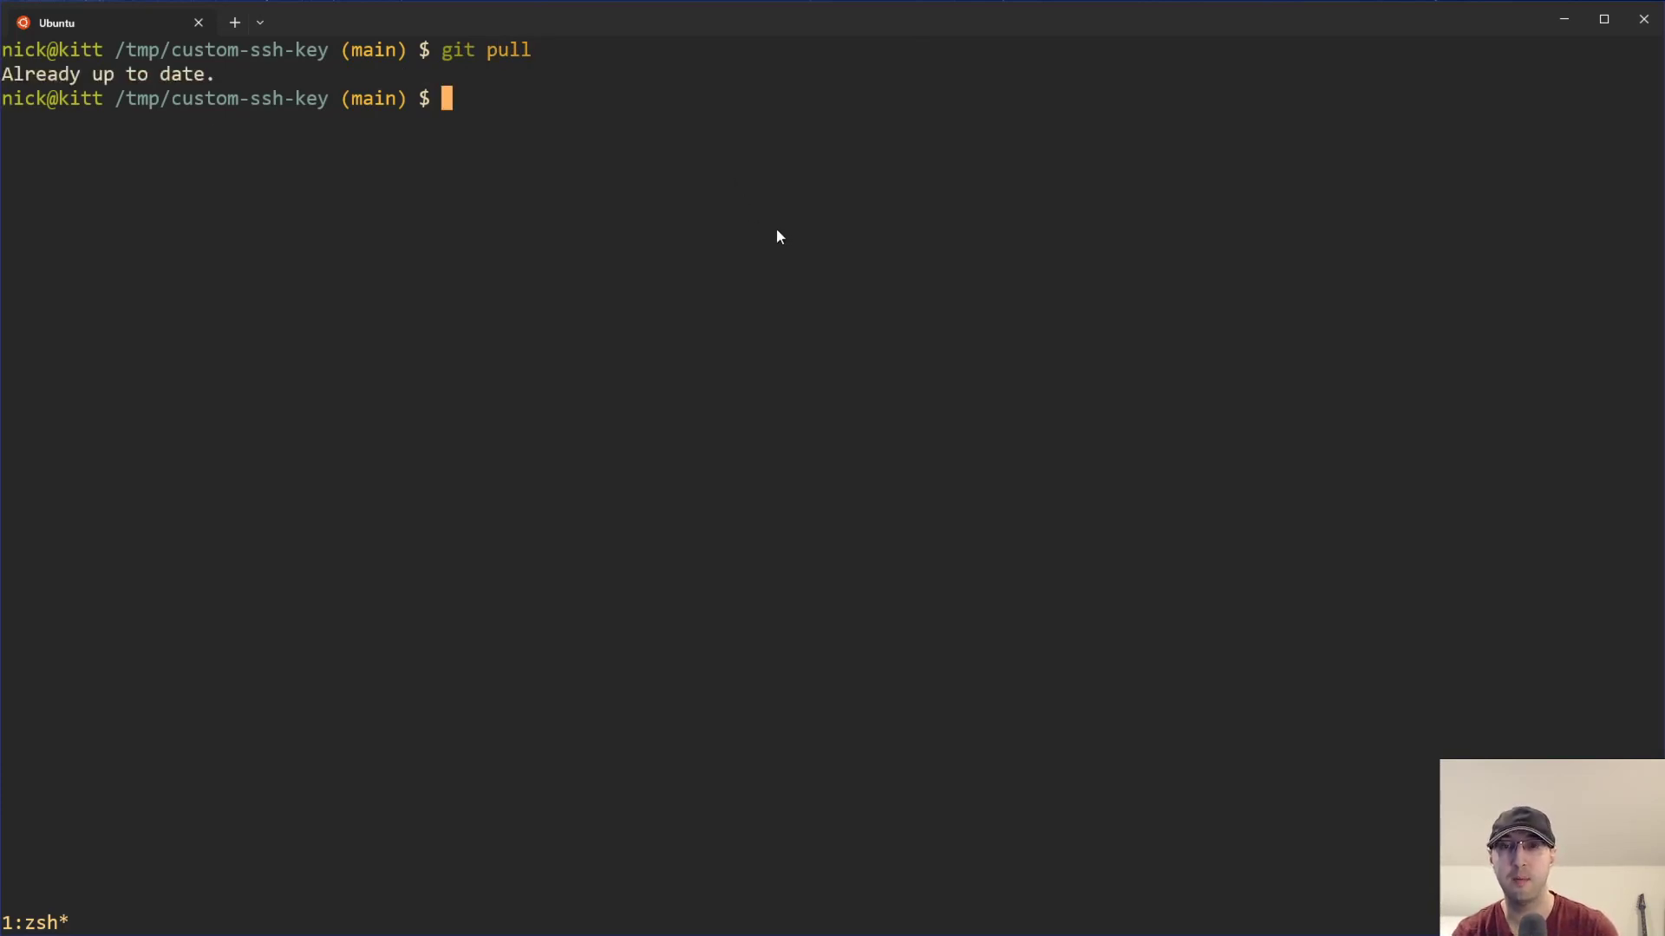
mouse_move(739, 215)
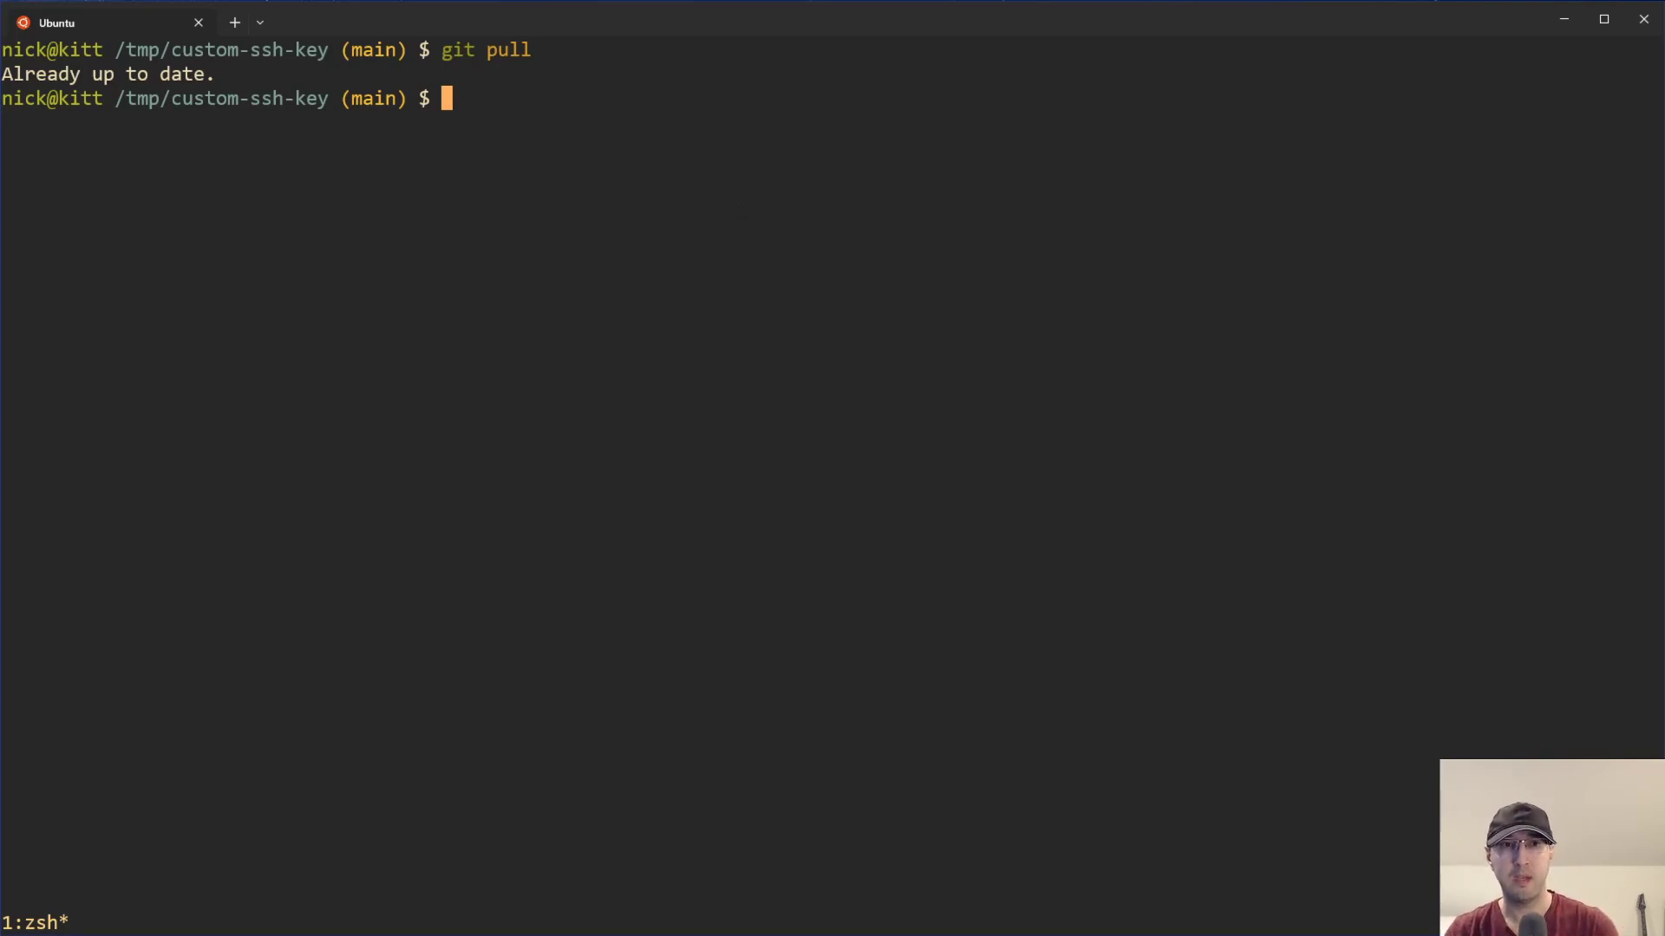
Run git pull with GIT_SSH_COMMAND pointing at /tmp/disallowed_ed25519, which is denied.
text(GIT_SSH_COMMAND="ssh -i /tmp/allowed_ed25519 -o IdentitiesOnly=yes" git push origin main)
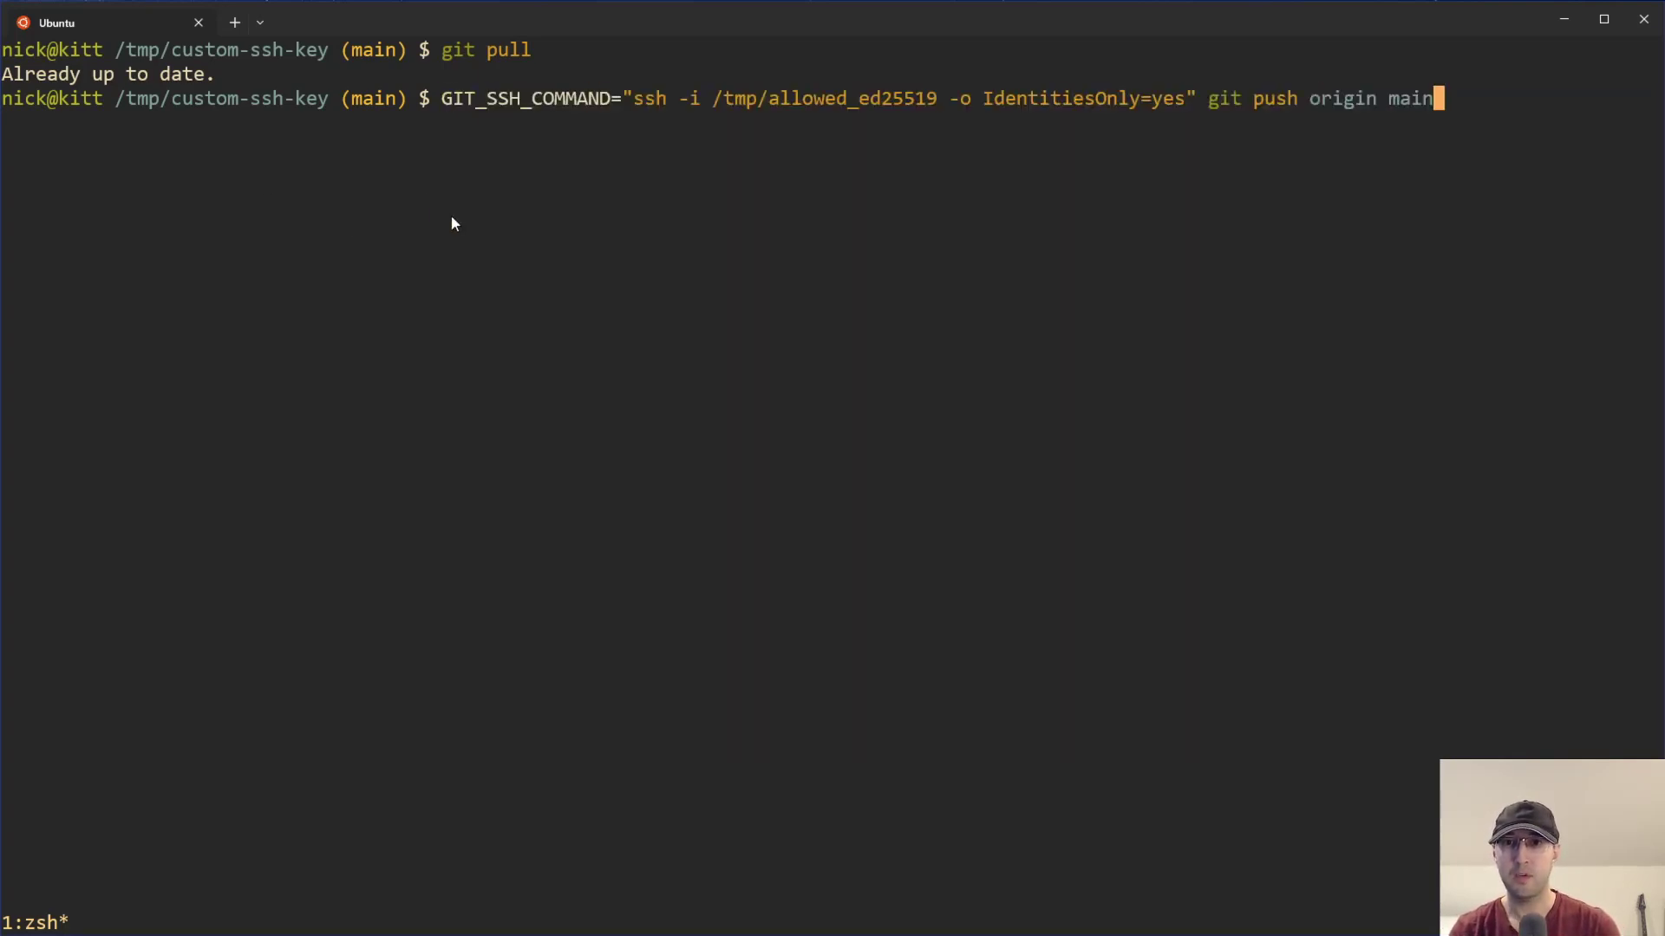
text(echo "..." > hello)
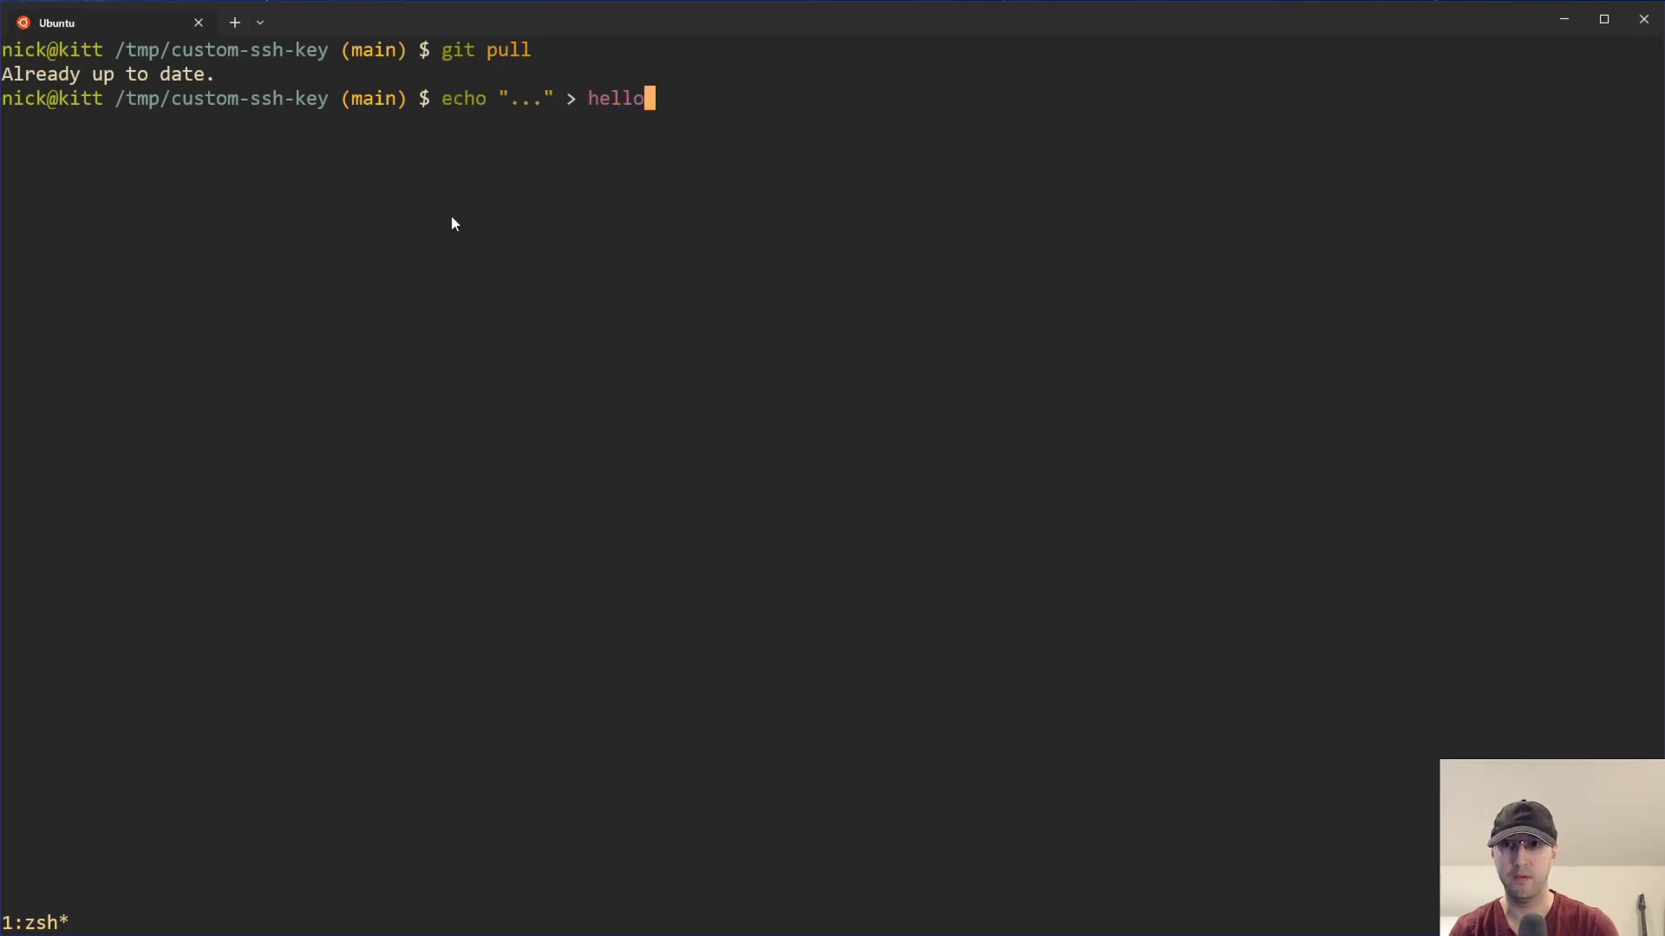
key(Return)
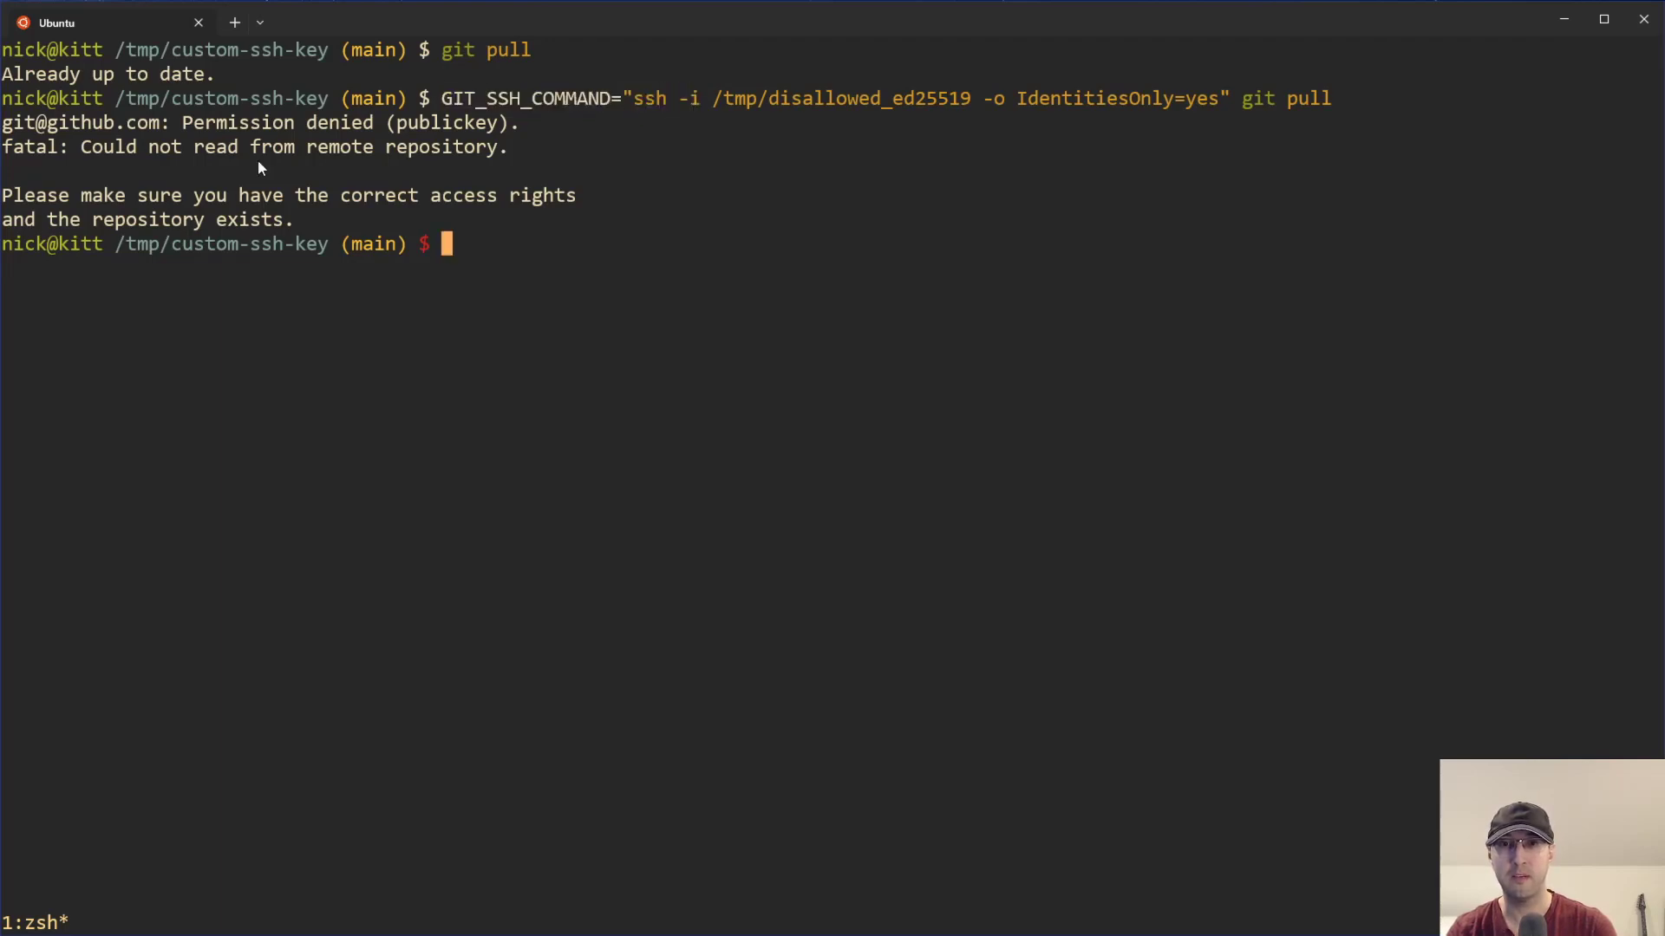
mouse_move(608, 355)
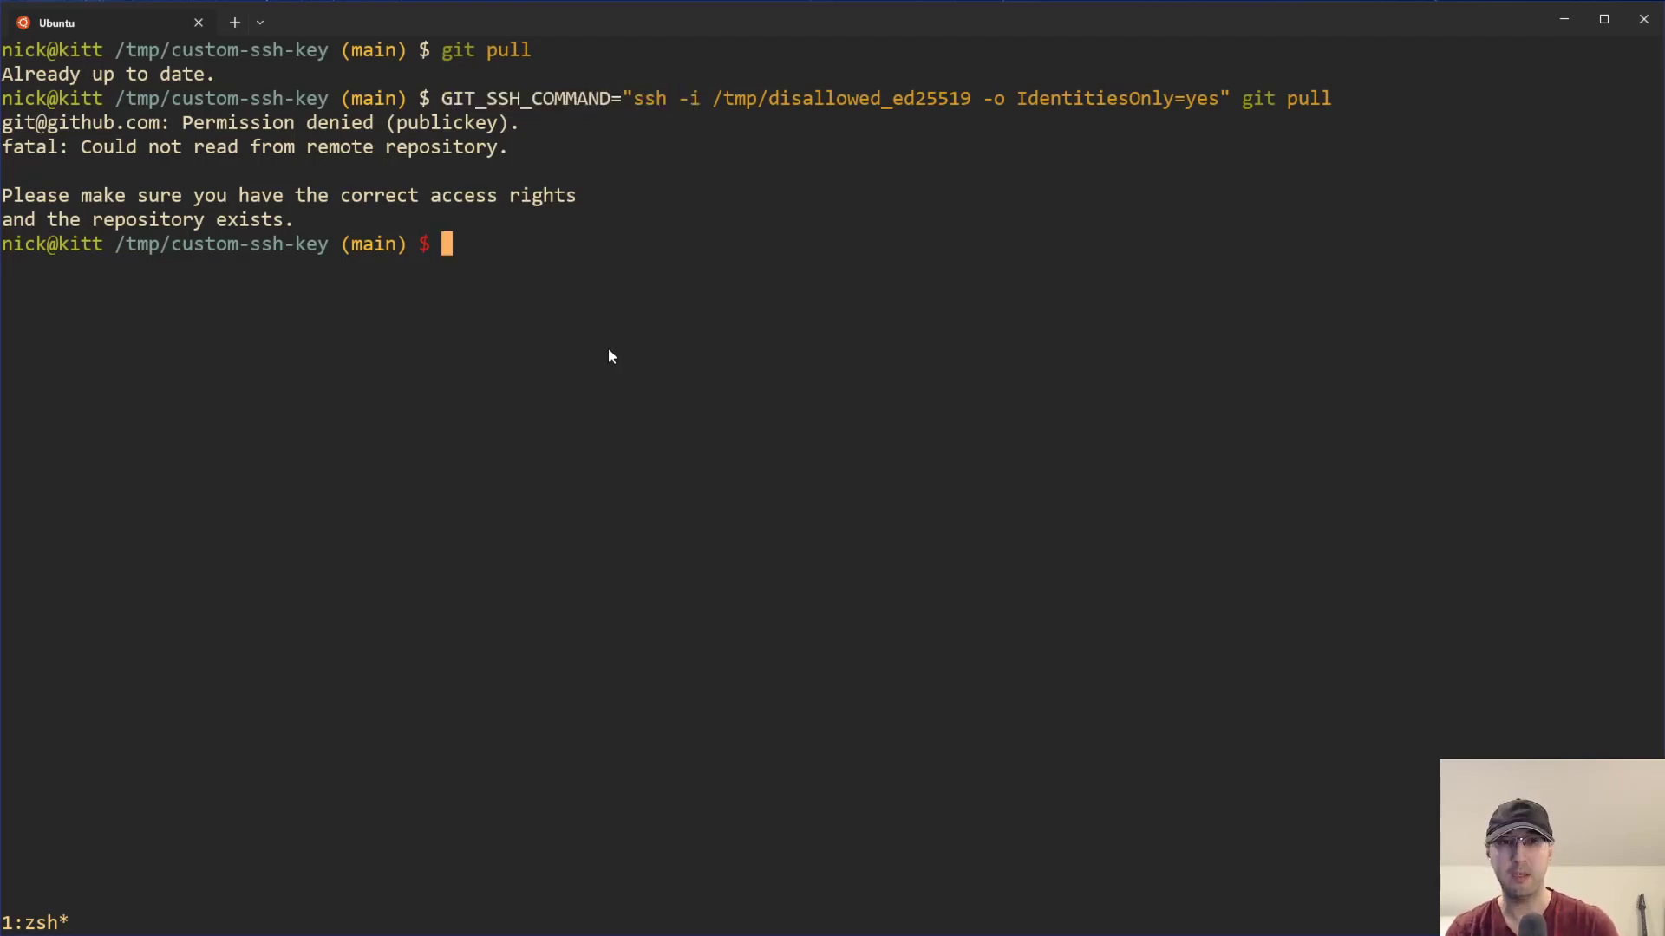
Recall the git config core.sshCommand line for the allowed key and move along it without running it.
text(git config core.sshCommand "ssh -i /tmp/allowed_ed25519 -o IdentitiesOnly=yes")
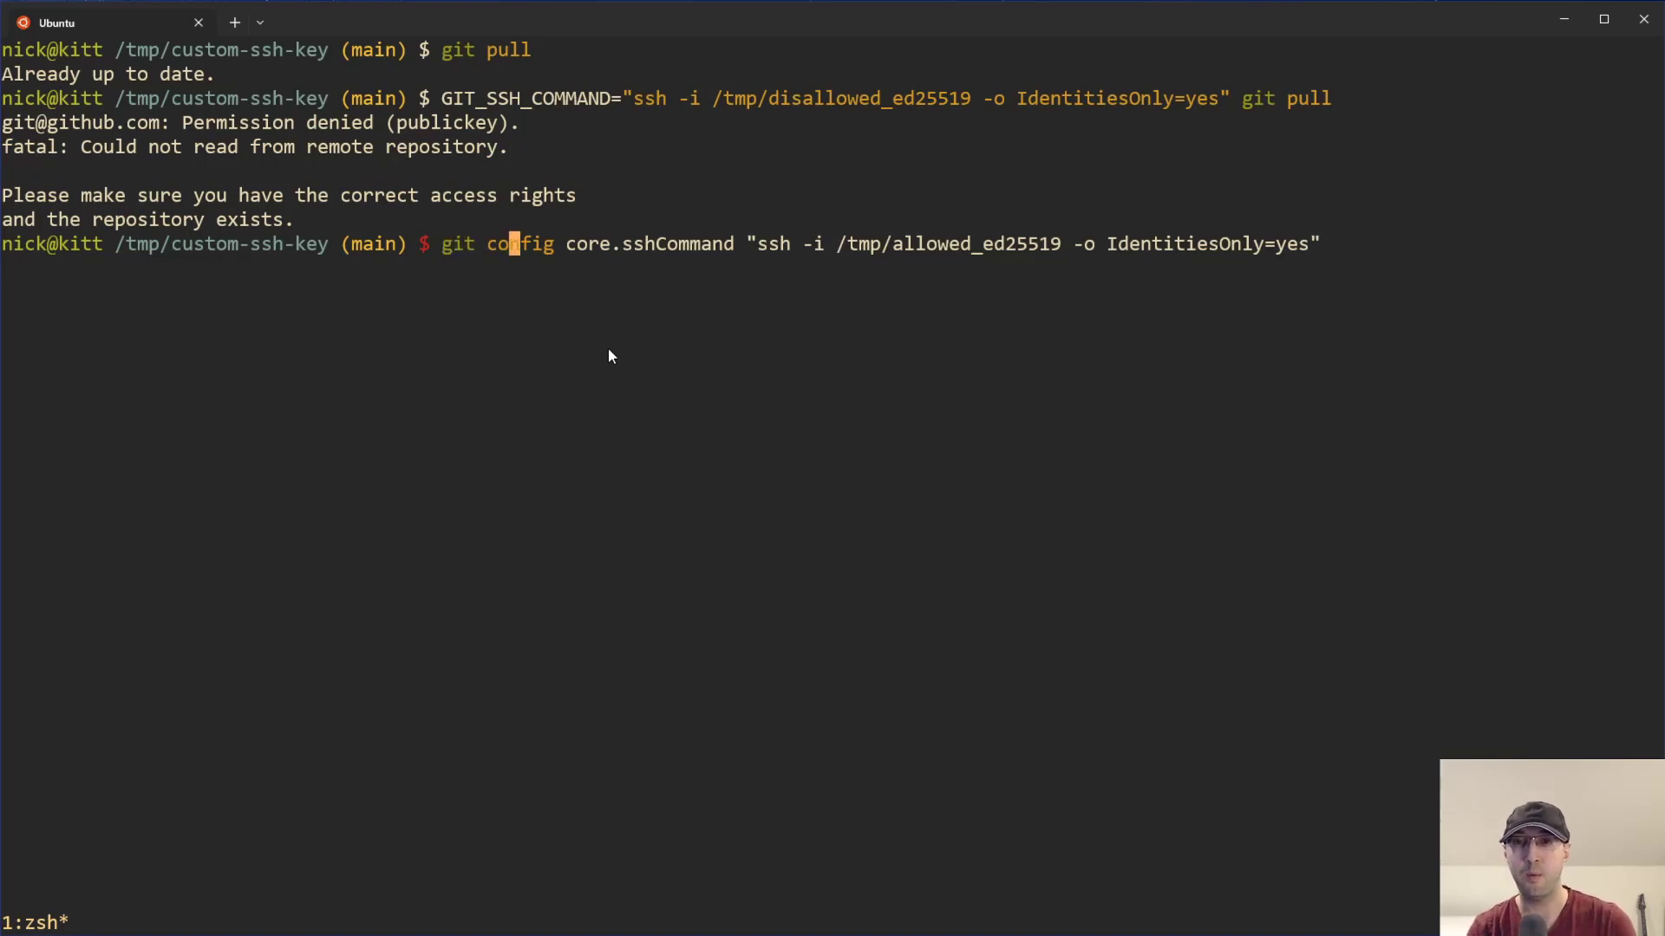
key(Right)
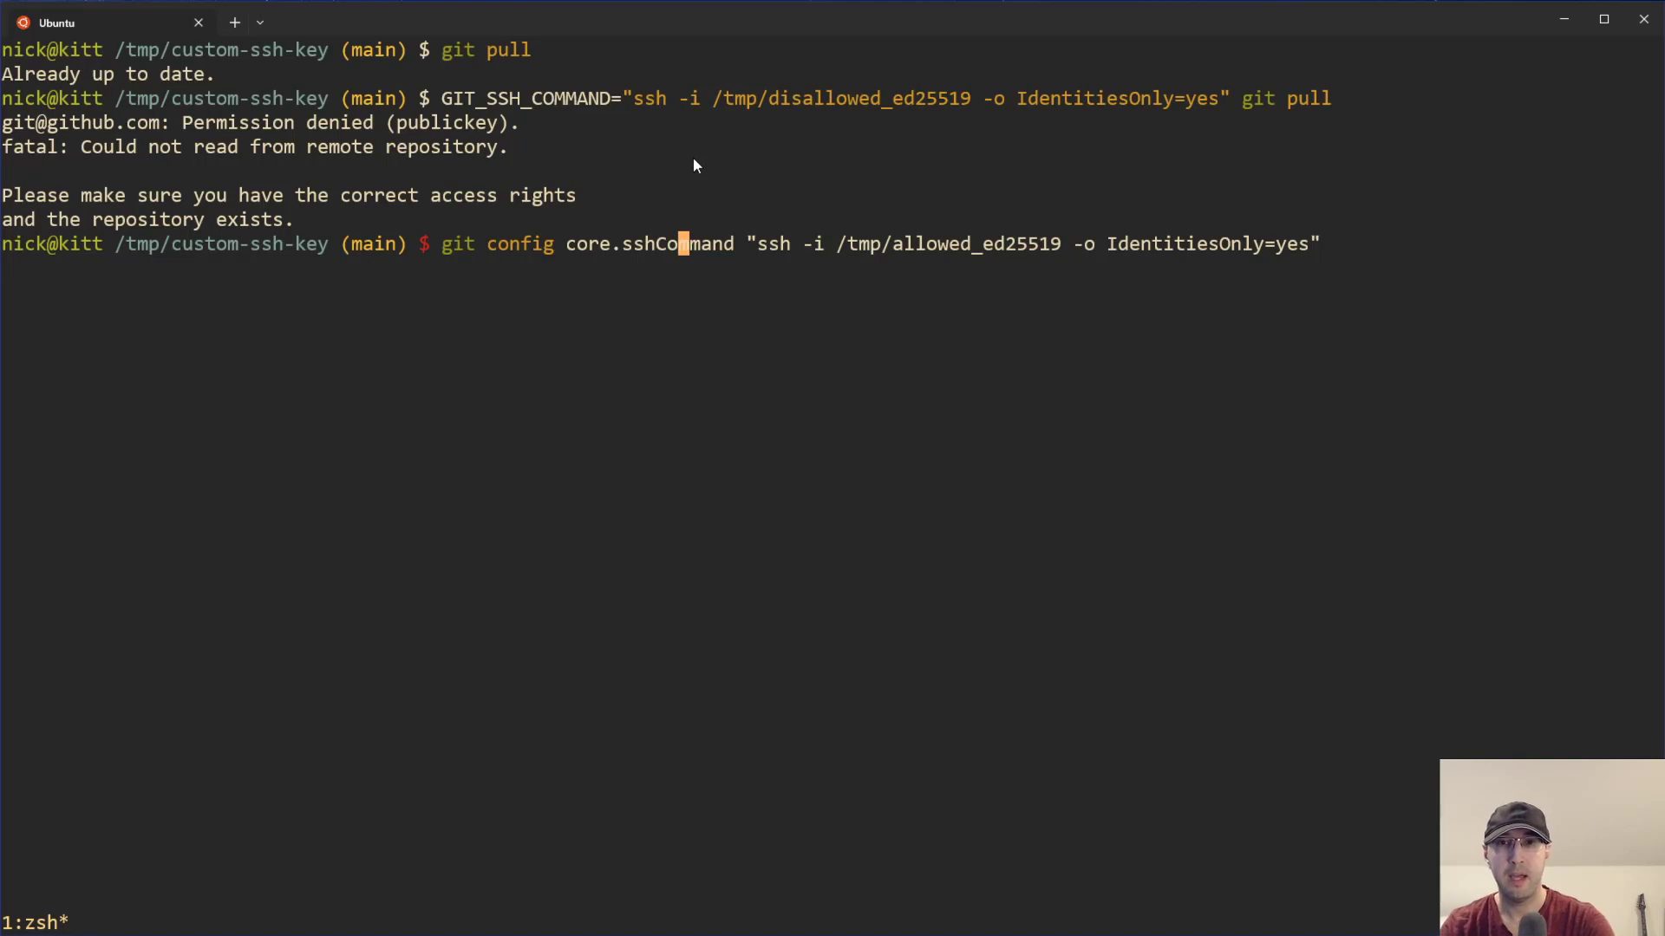
mouse_move(515, 215)
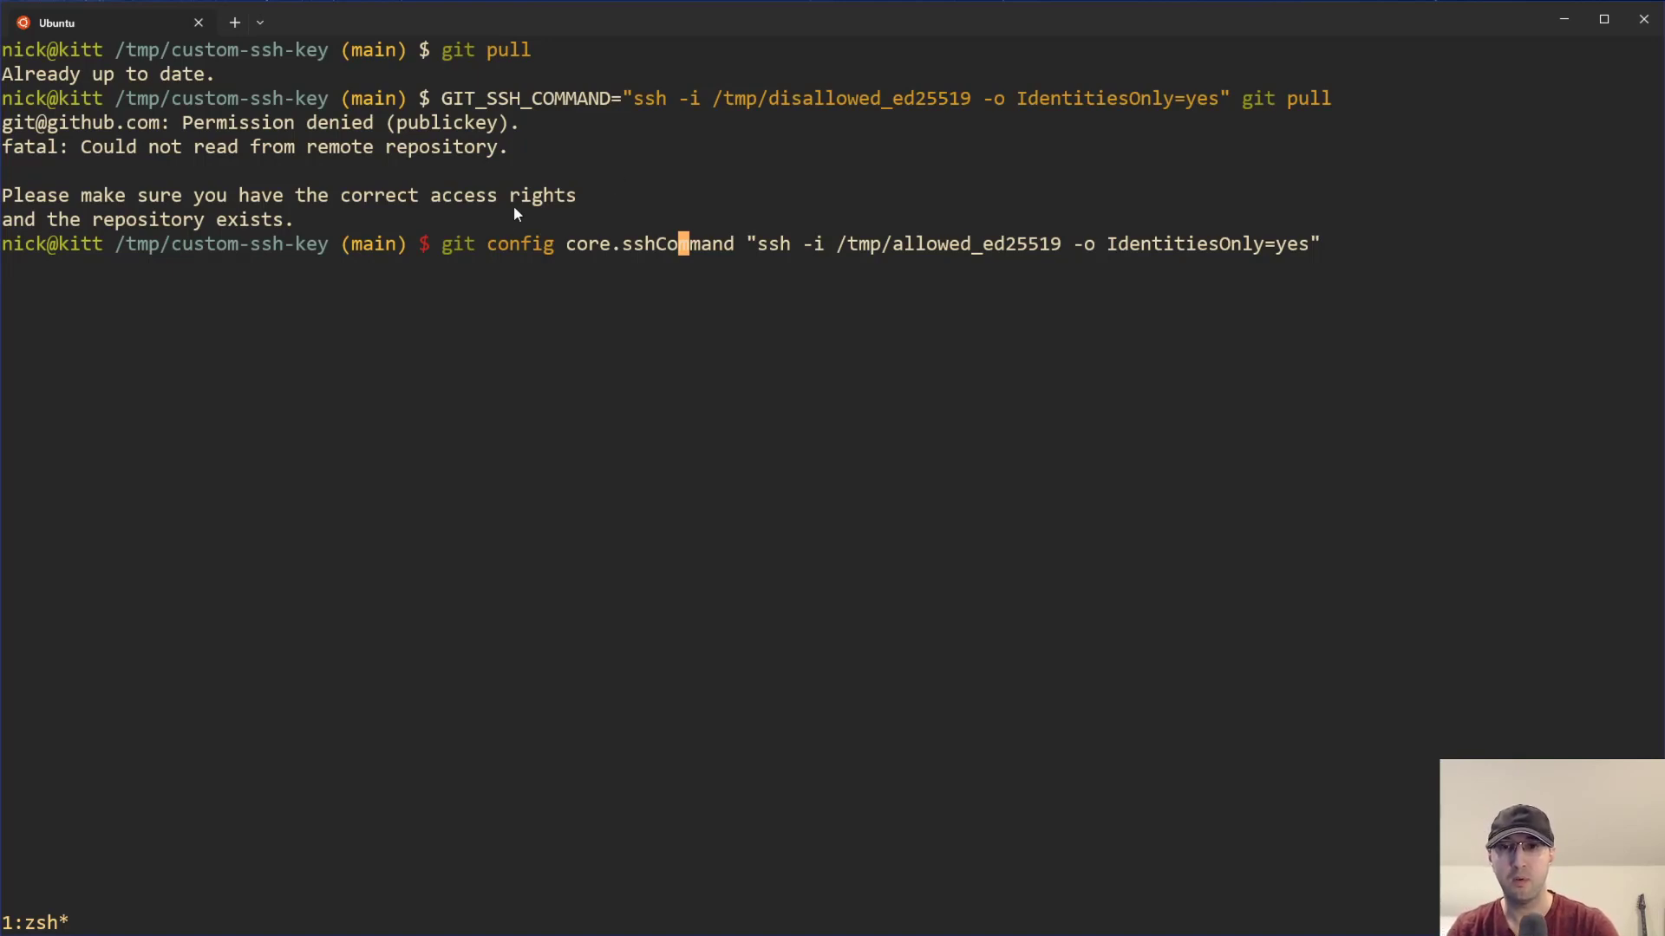
mouse_move(802, 212)
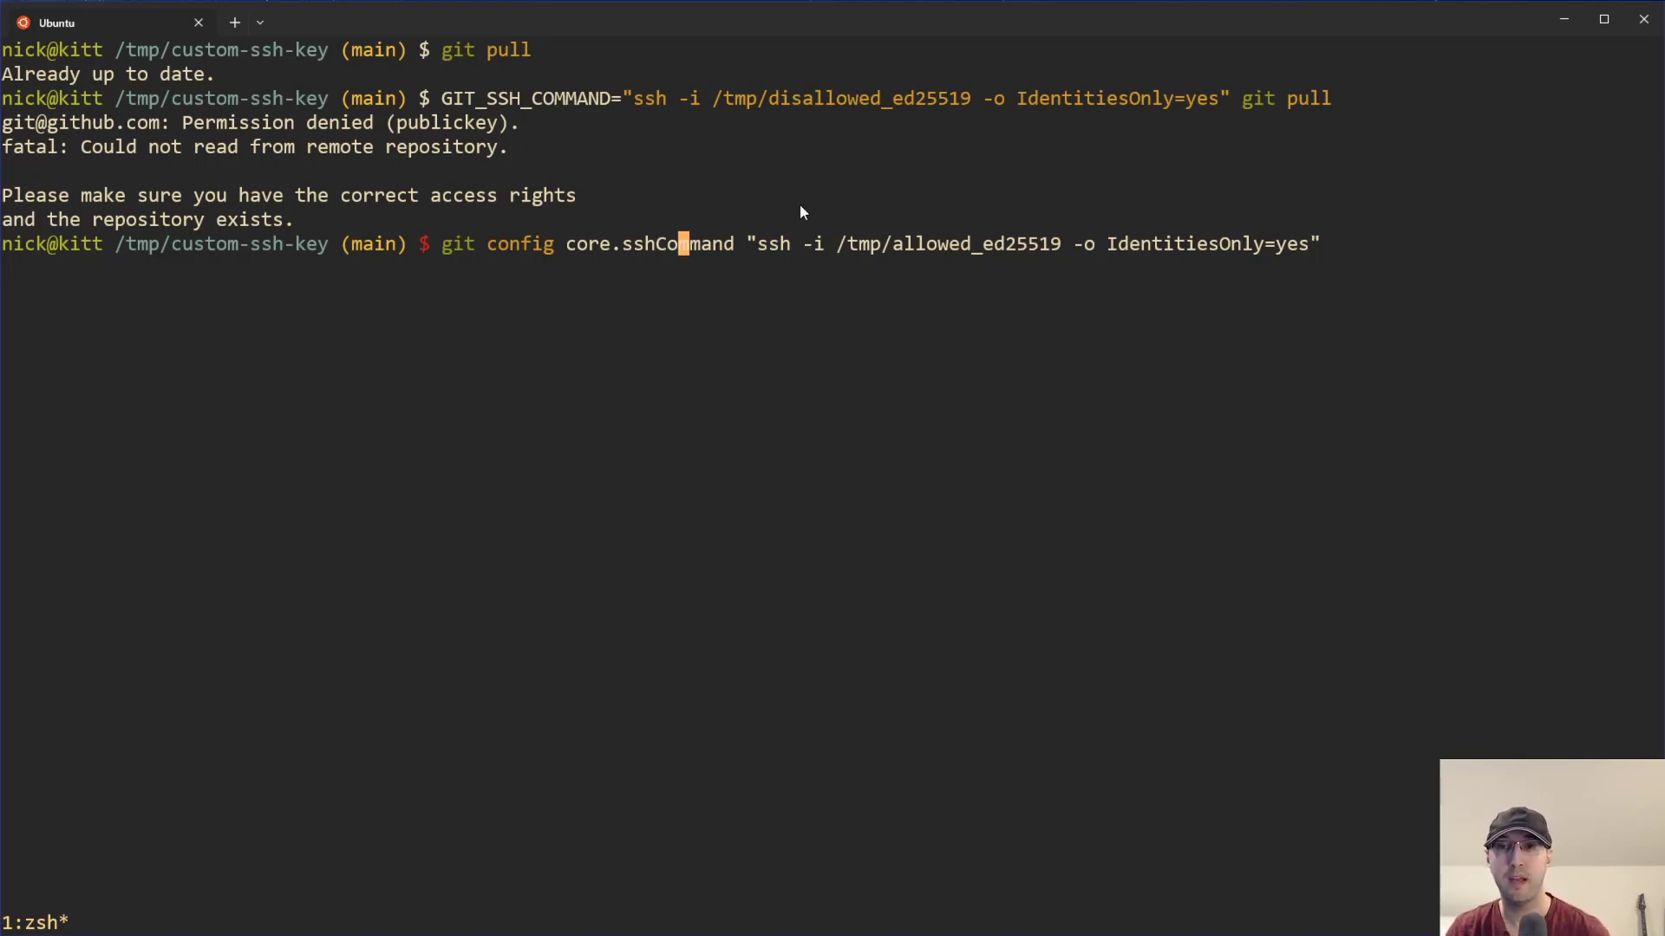
mouse_move(938, 198)
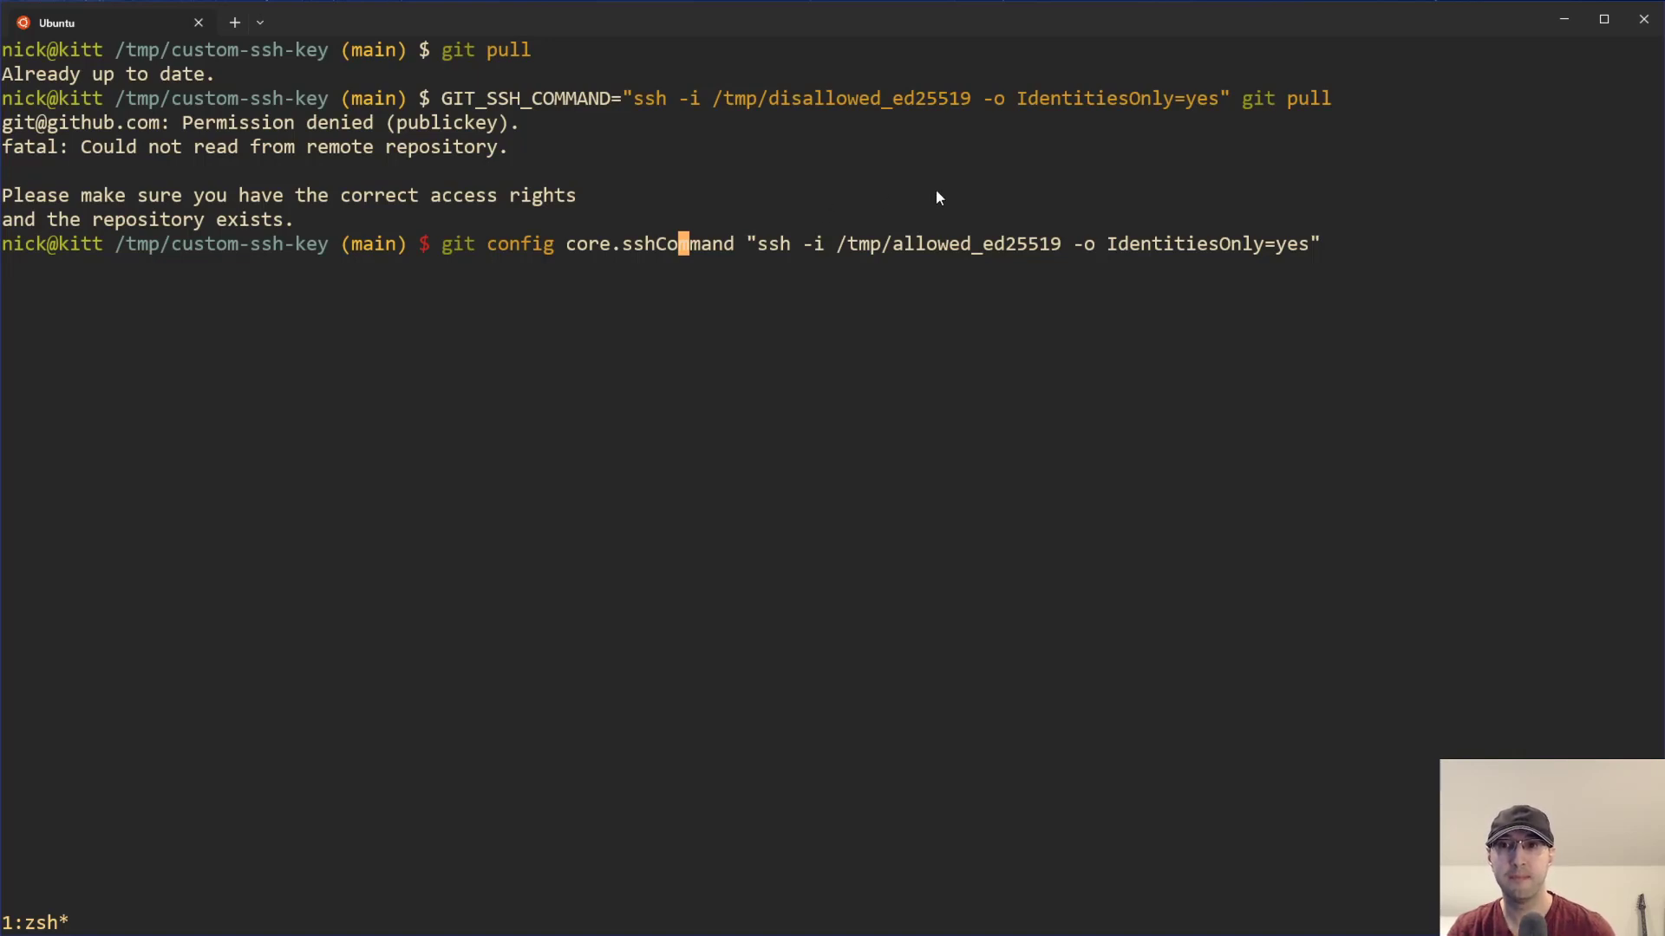
mouse_move(1025, 198)
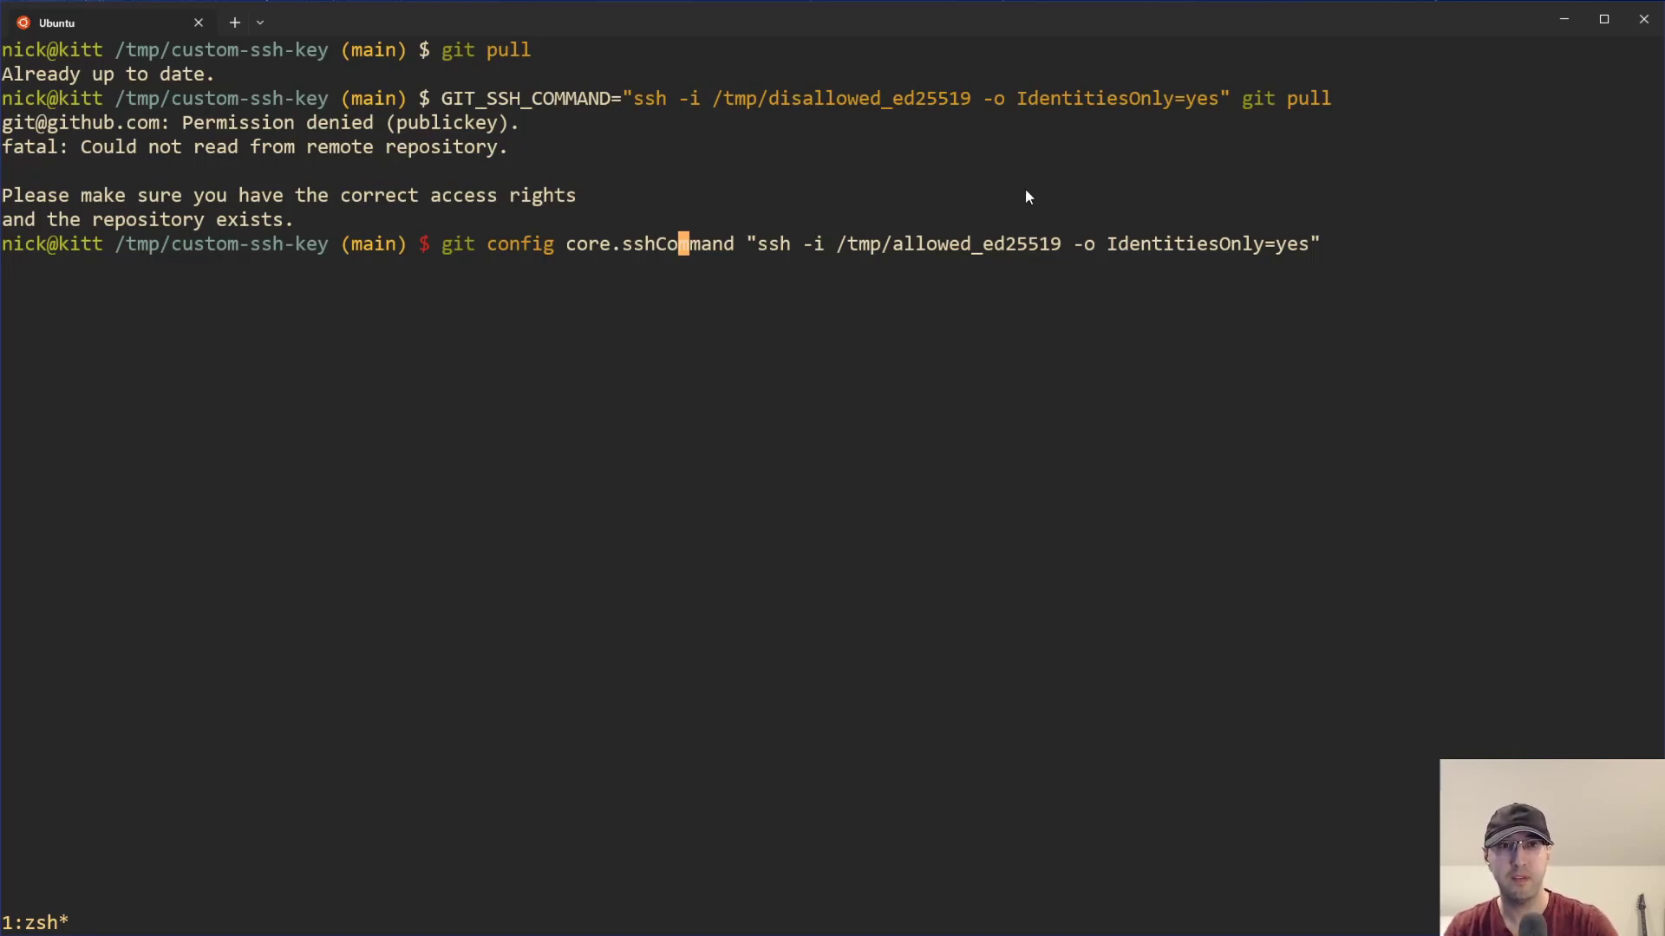
mouse_move(959, 182)
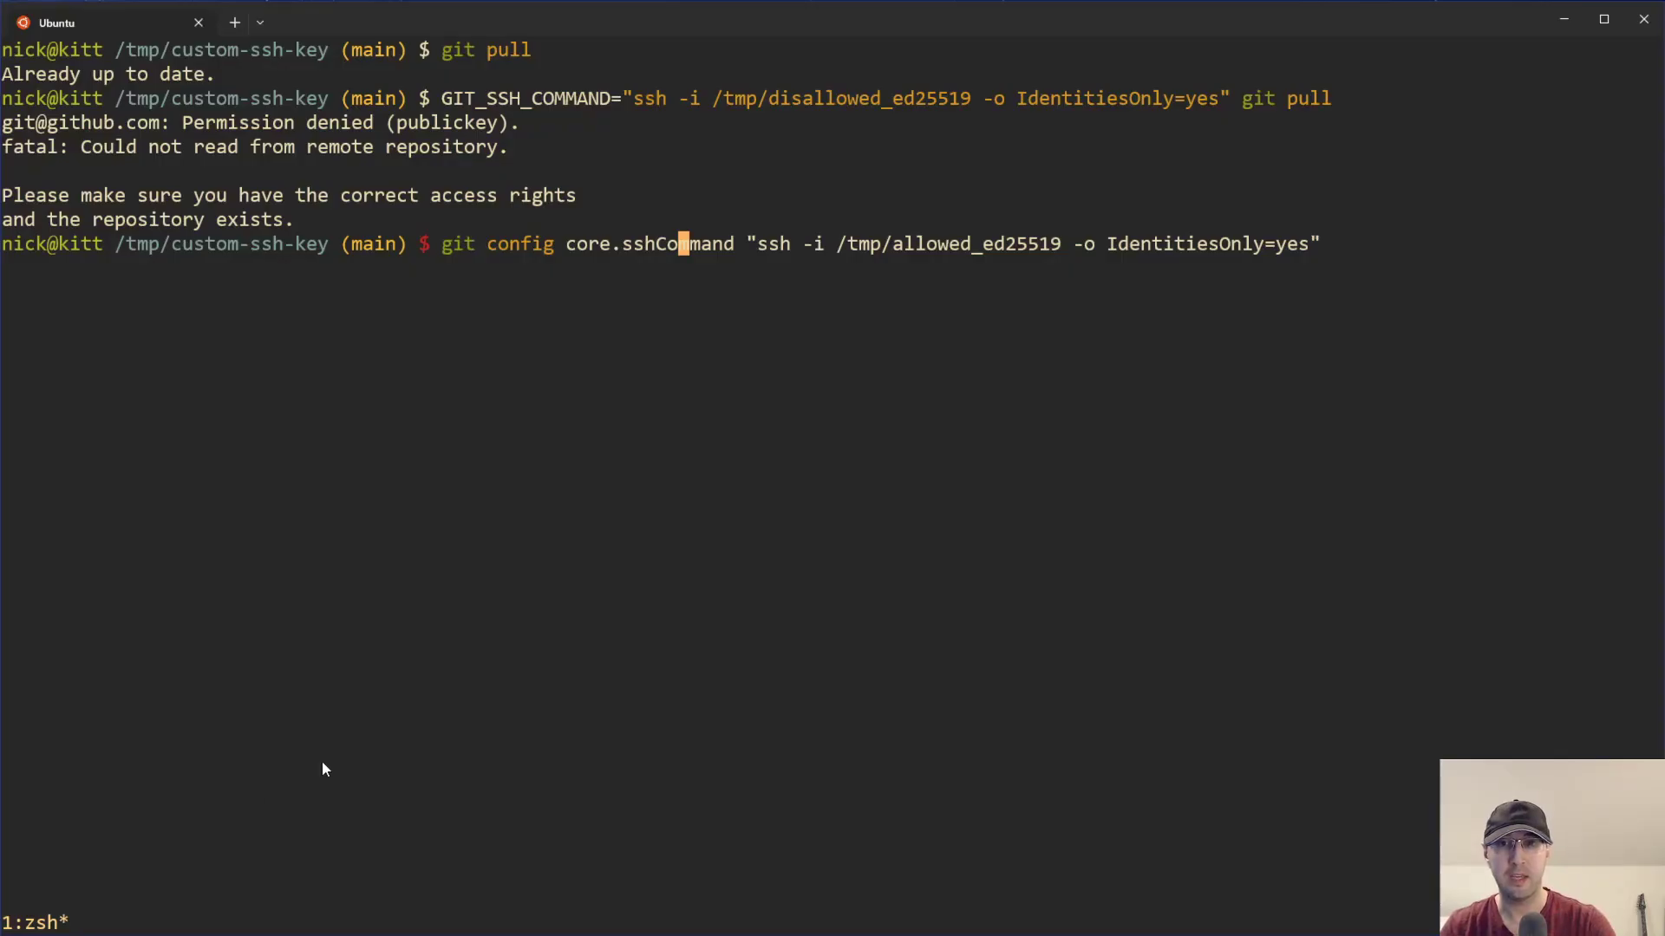
mouse_move(652, 324)
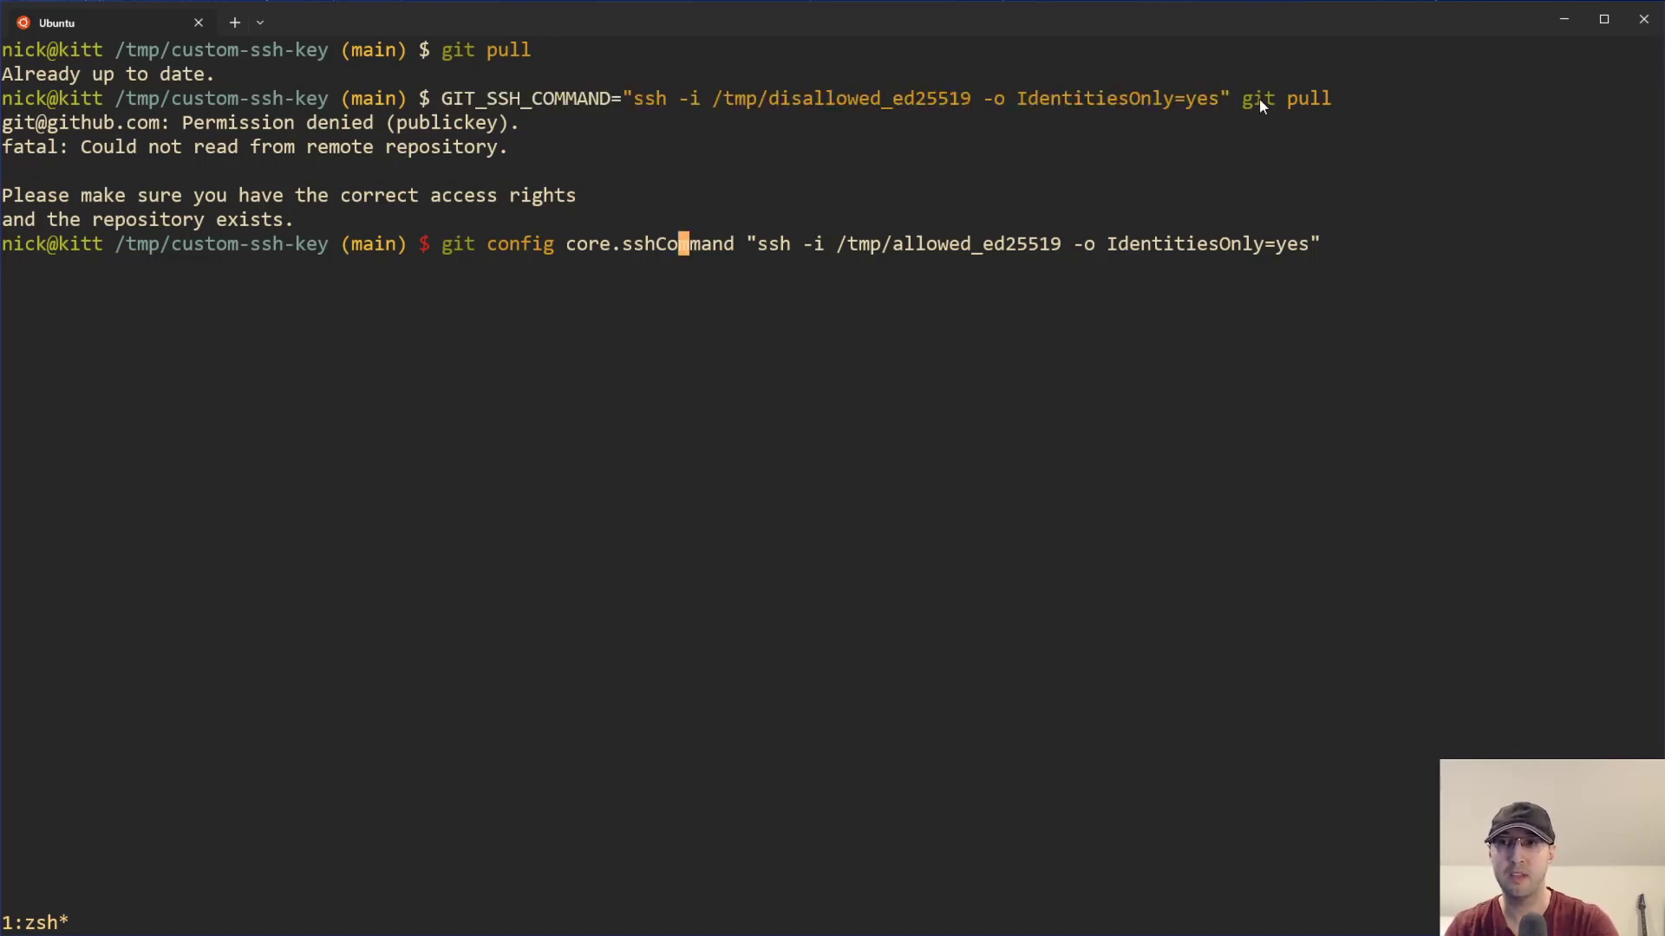
mouse_move(916, 386)
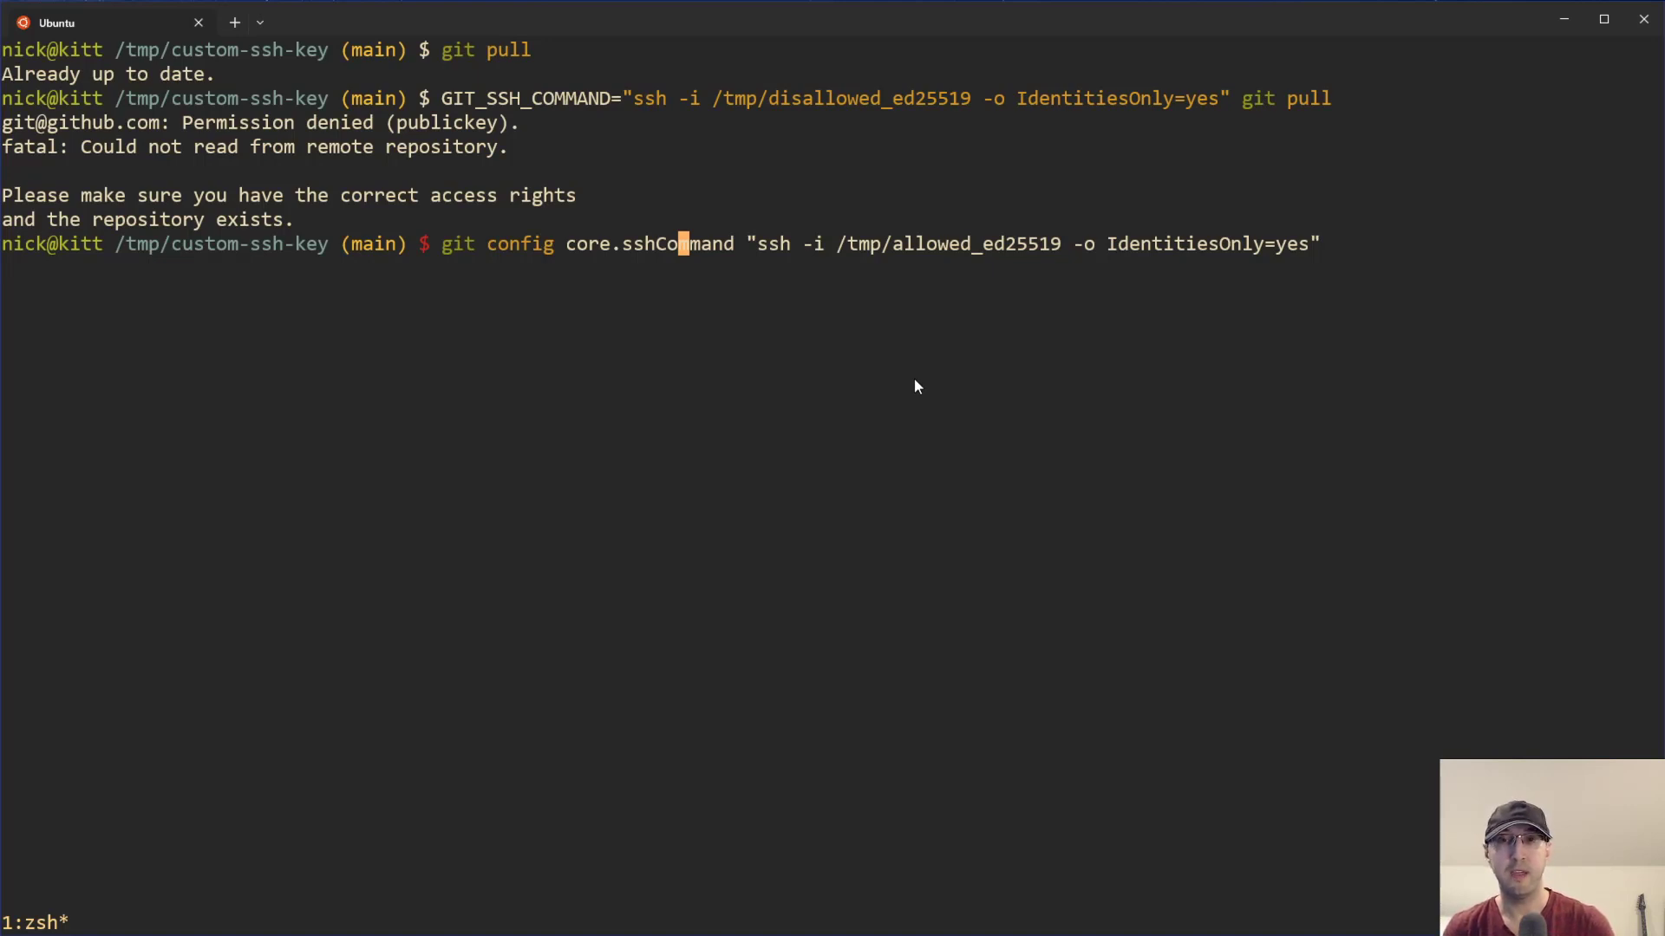
mouse_move(891, 385)
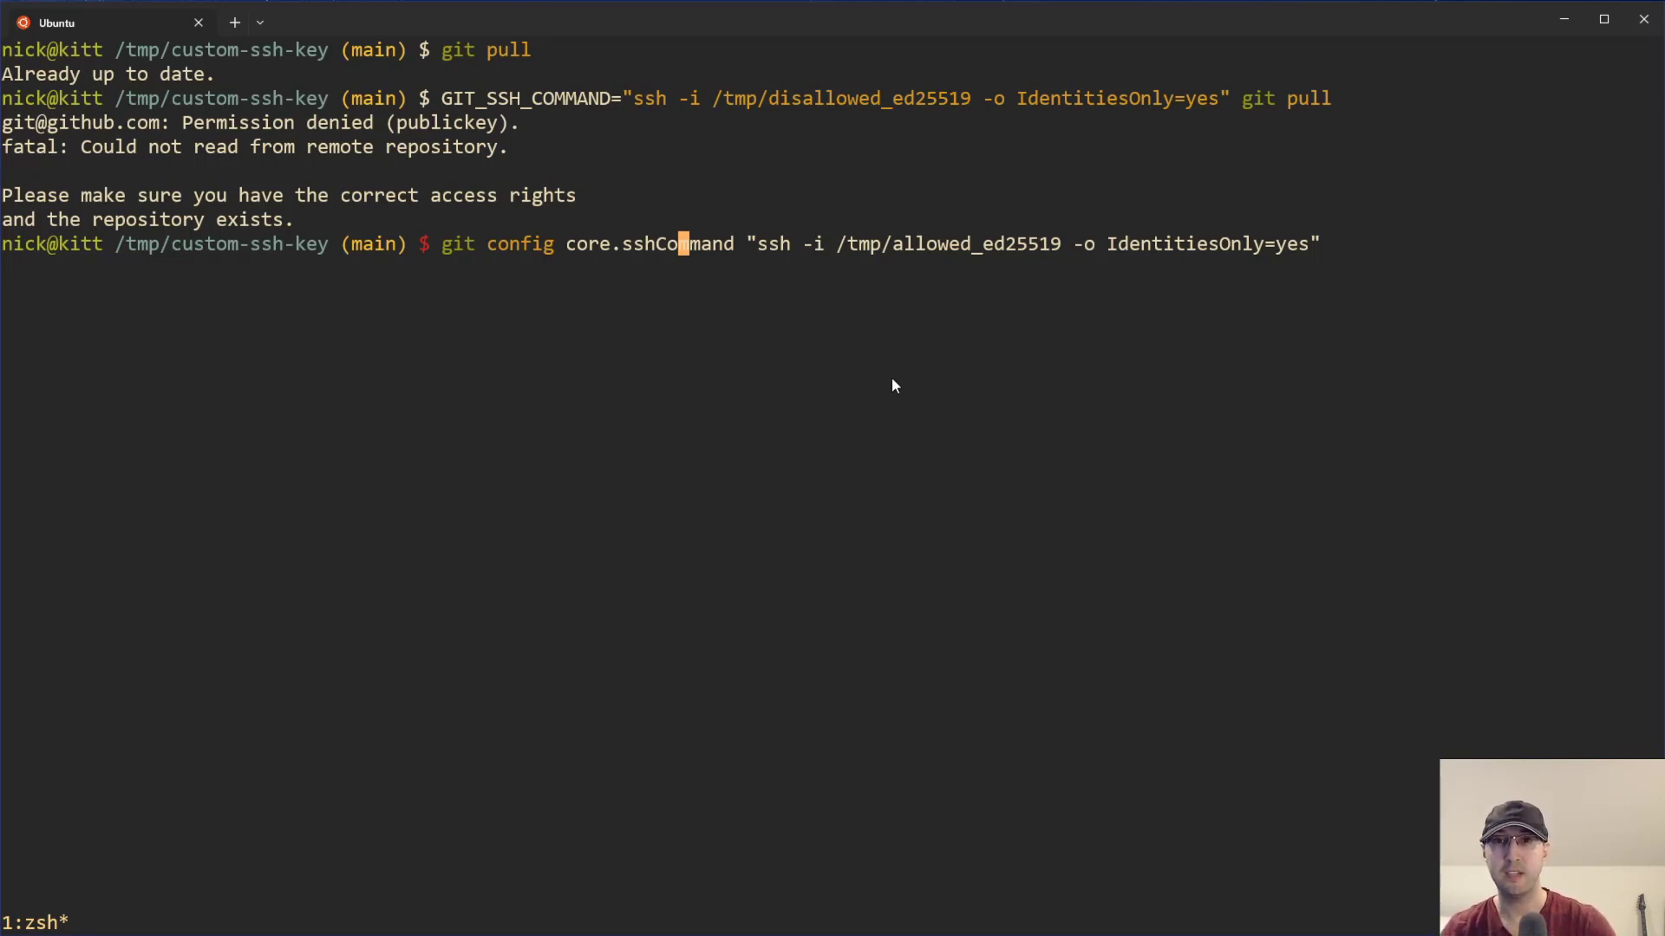